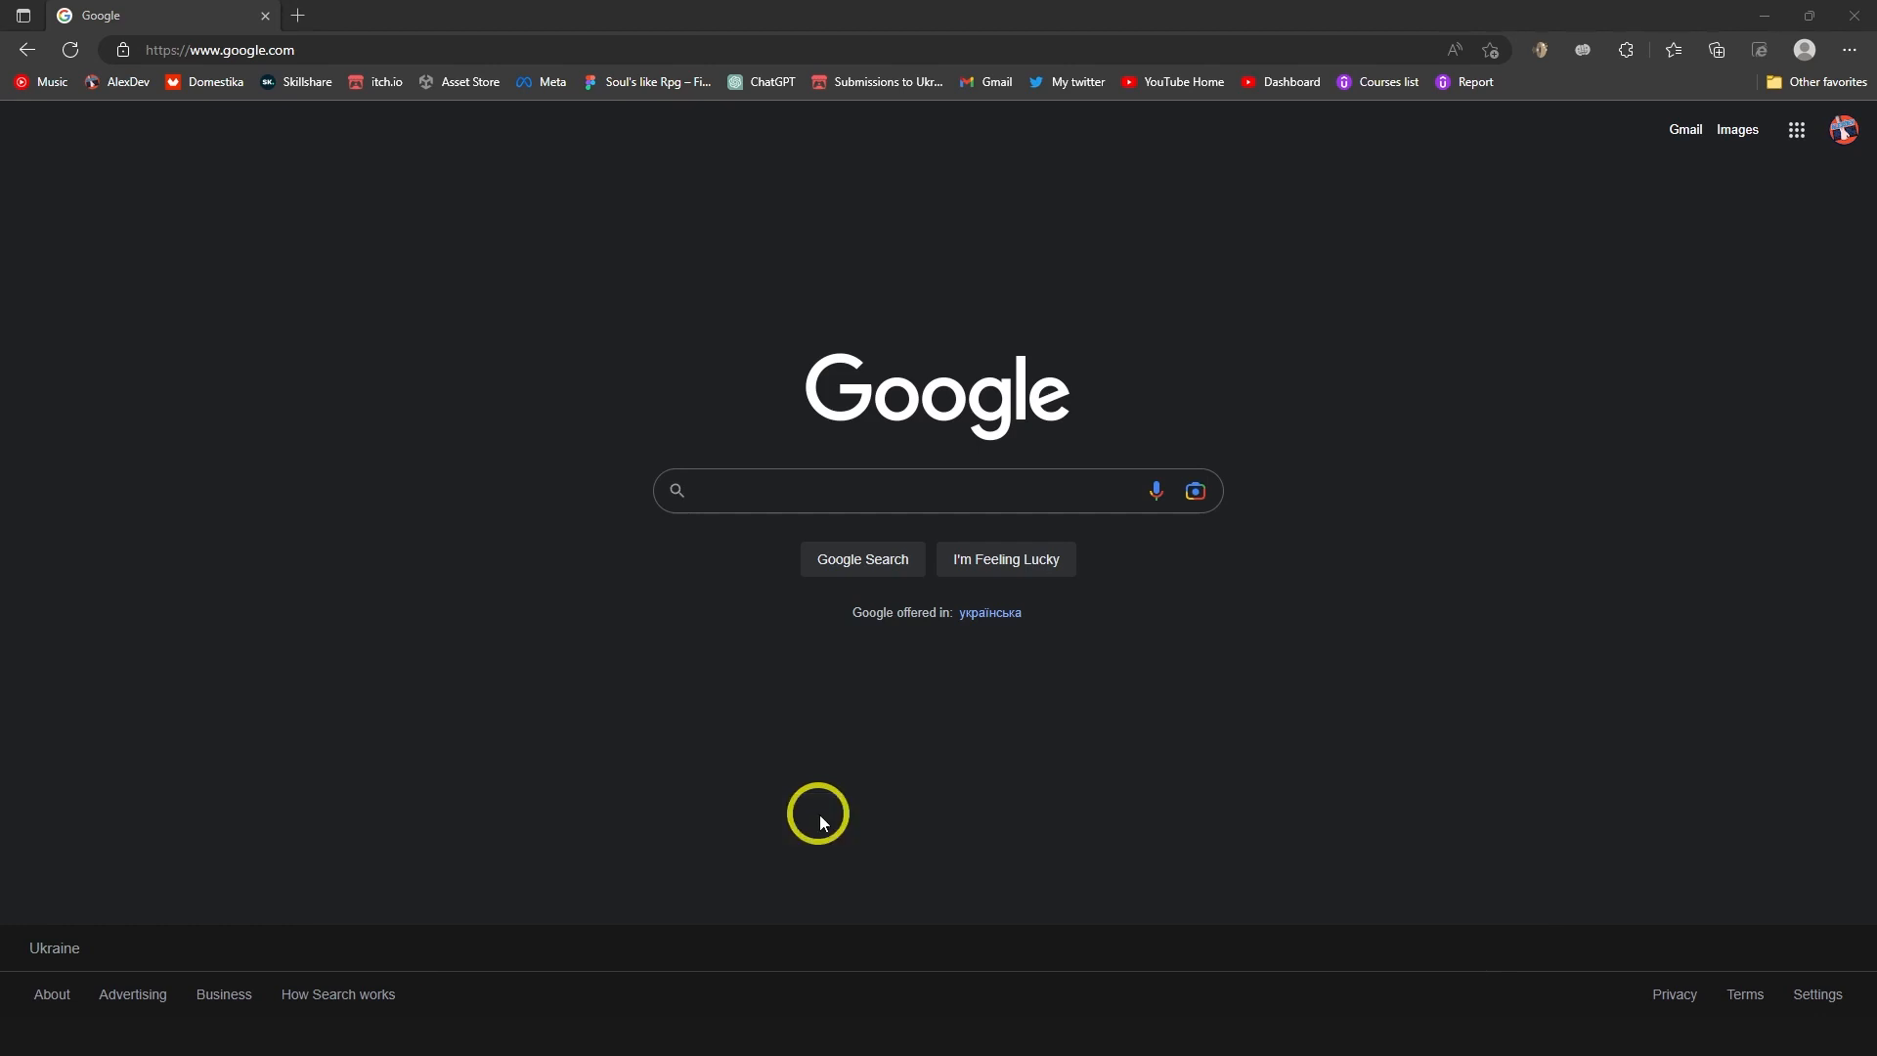
mouse_move(937, 817)
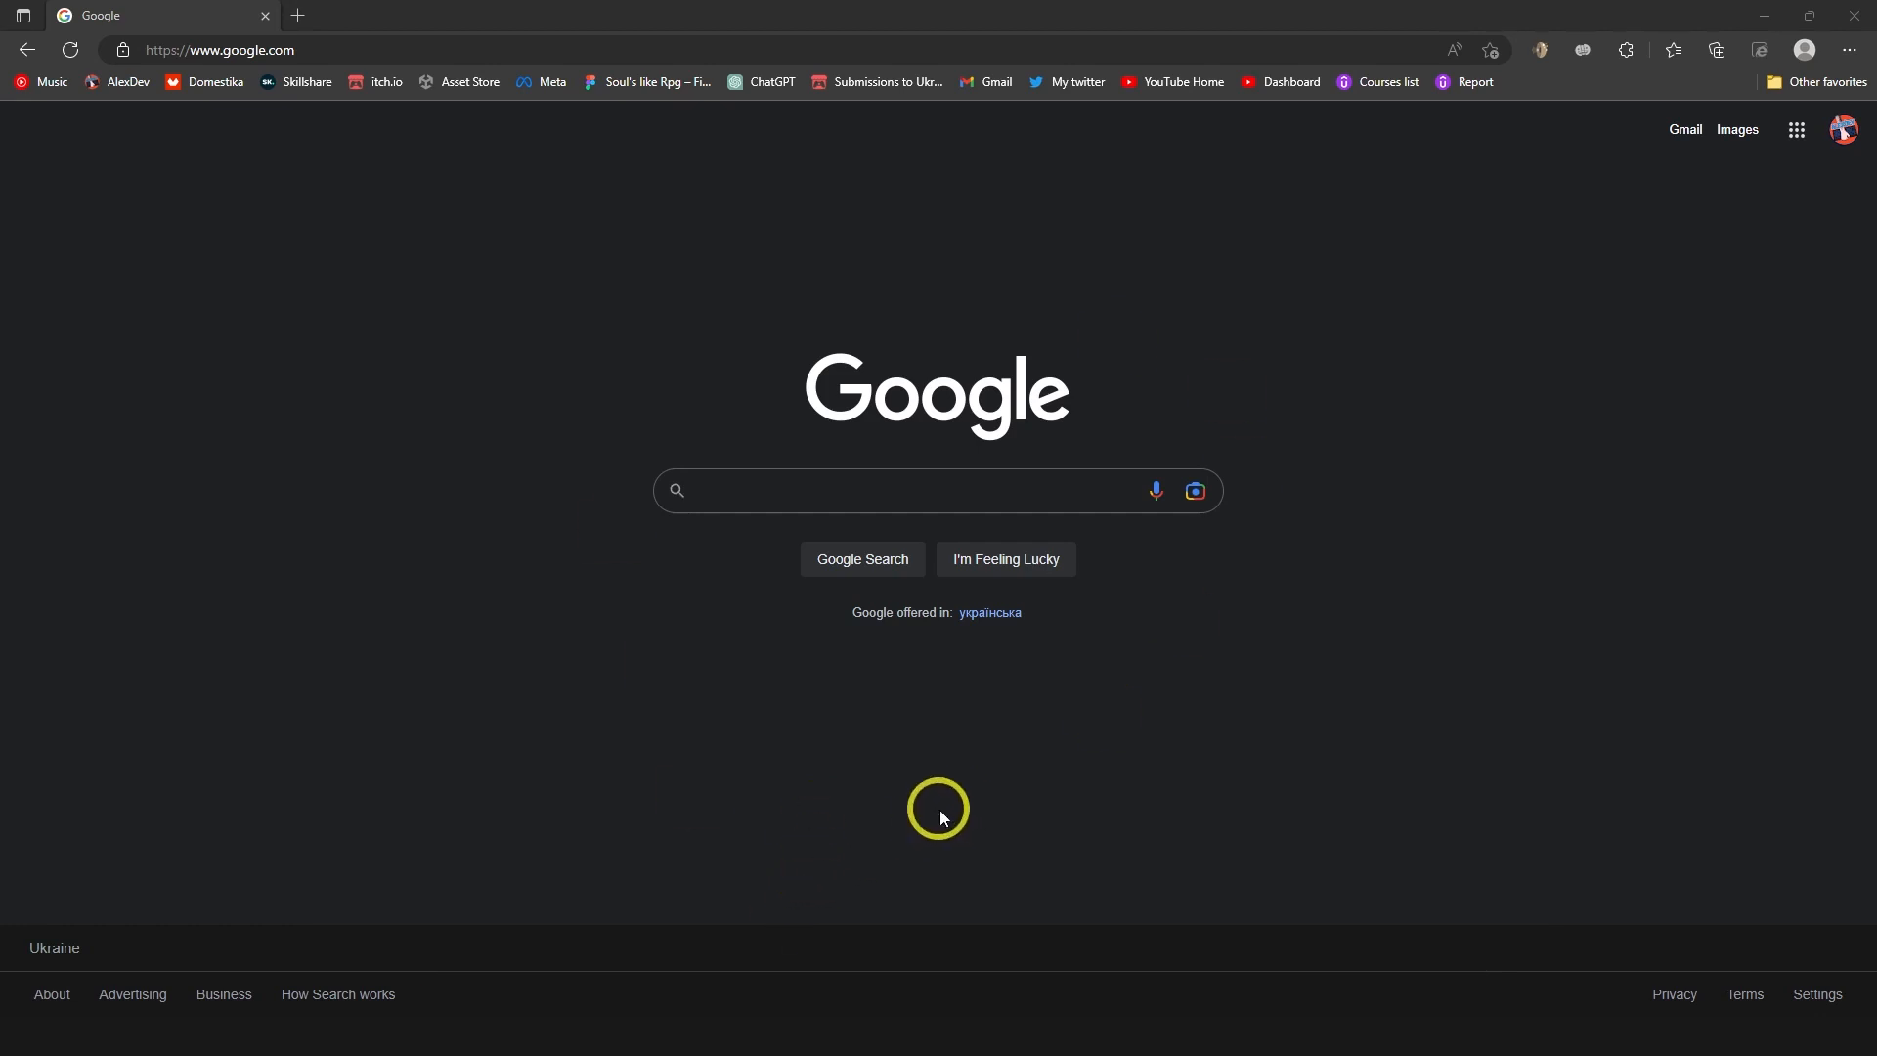
Search Google for 'unity' by typing 'uni' and choosing the suggestion.
type("uni")
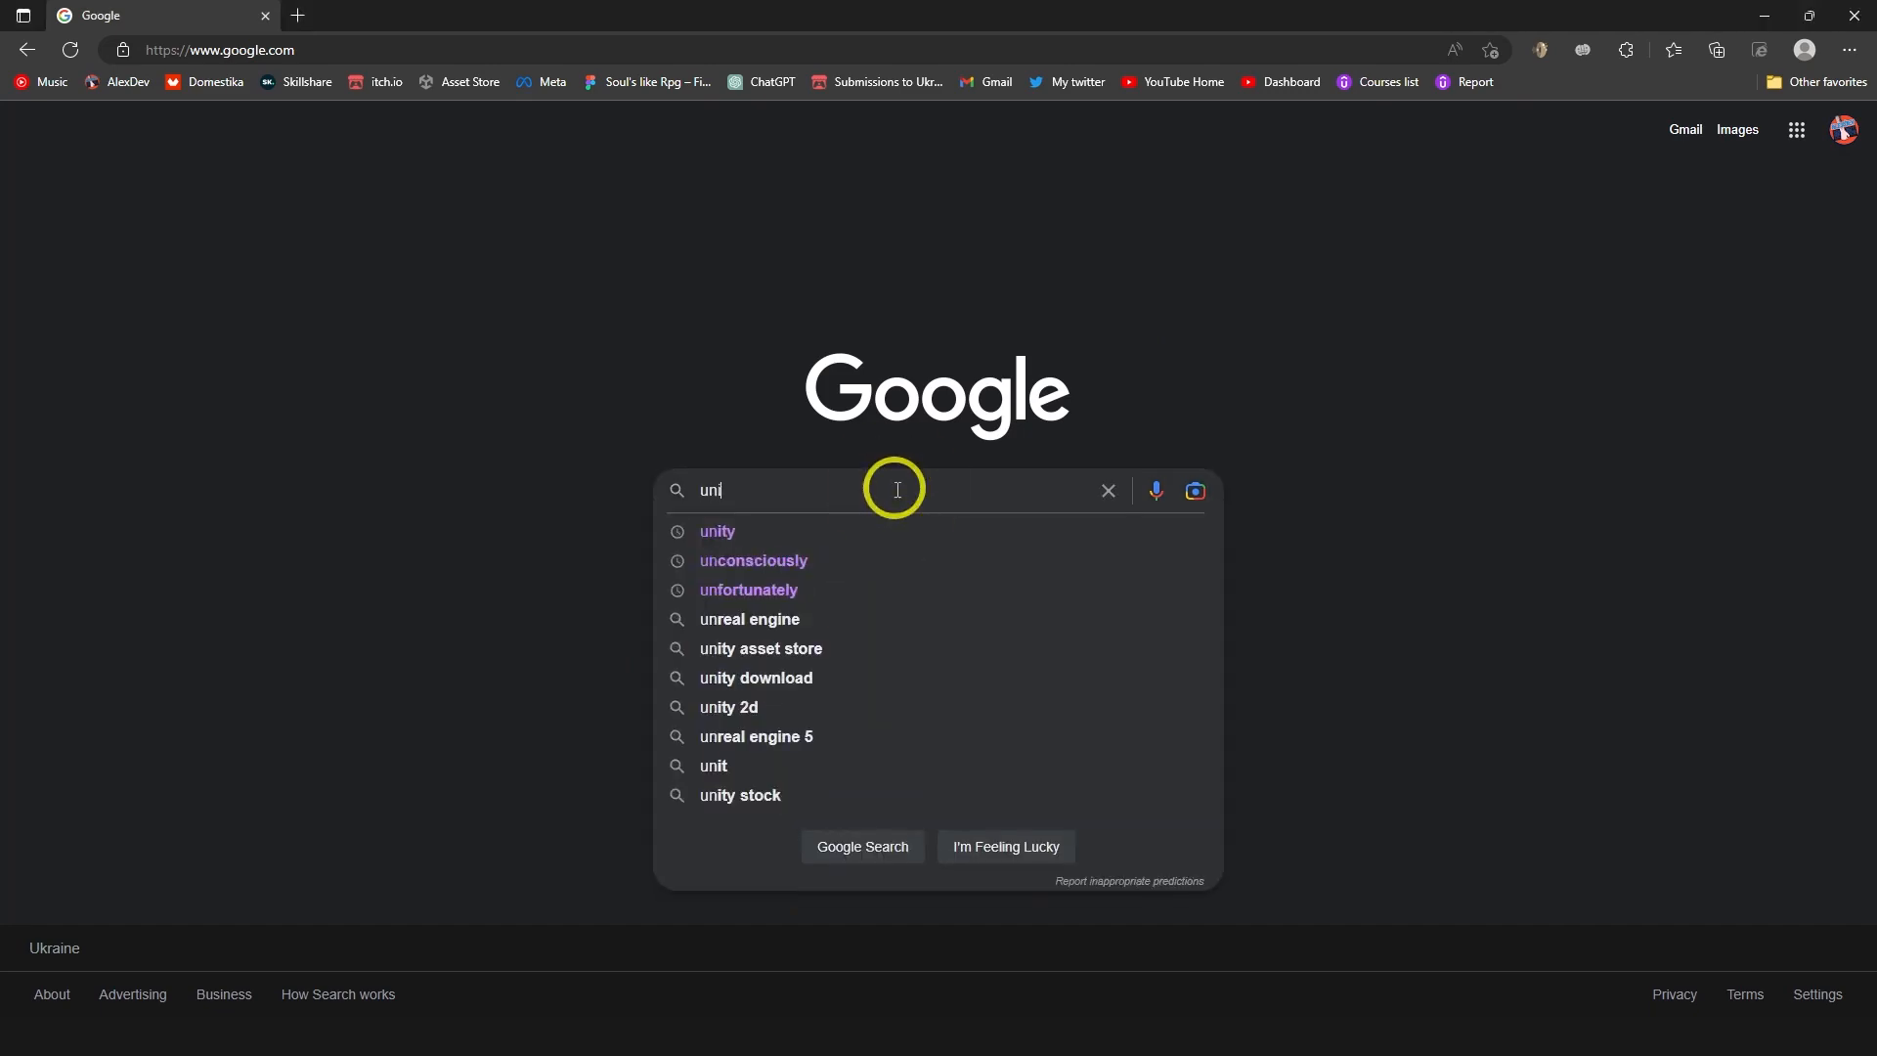
left_click(717, 530)
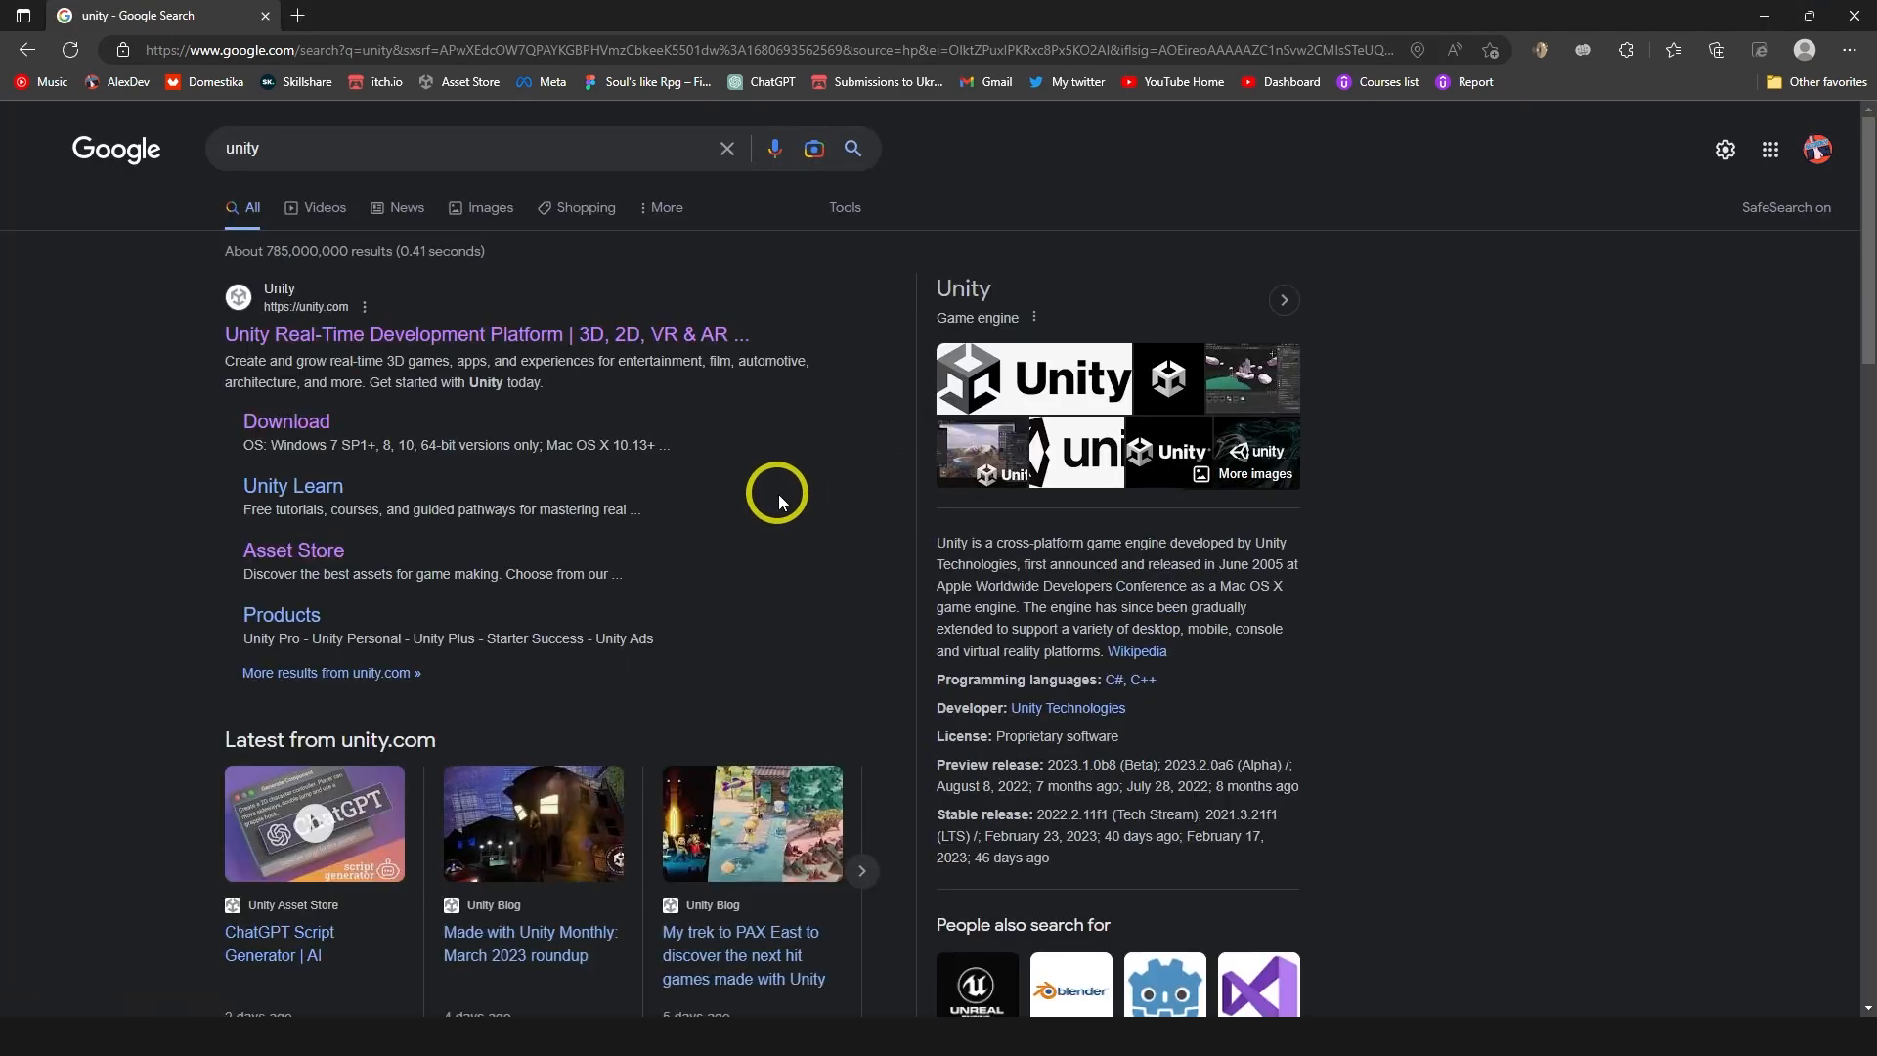
mouse_move(309, 314)
type("u")
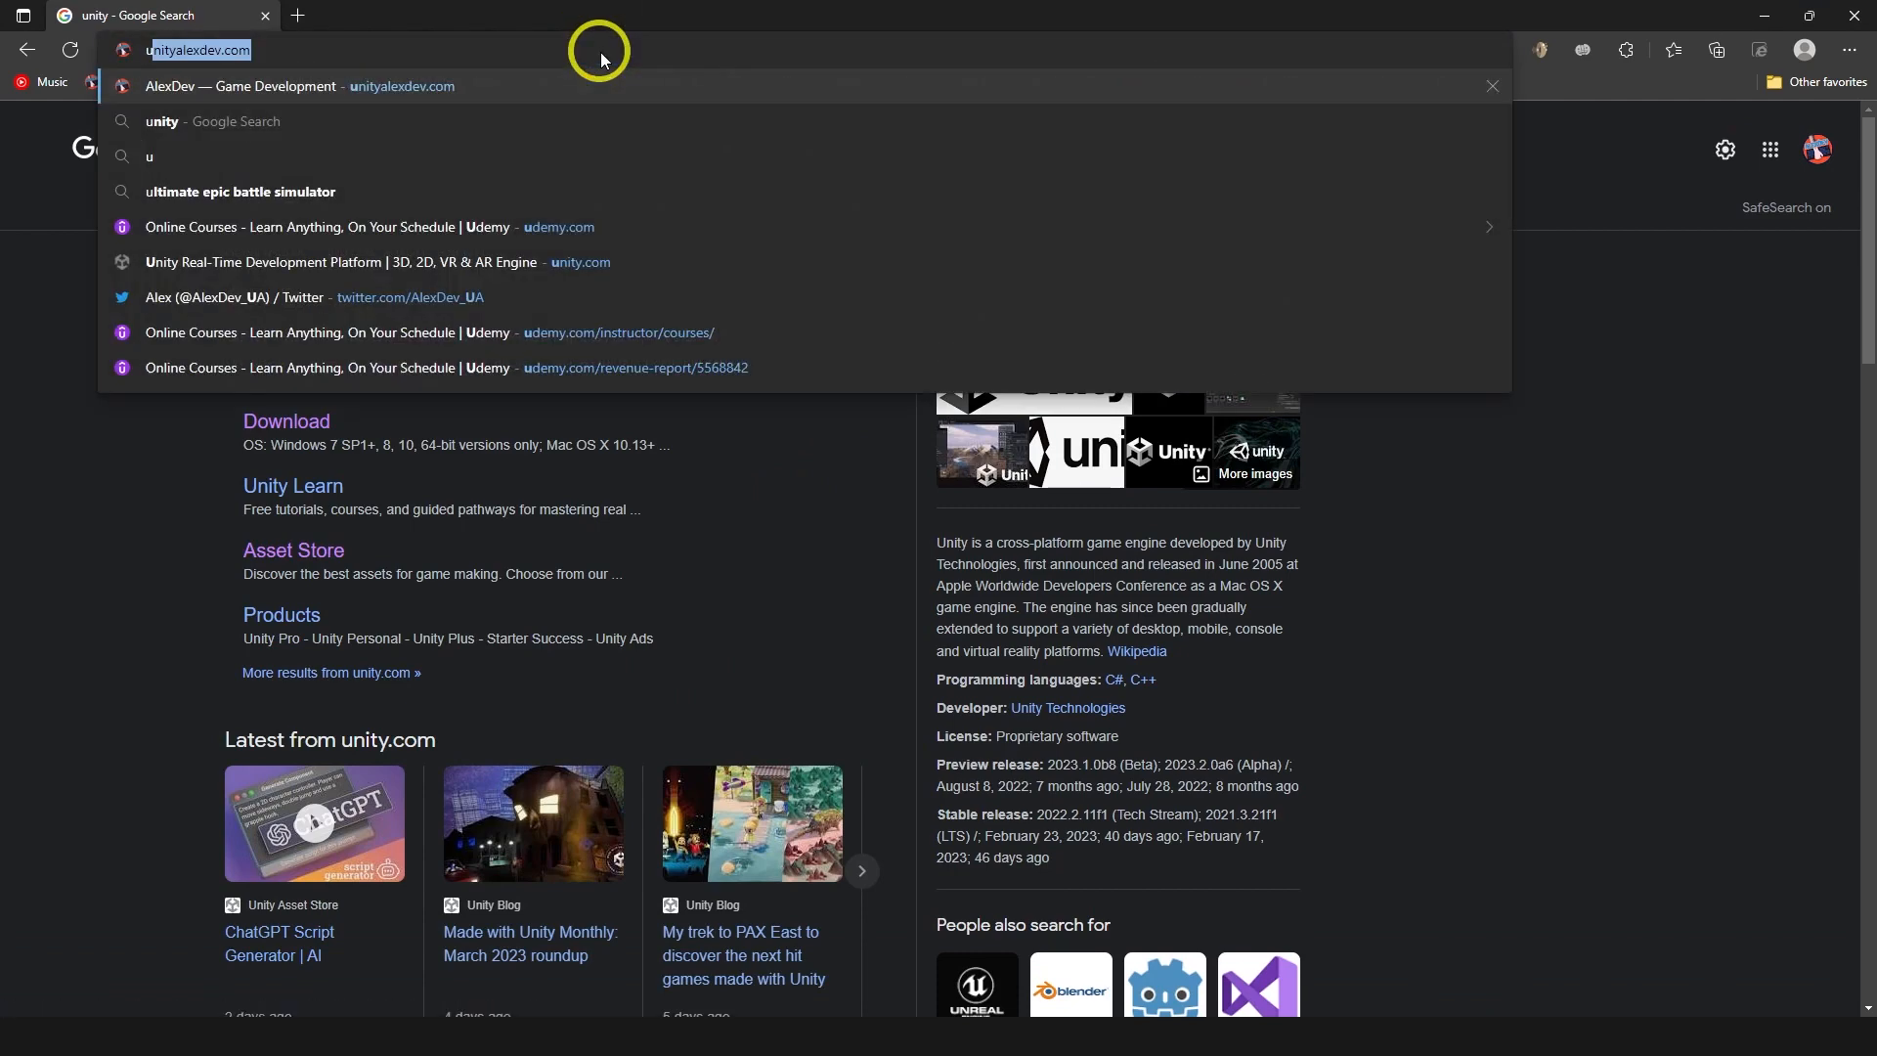
Go to unity.com's plans and pricing page and show the Student and hobbyist plans.
left_click(359, 261)
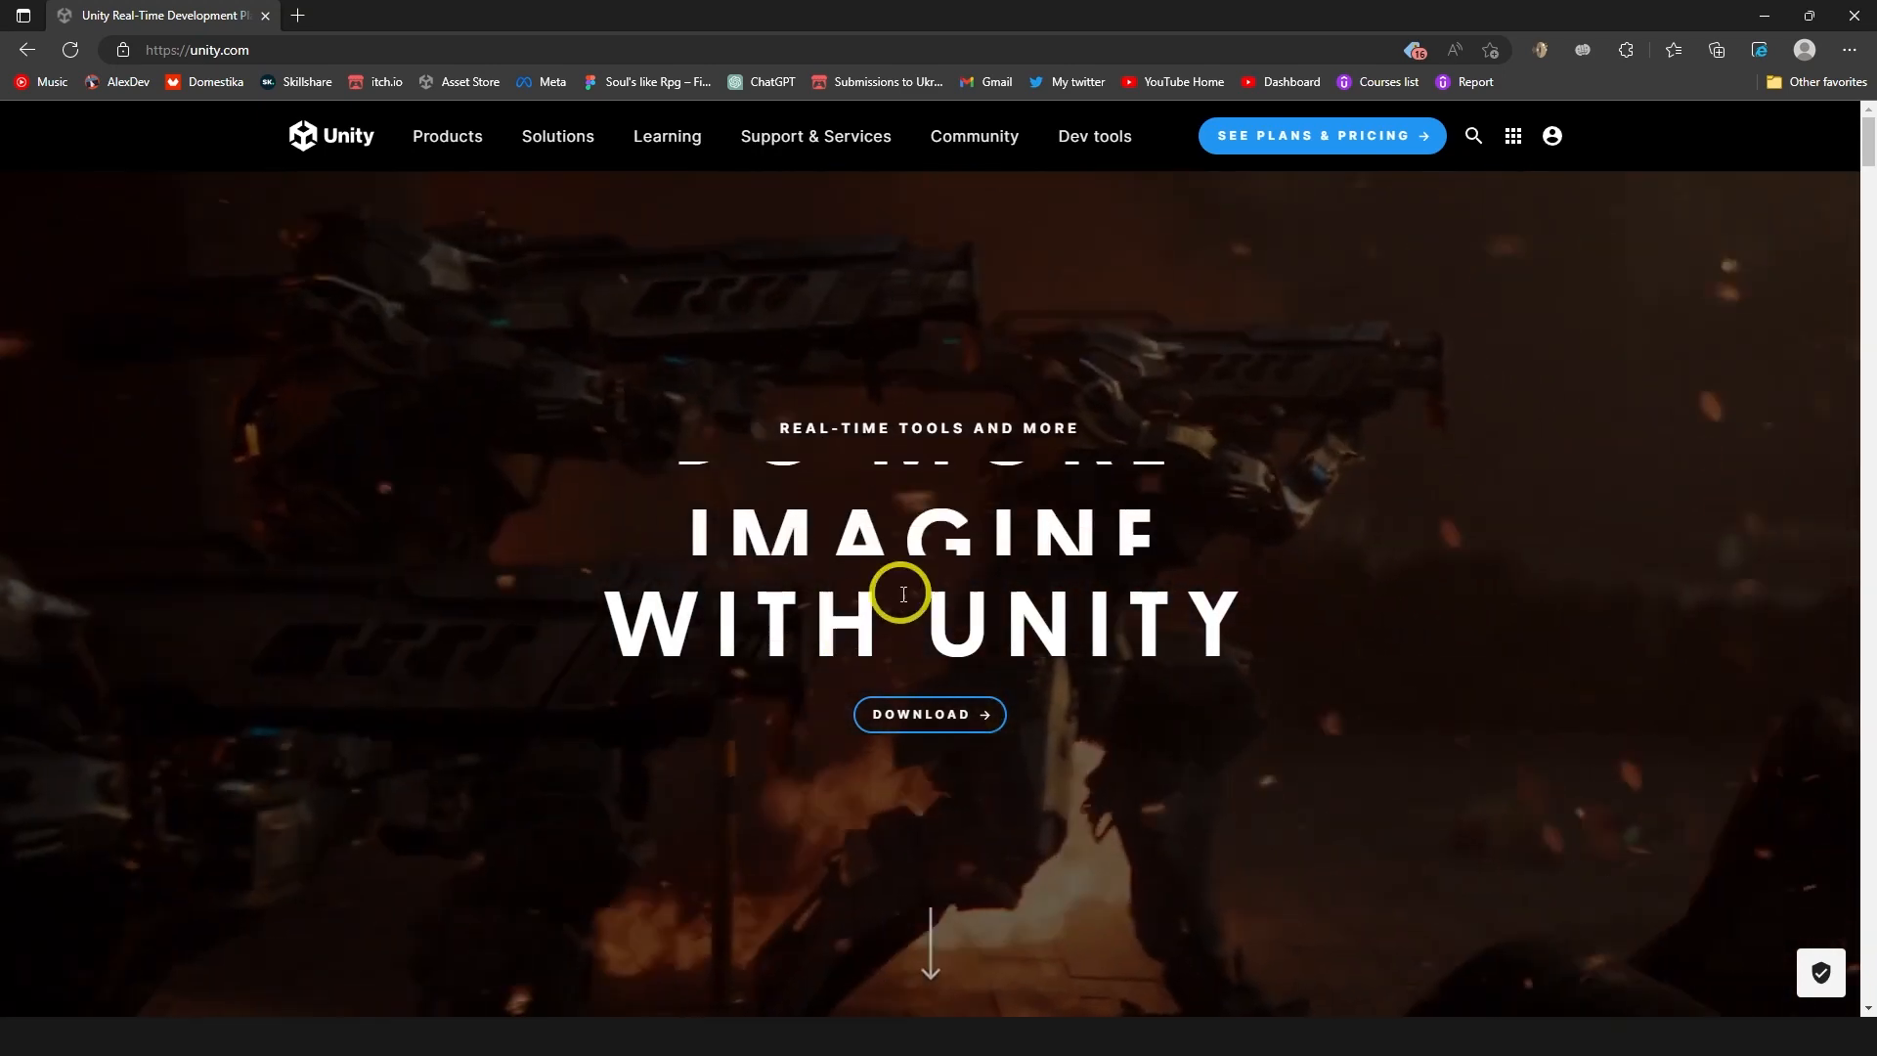
left_click(1320, 135)
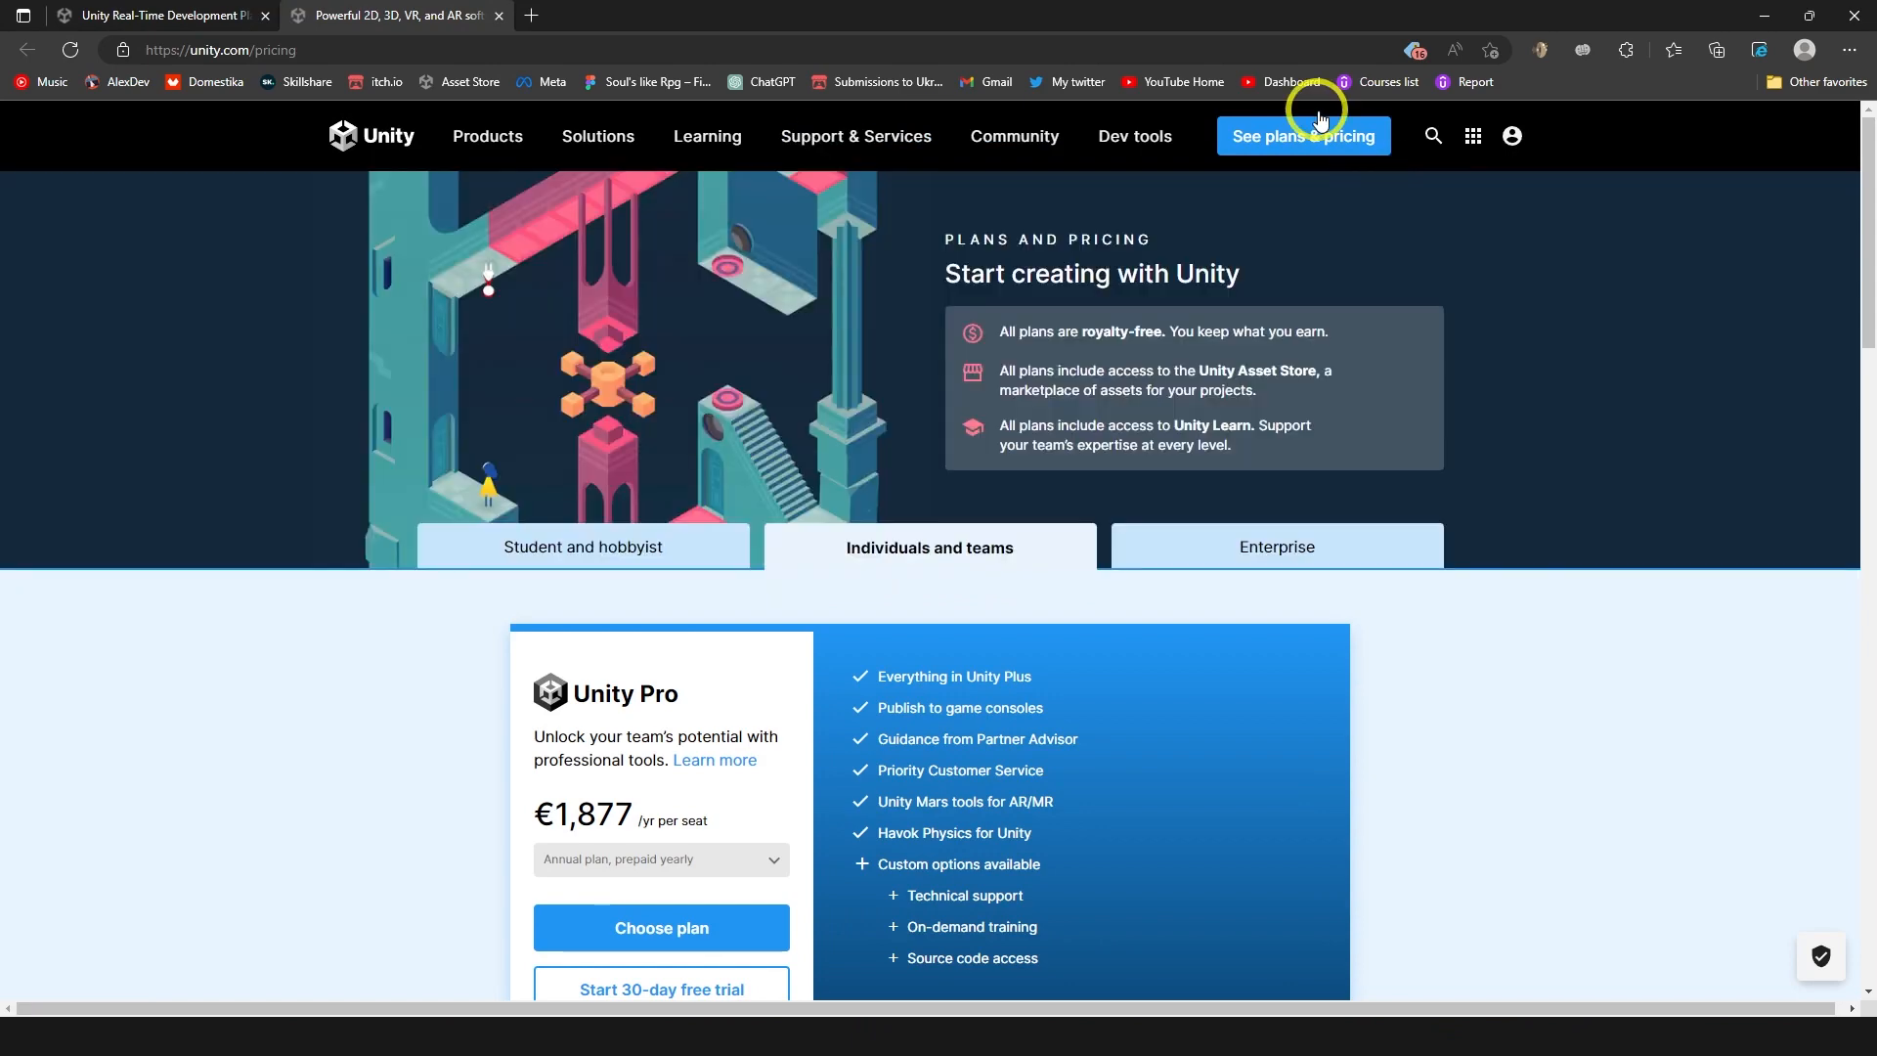
mouse_move(1259, 311)
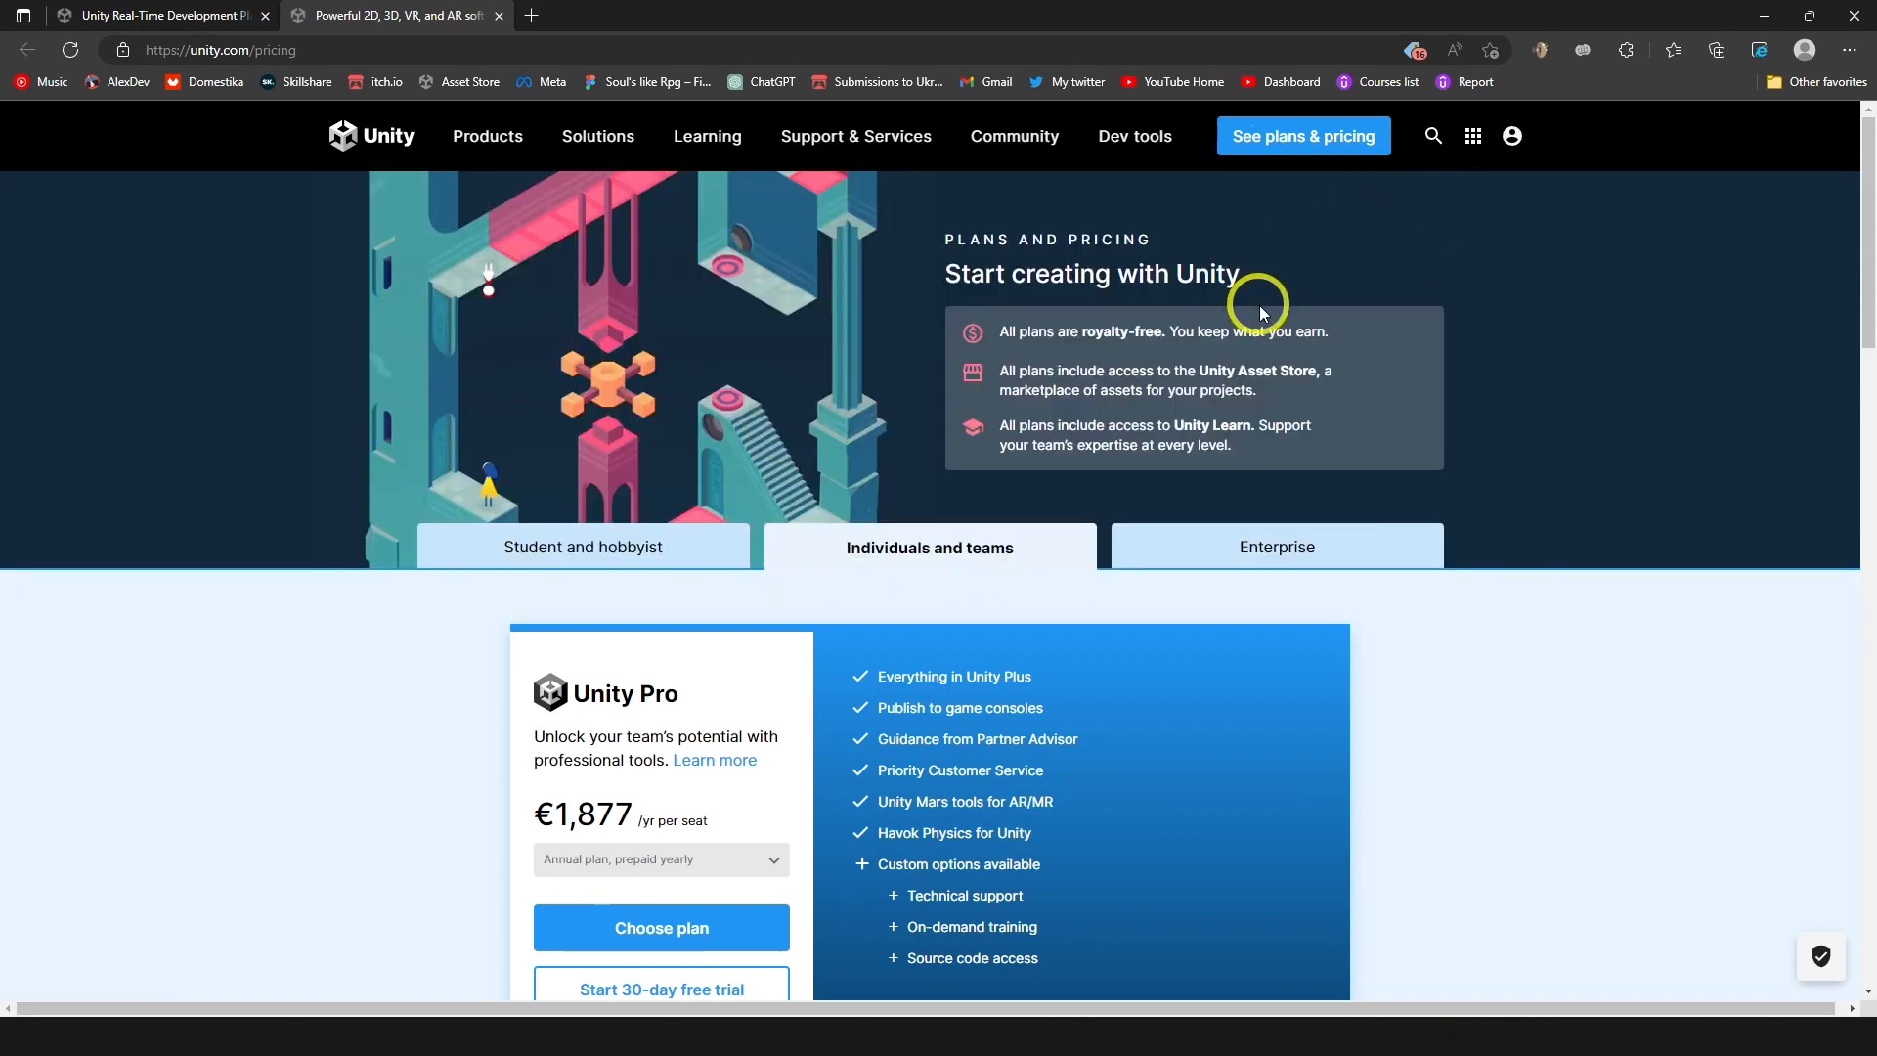
scroll("down", 3)
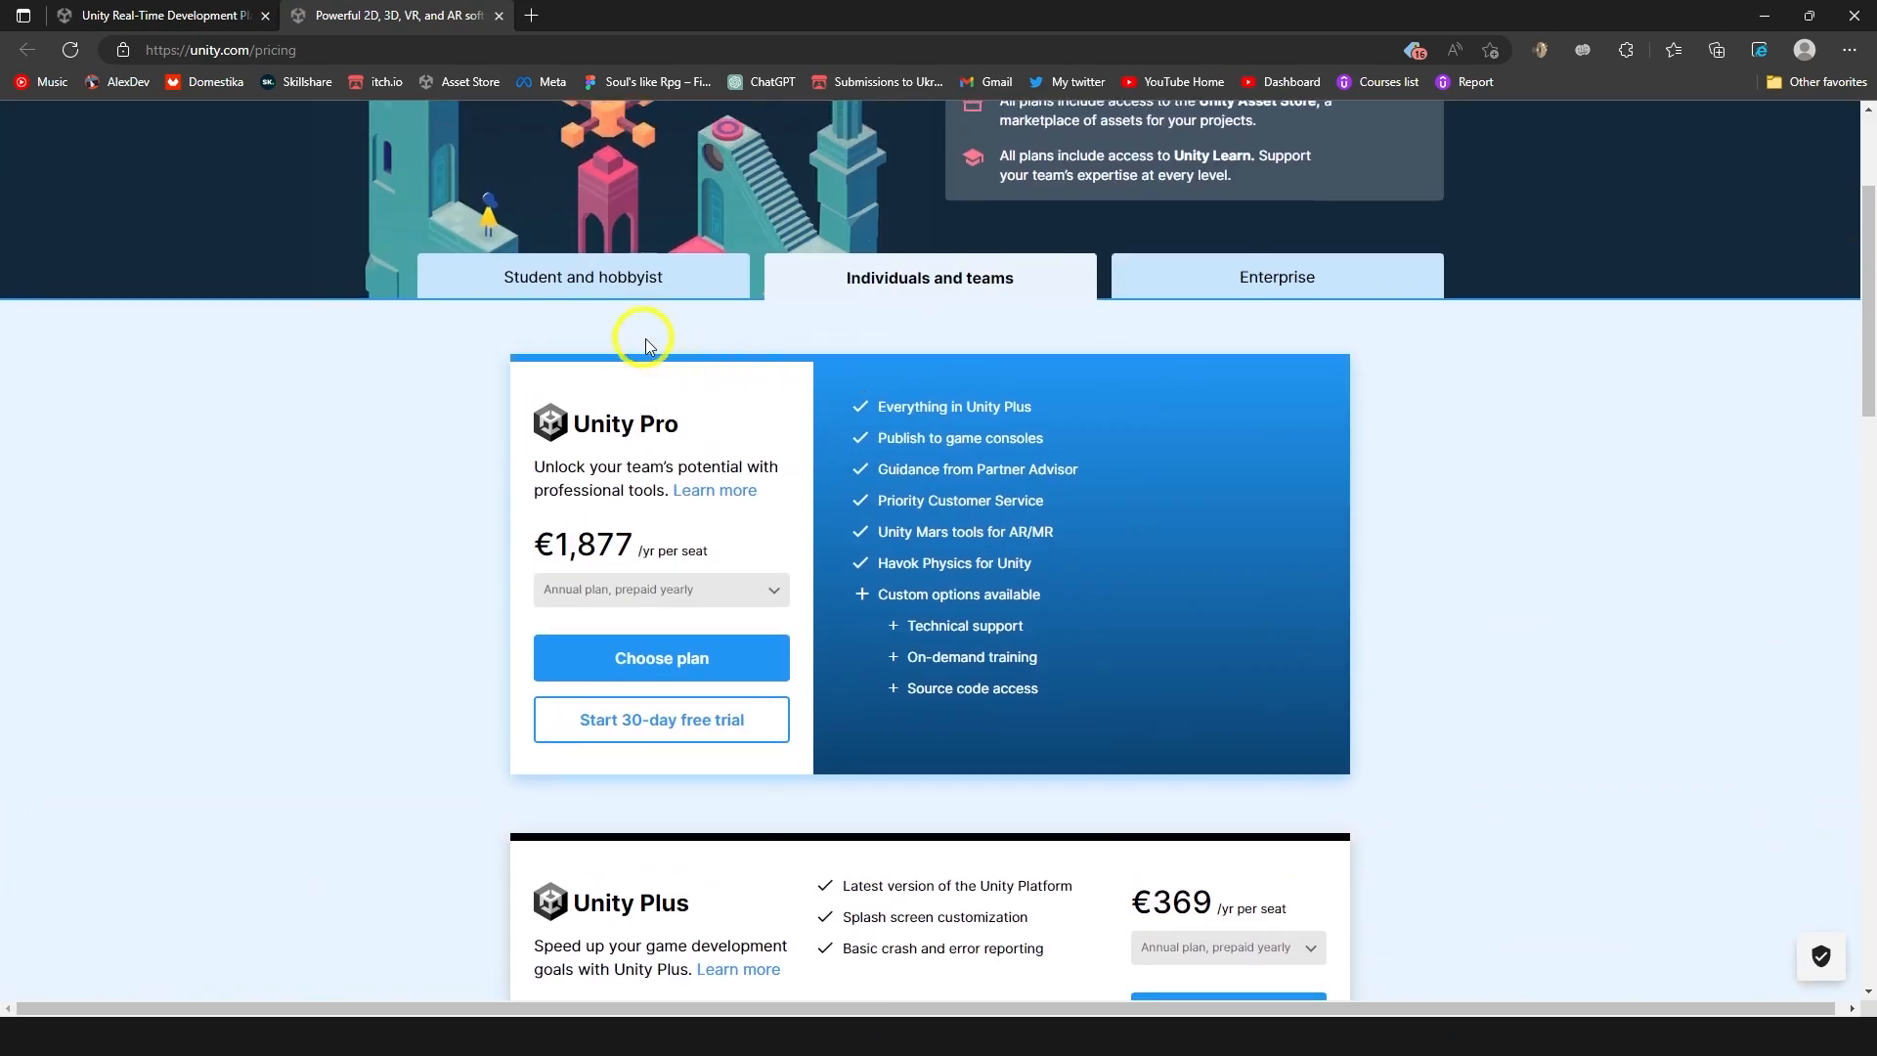
left_click(582, 277)
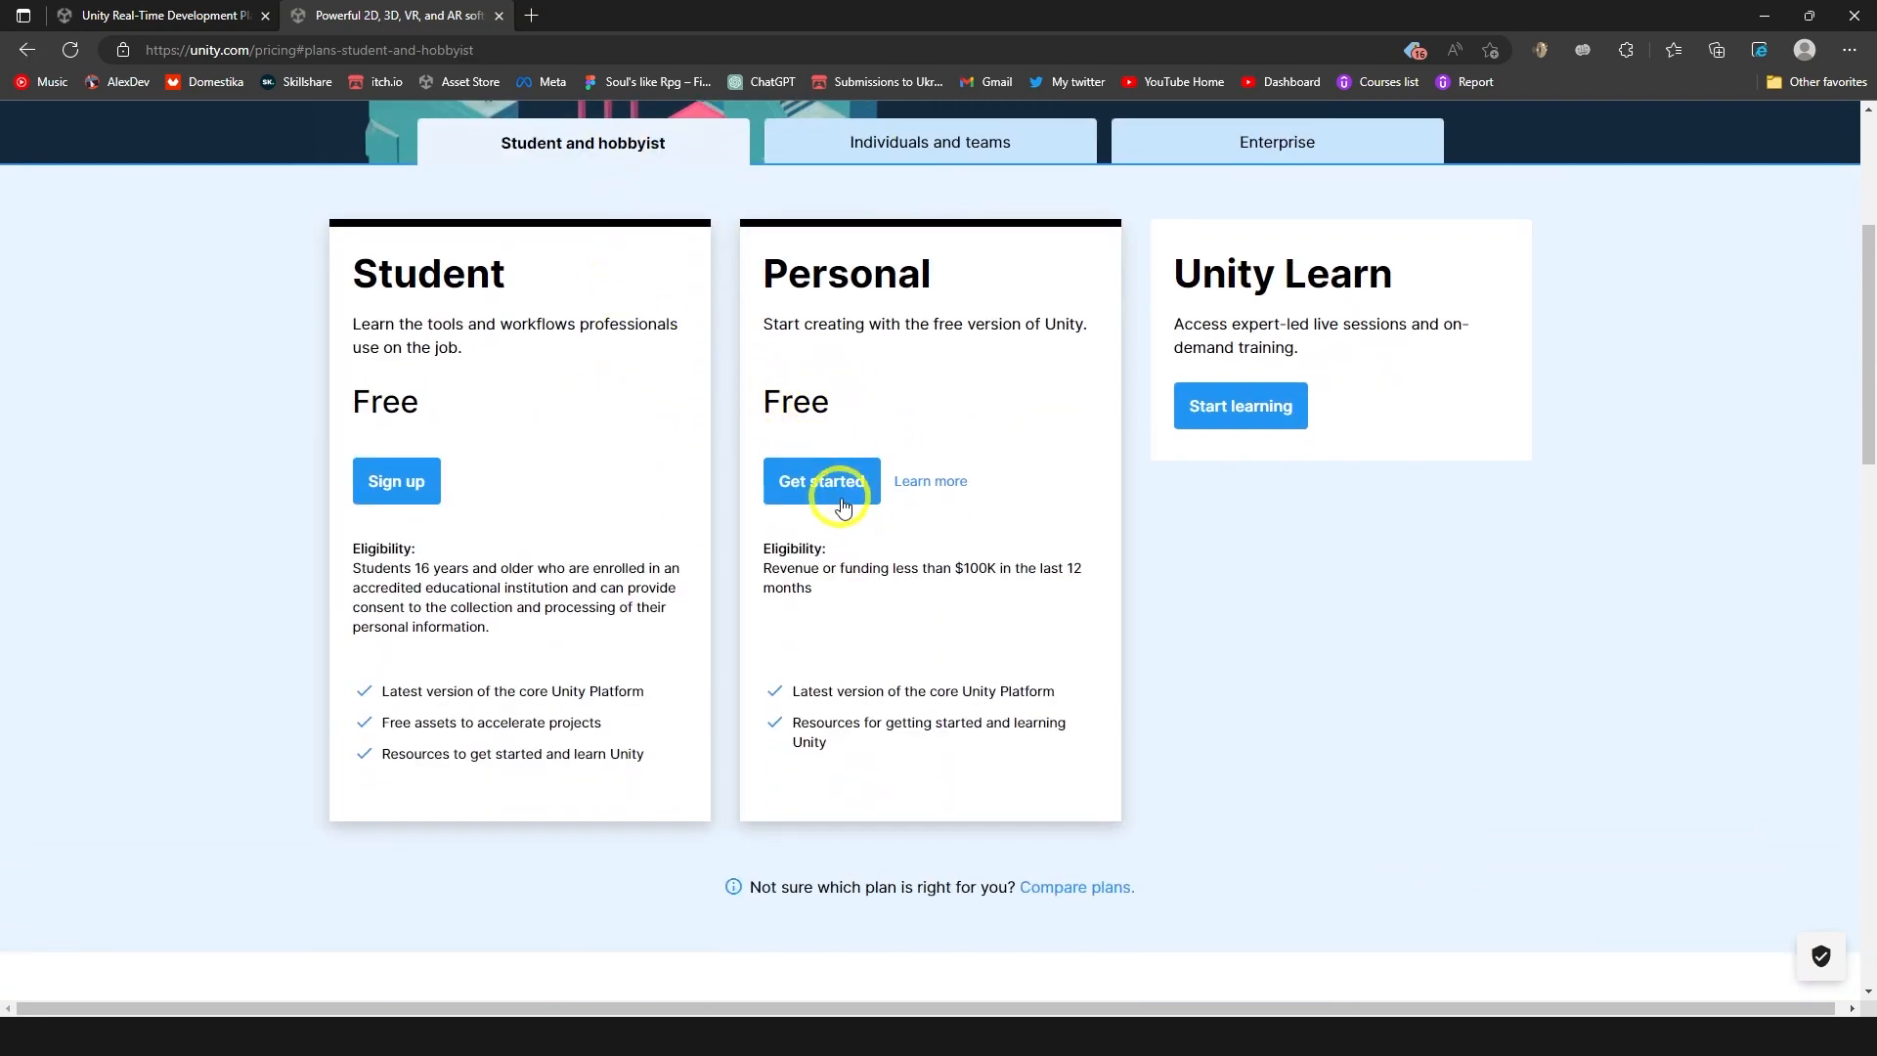
scroll("up", 3)
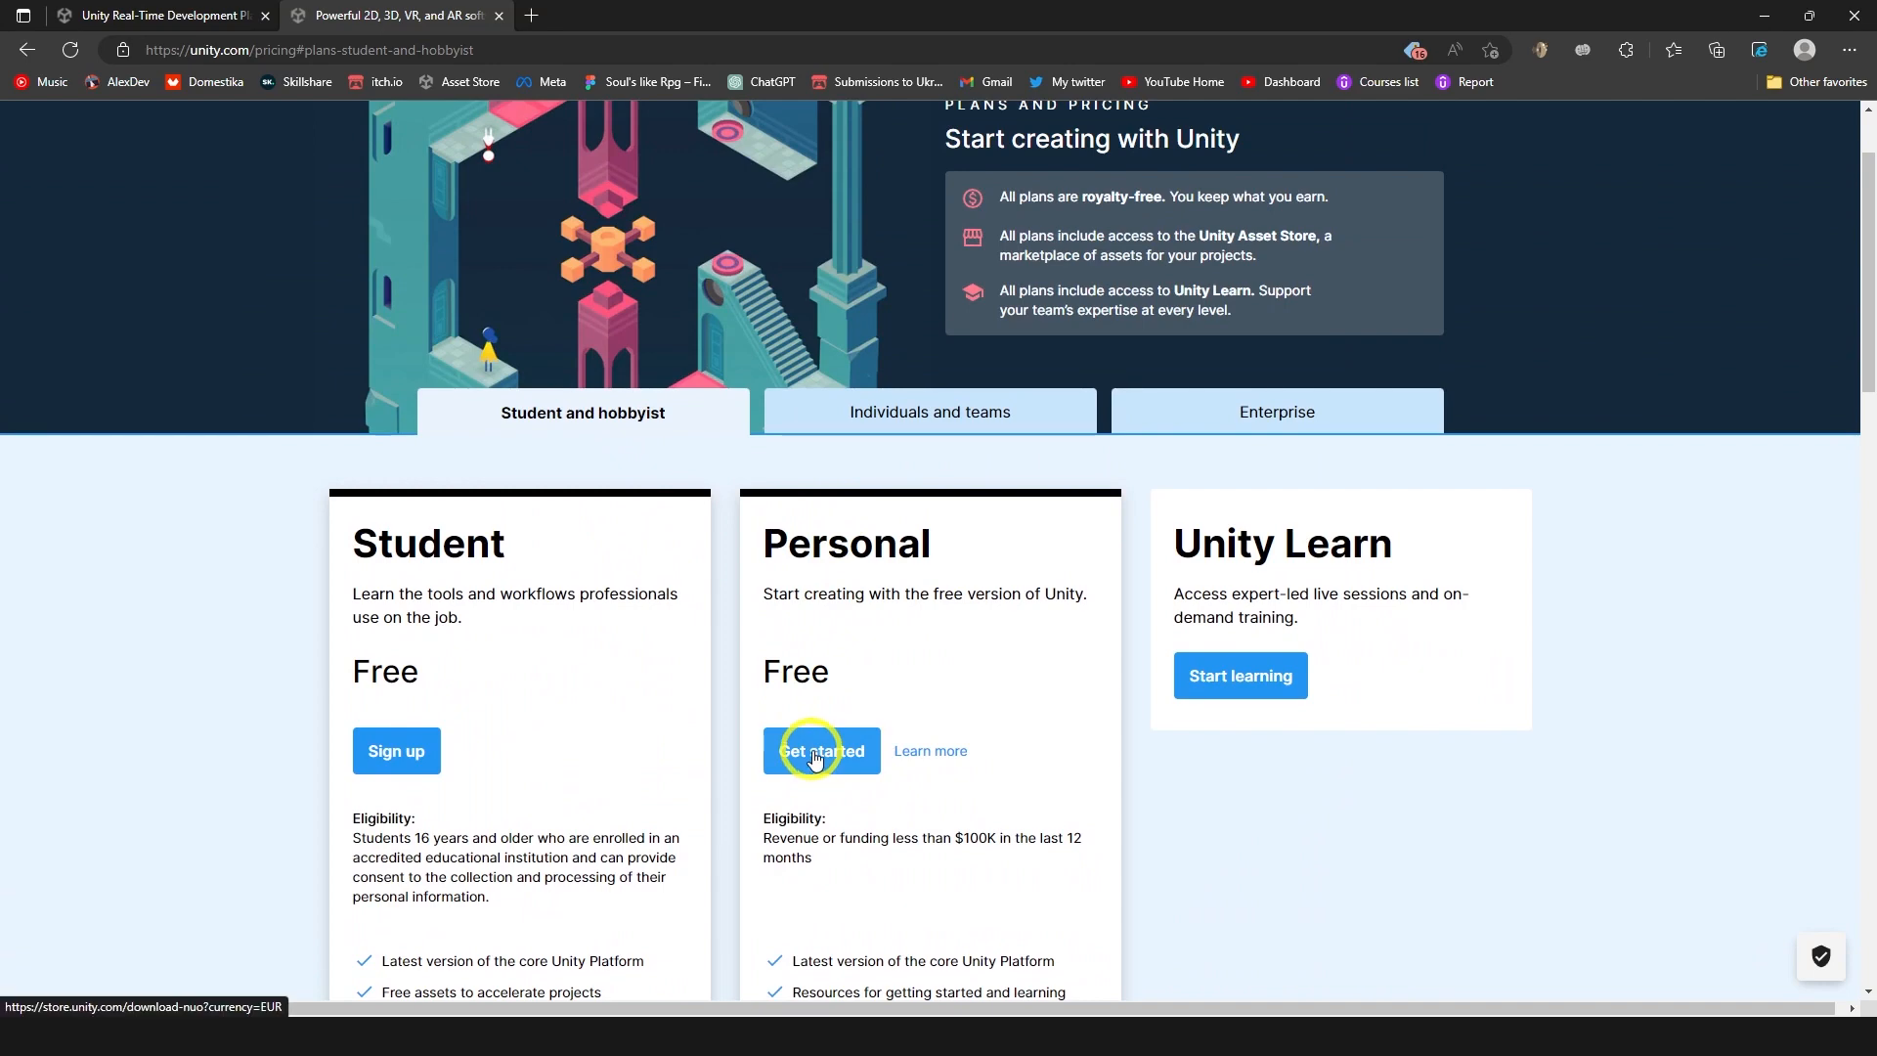
Pick the free Personal plan and download UnityHubSetup.exe for Windows.
left_click(821, 751)
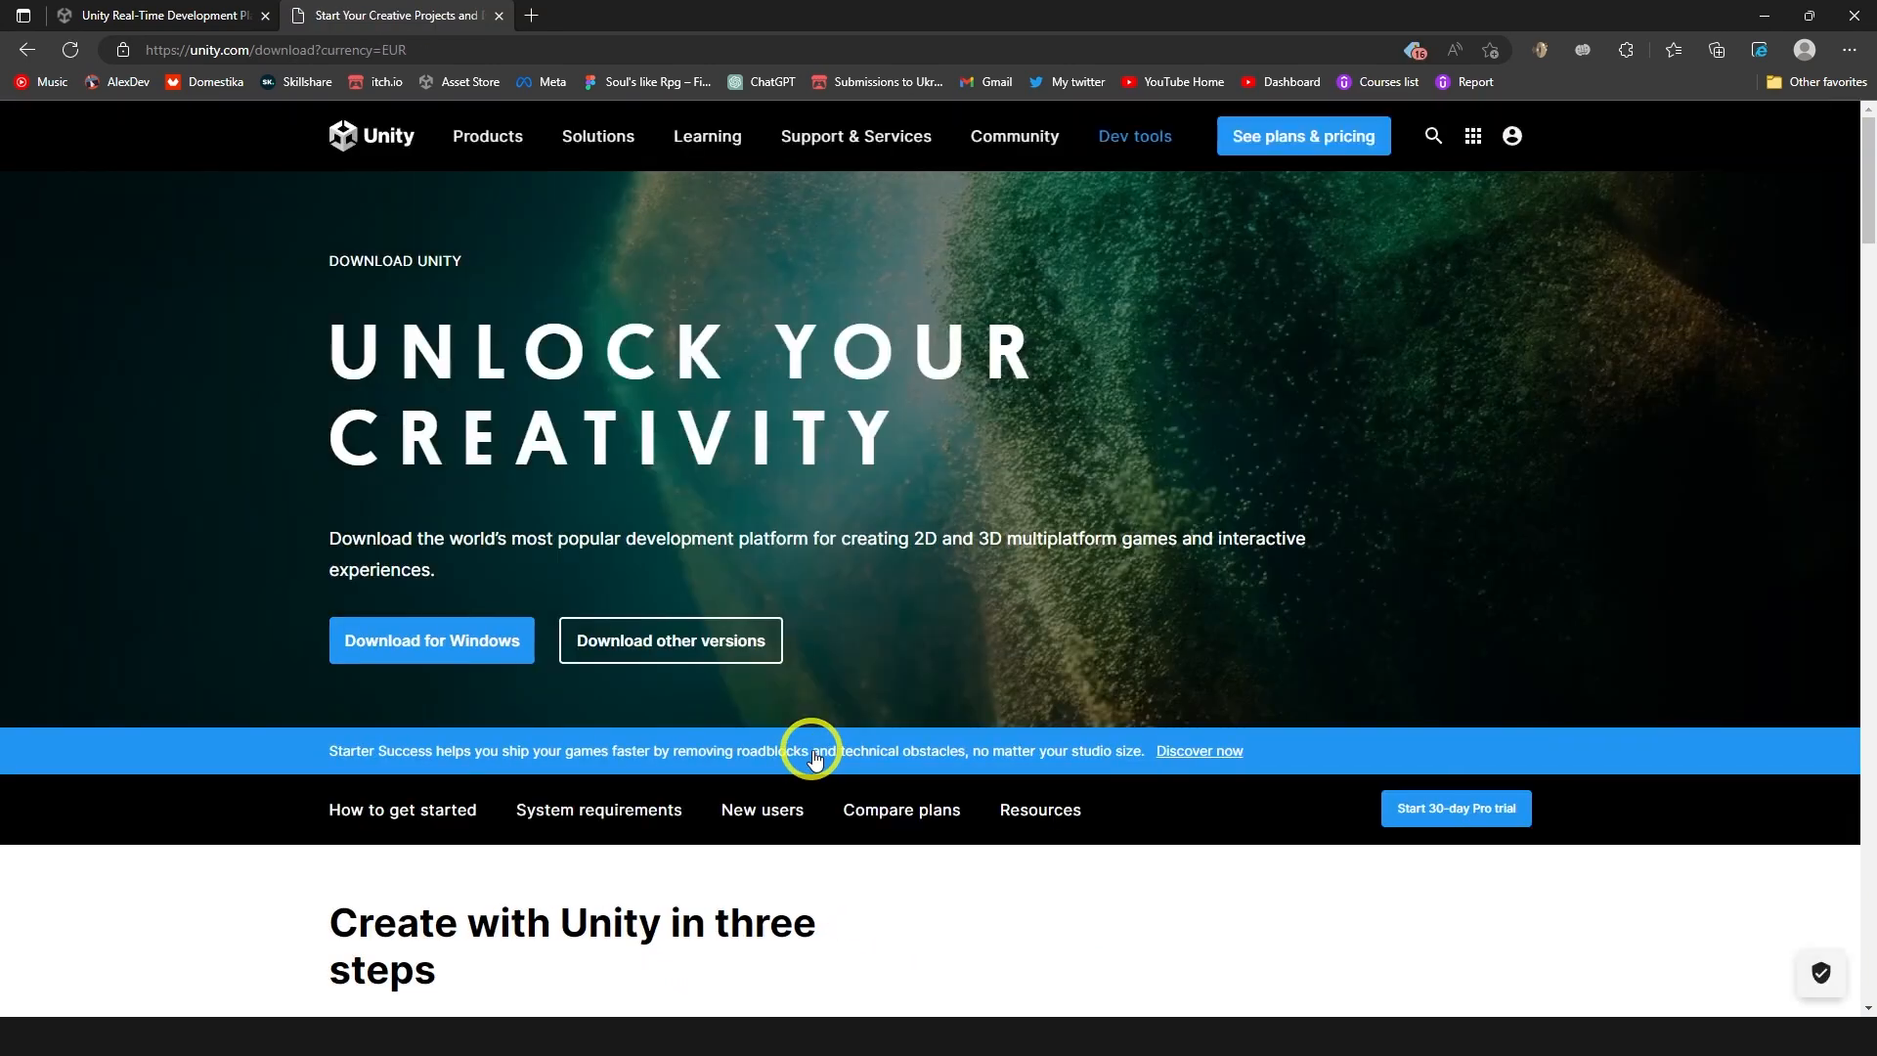
scroll("down", 3)
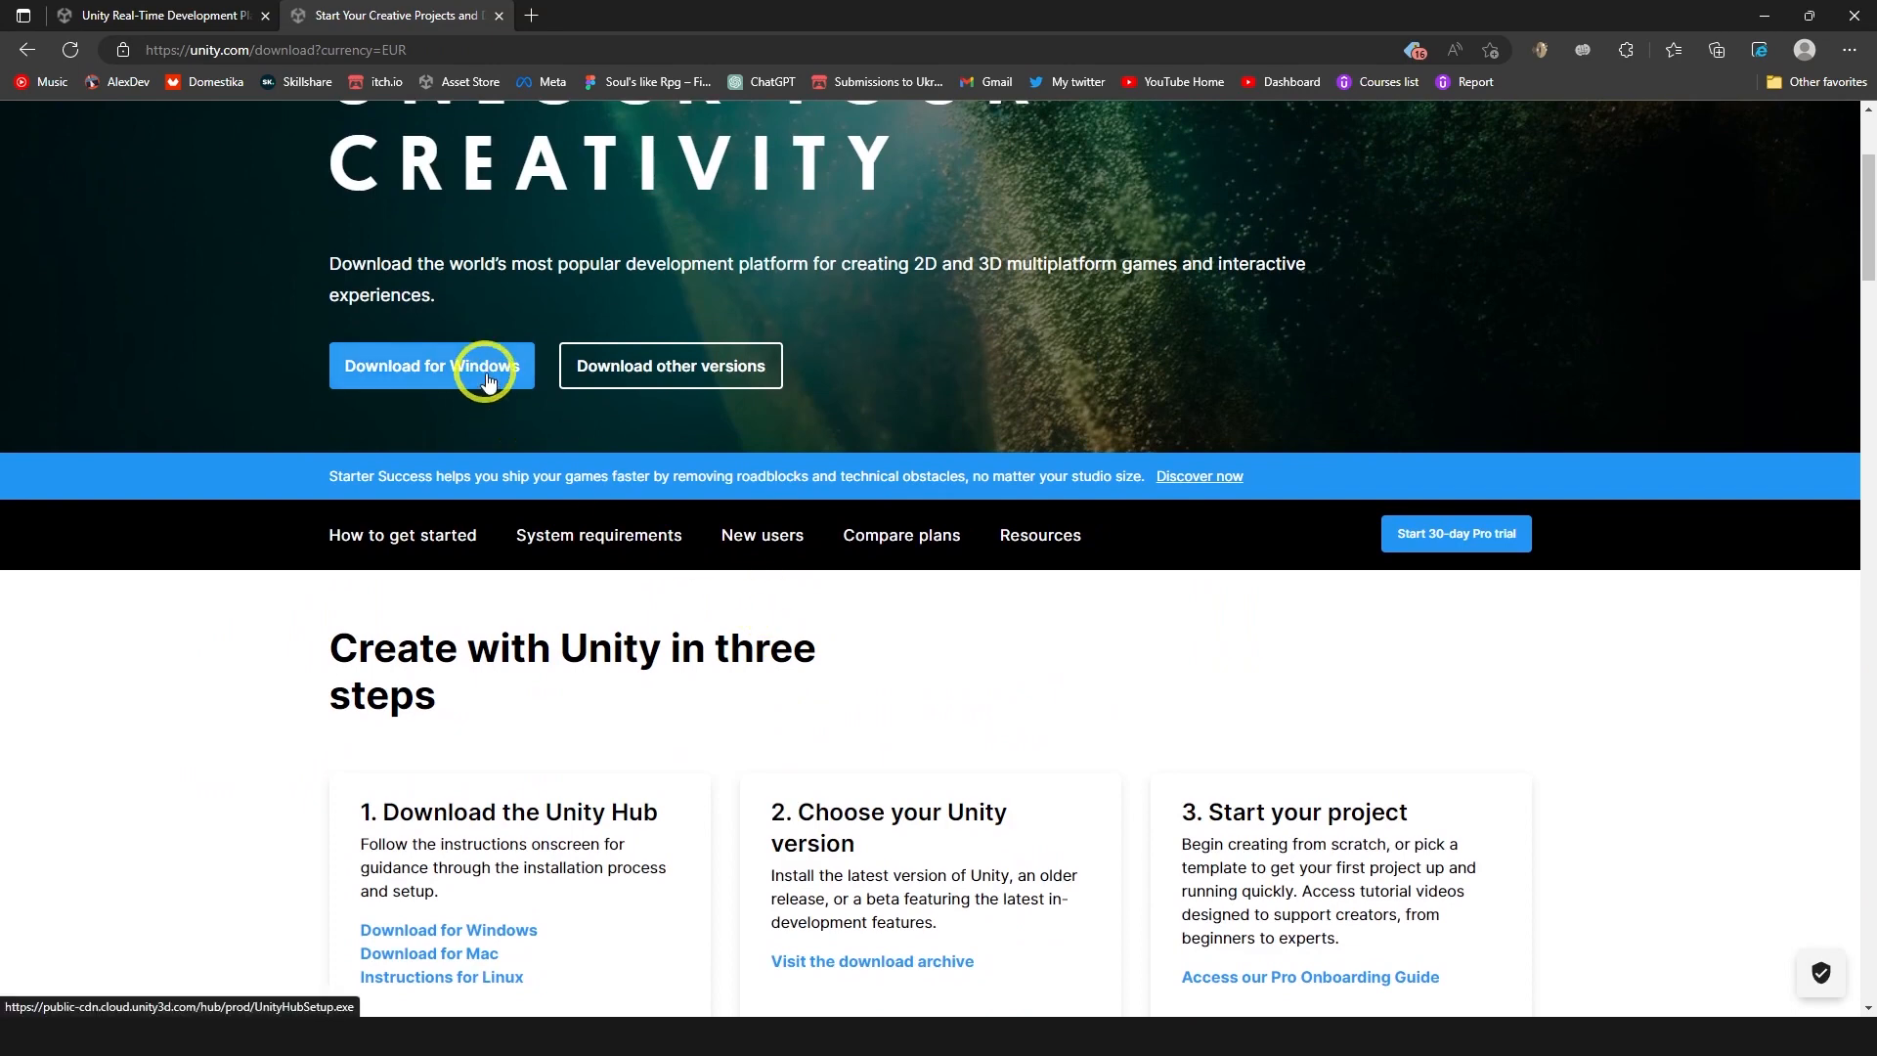
left_click(430, 365)
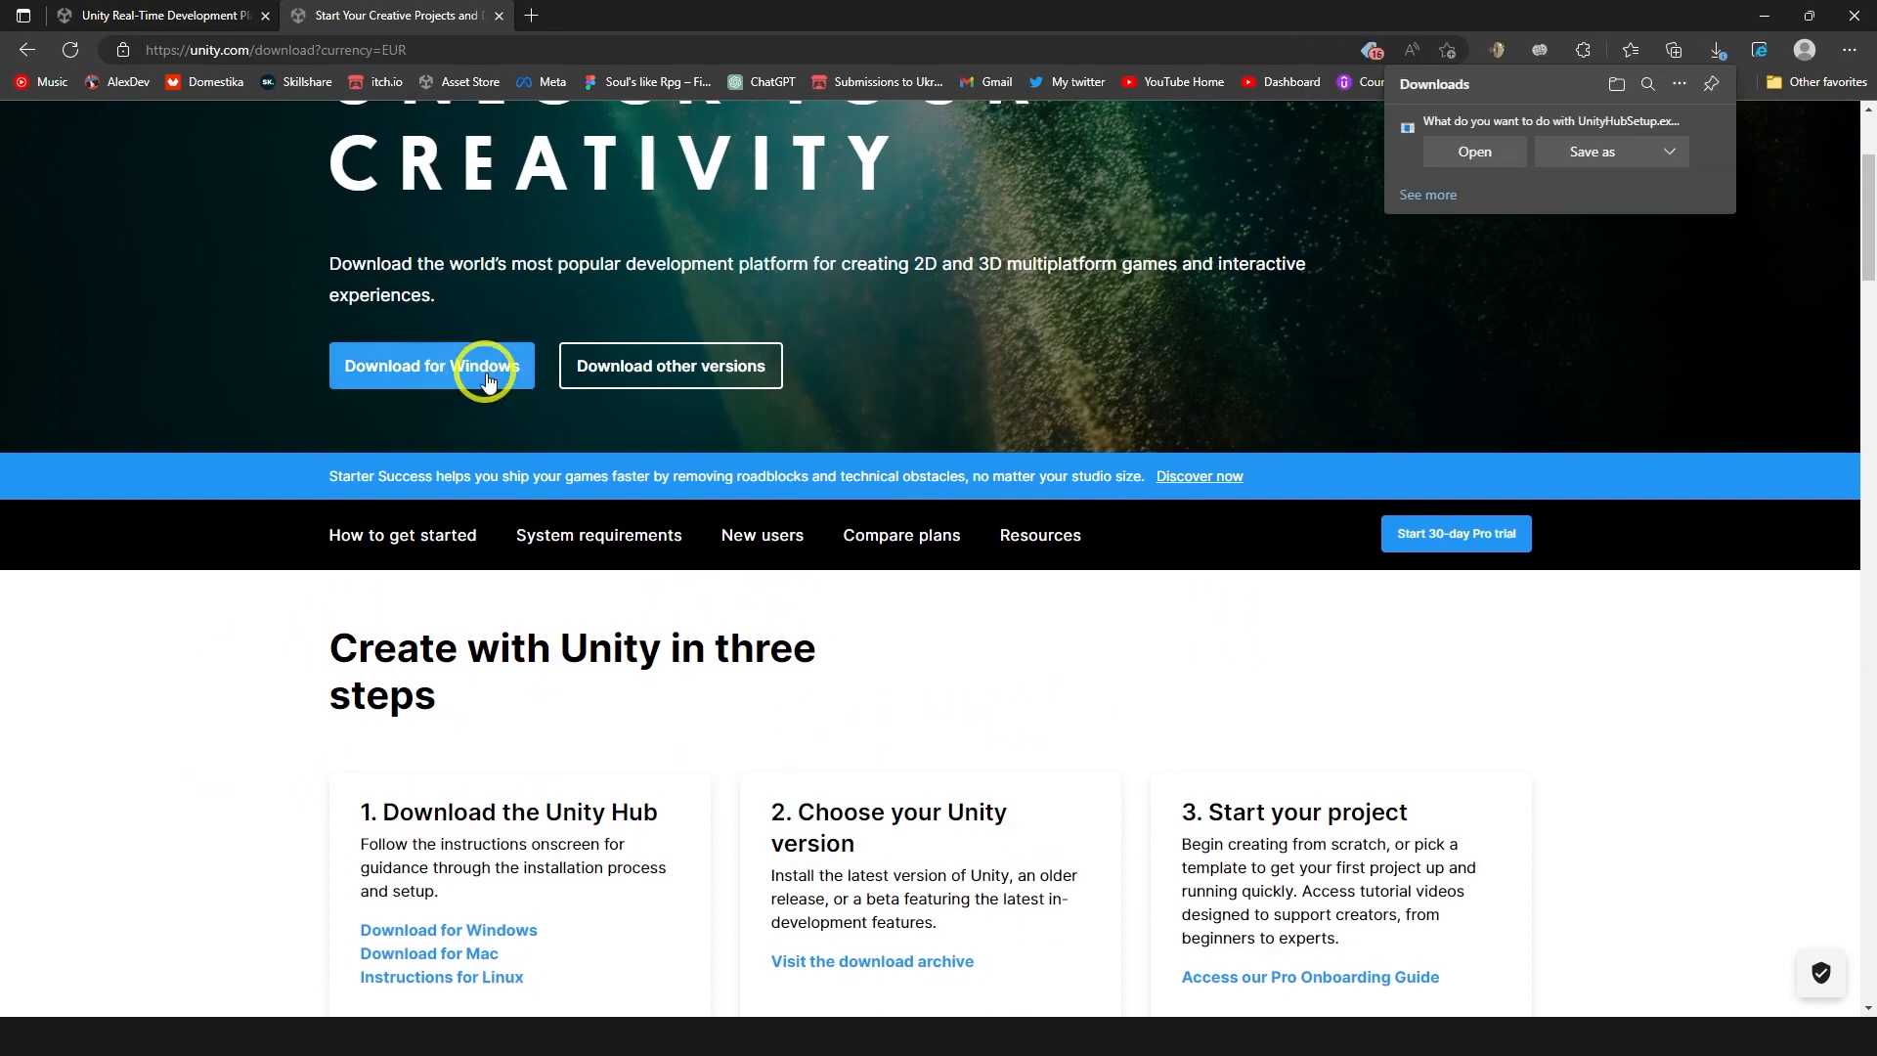
left_click(1473, 150)
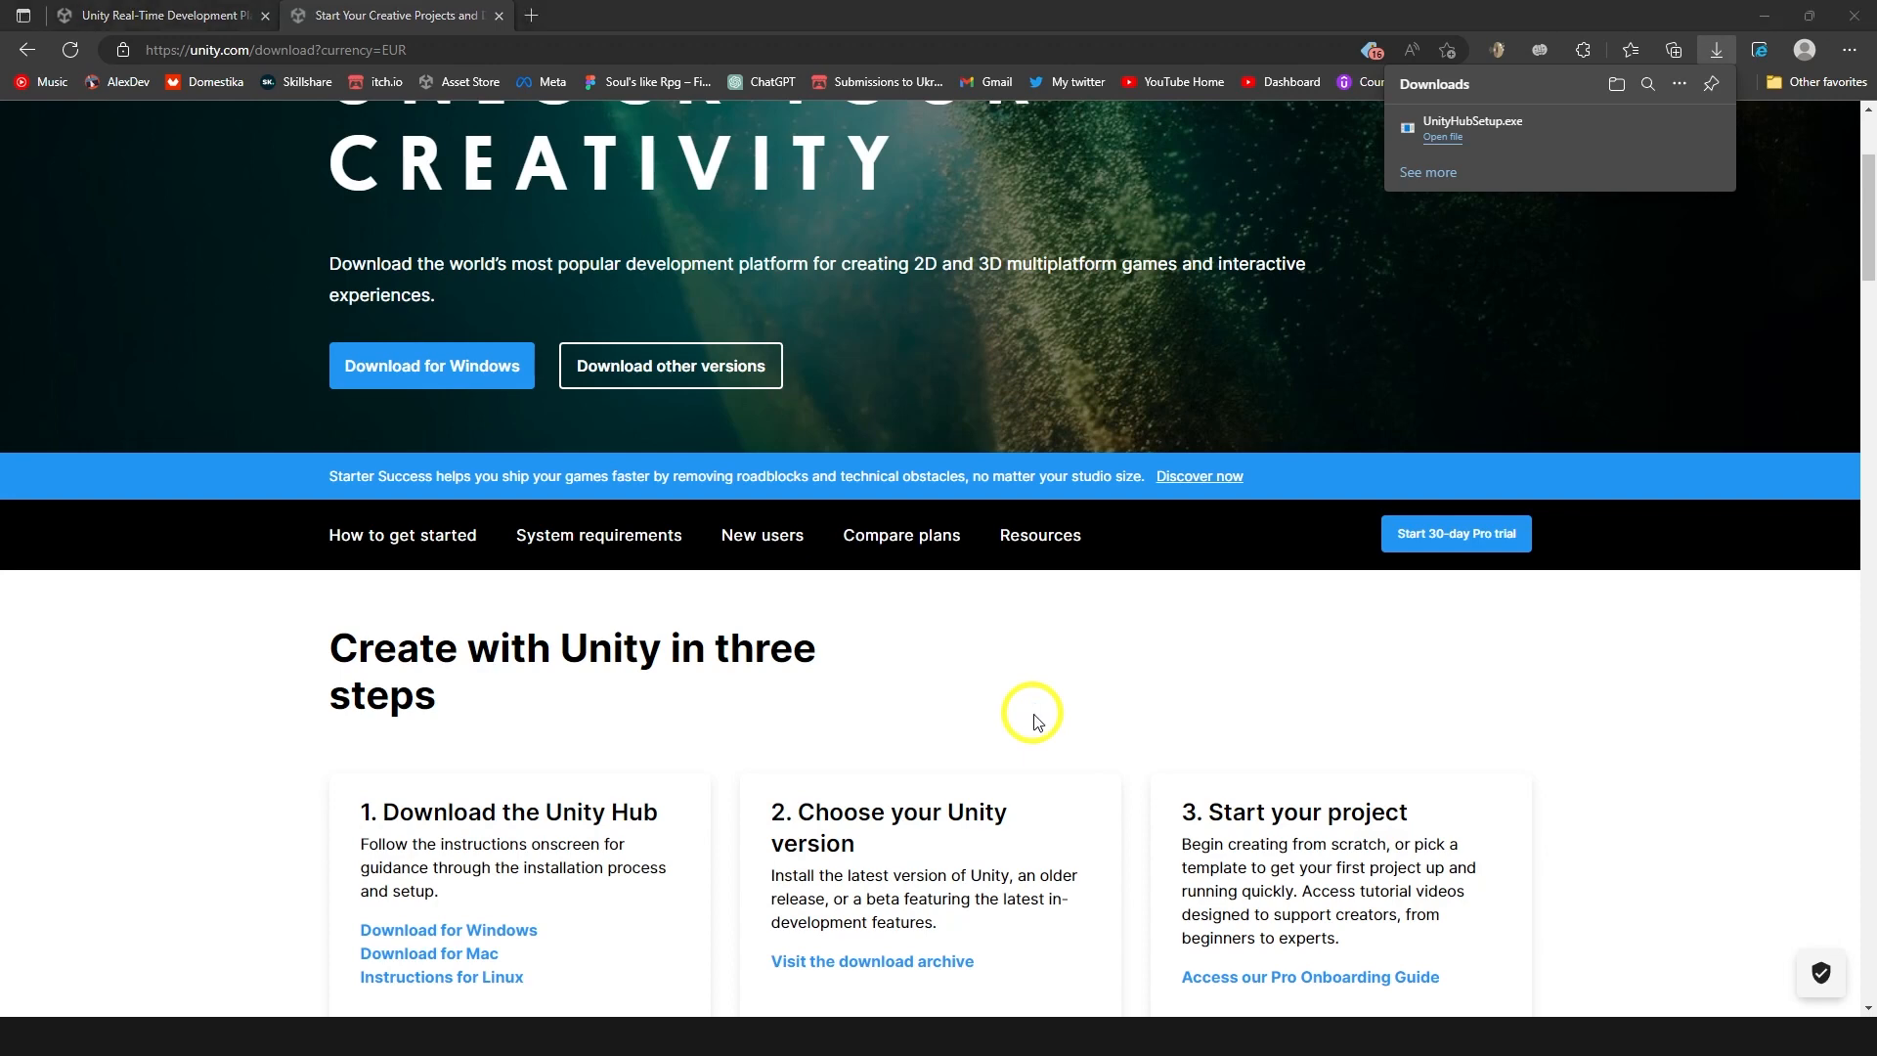
Run UnityHubSetup.exe, accept the license, and install into D:\GameDev\Unity Hub.
left_click(1441, 137)
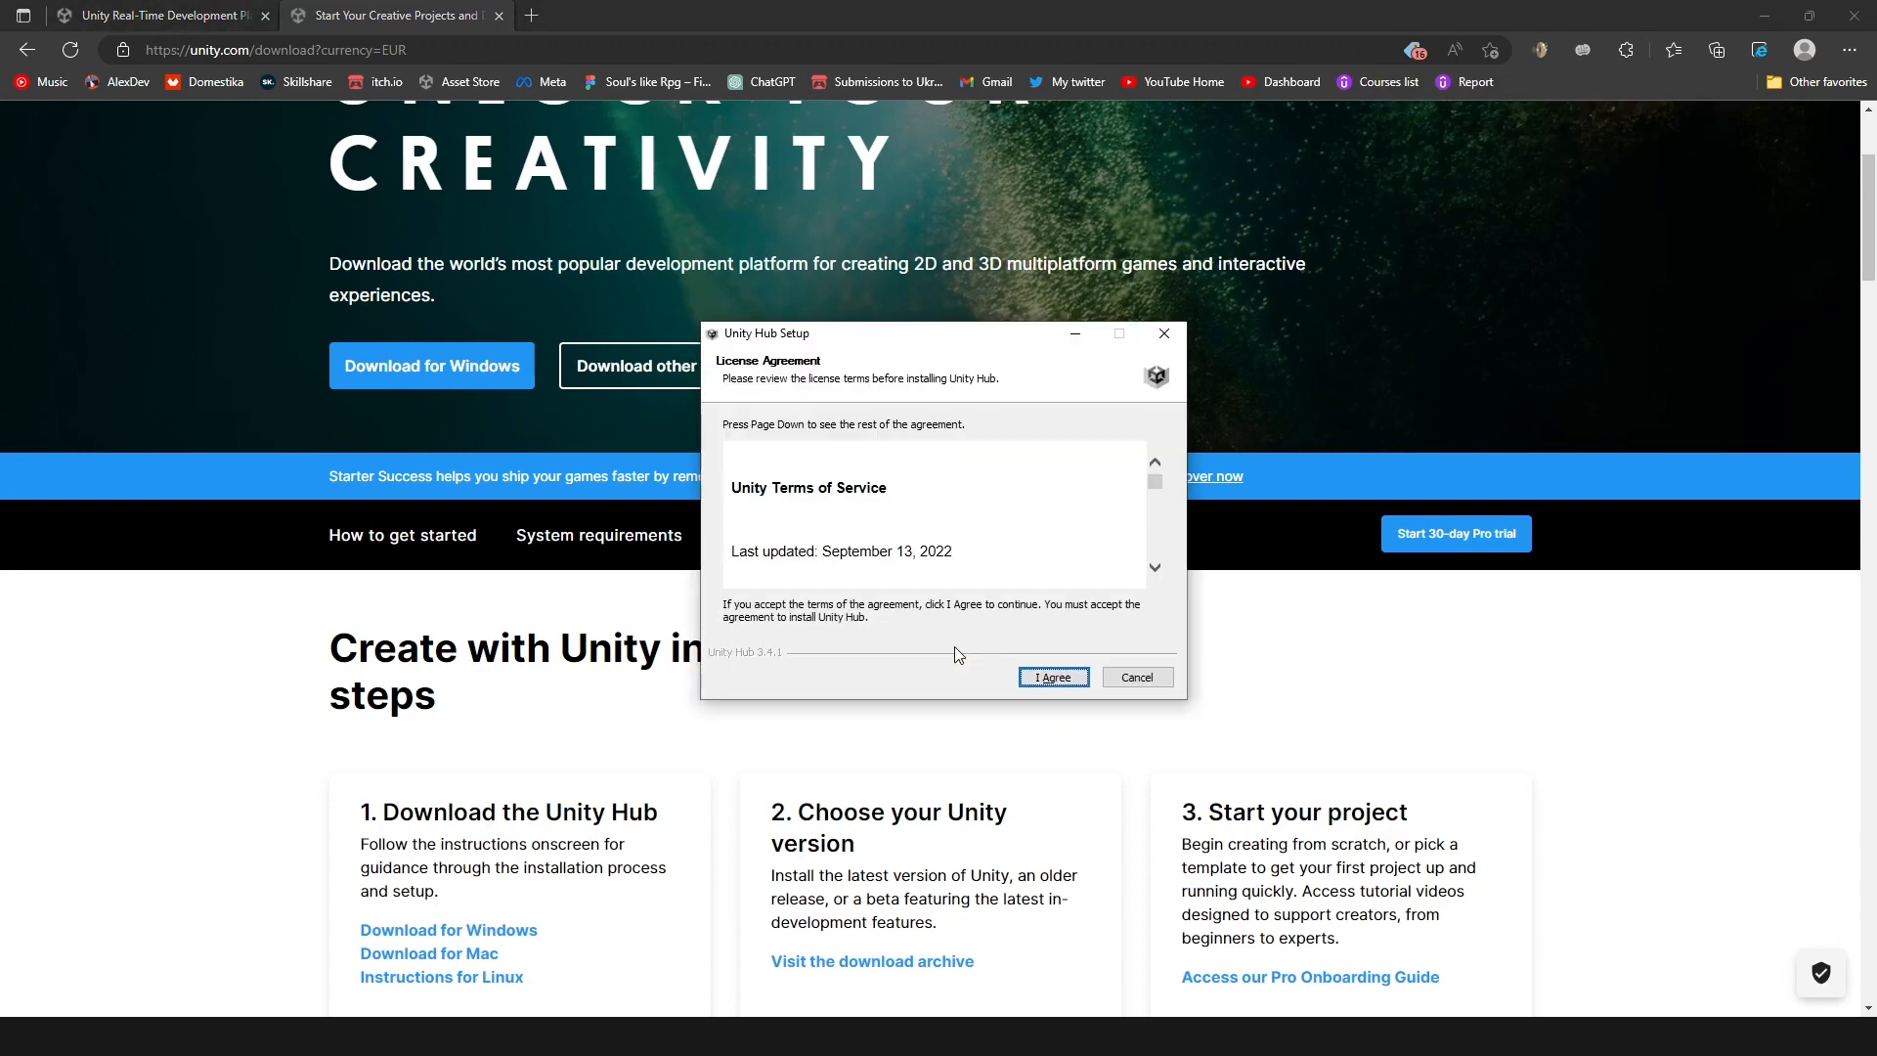
mouse_move(1001, 671)
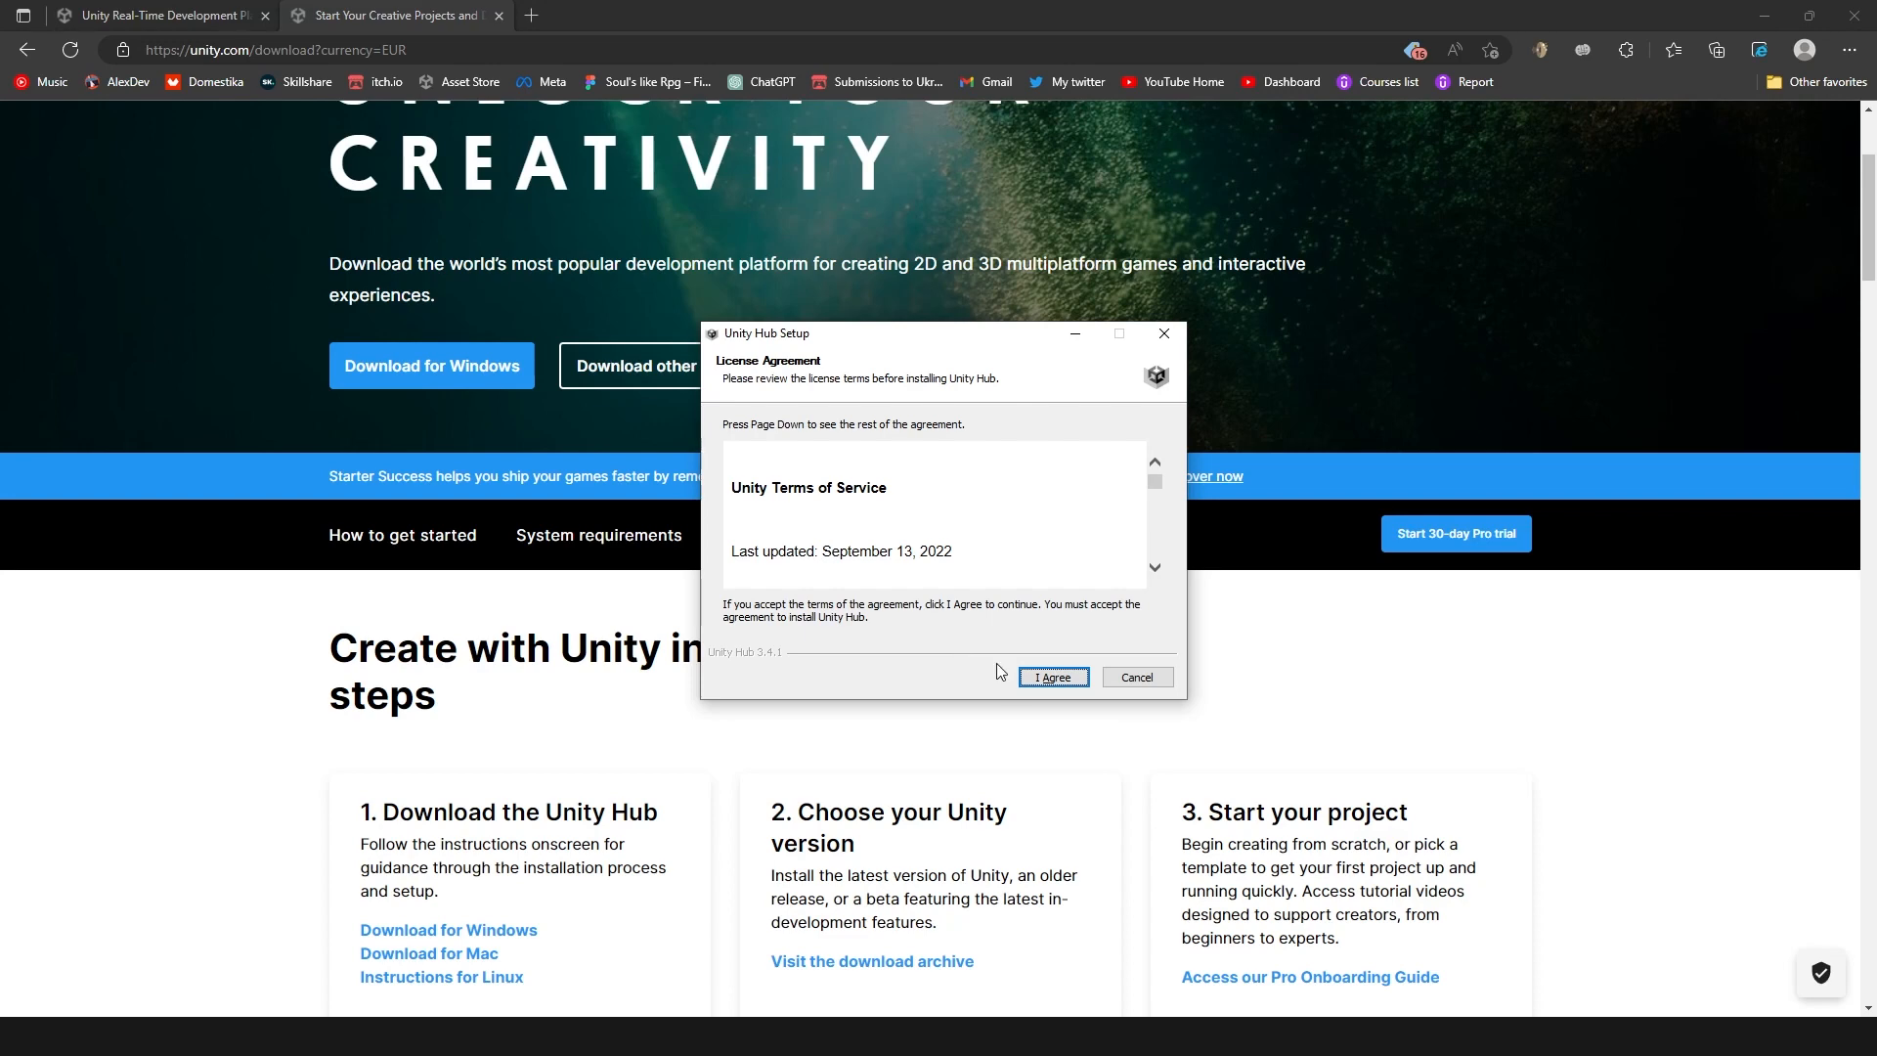
left_click(1051, 676)
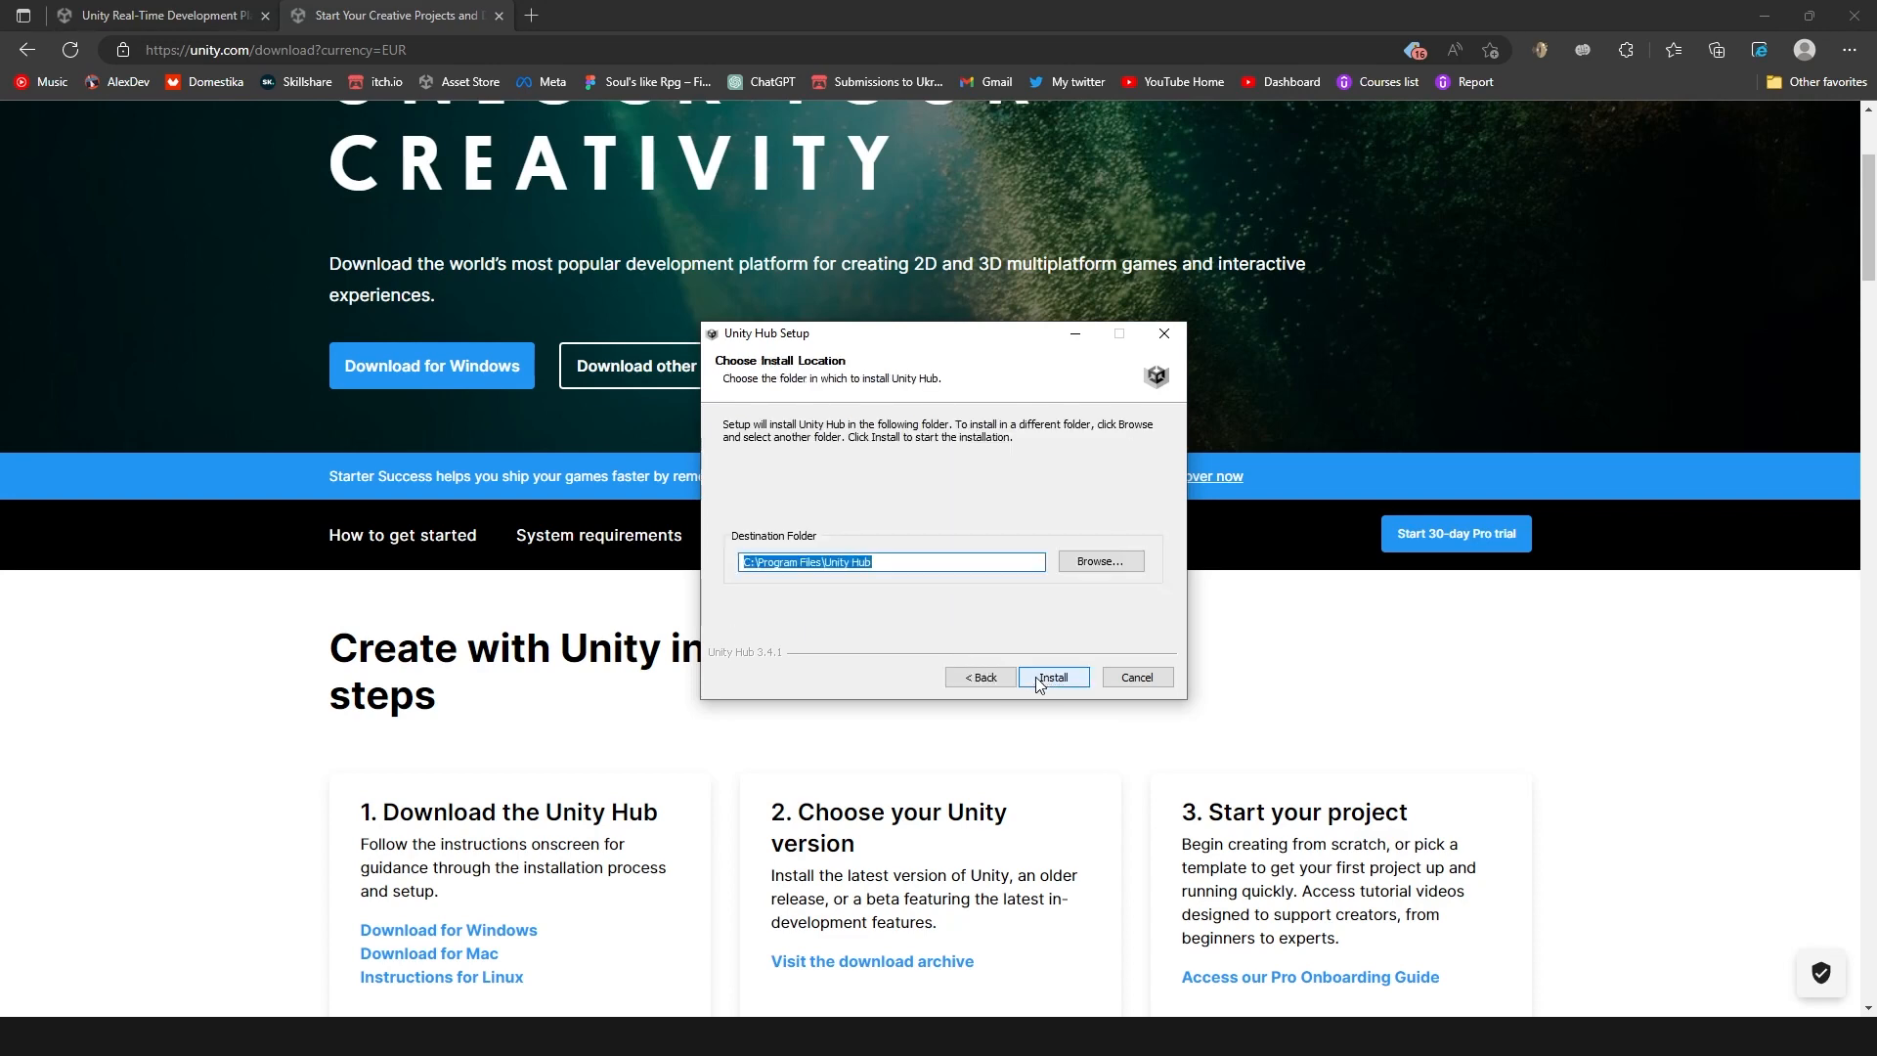
left_click(1099, 560)
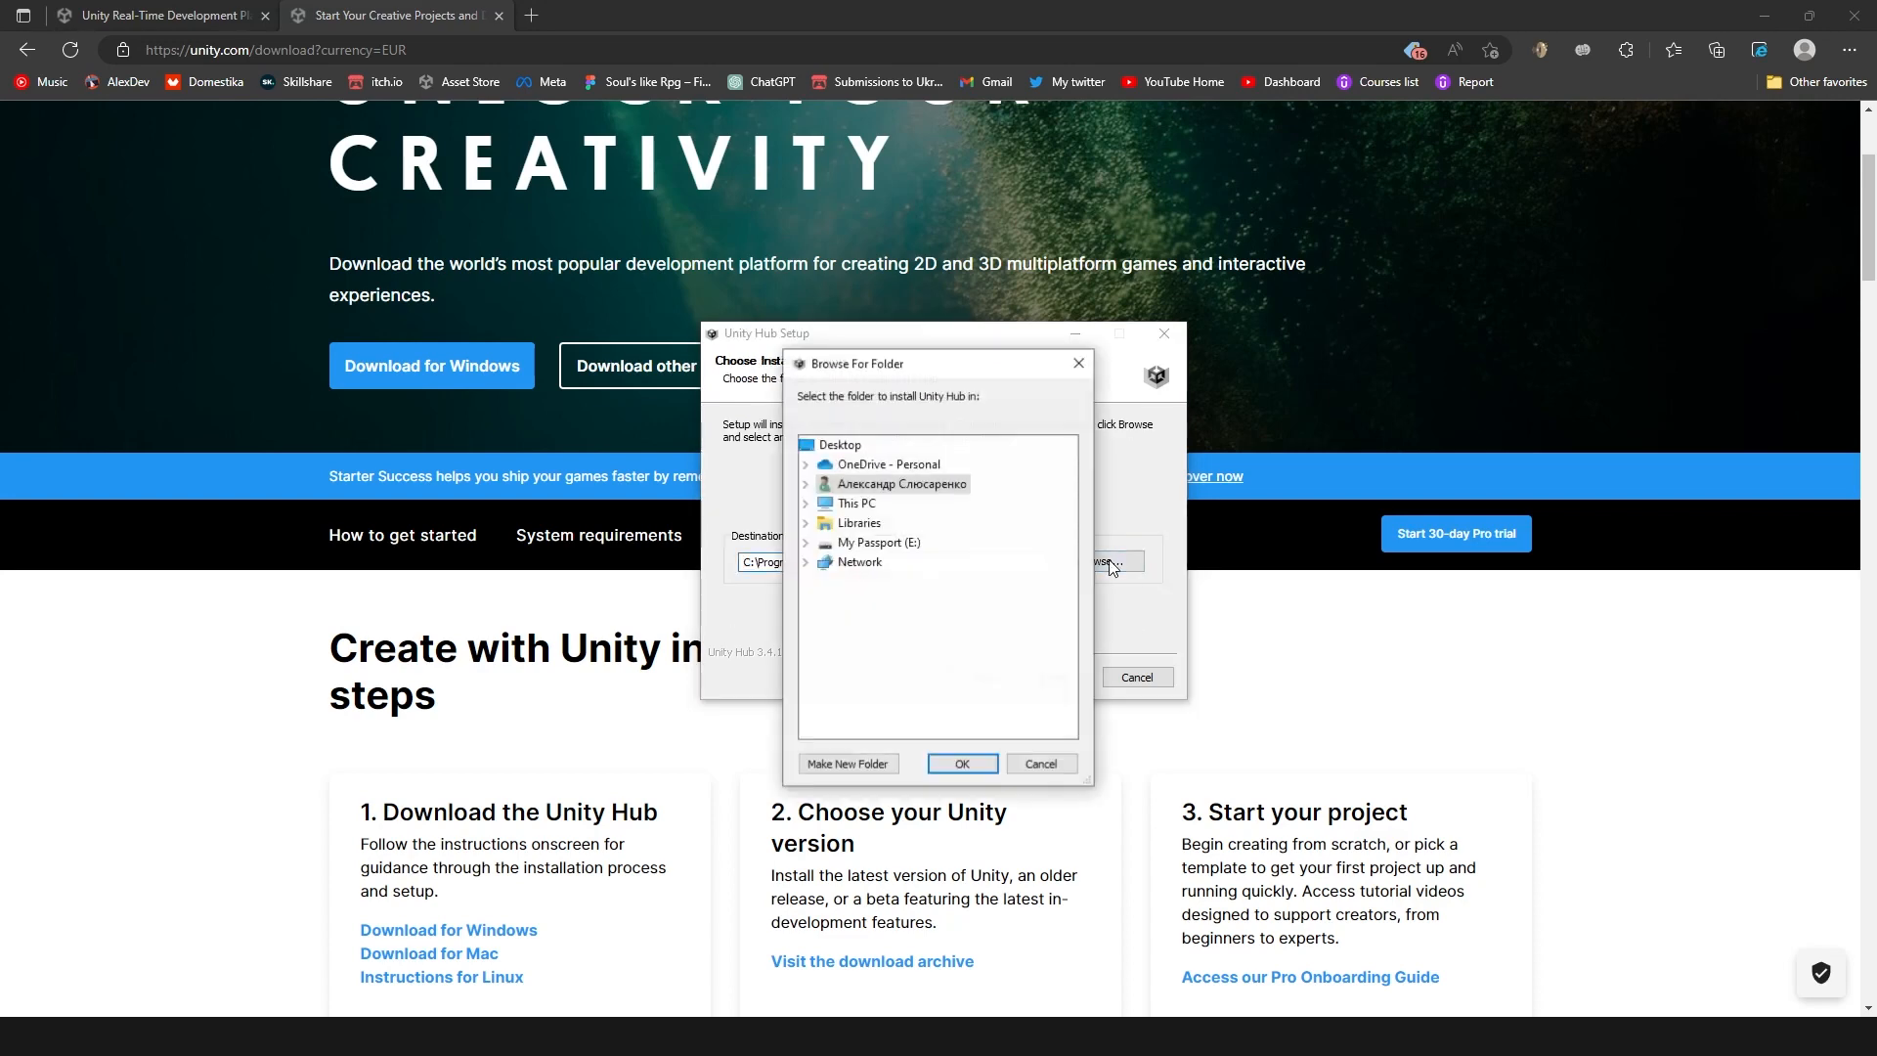
left_click(806, 503)
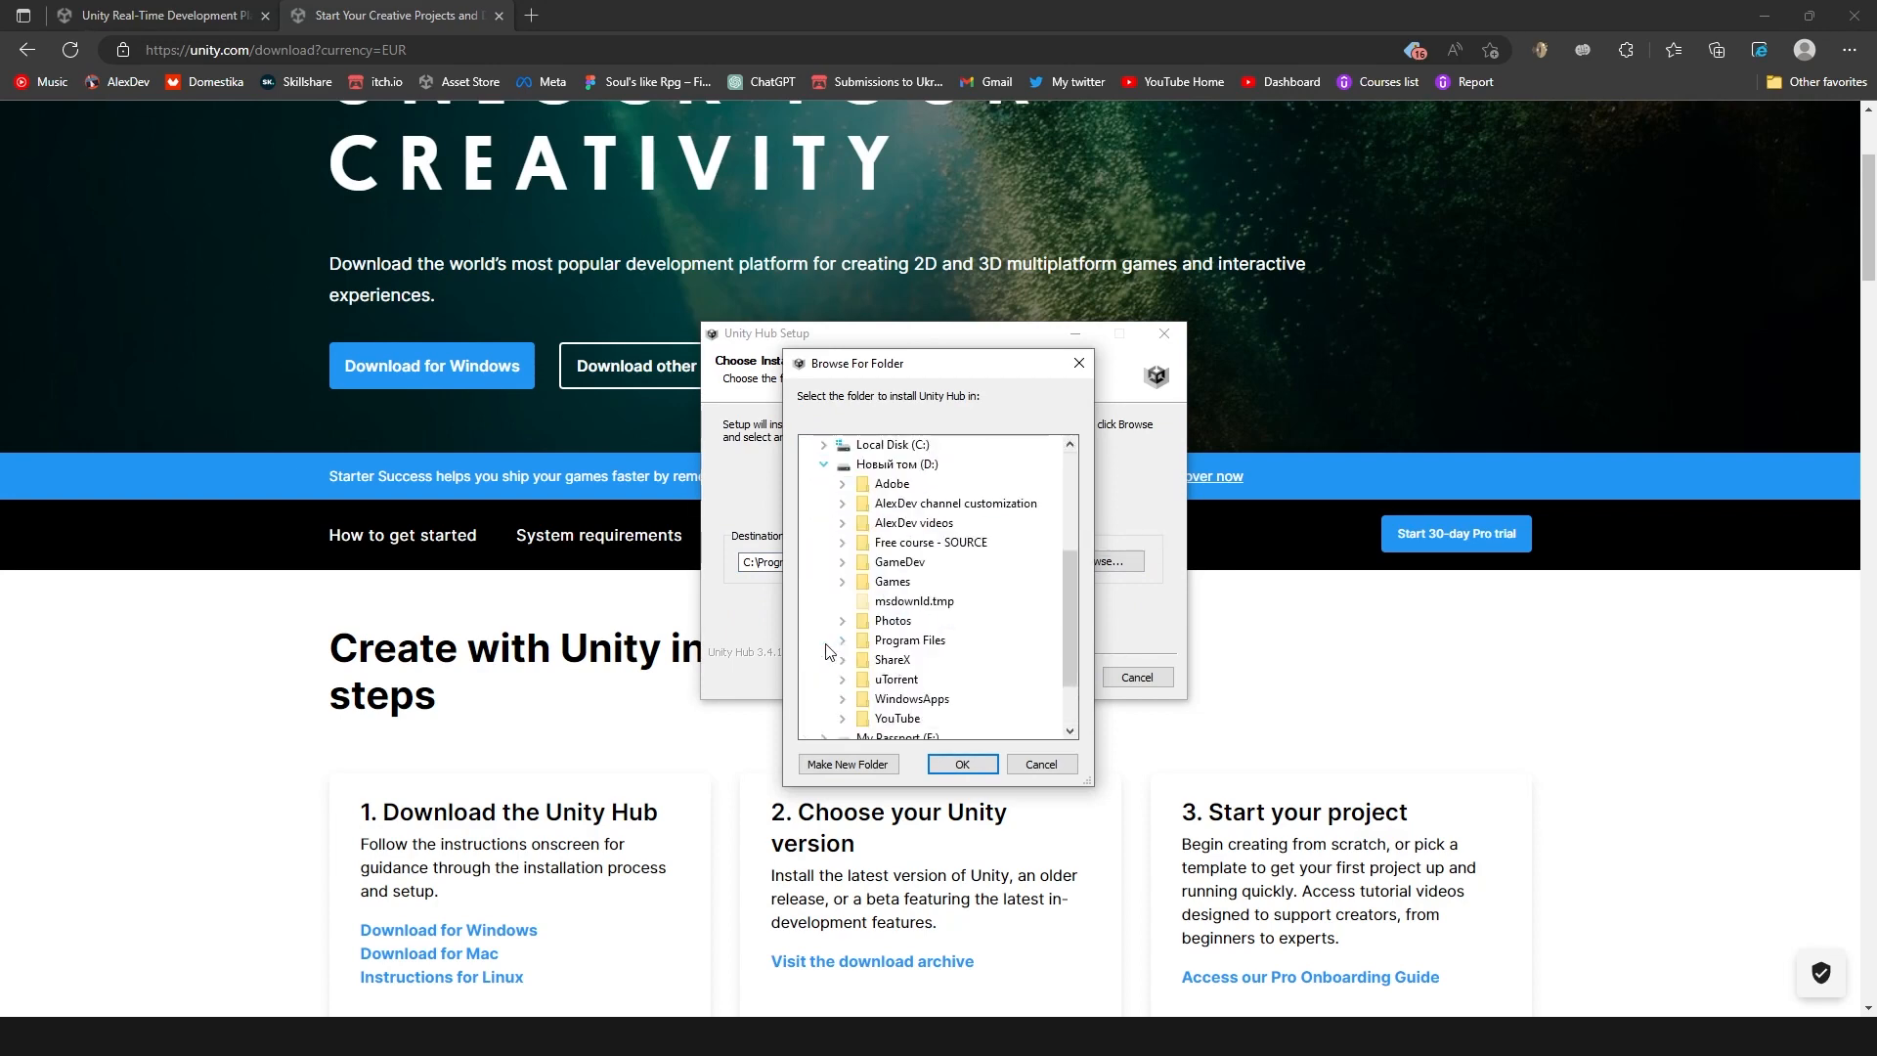
mouse_move(948, 503)
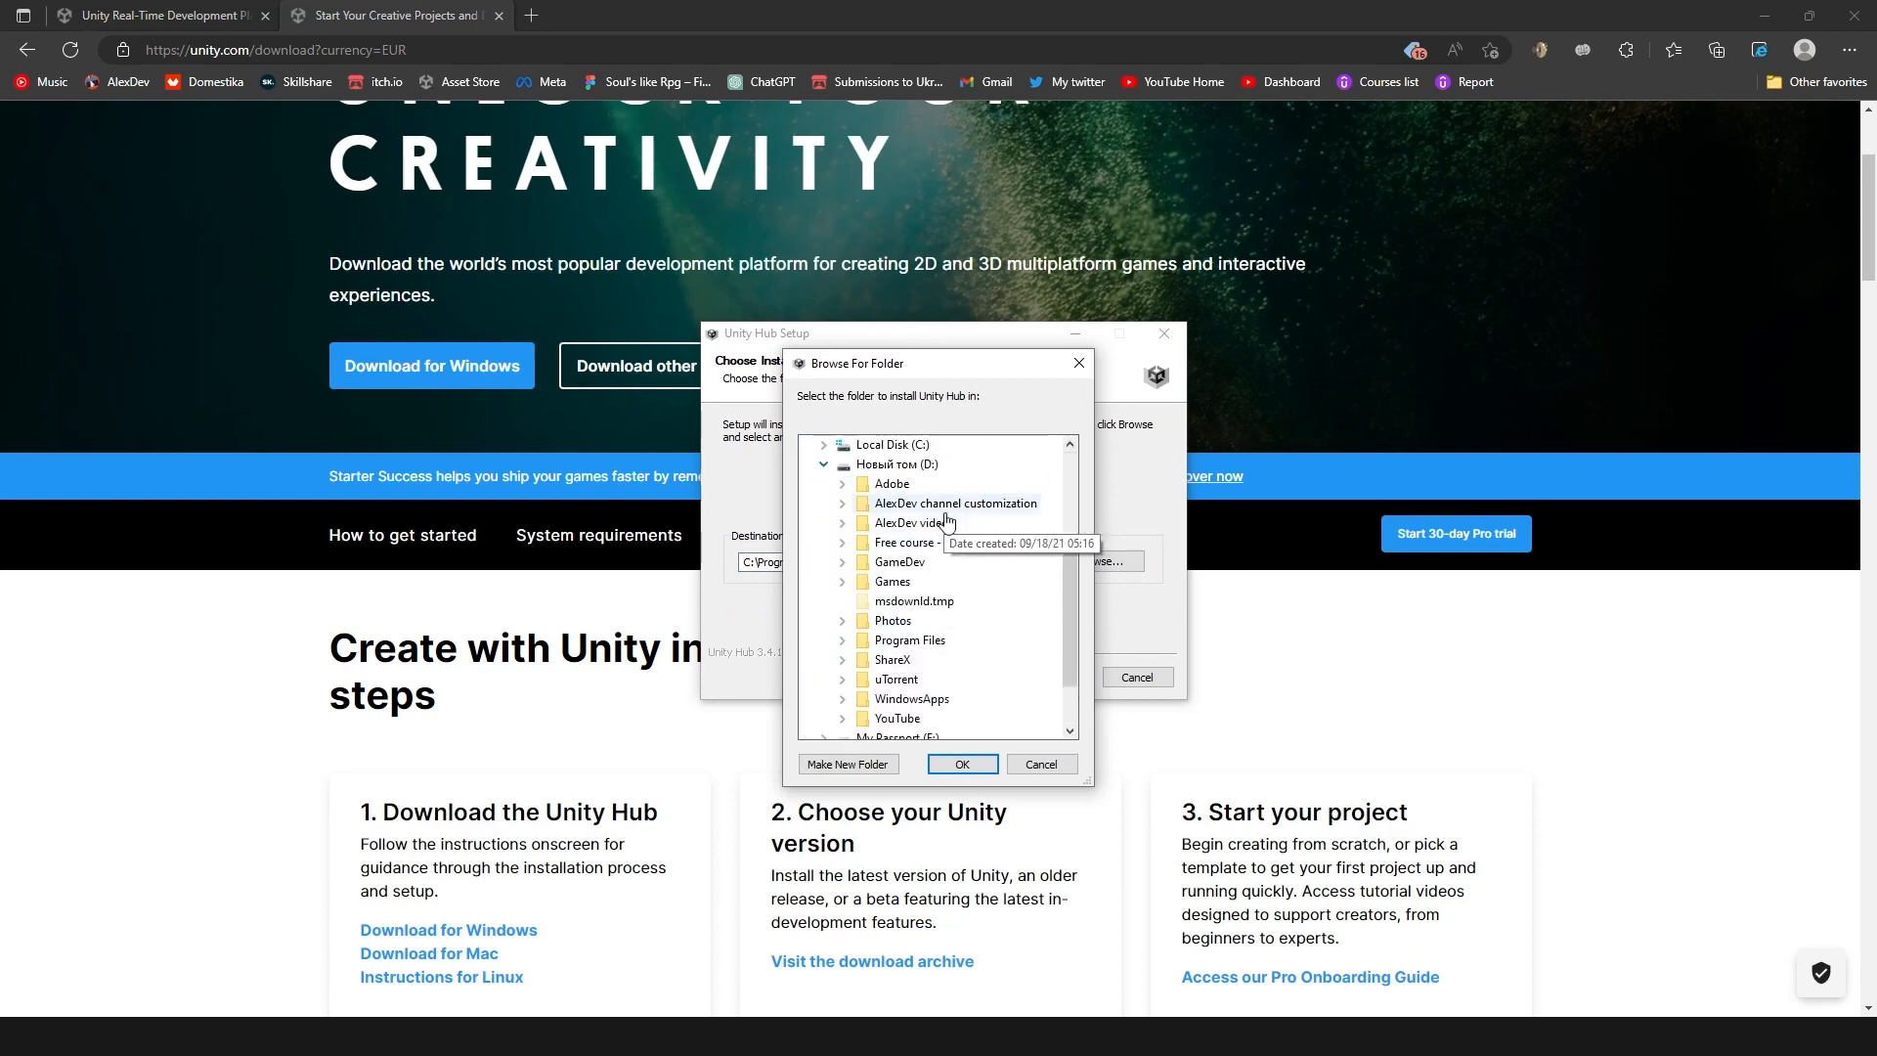
left_click(841, 563)
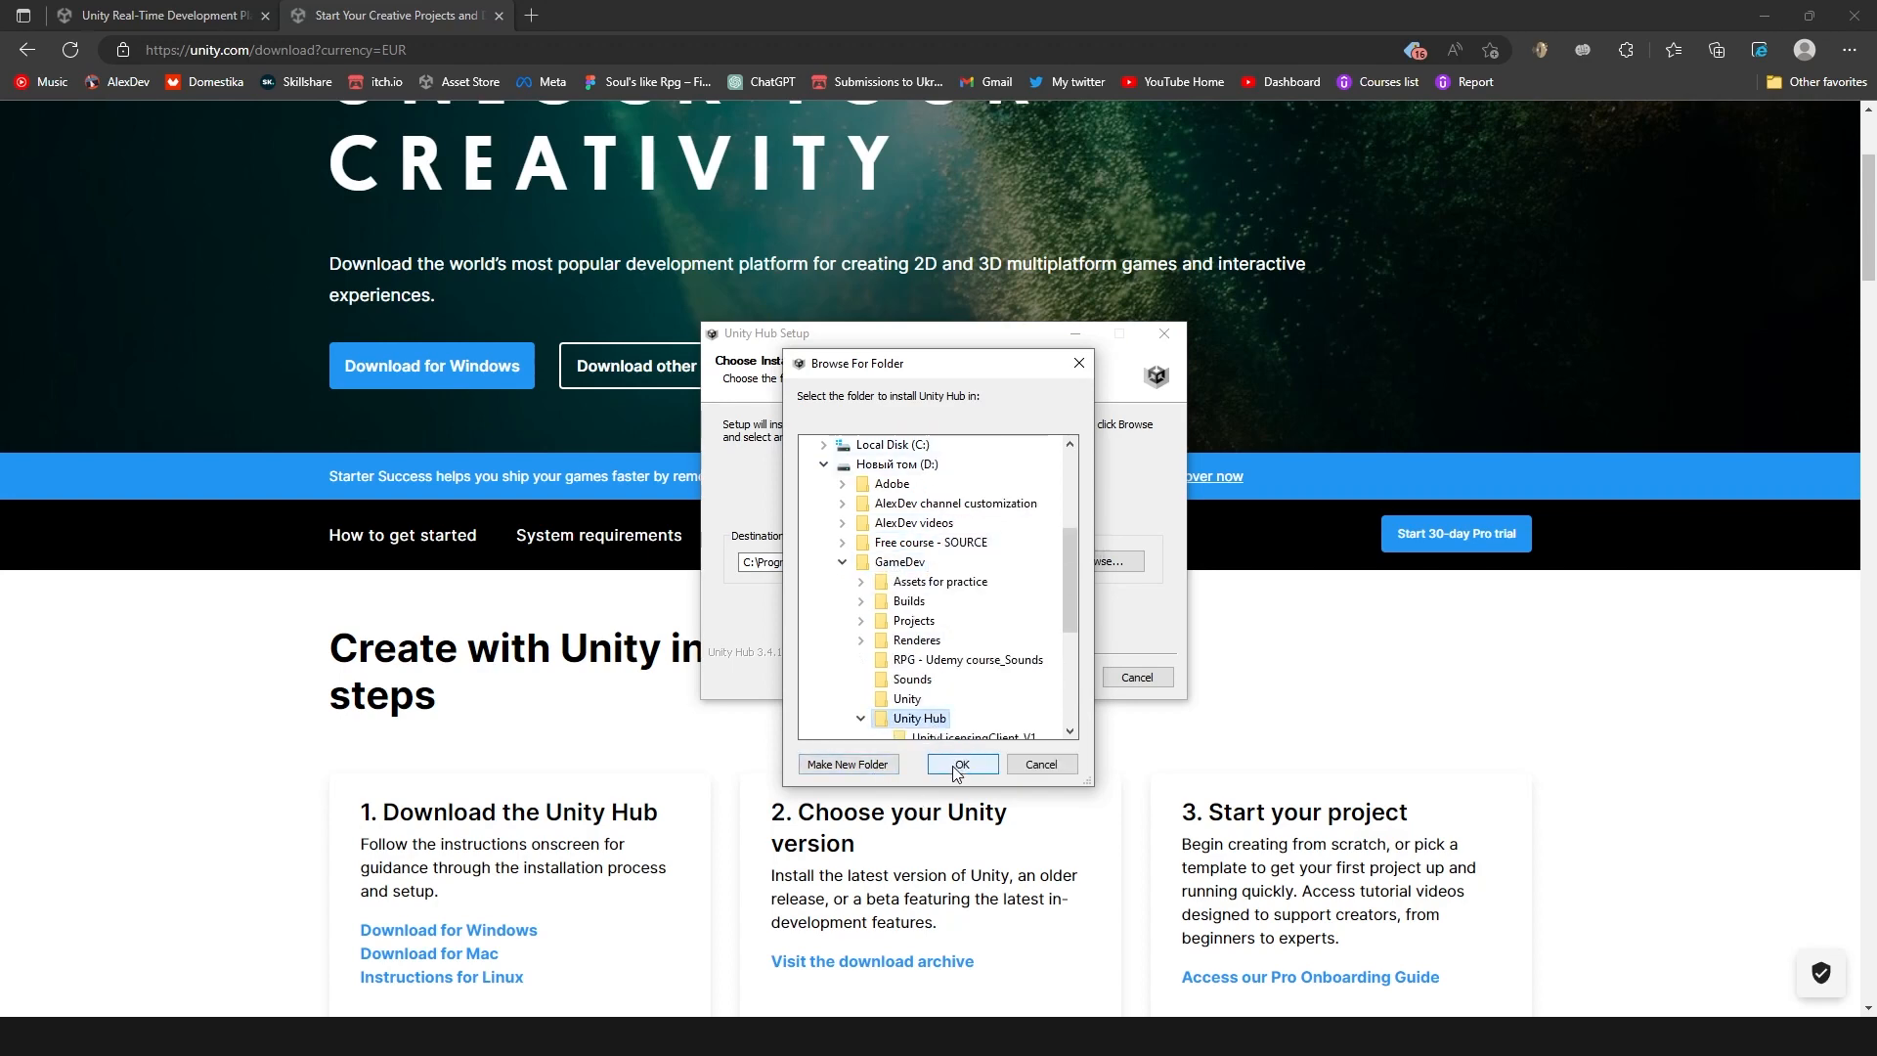
left_click(961, 764)
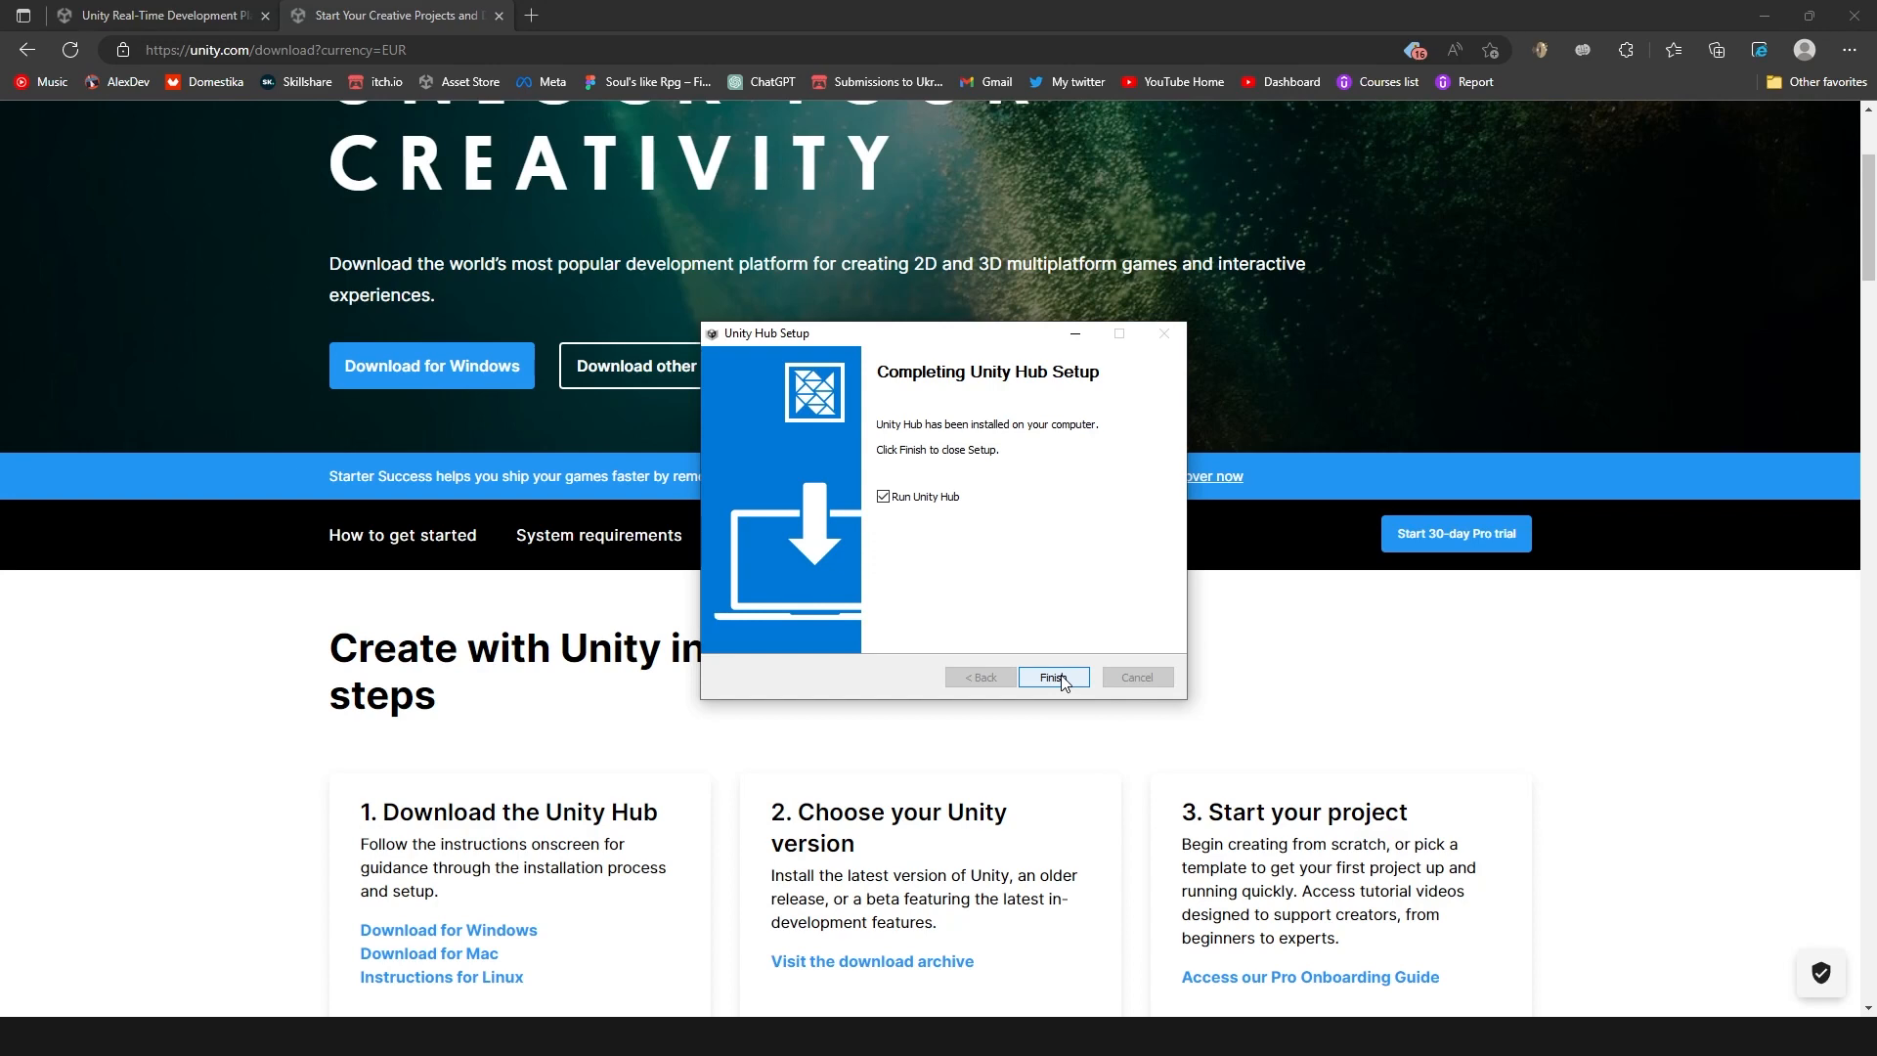
Launch Unity Hub after setup and allow it through the firewall on private and public networks.
left_click(1051, 676)
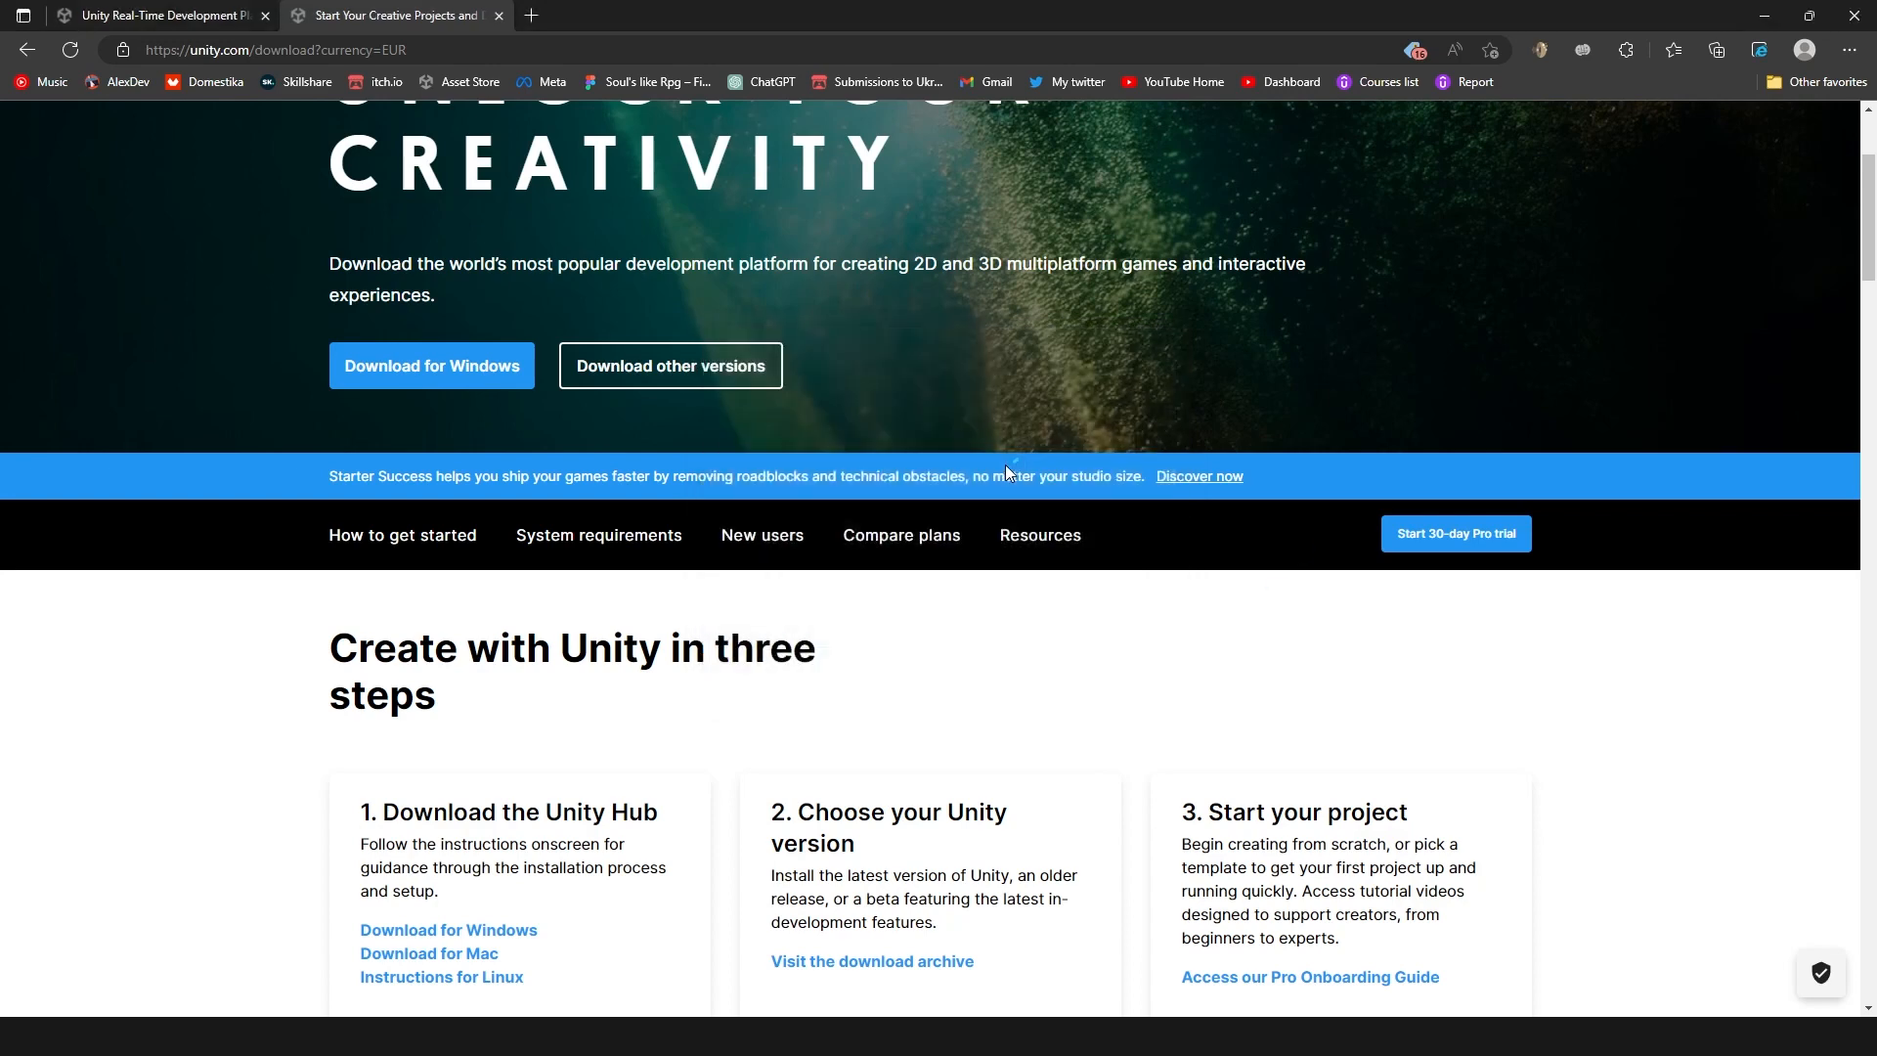
mouse_move(1032, 583)
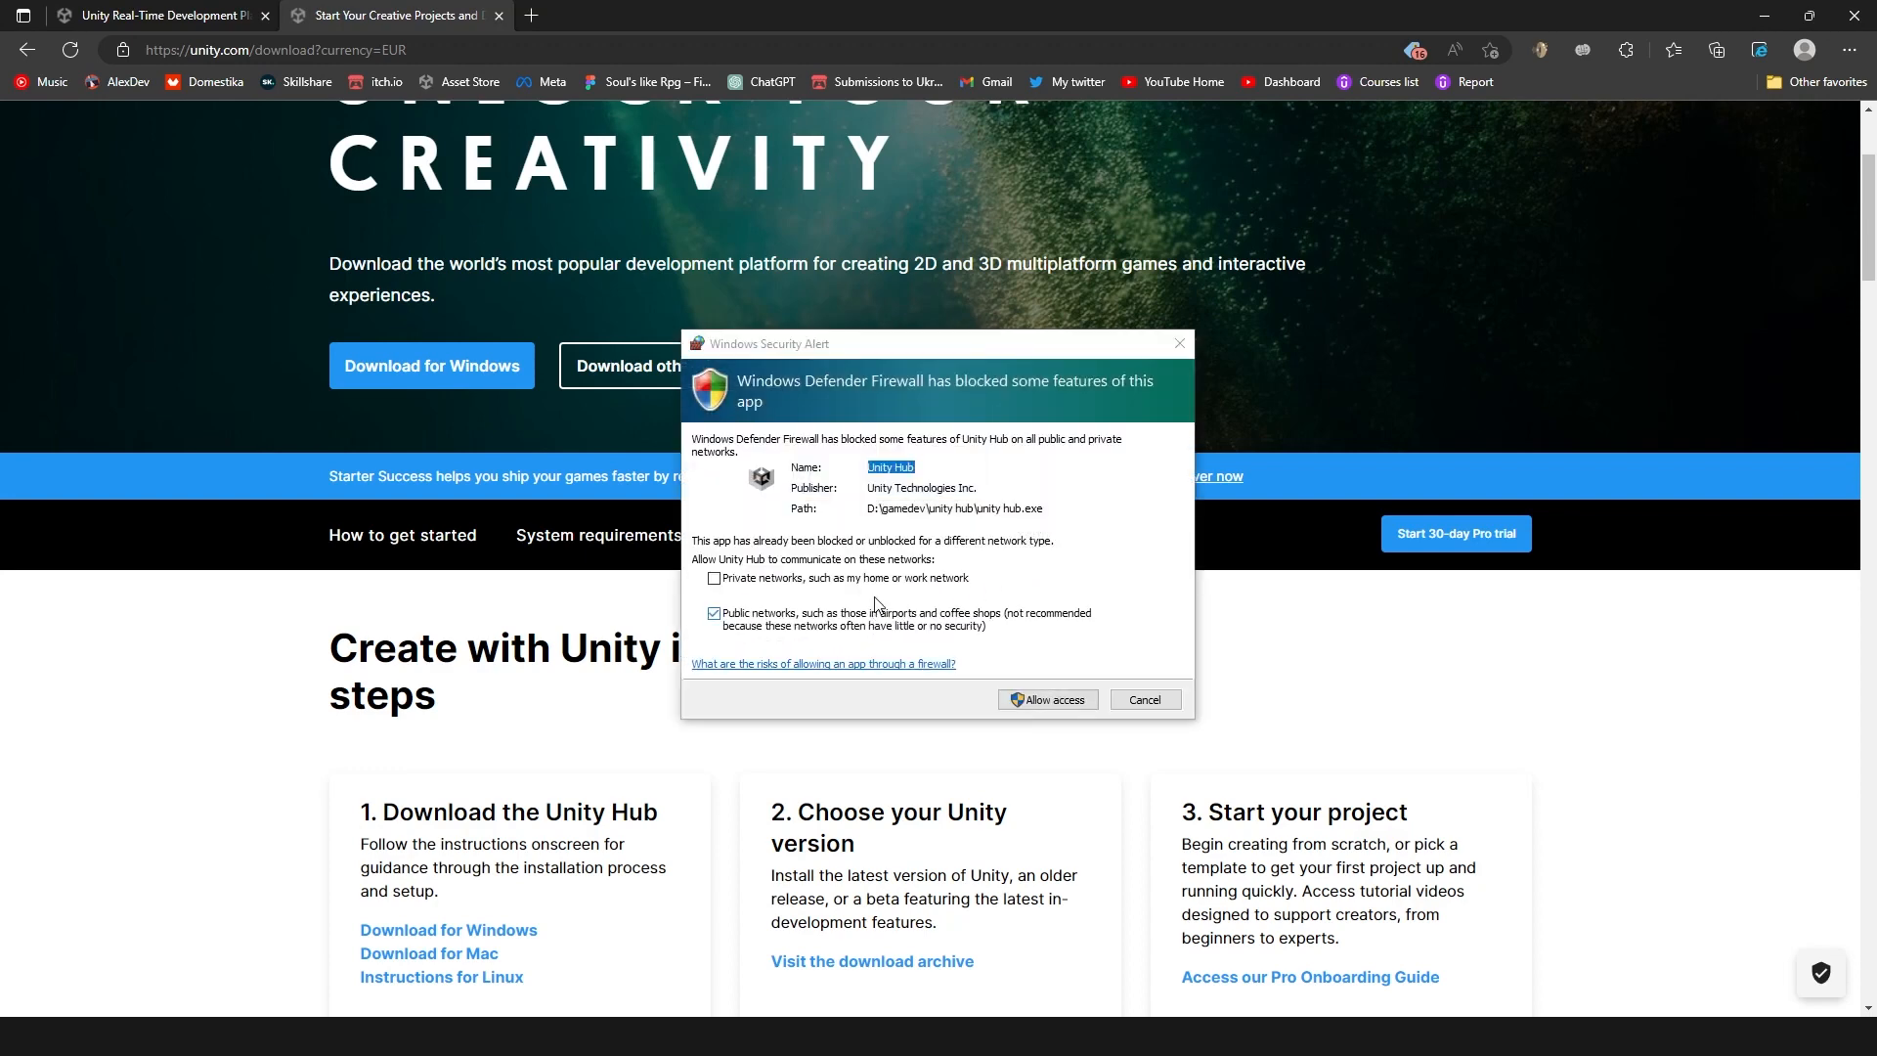
left_click(714, 578)
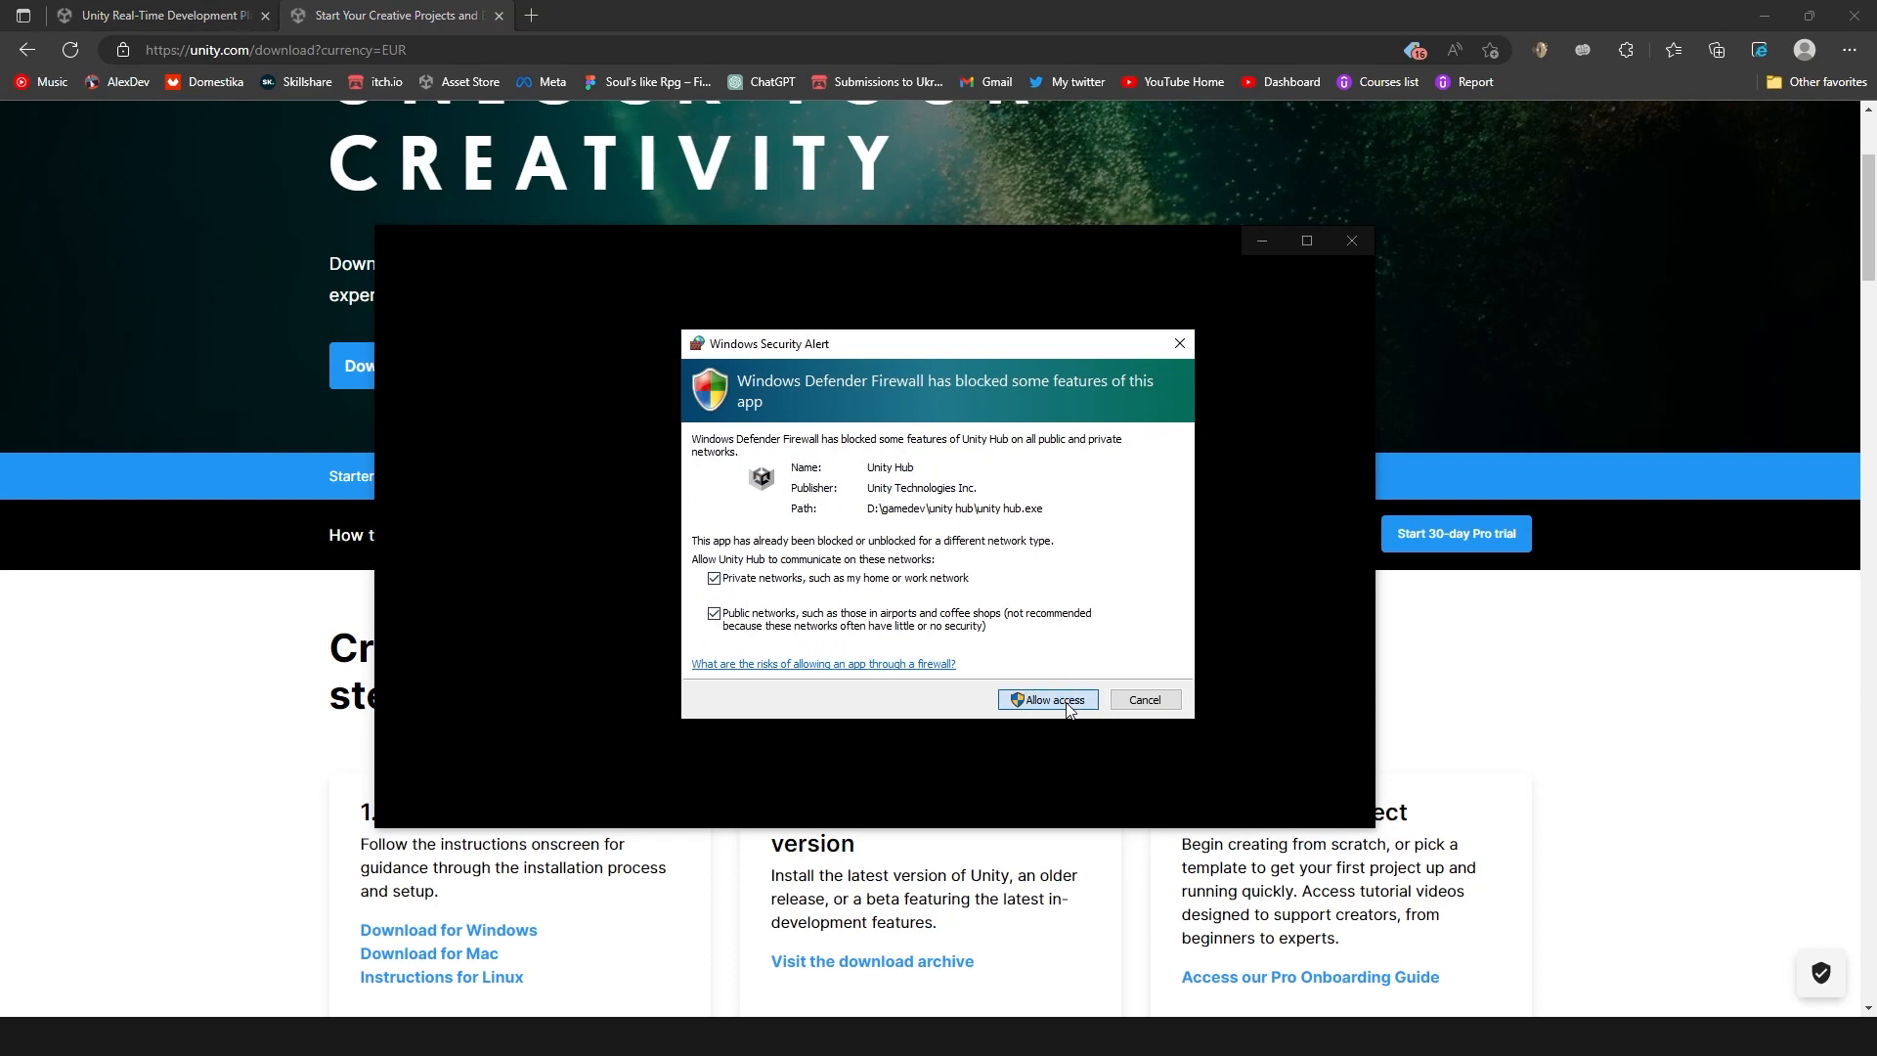
left_click(1045, 699)
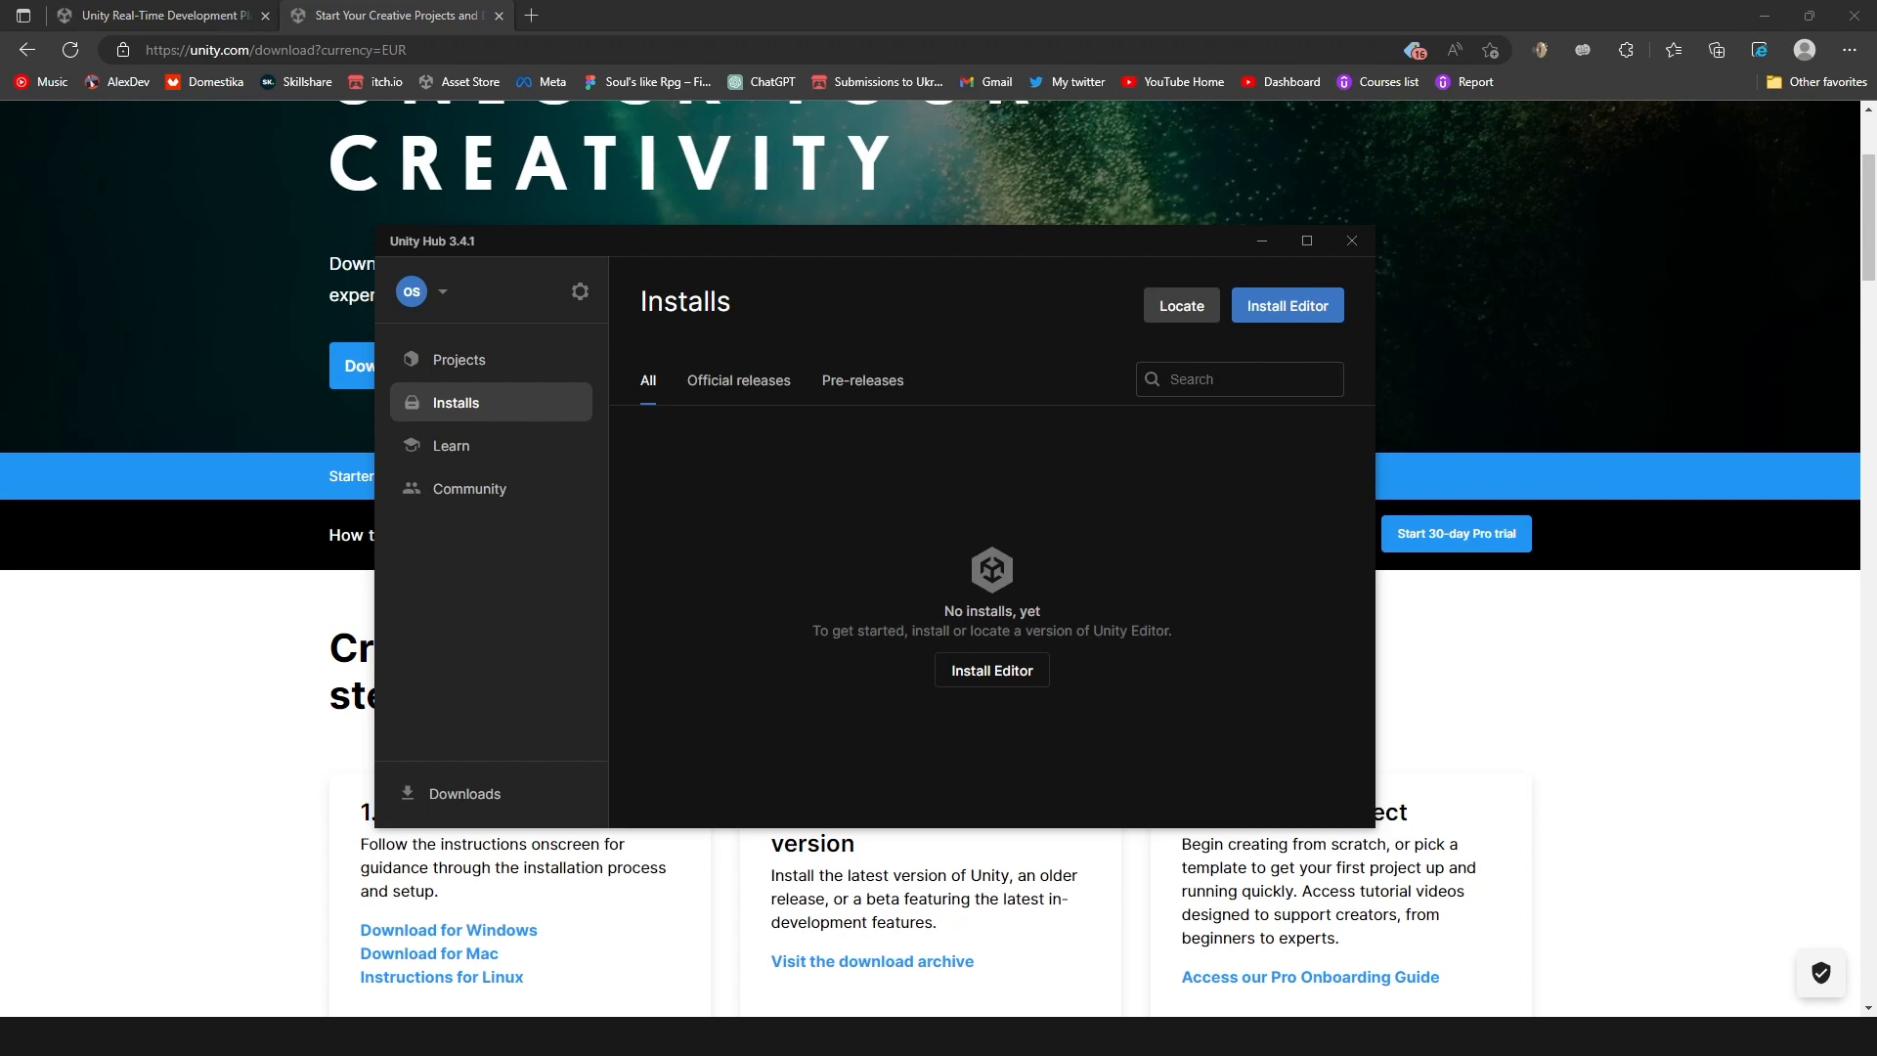
mouse_move(844, 368)
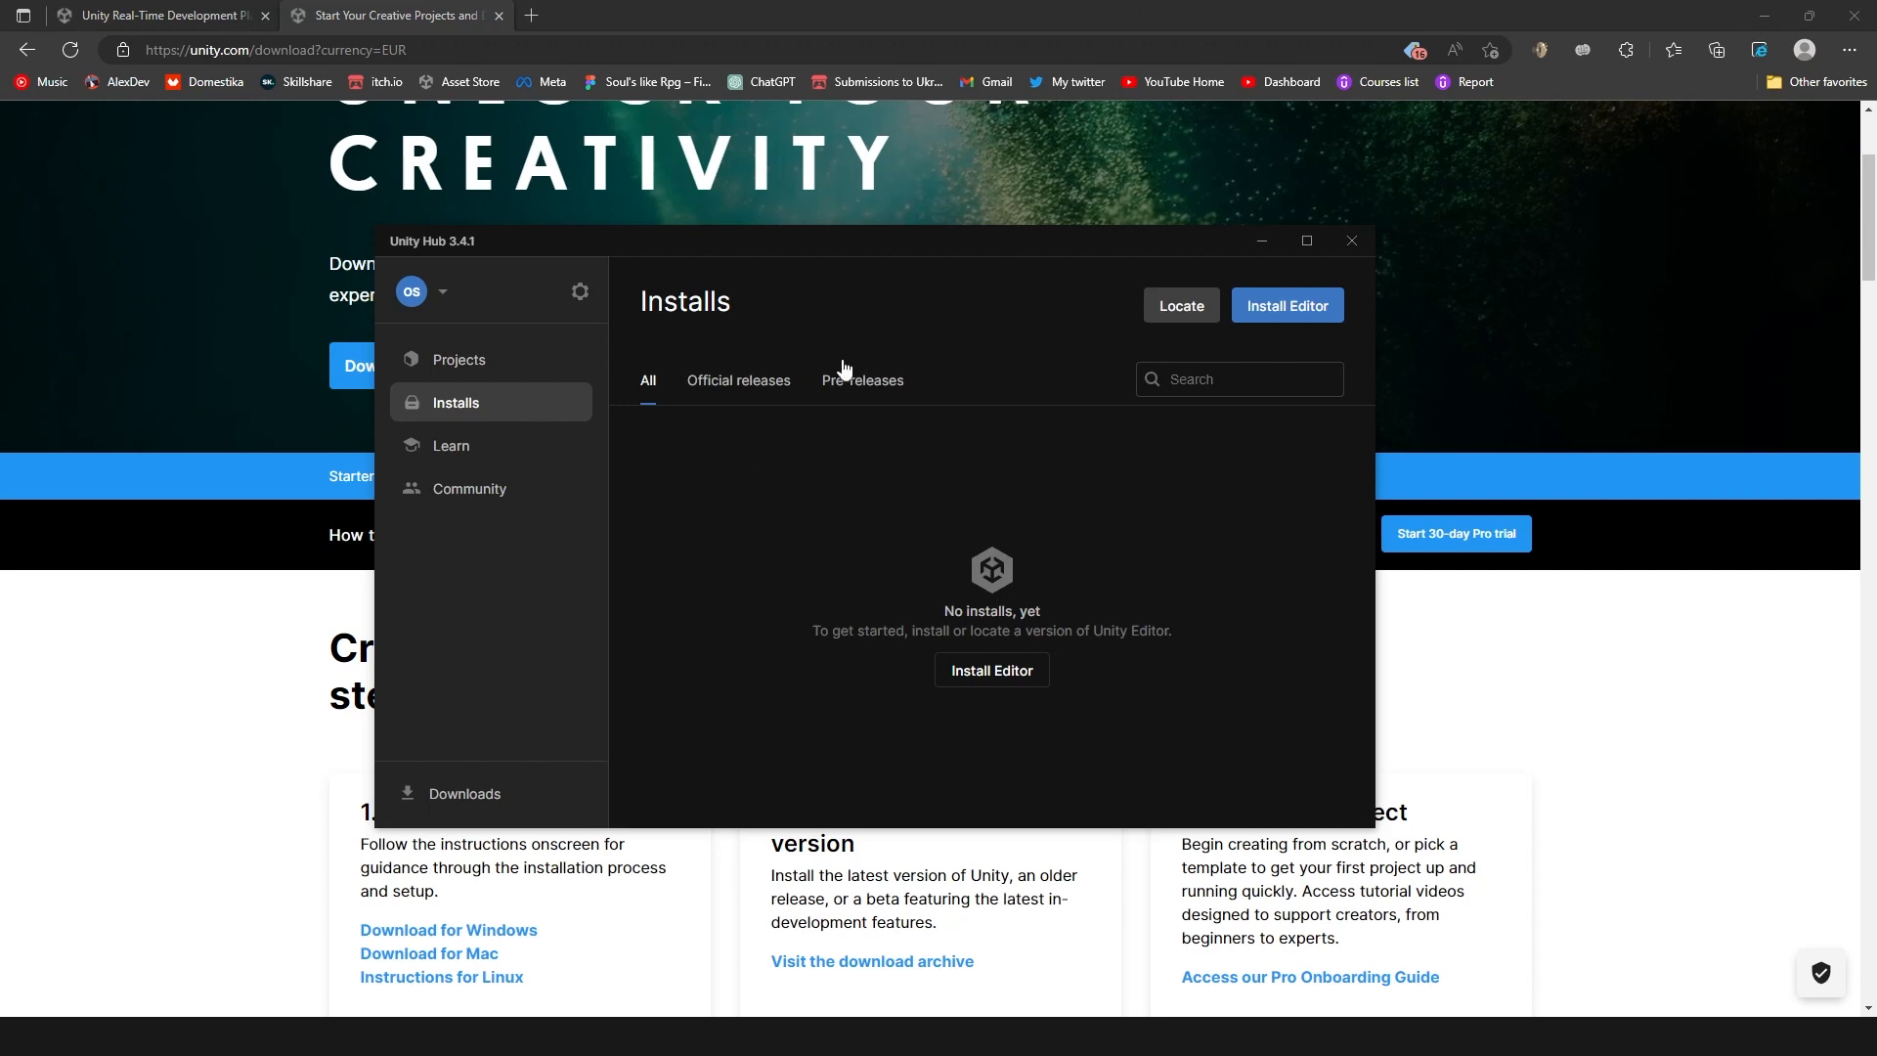
mouse_move(563, 380)
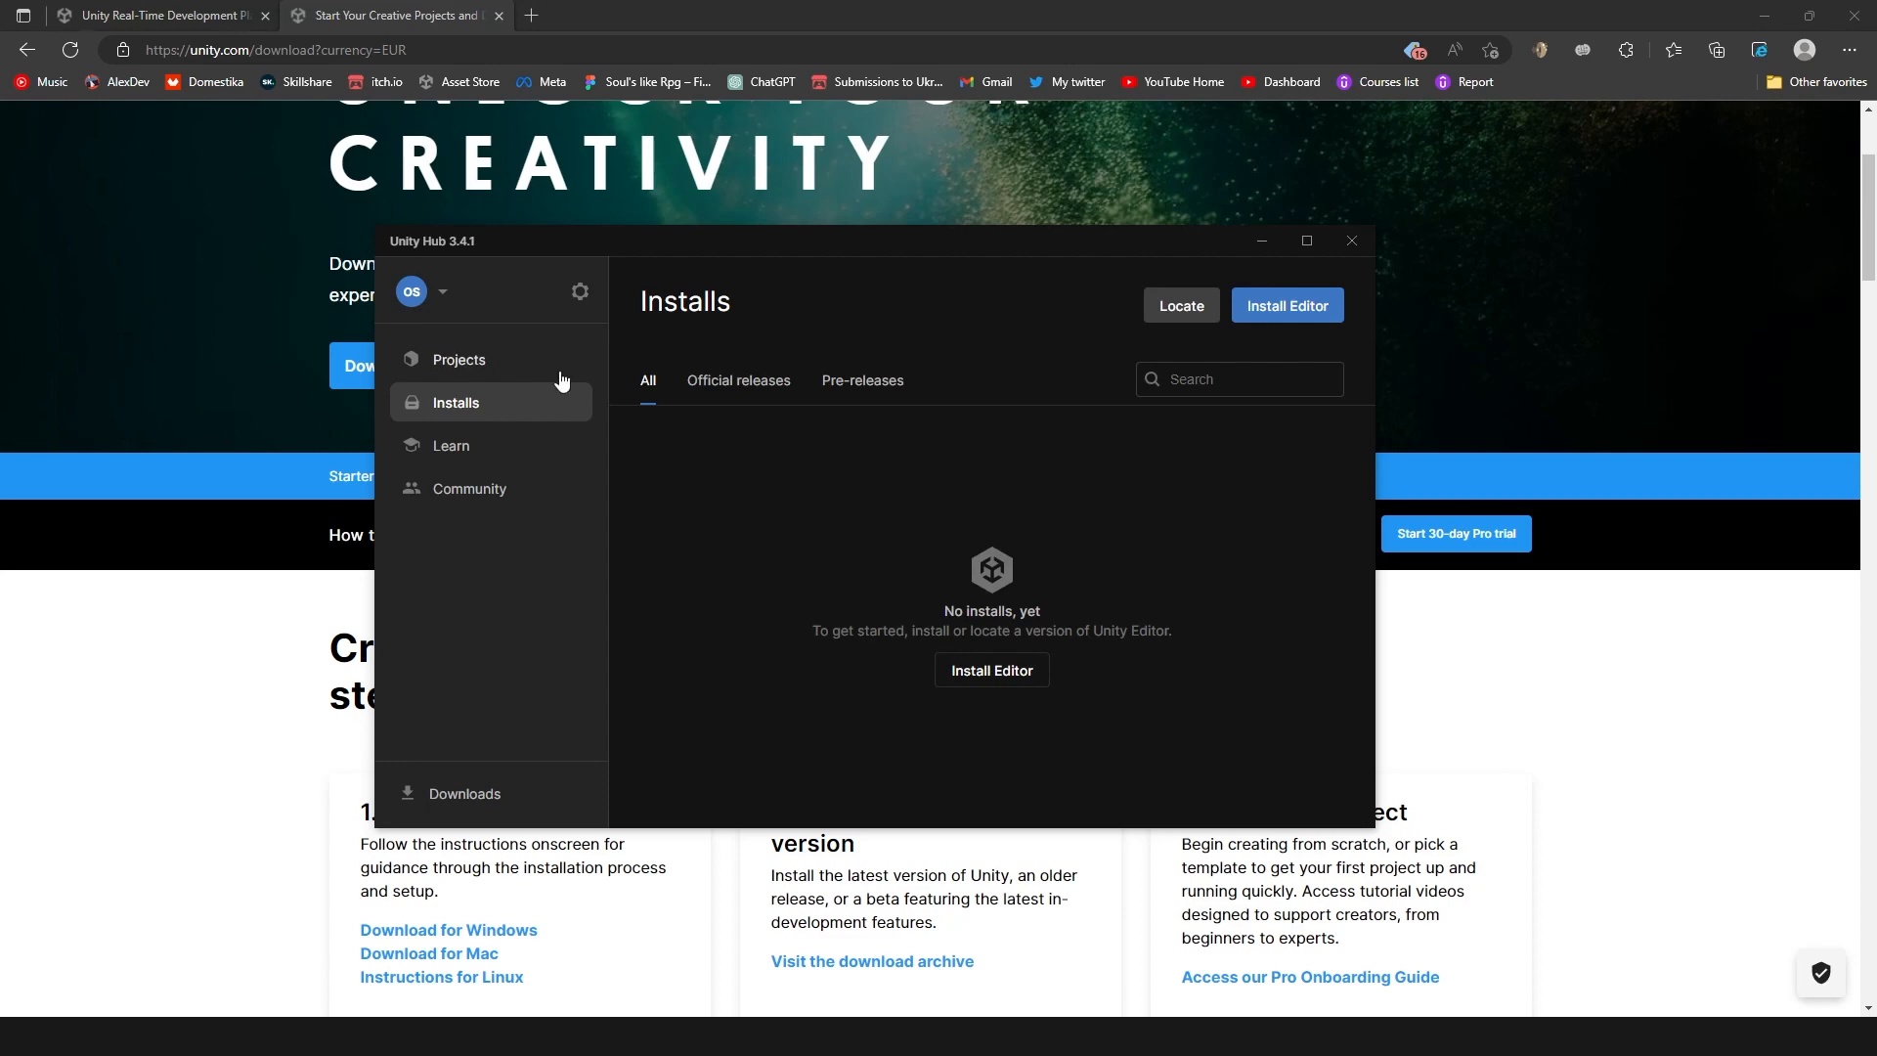
View the Projects list of 2021.3 projects, then return to the empty Installs page.
left_click(457, 359)
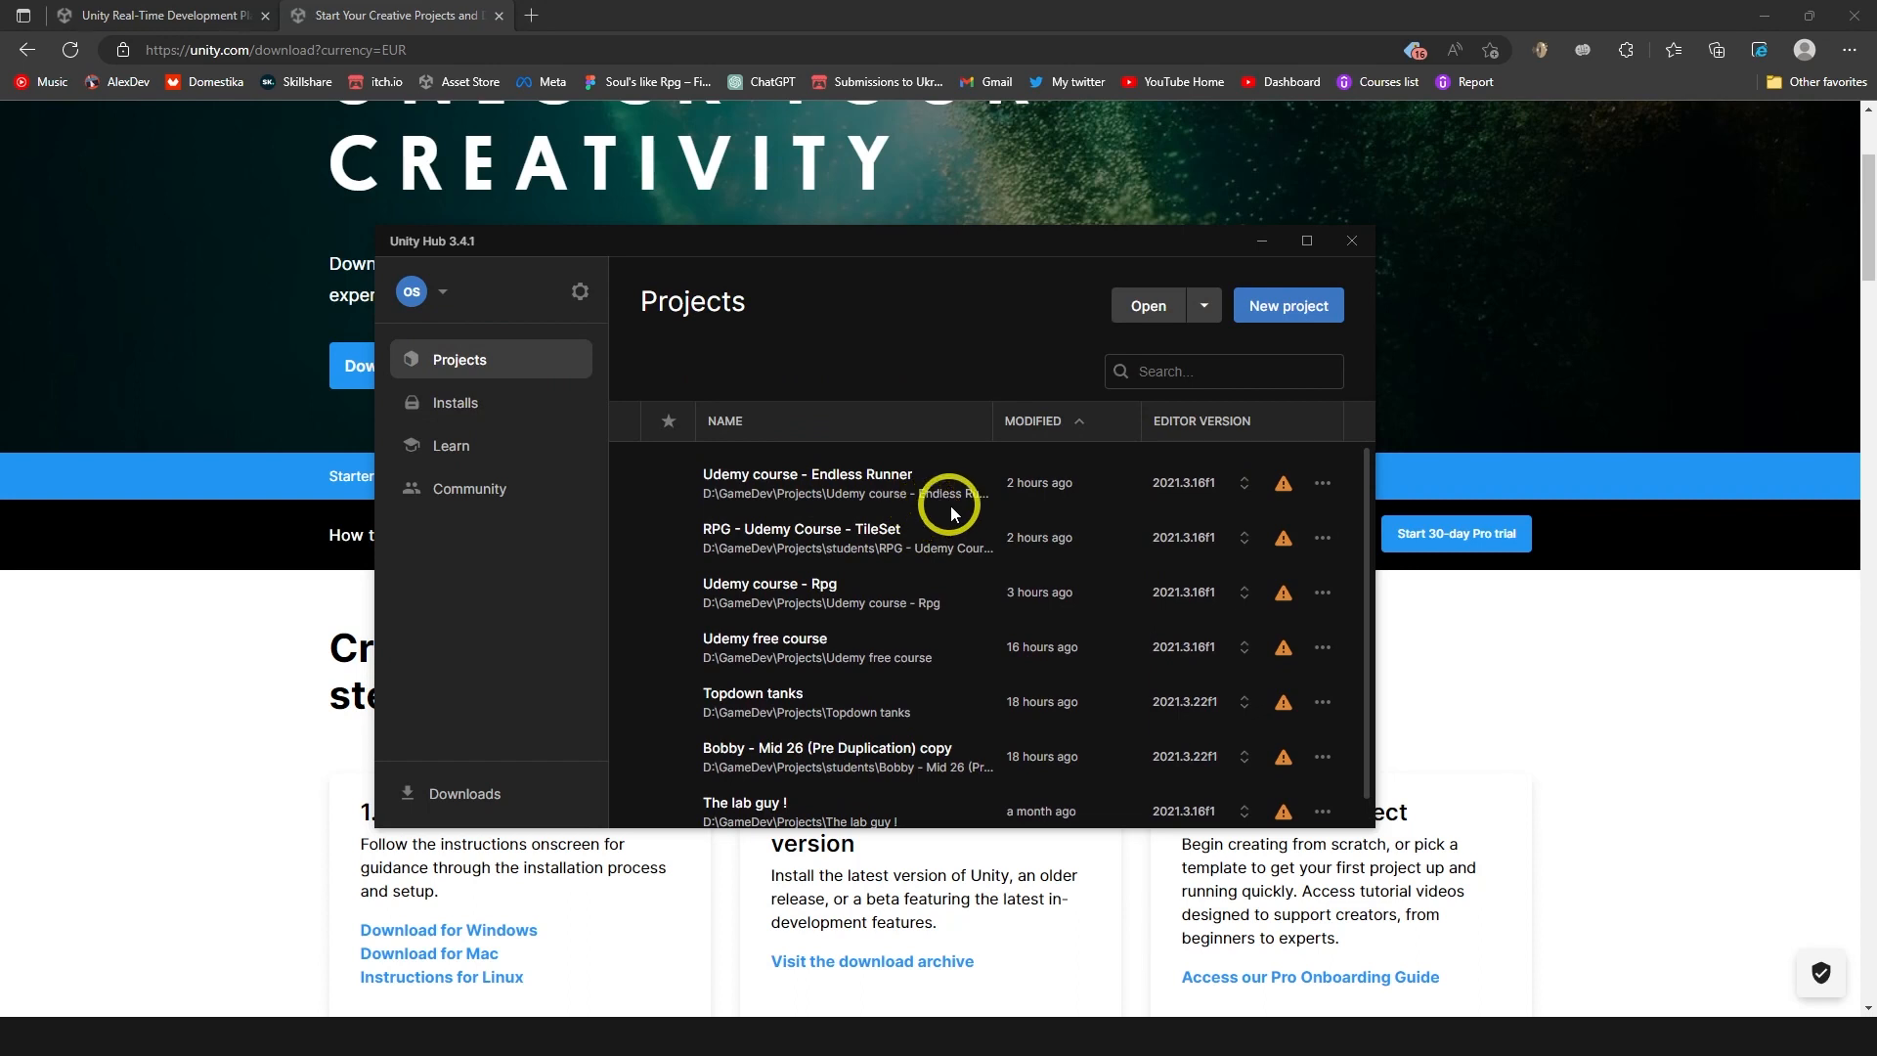
mouse_move(1285, 491)
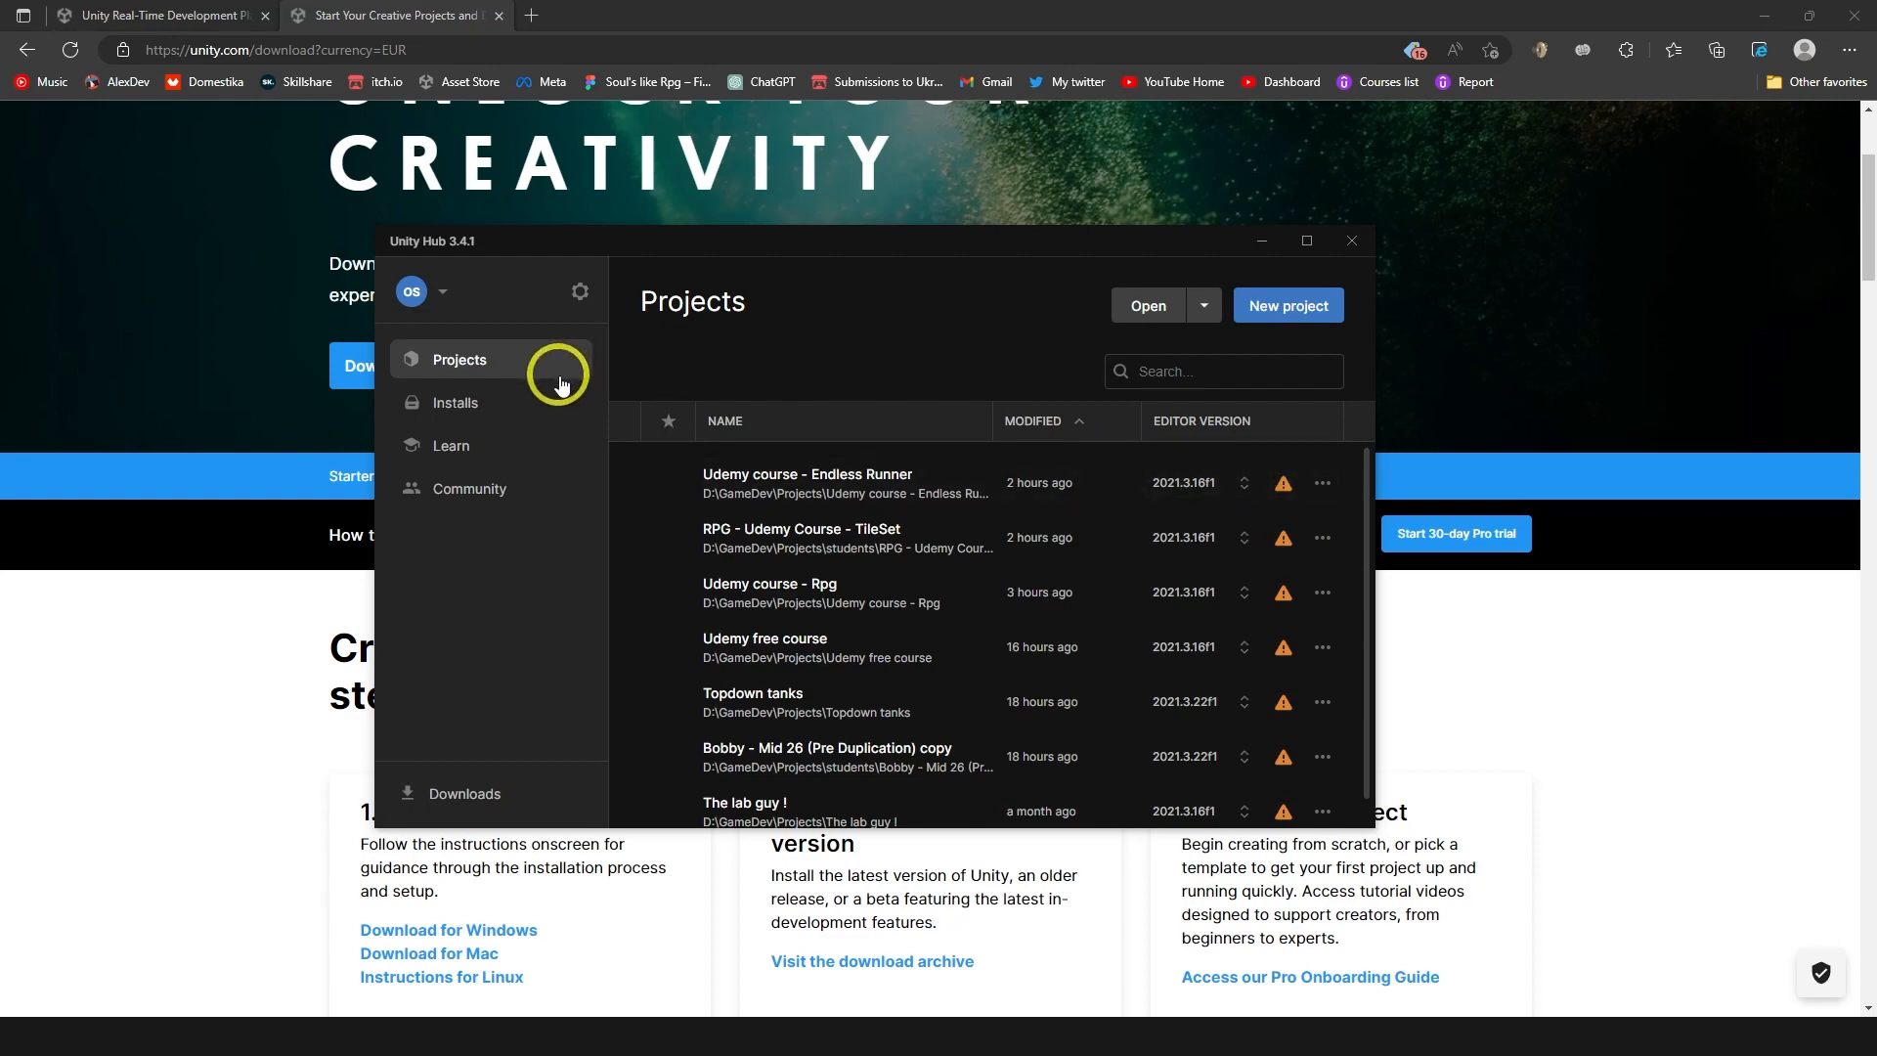
mouse_move(504, 324)
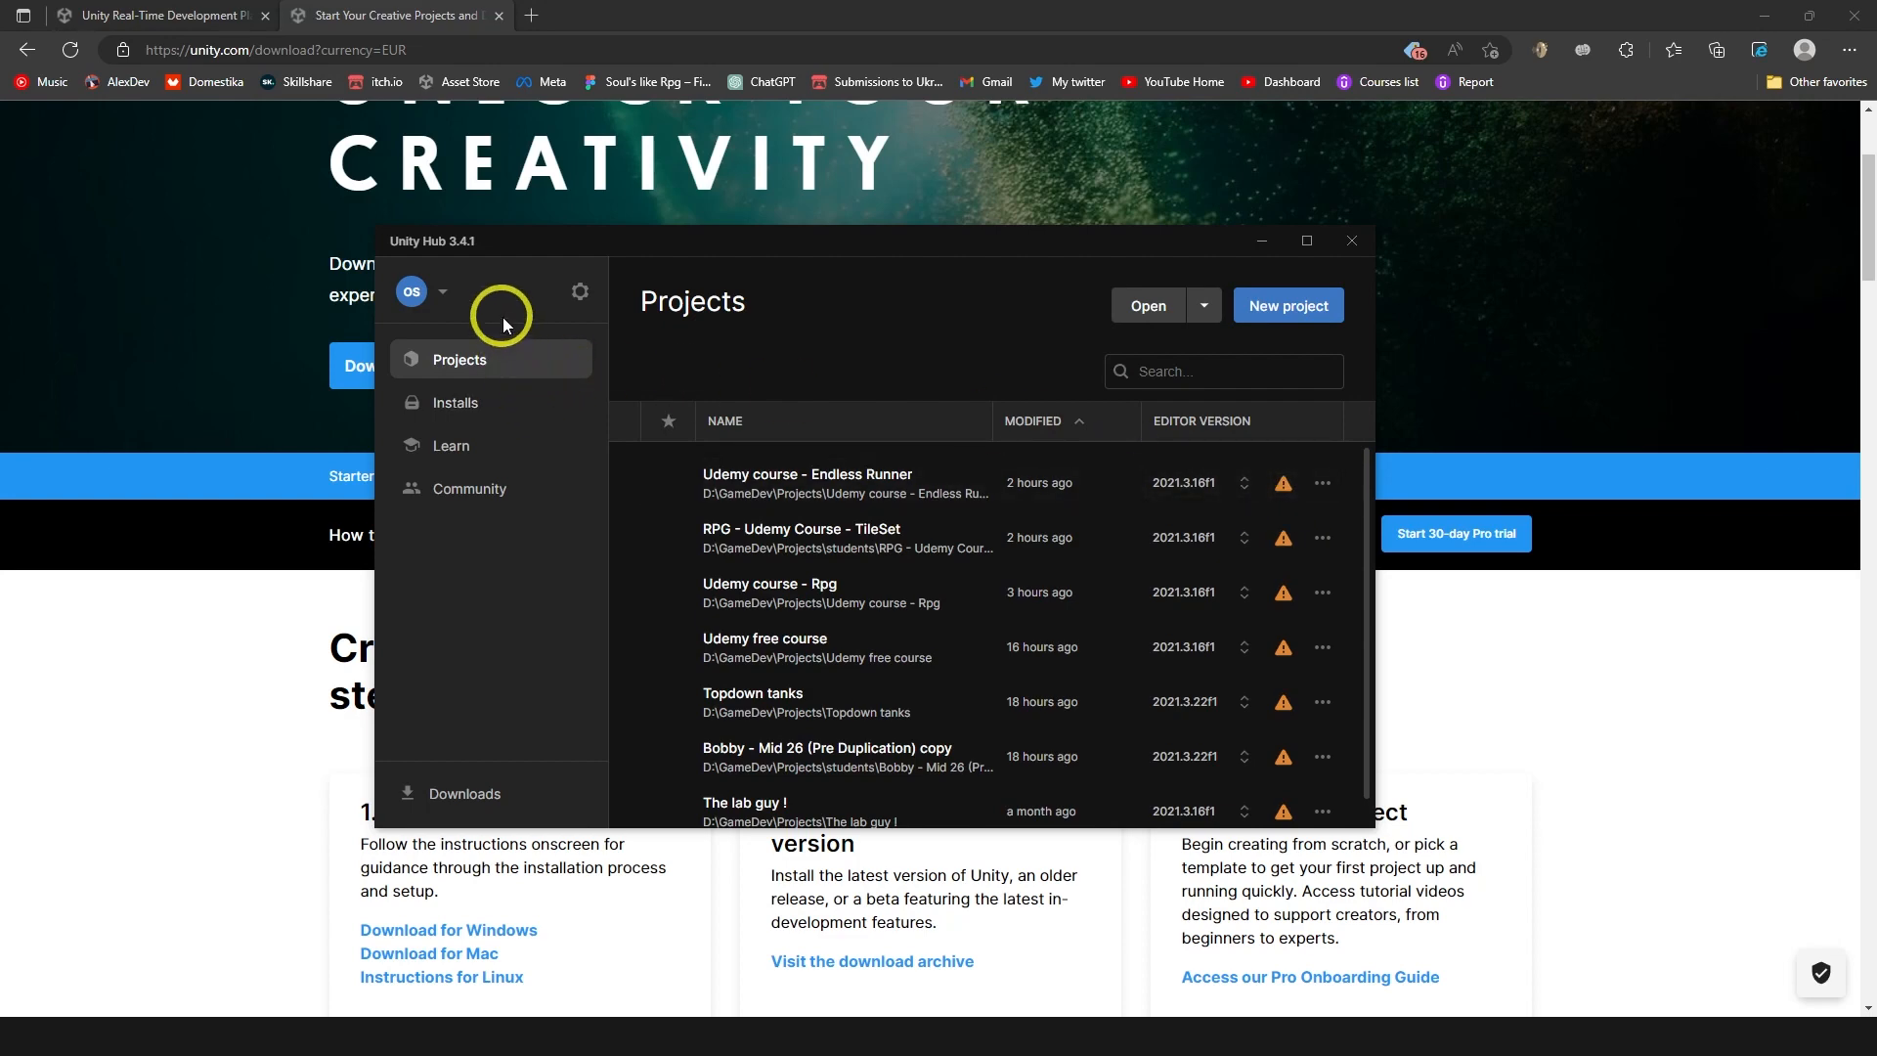
left_click(442, 294)
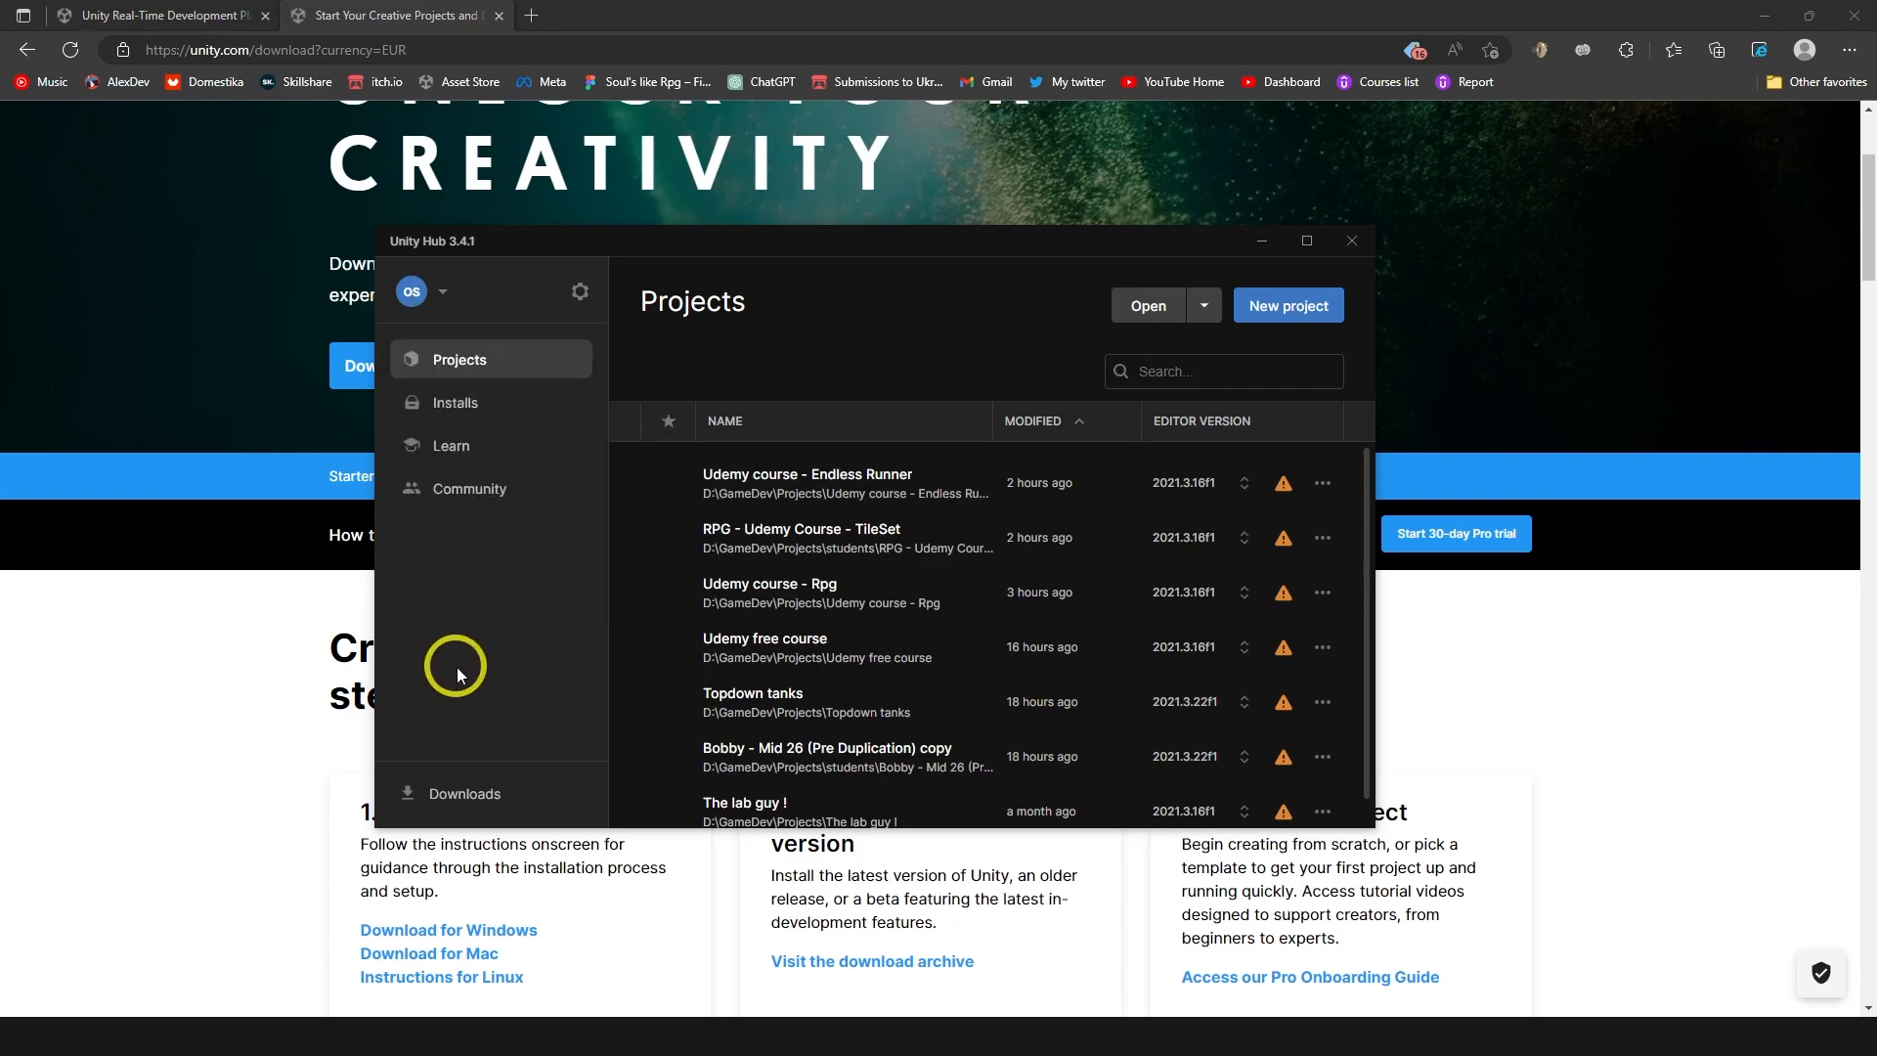
left_click(454, 401)
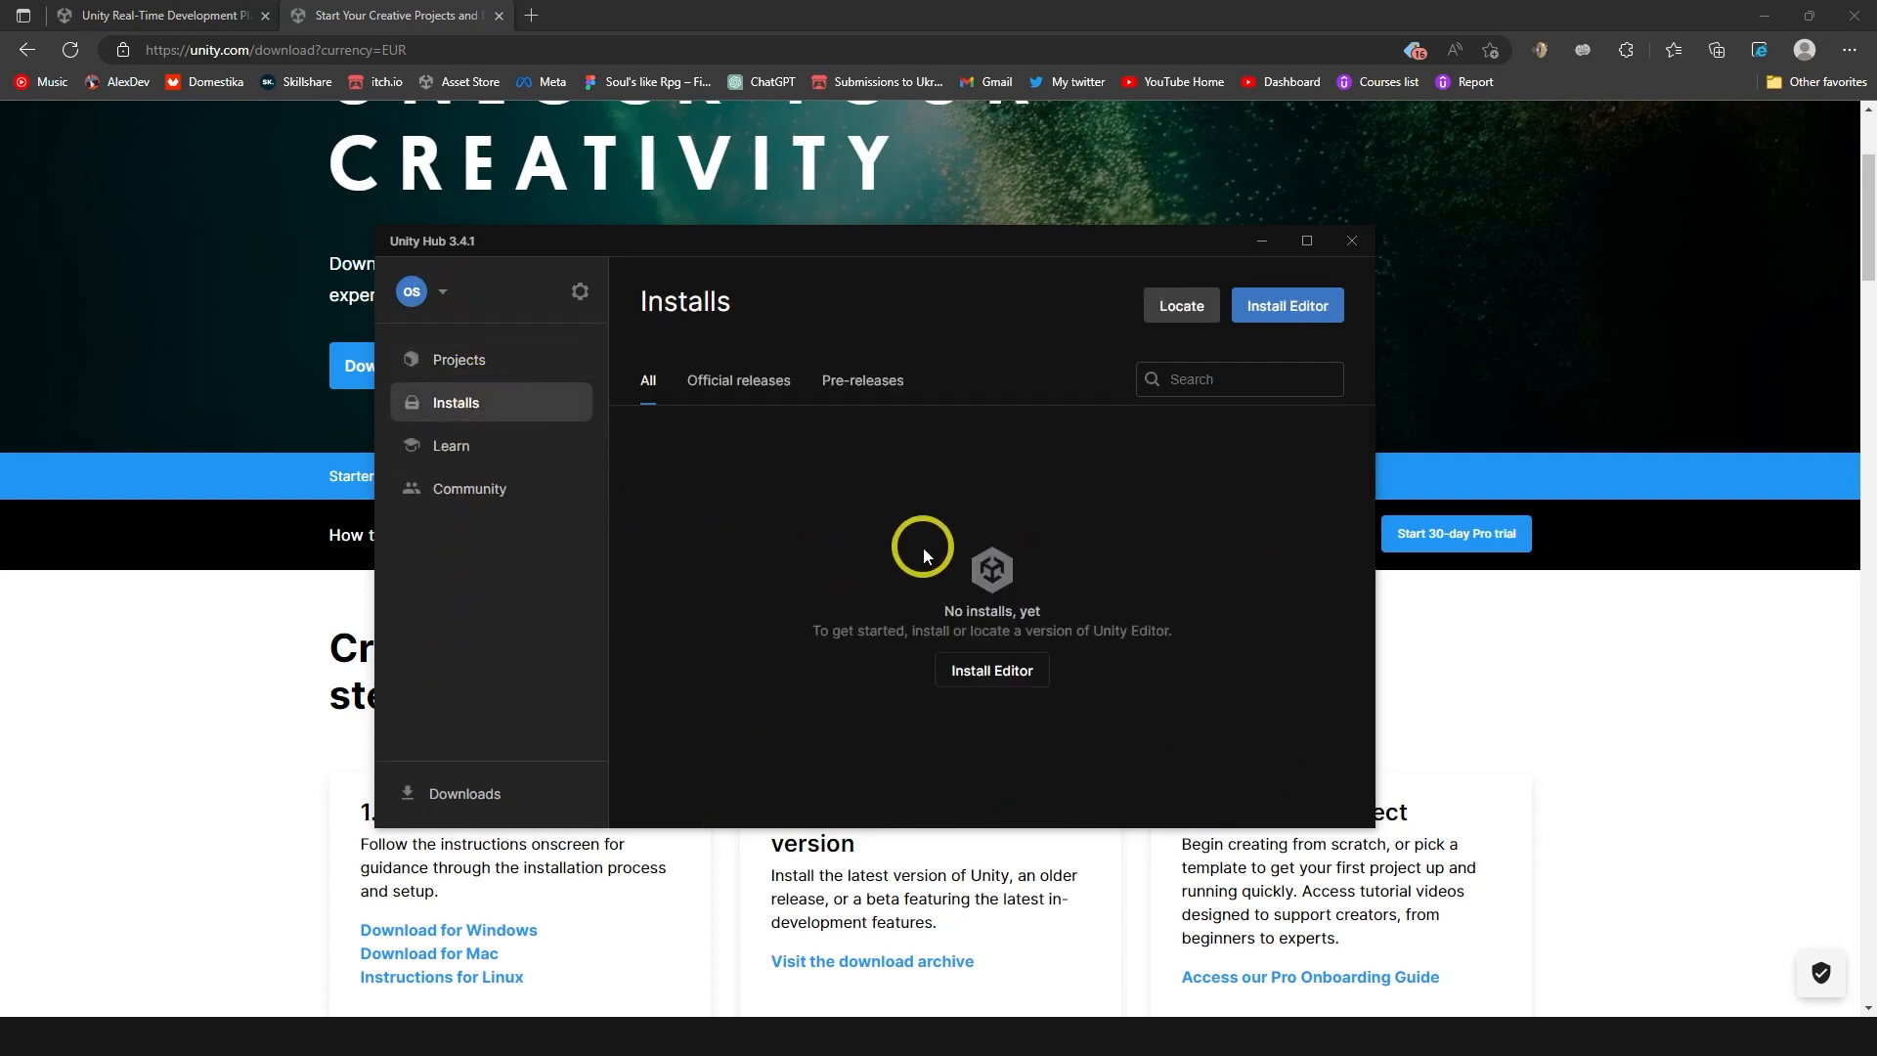
Open Install Editor to list official releases, with 2021.3.22f1 LTS recommended.
left_click(1285, 304)
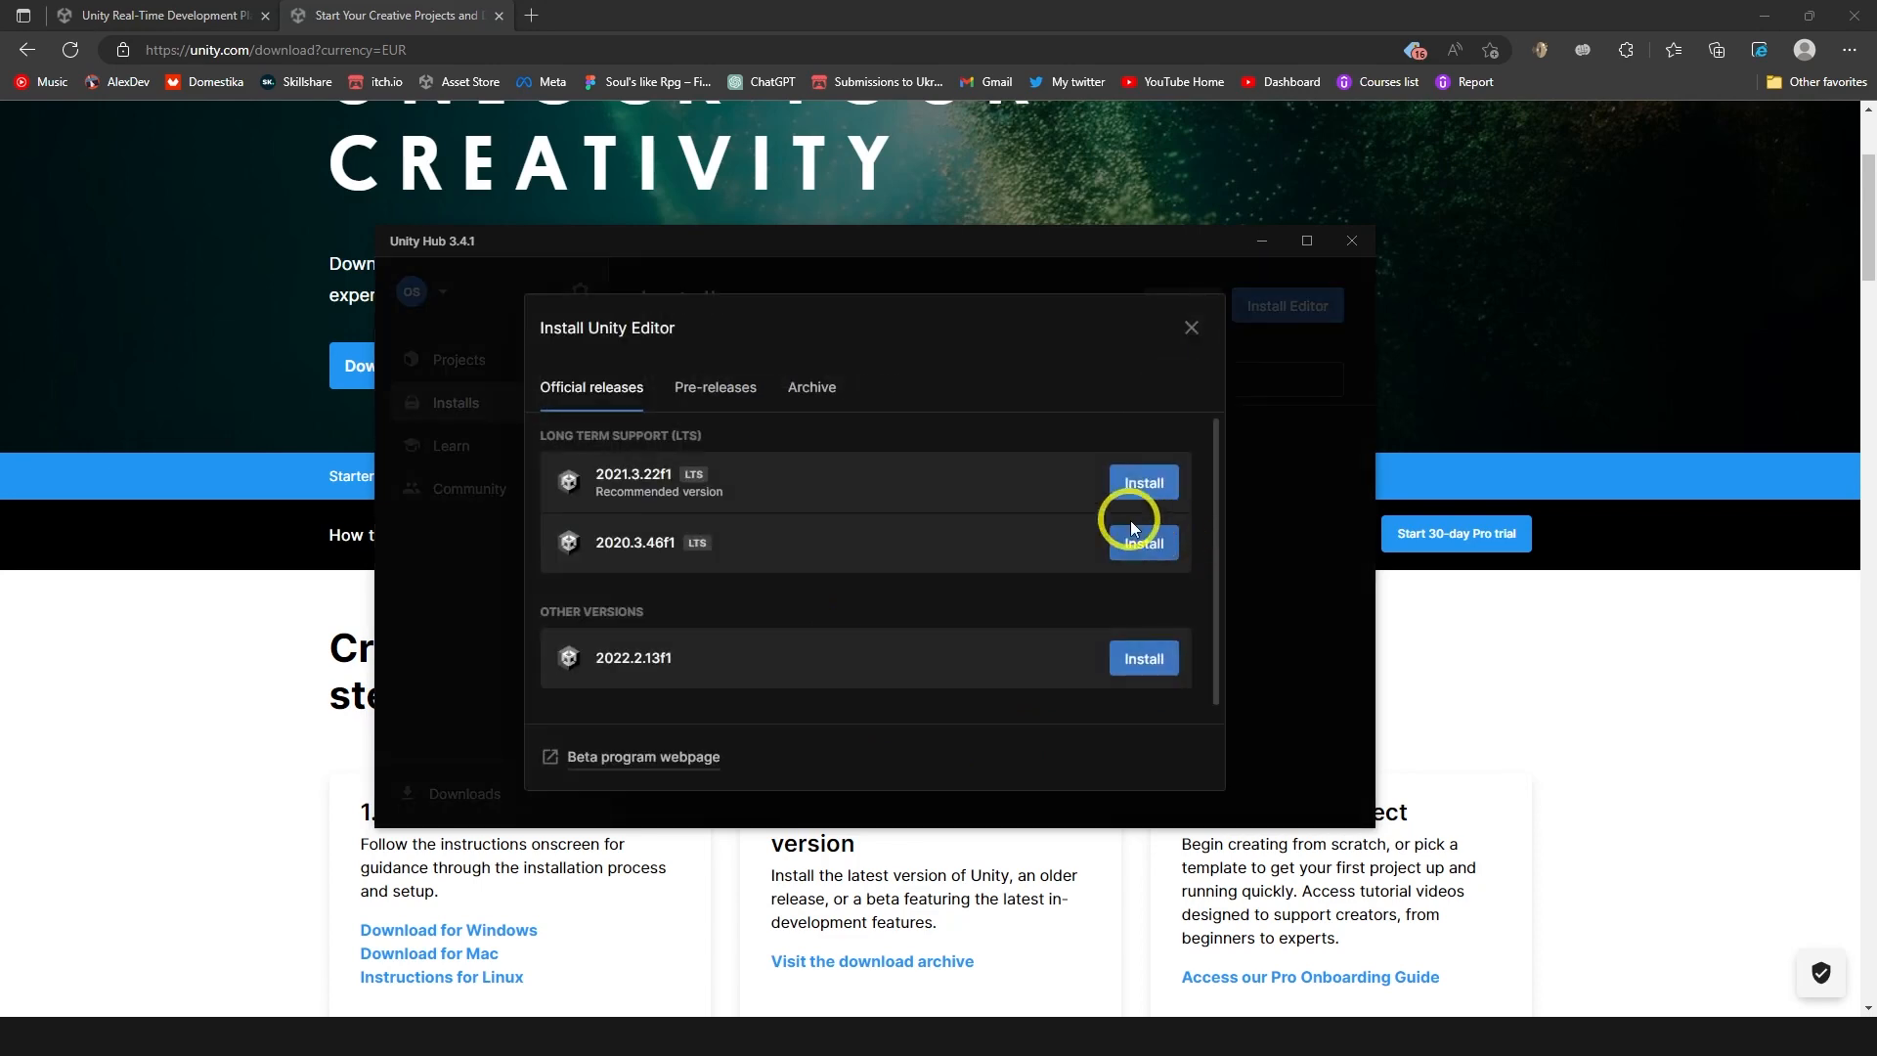
mouse_move(732, 443)
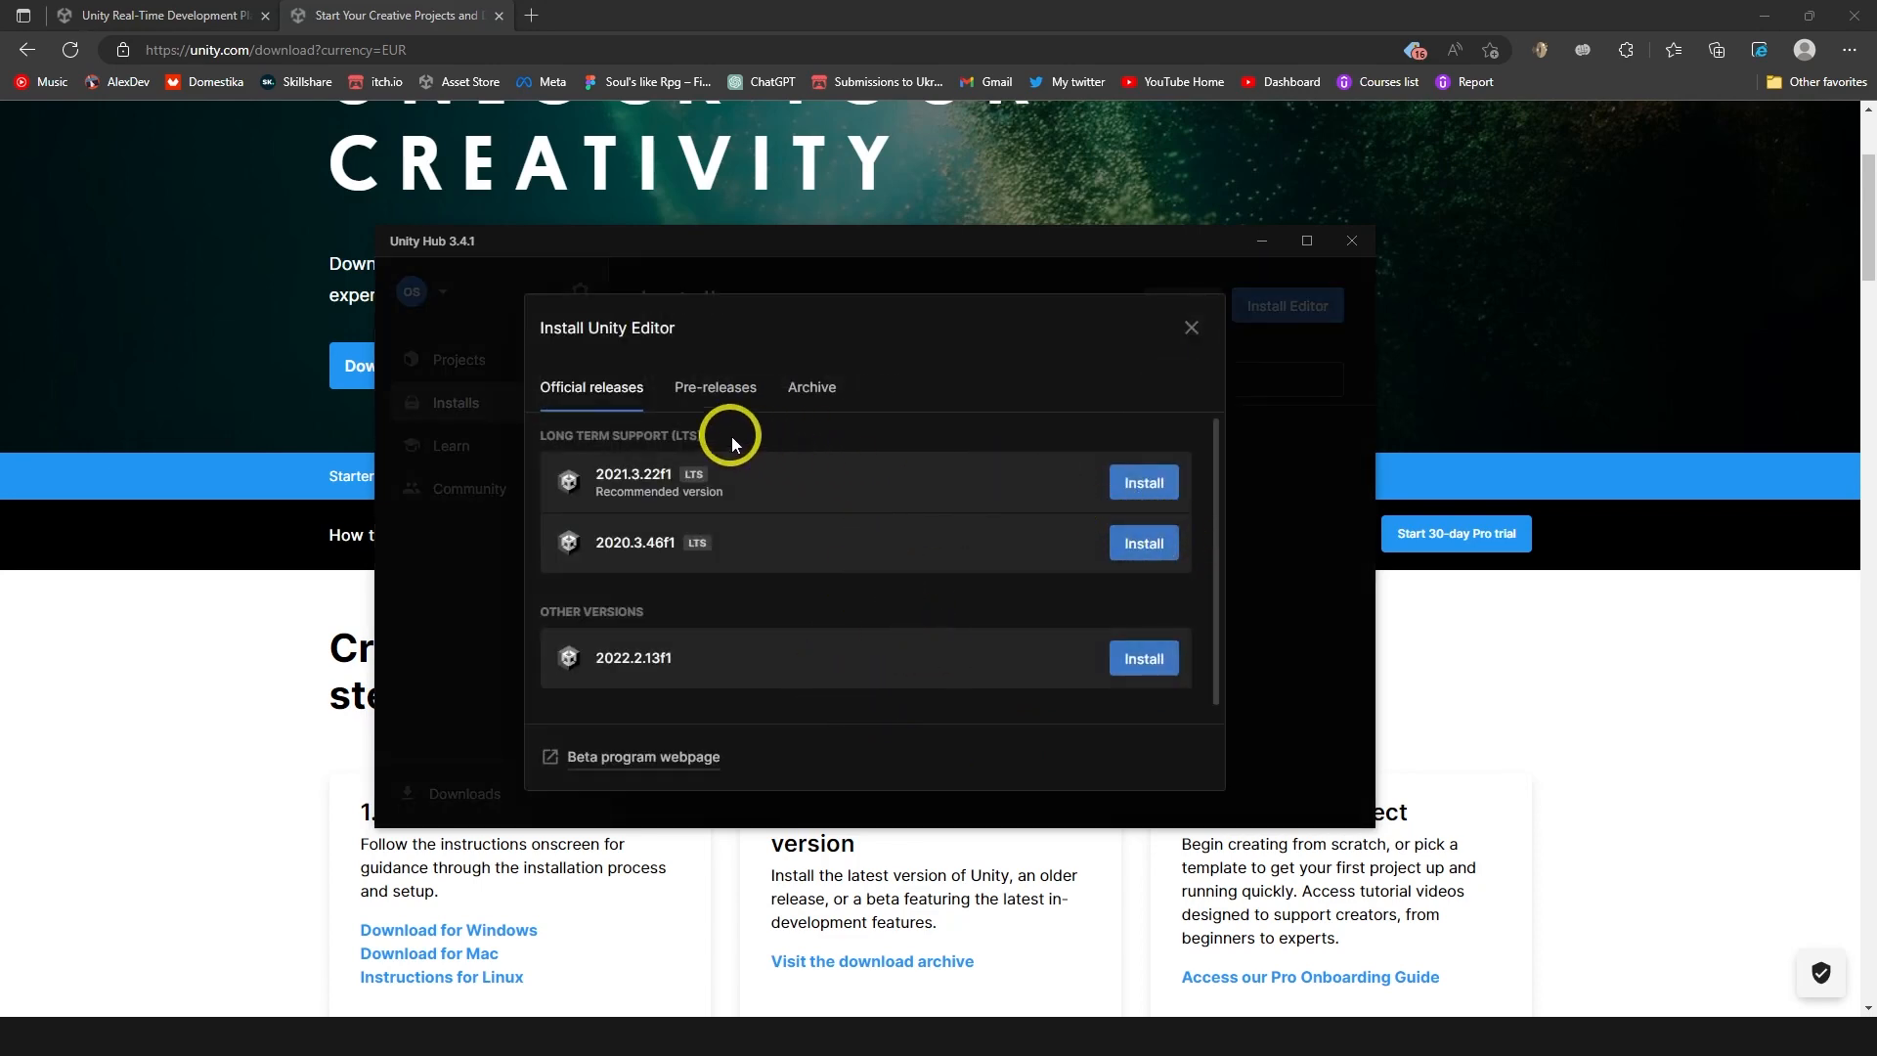
mouse_move(599, 632)
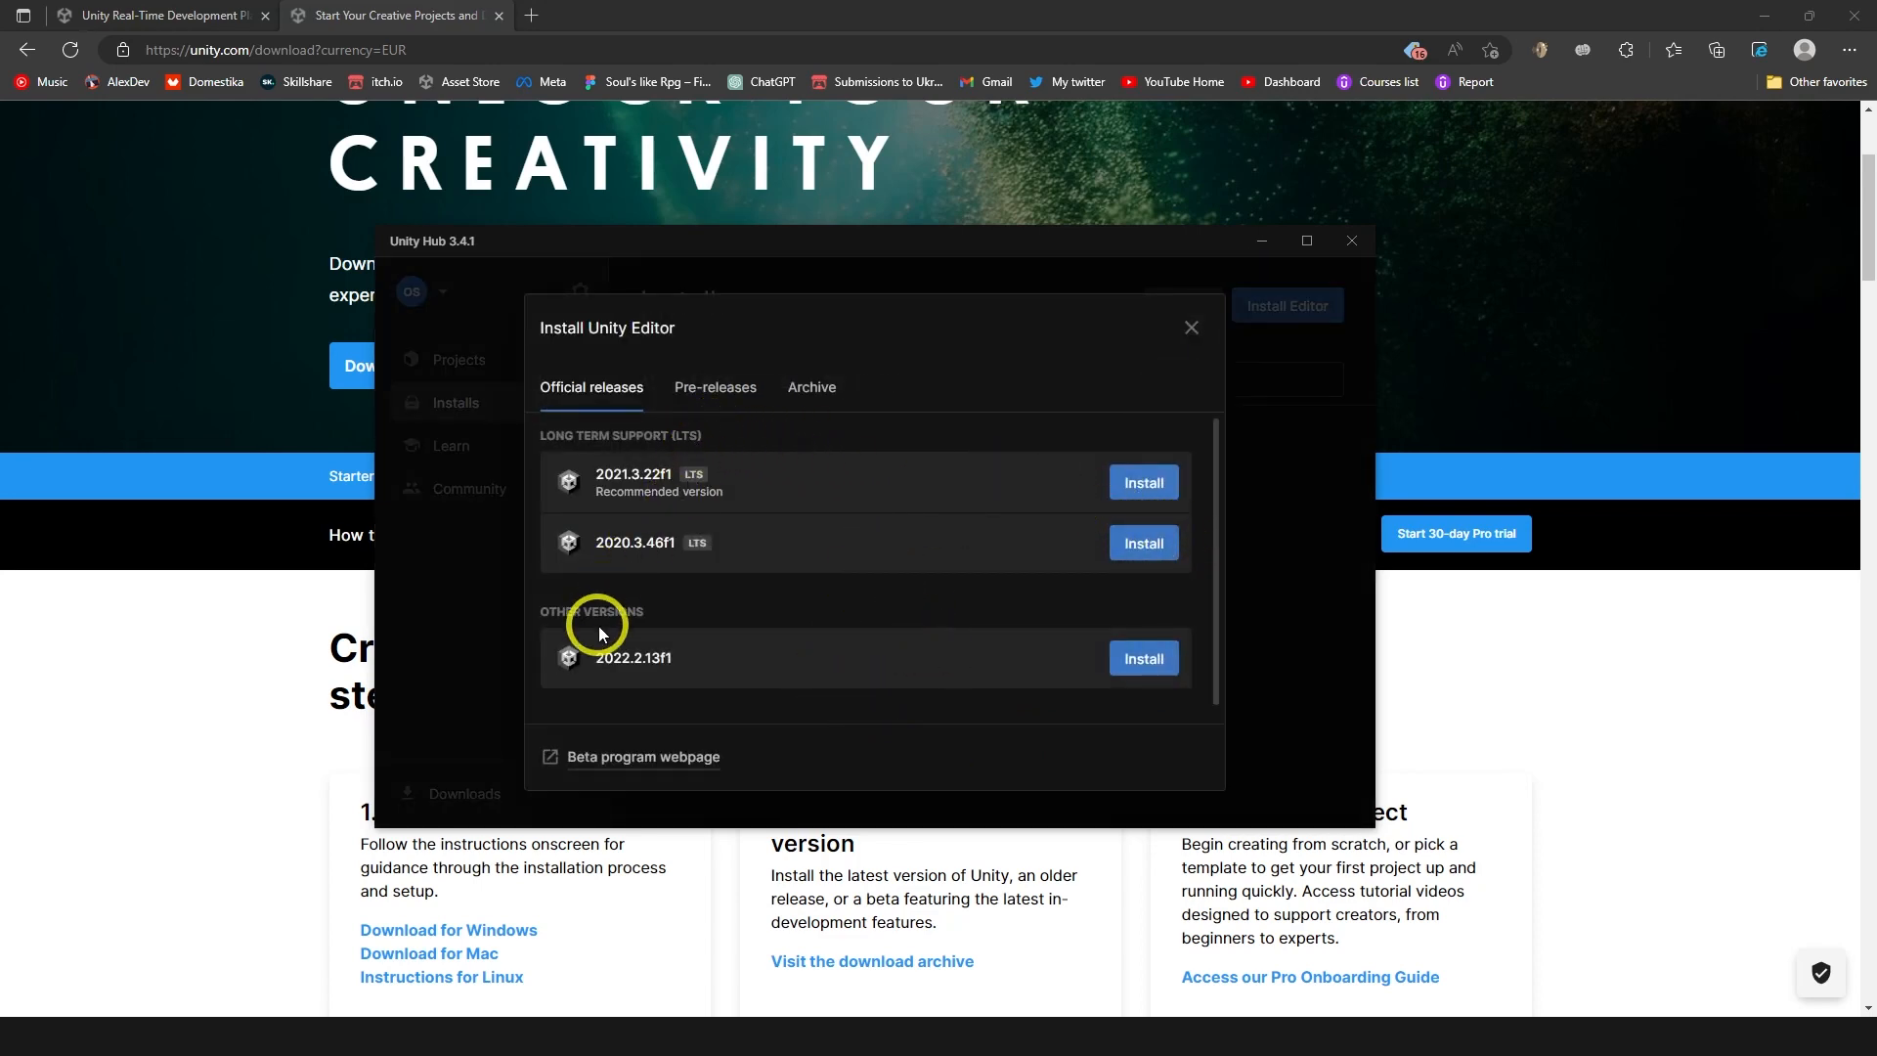
mouse_move(620, 671)
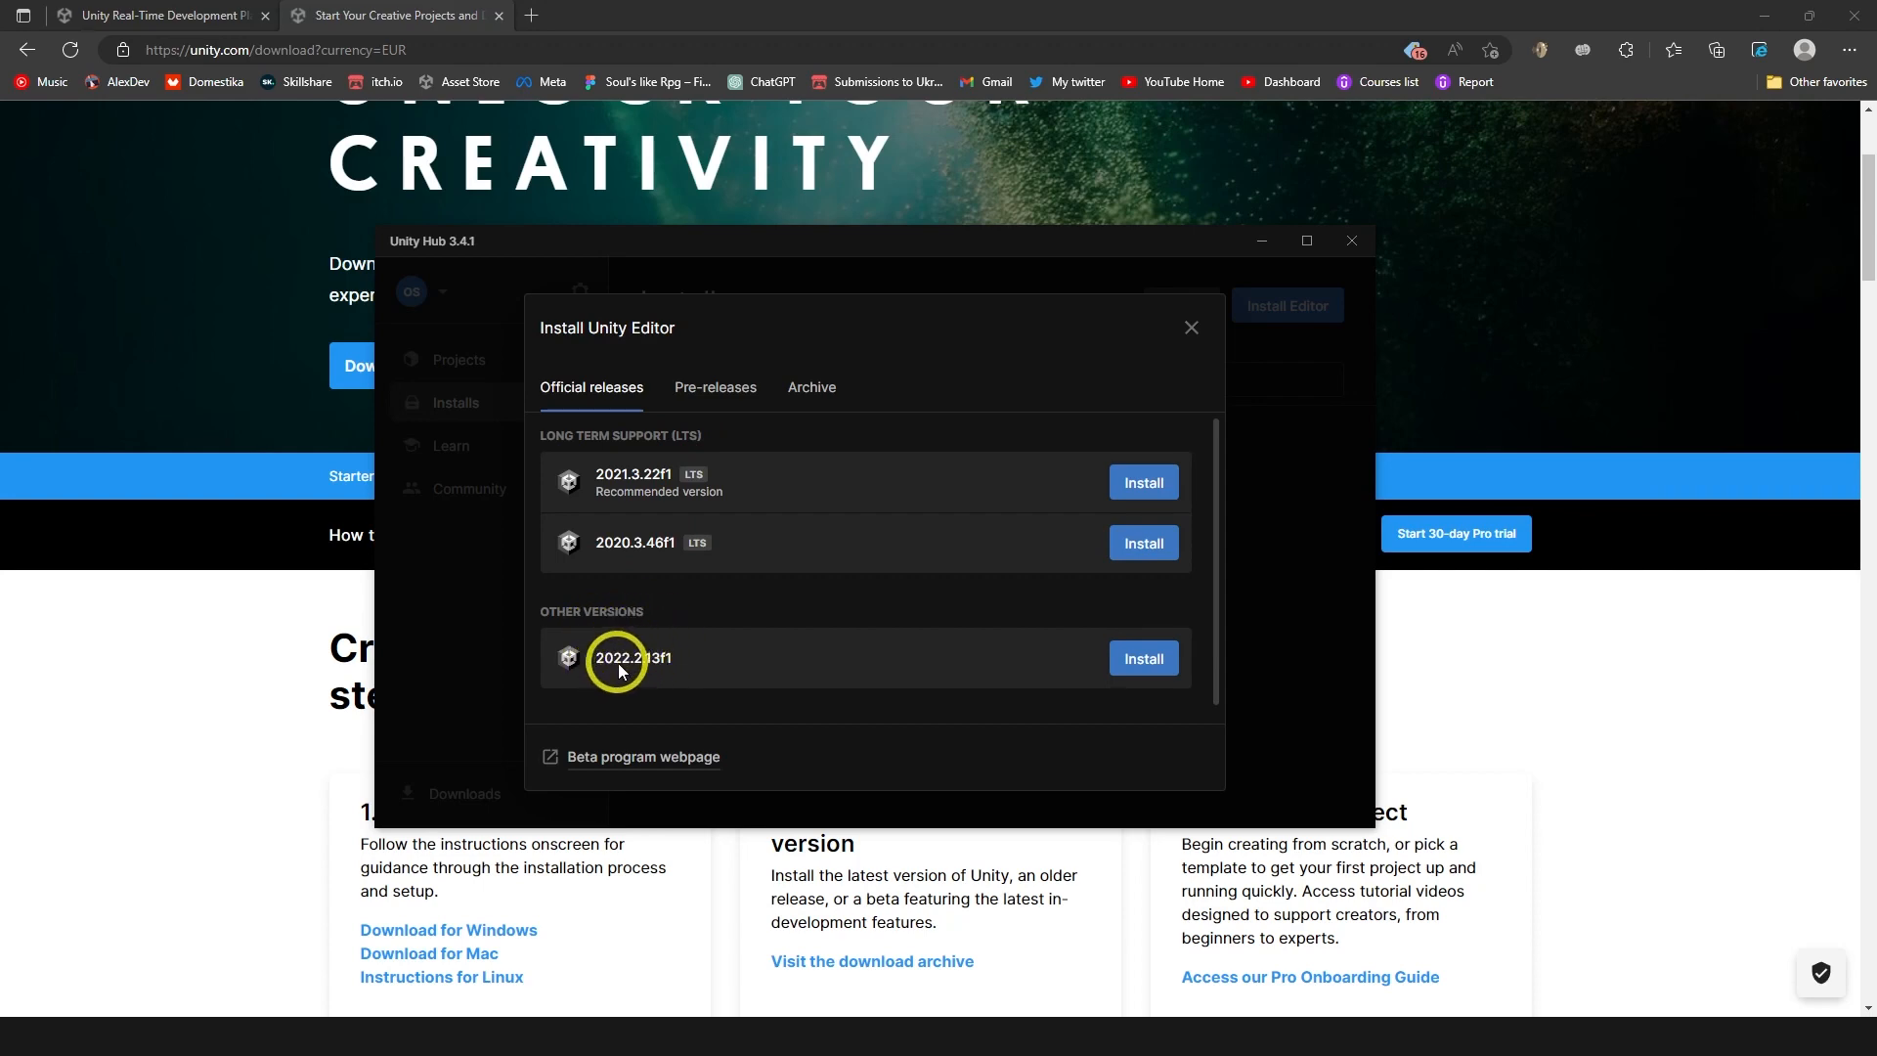
mouse_move(618, 485)
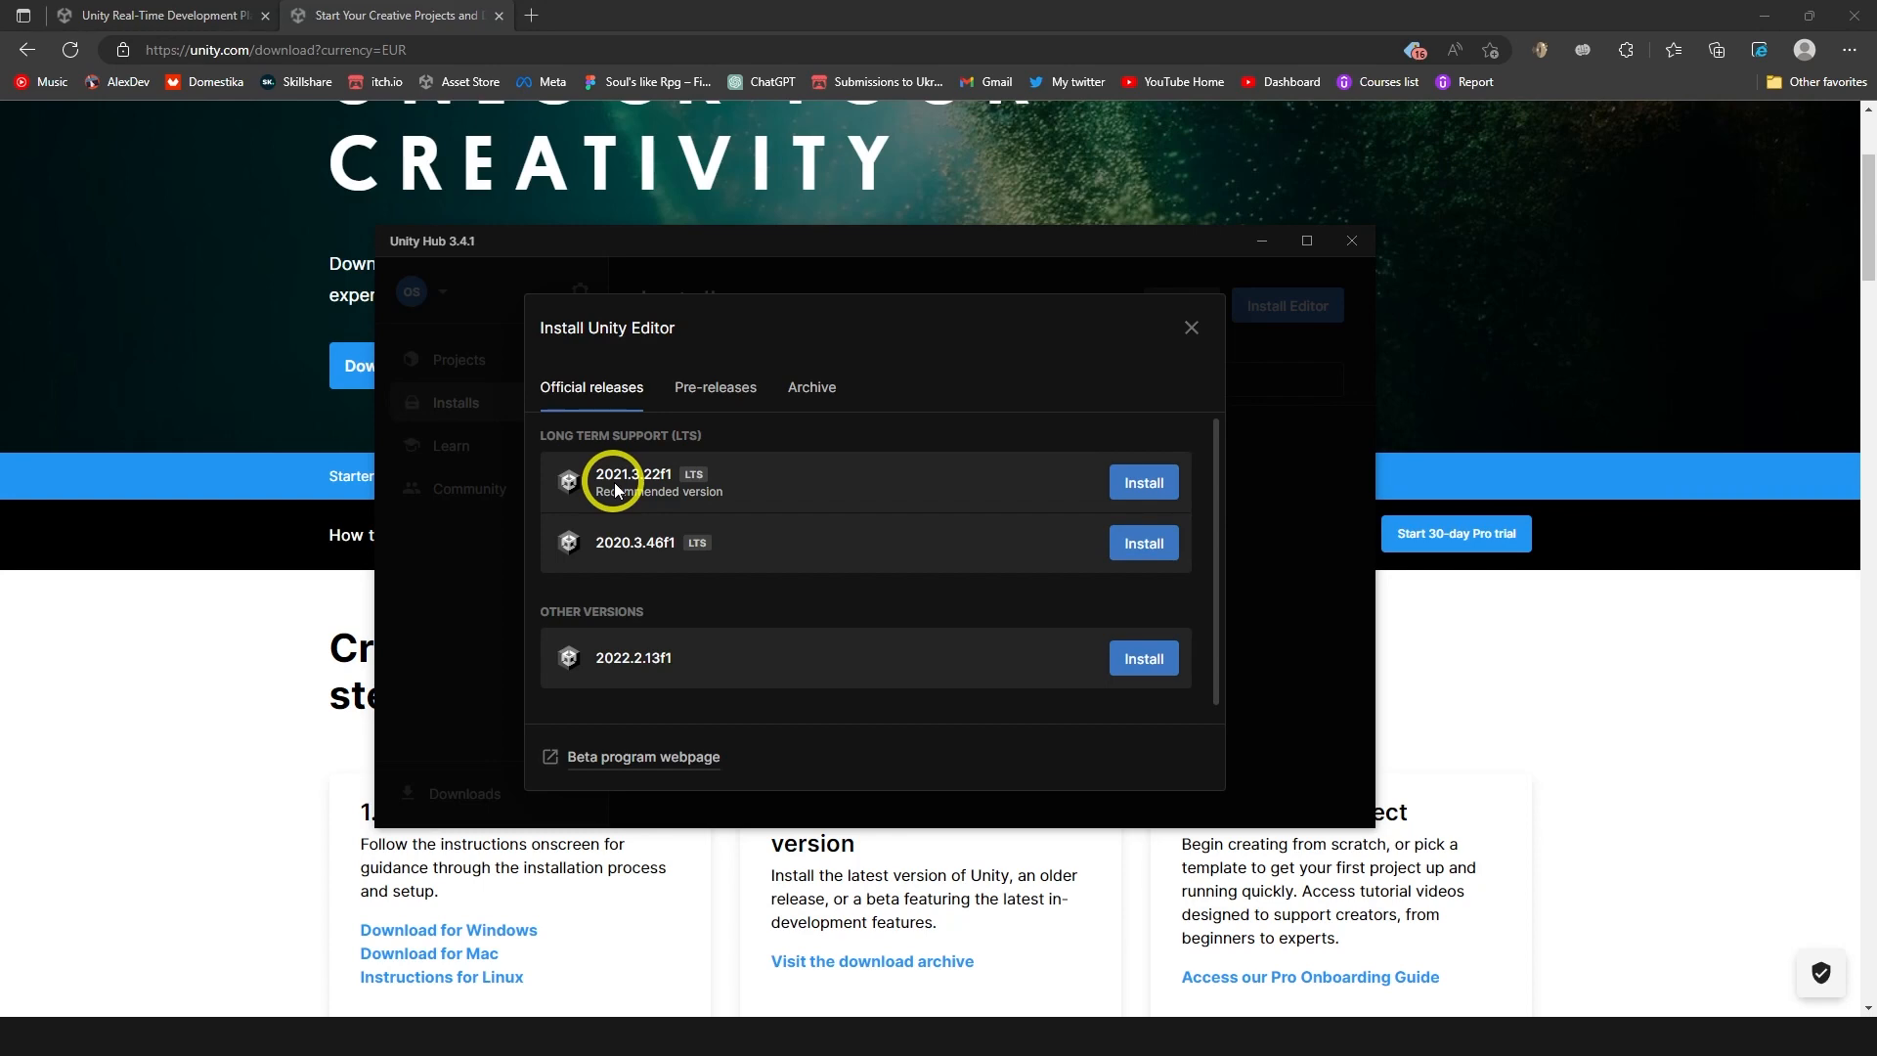
mouse_move(686, 446)
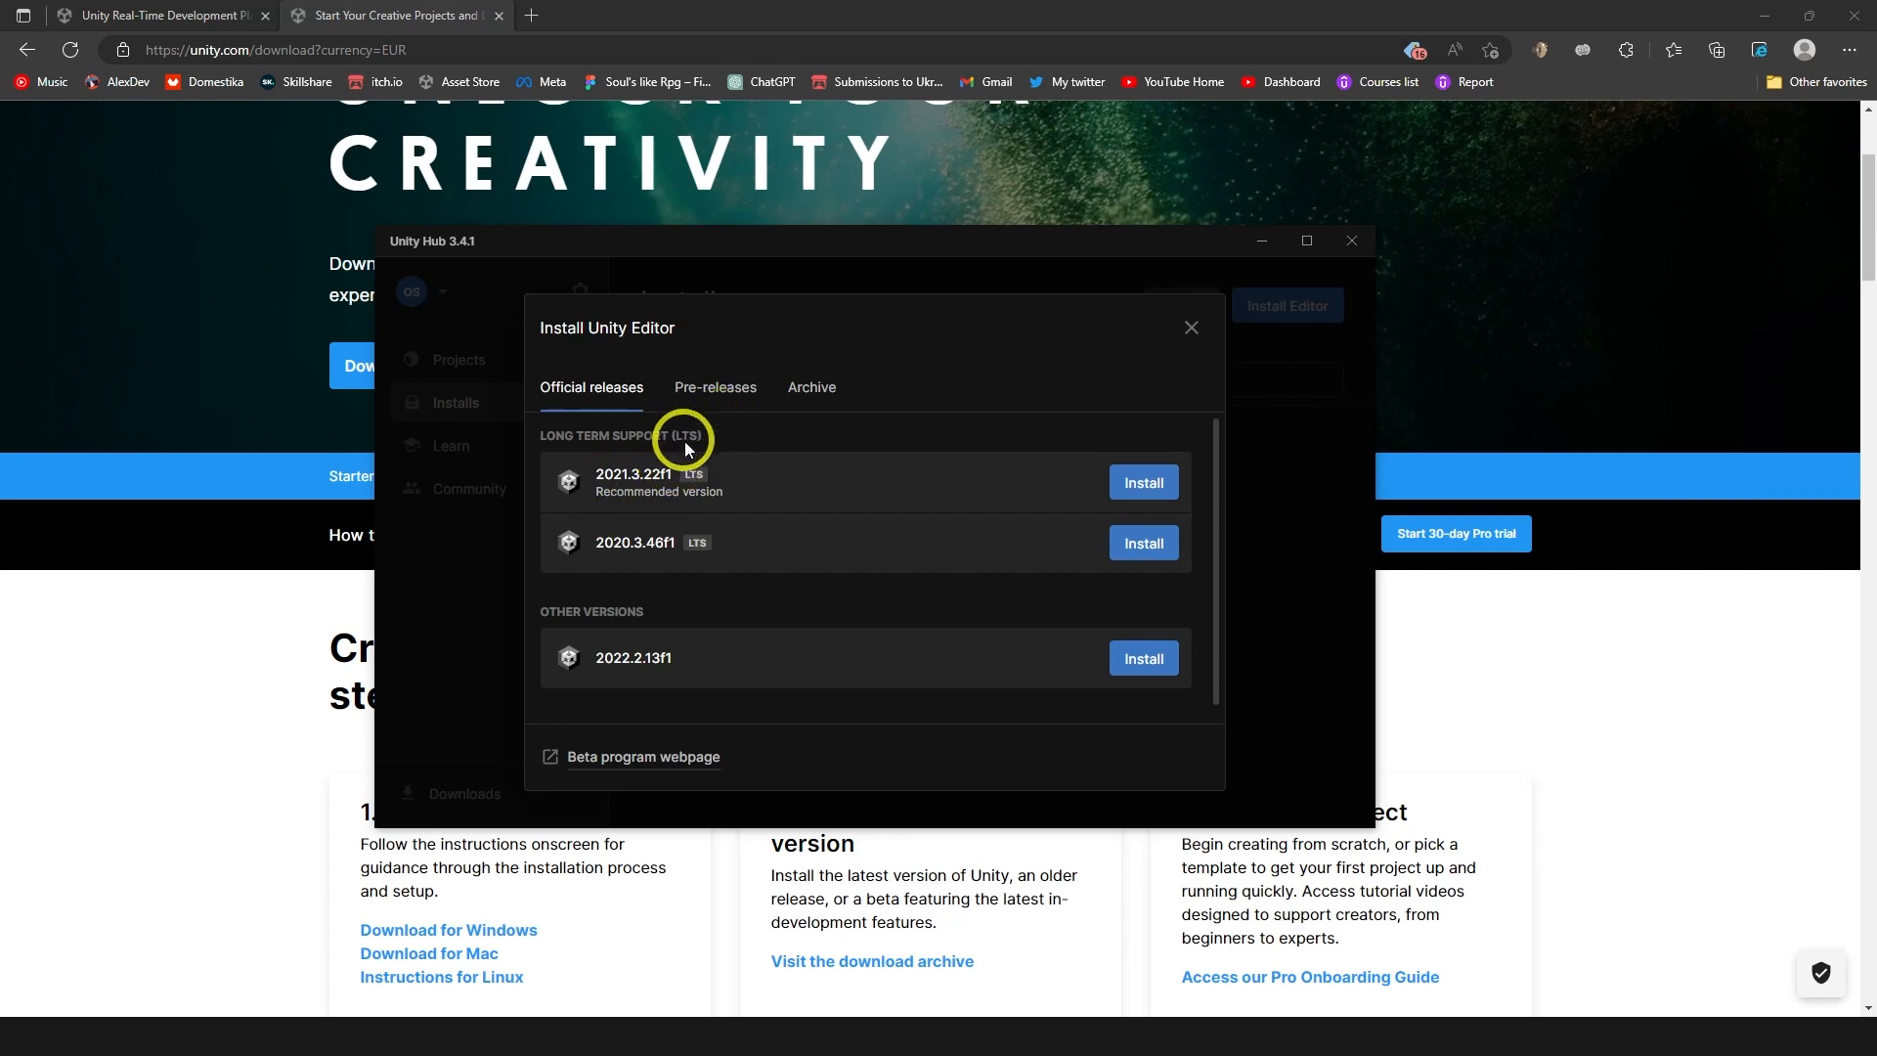
mouse_move(784, 458)
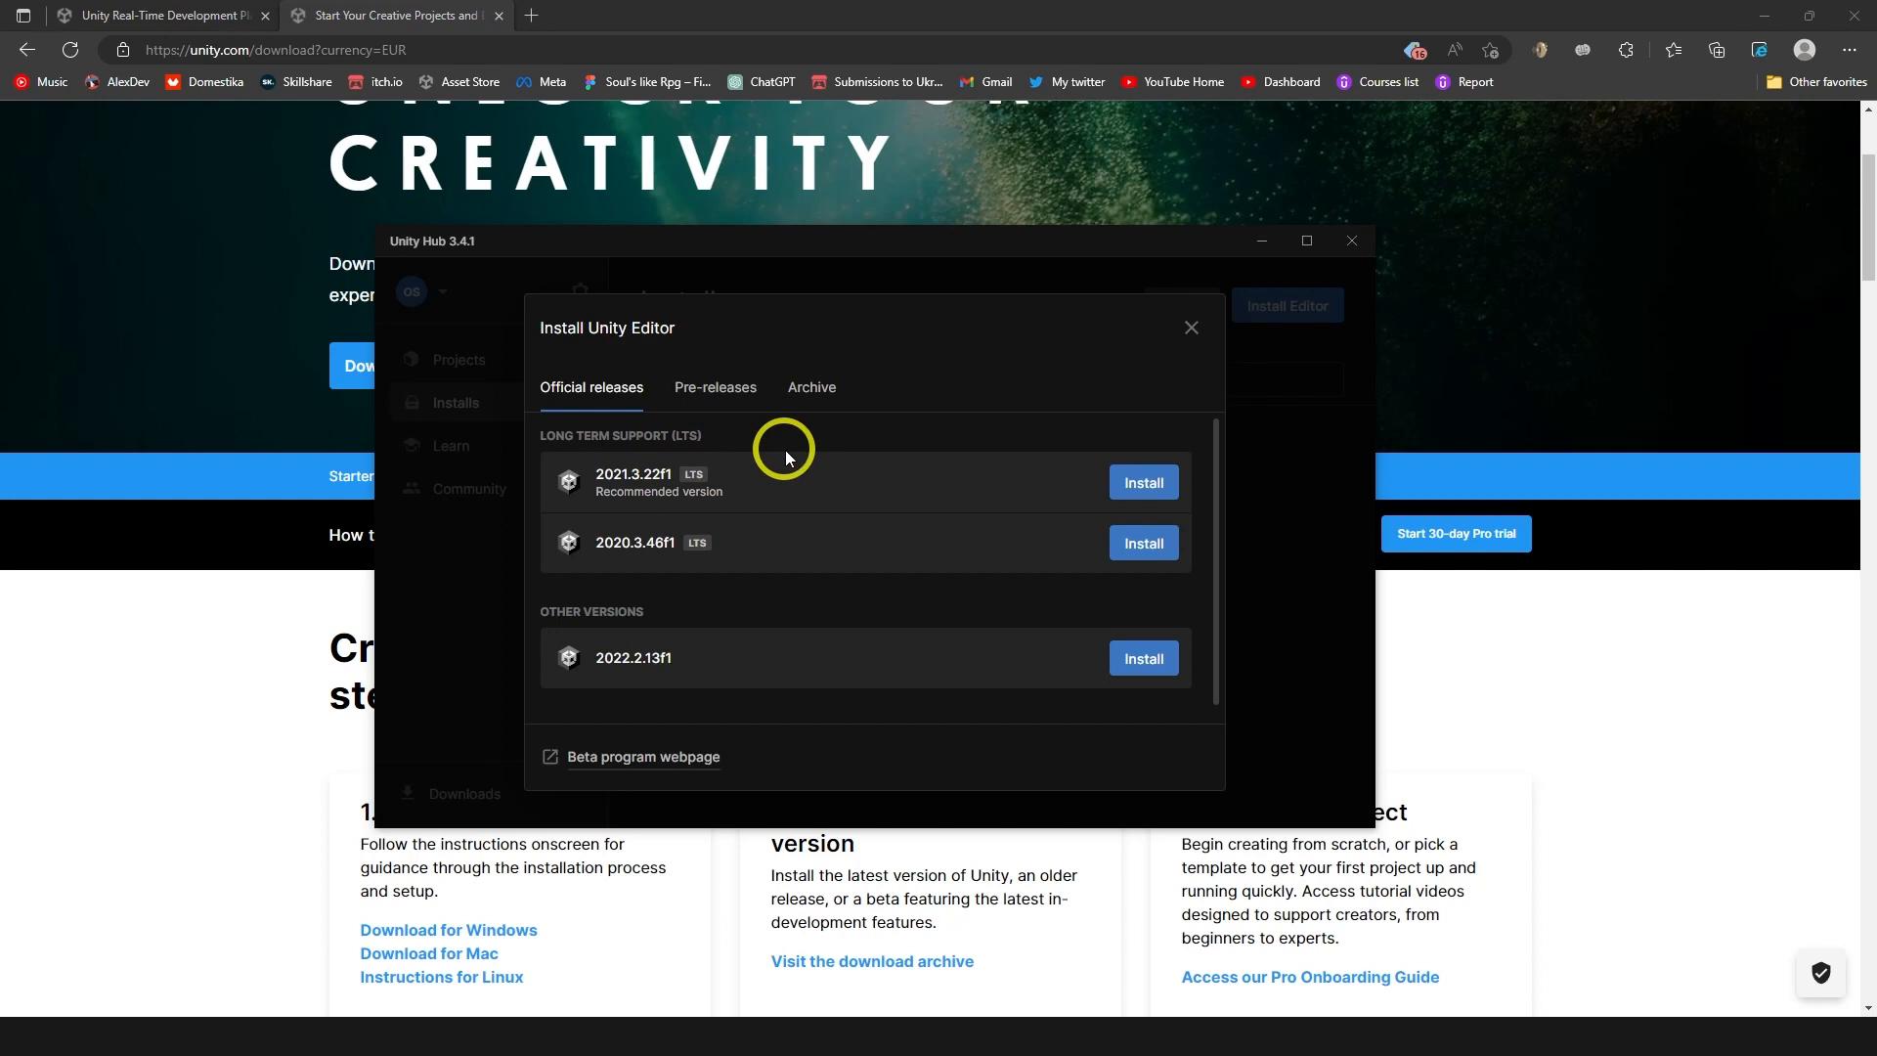
mouse_move(563, 933)
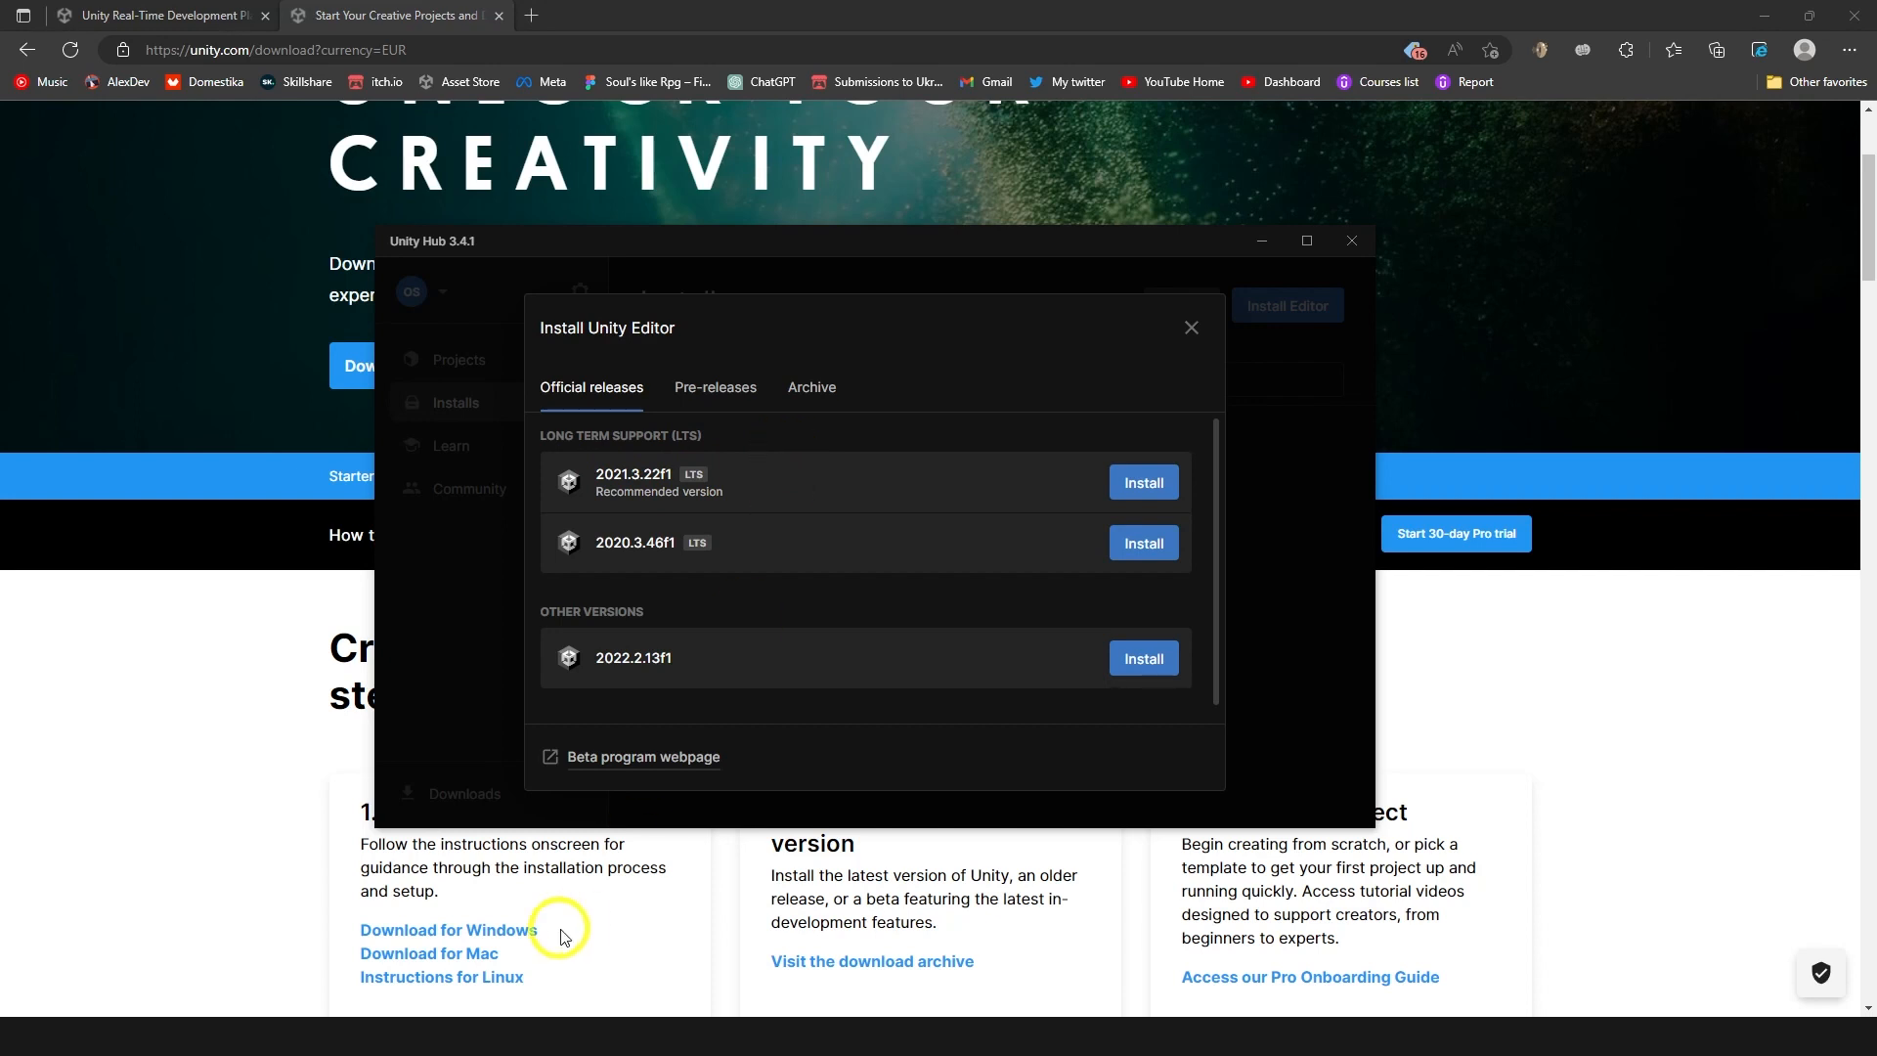
mouse_move(614, 692)
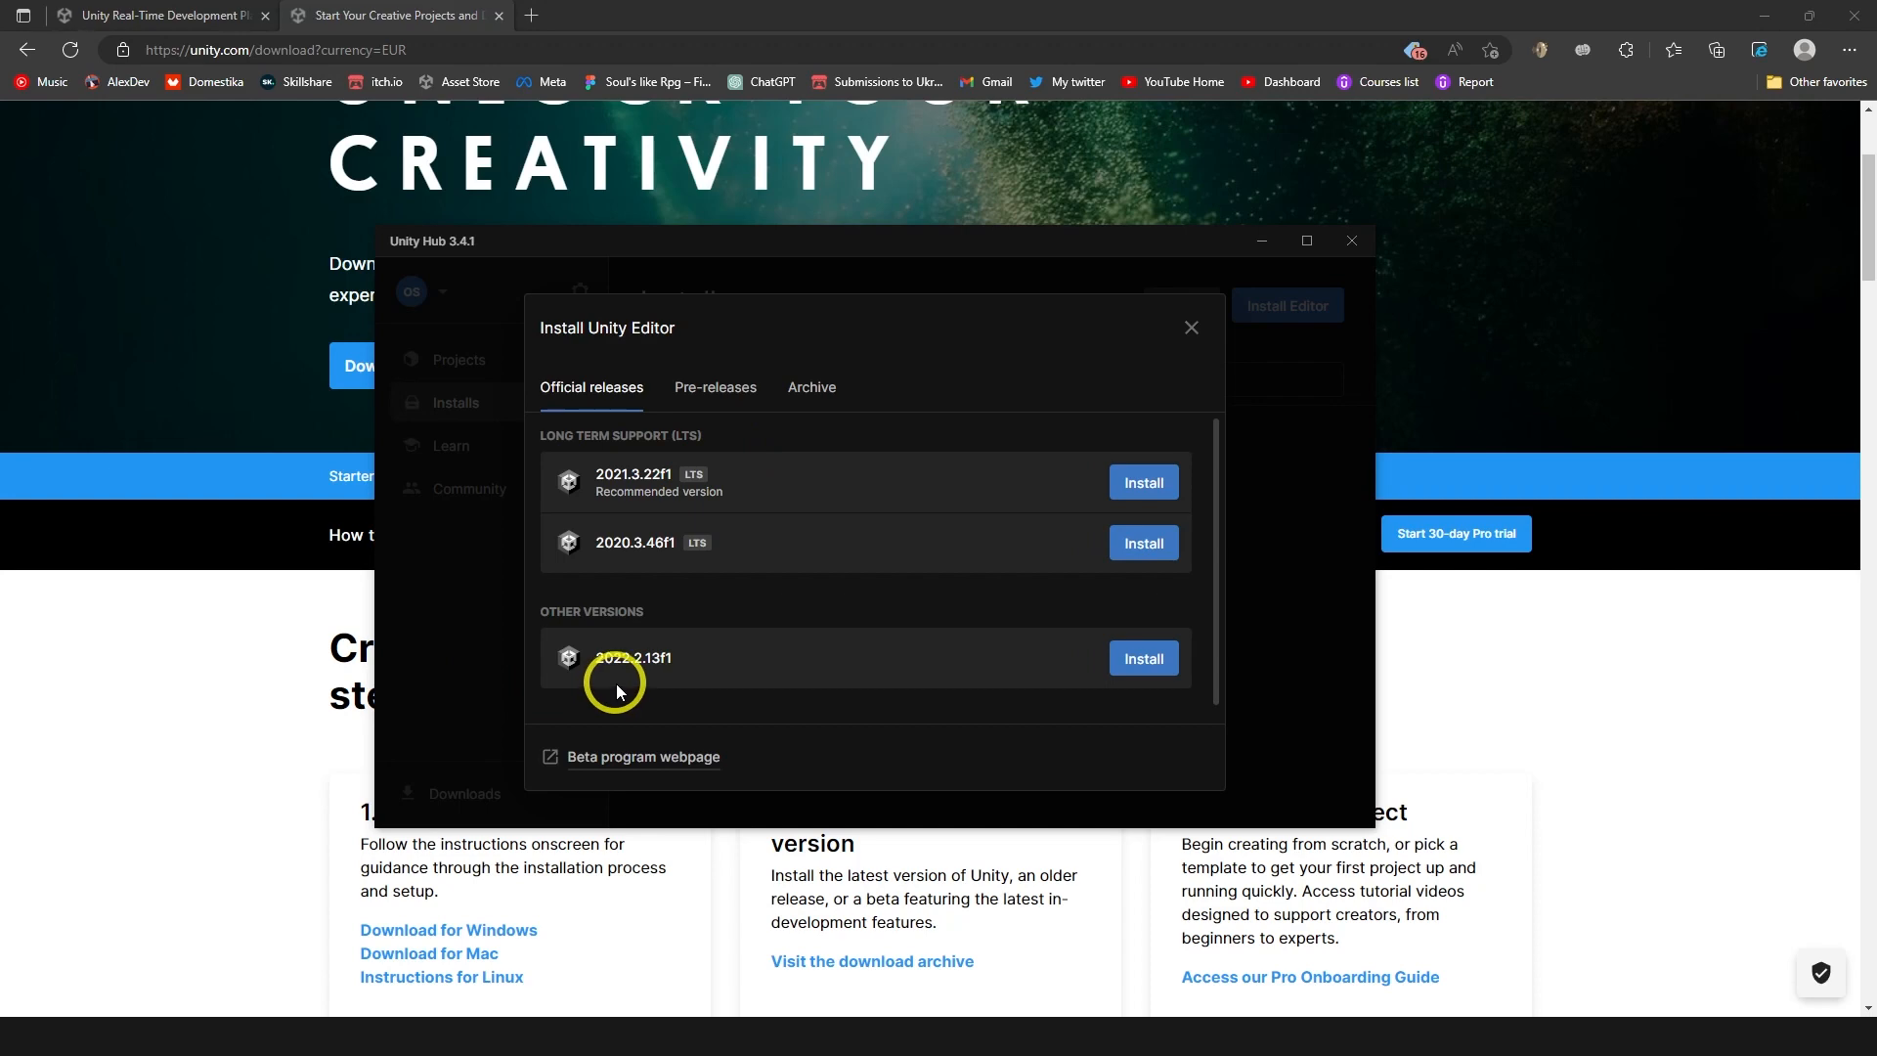
mouse_move(683, 452)
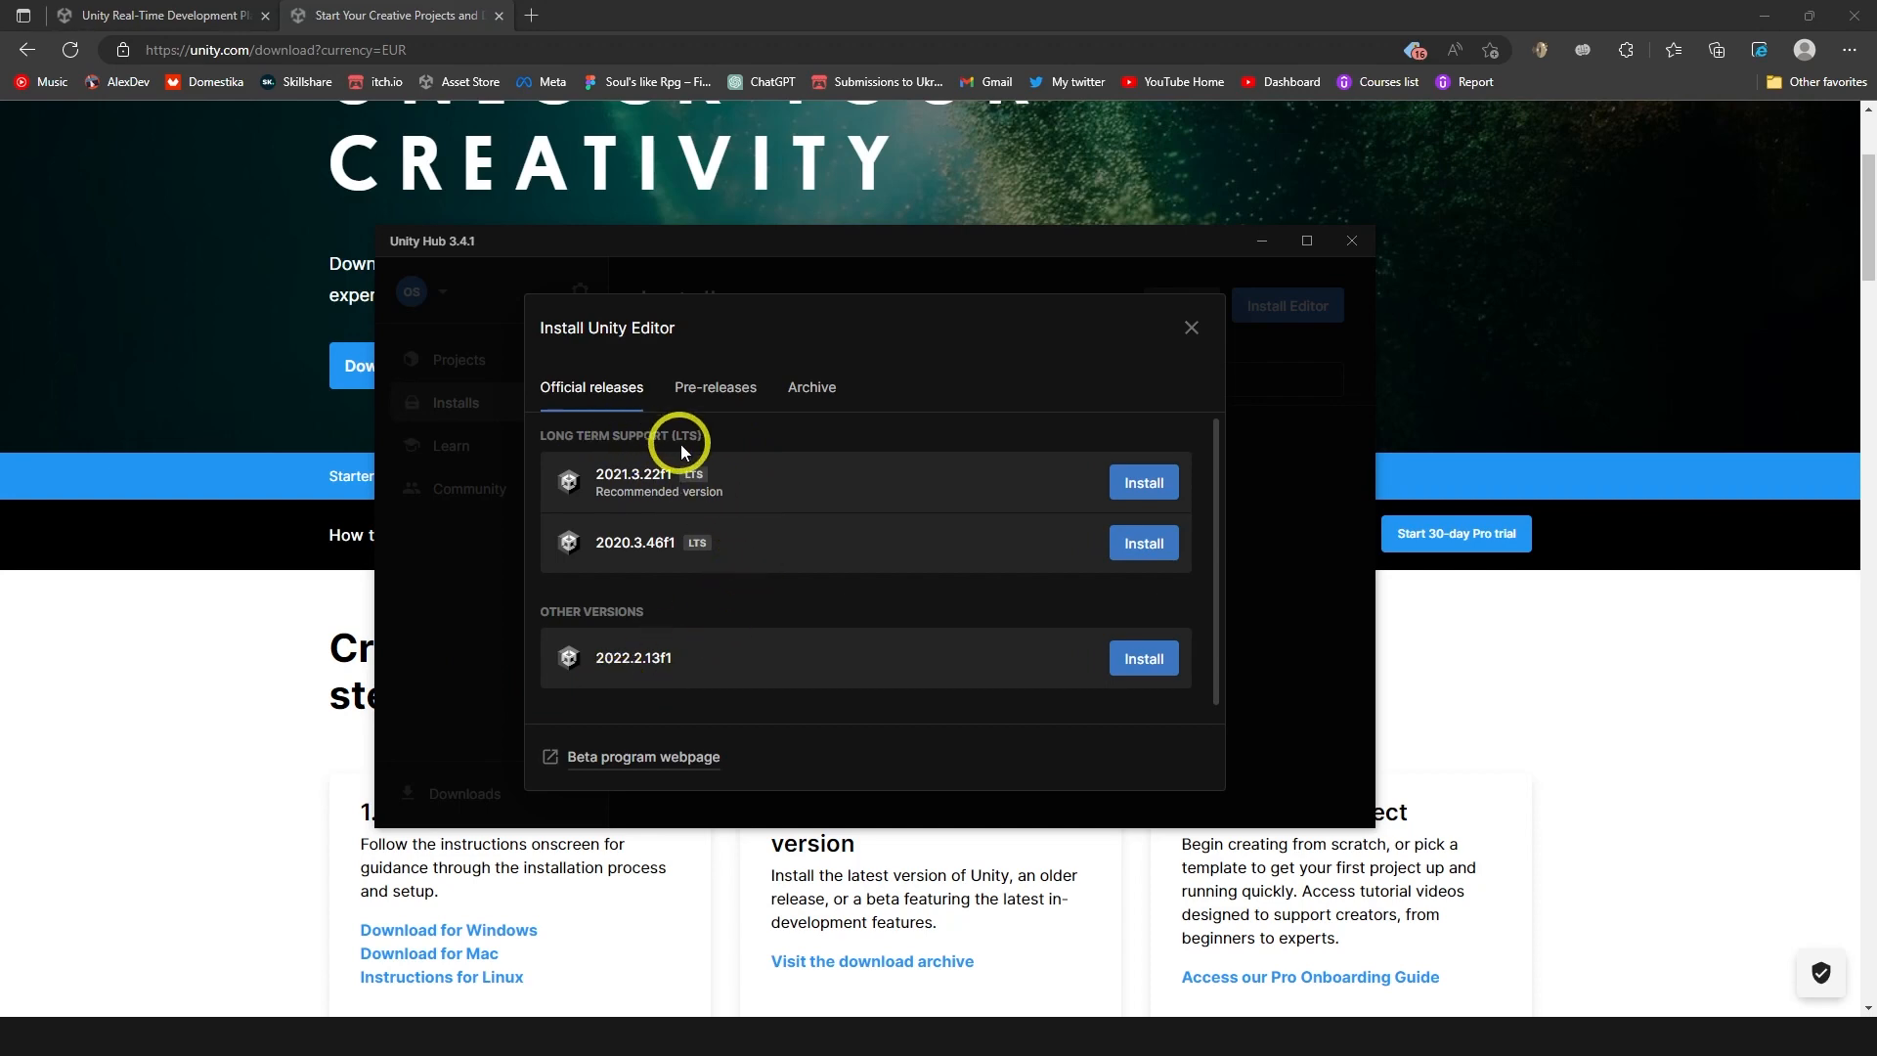
mouse_move(859, 460)
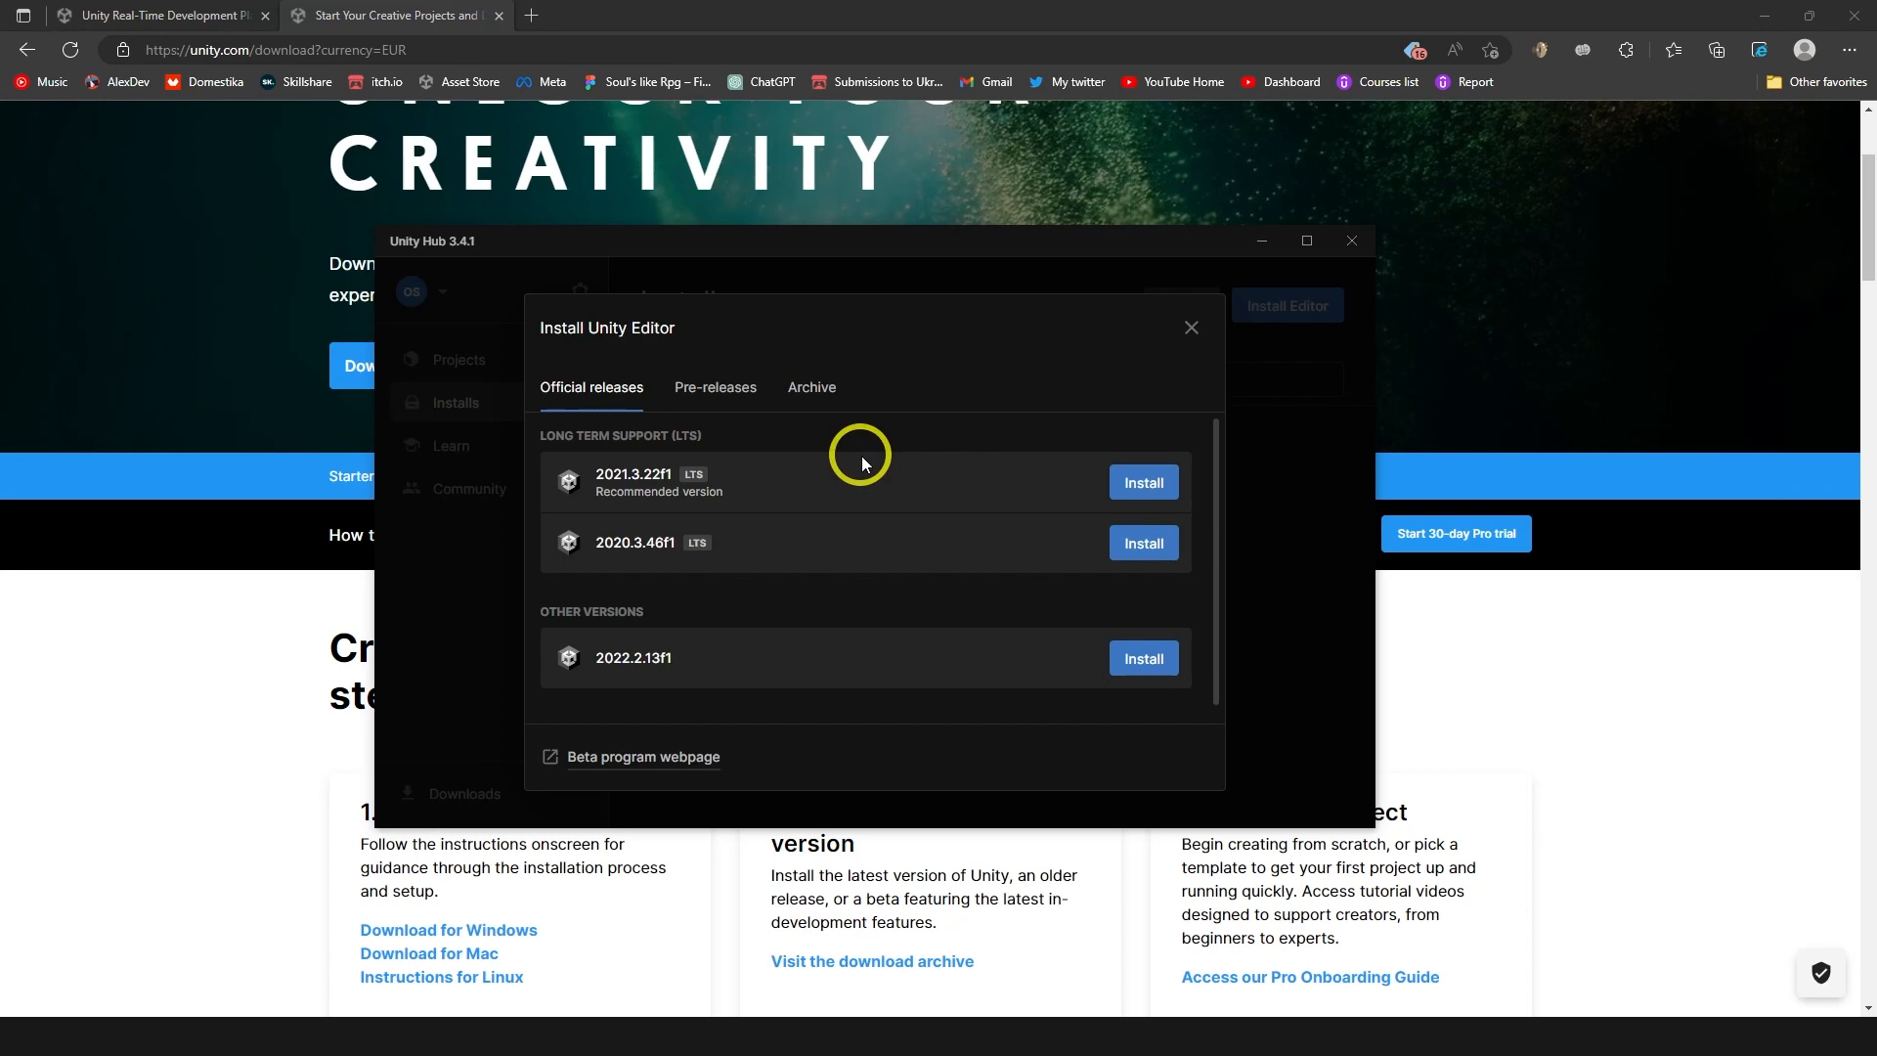
mouse_move(628, 496)
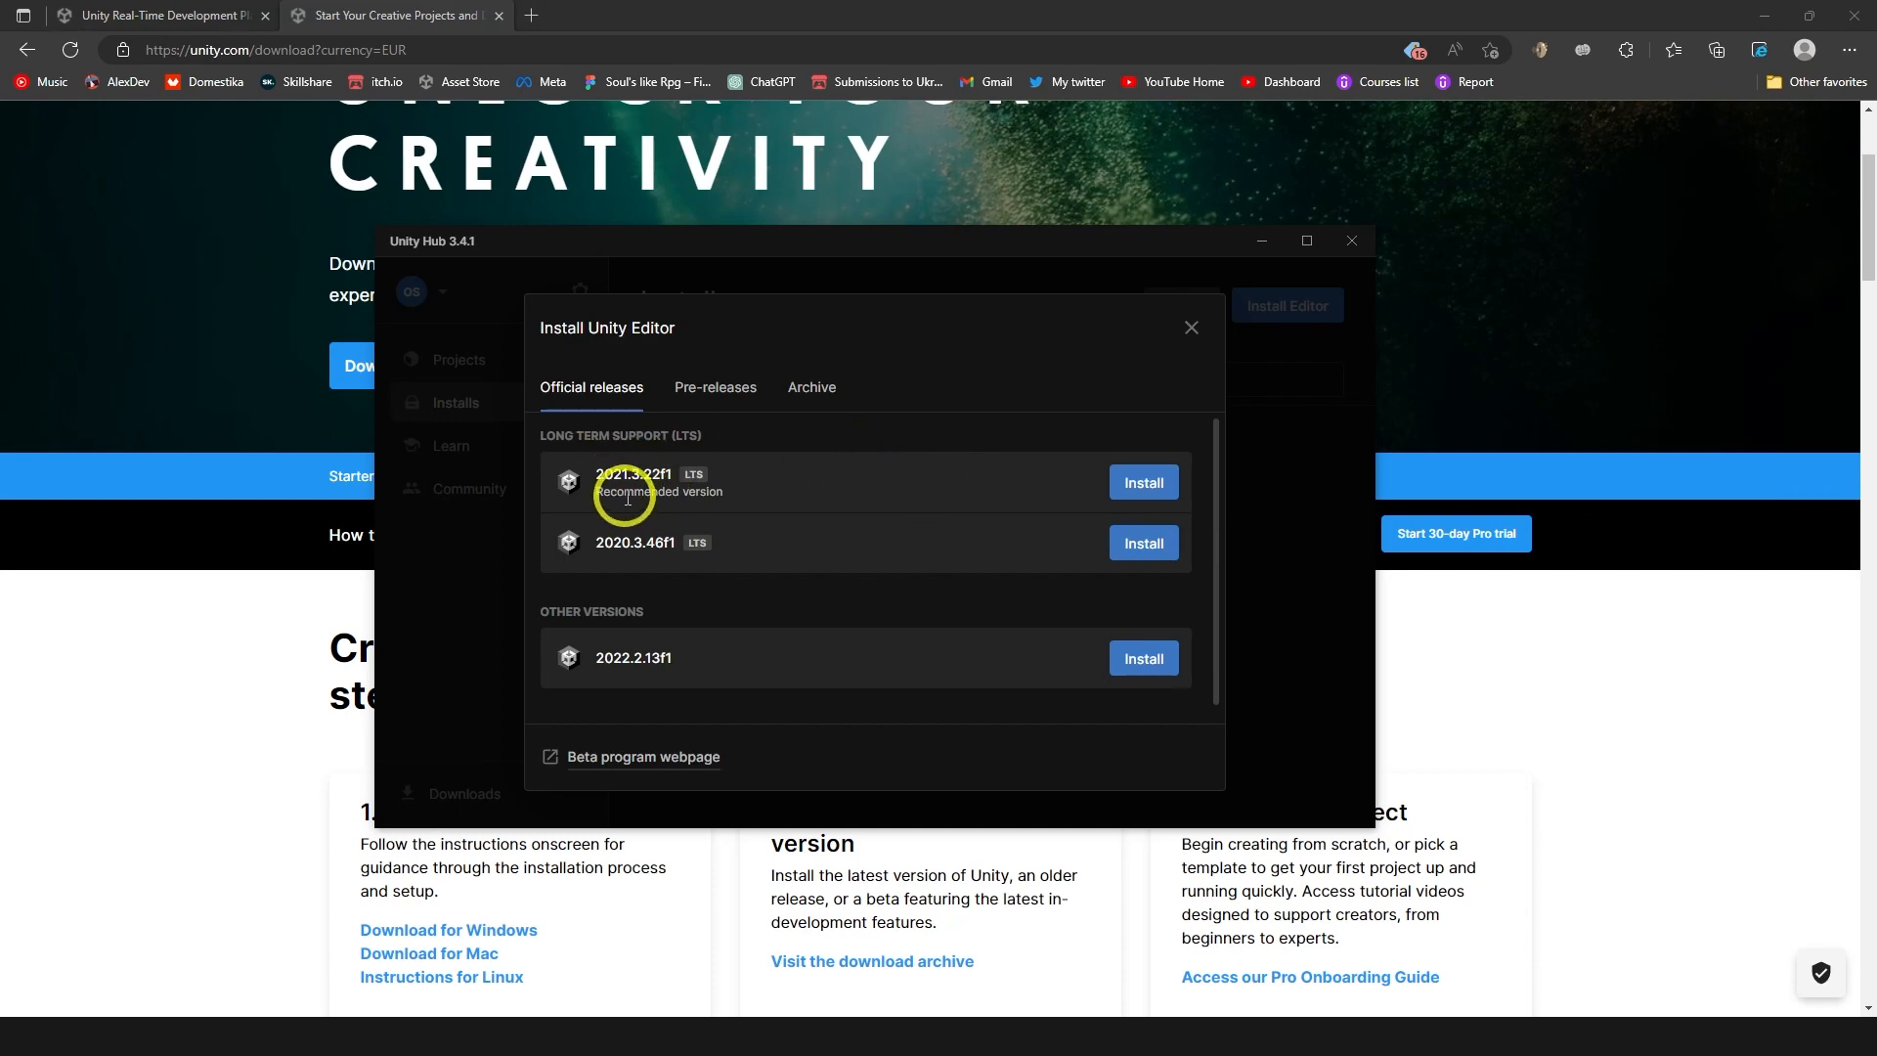
Choose 2021.3.22f1 and leave WebGL, Android and Visual Studio Community 2019 modules unticked.
left_click(1141, 481)
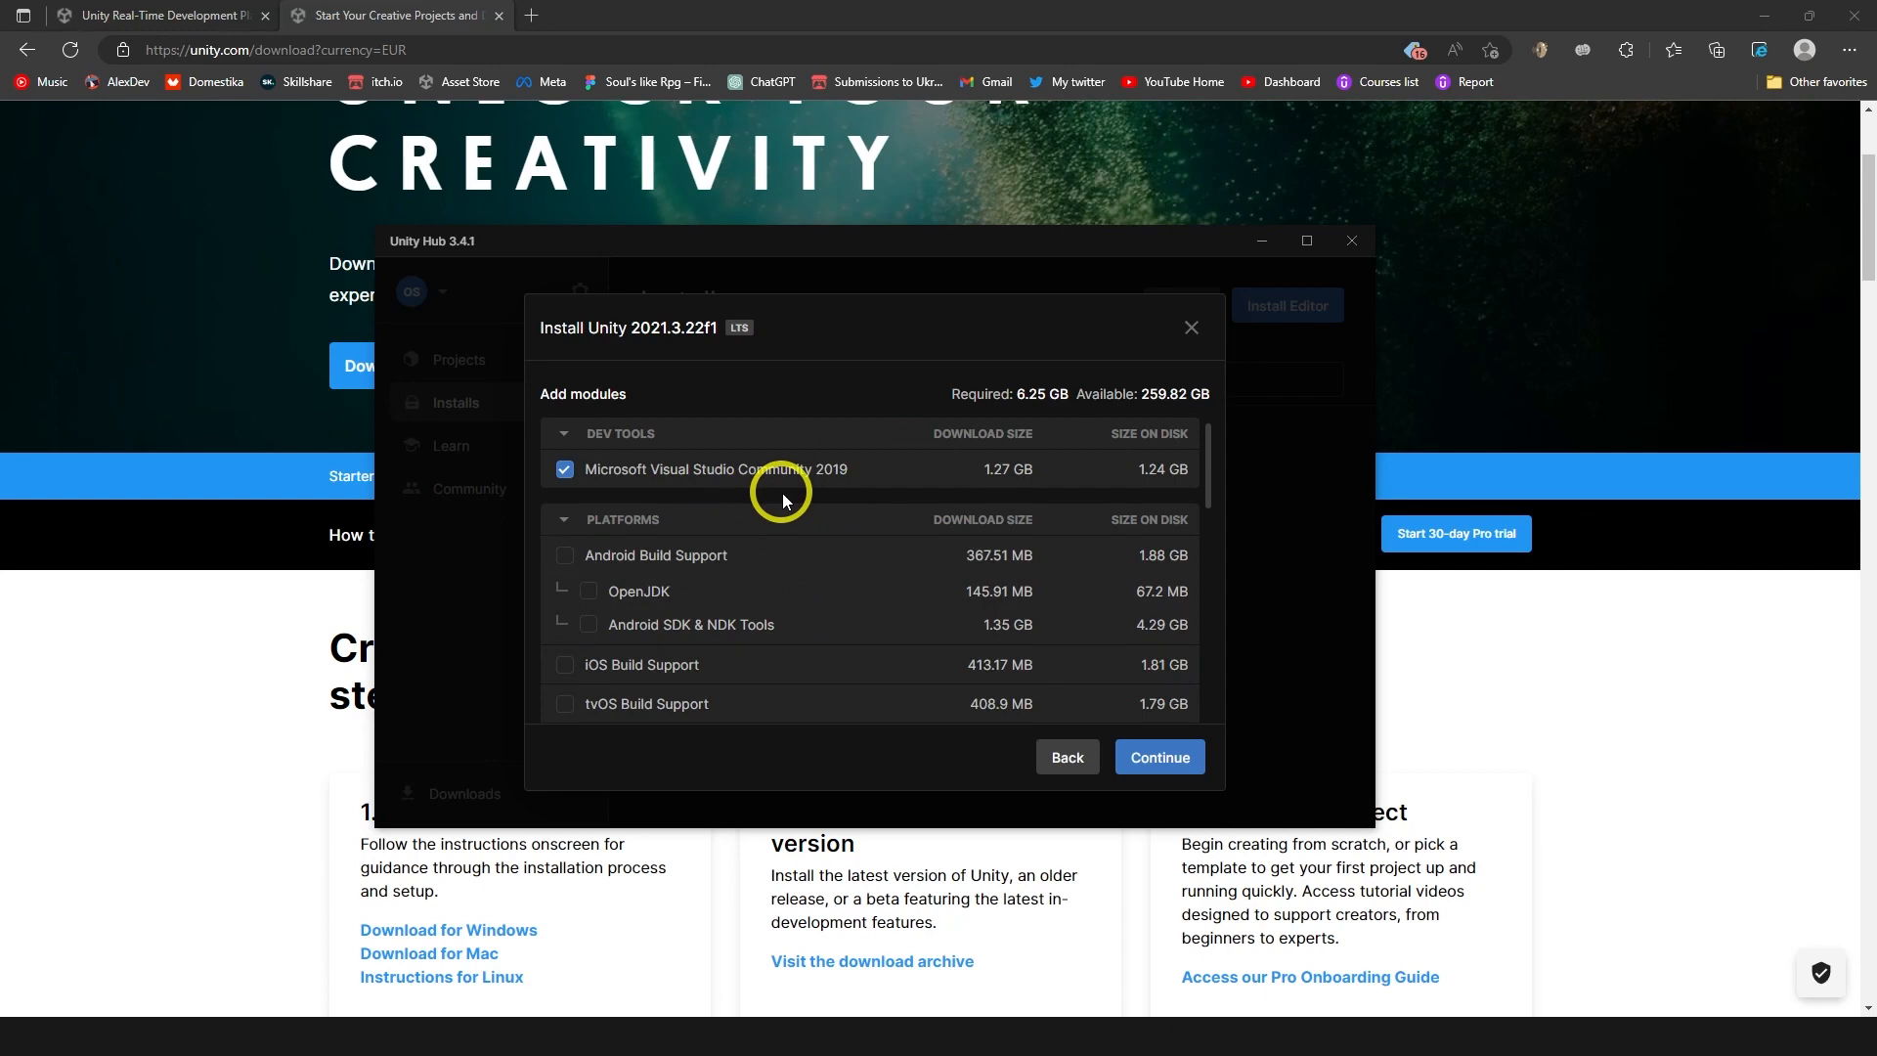
scroll("down", 3)
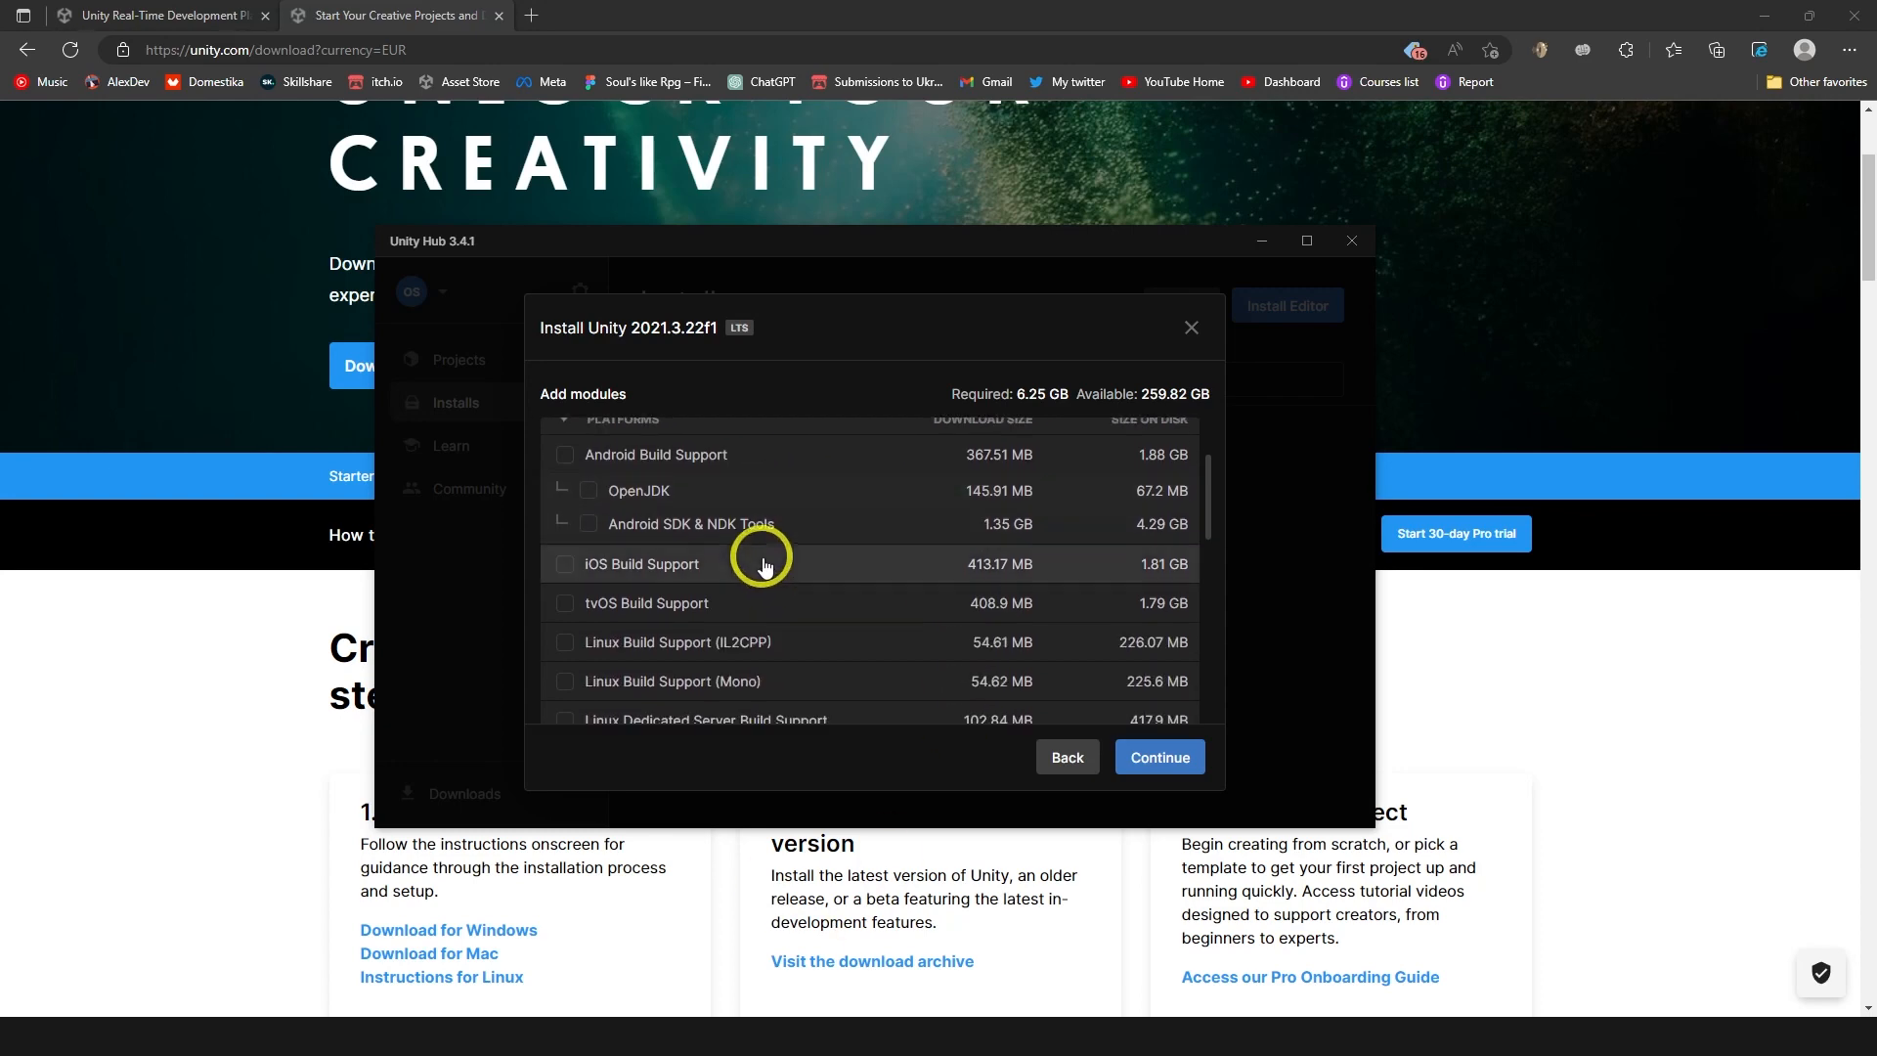
scroll("down", 3)
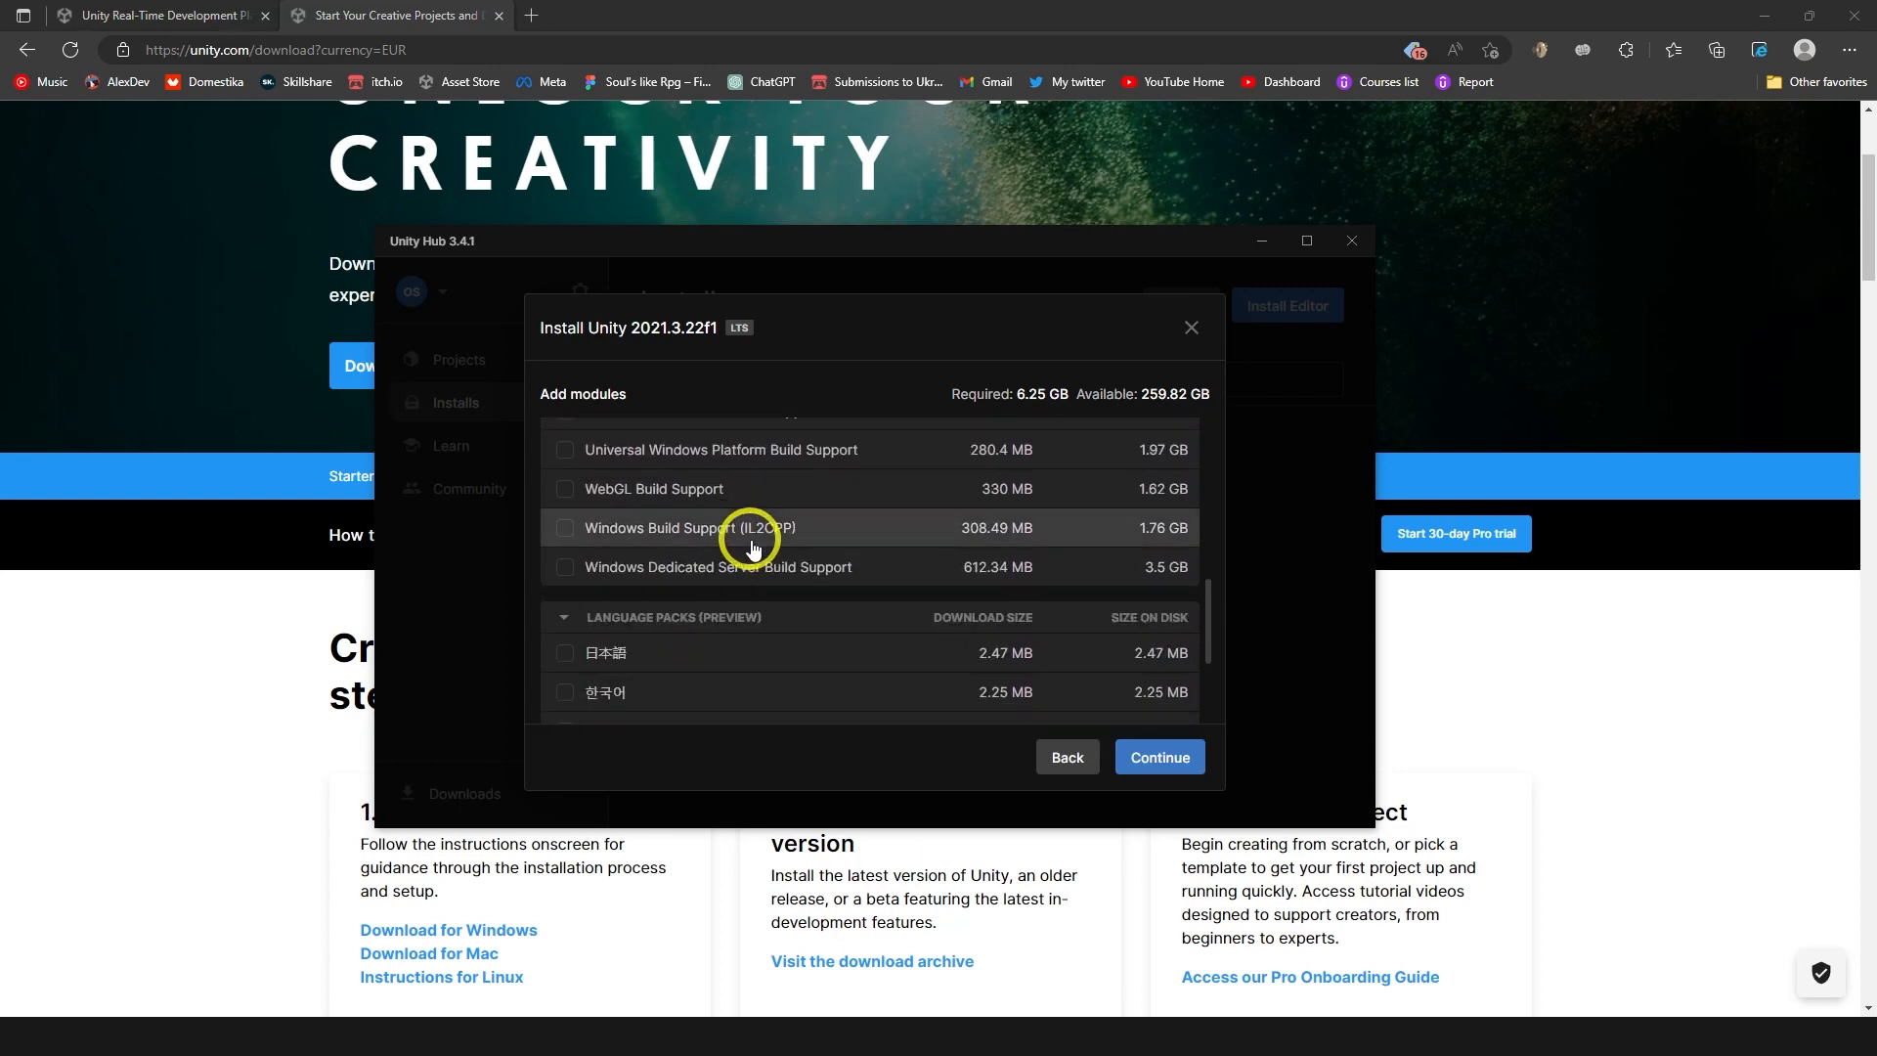
mouse_move(778, 495)
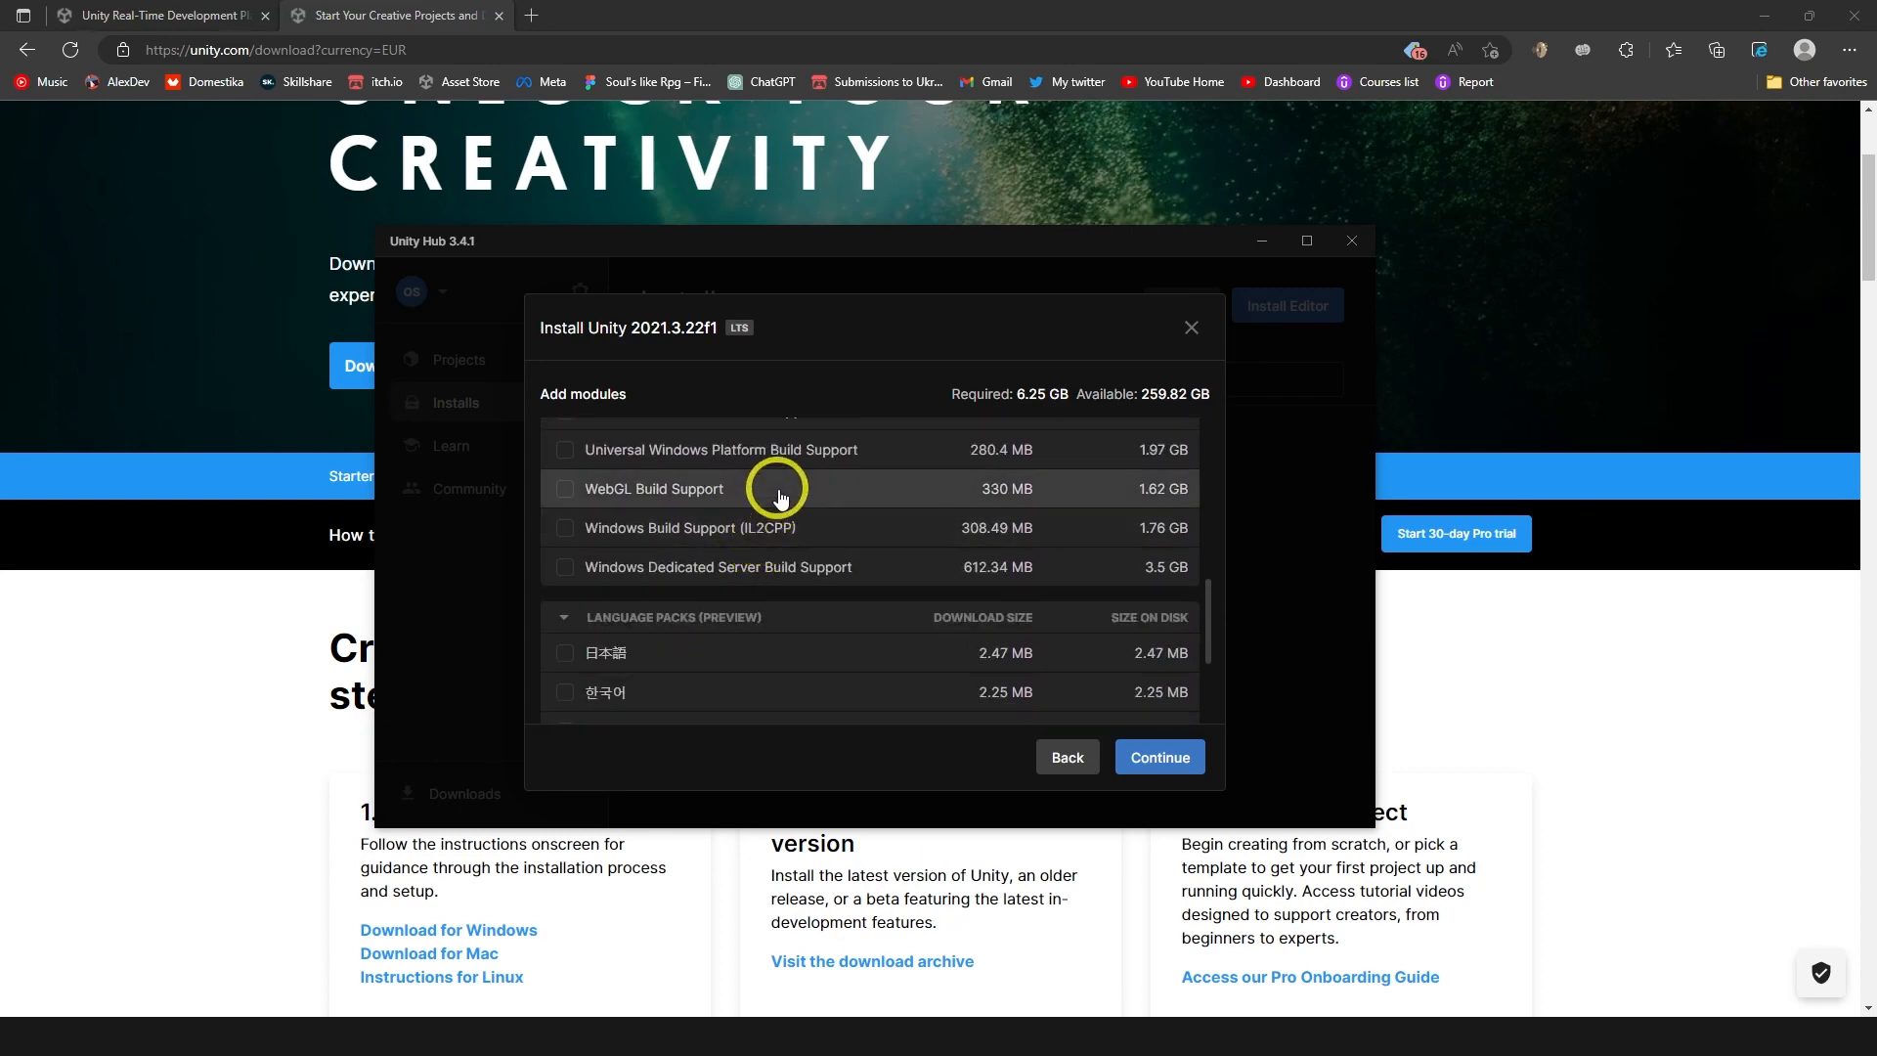
left_click(564, 489)
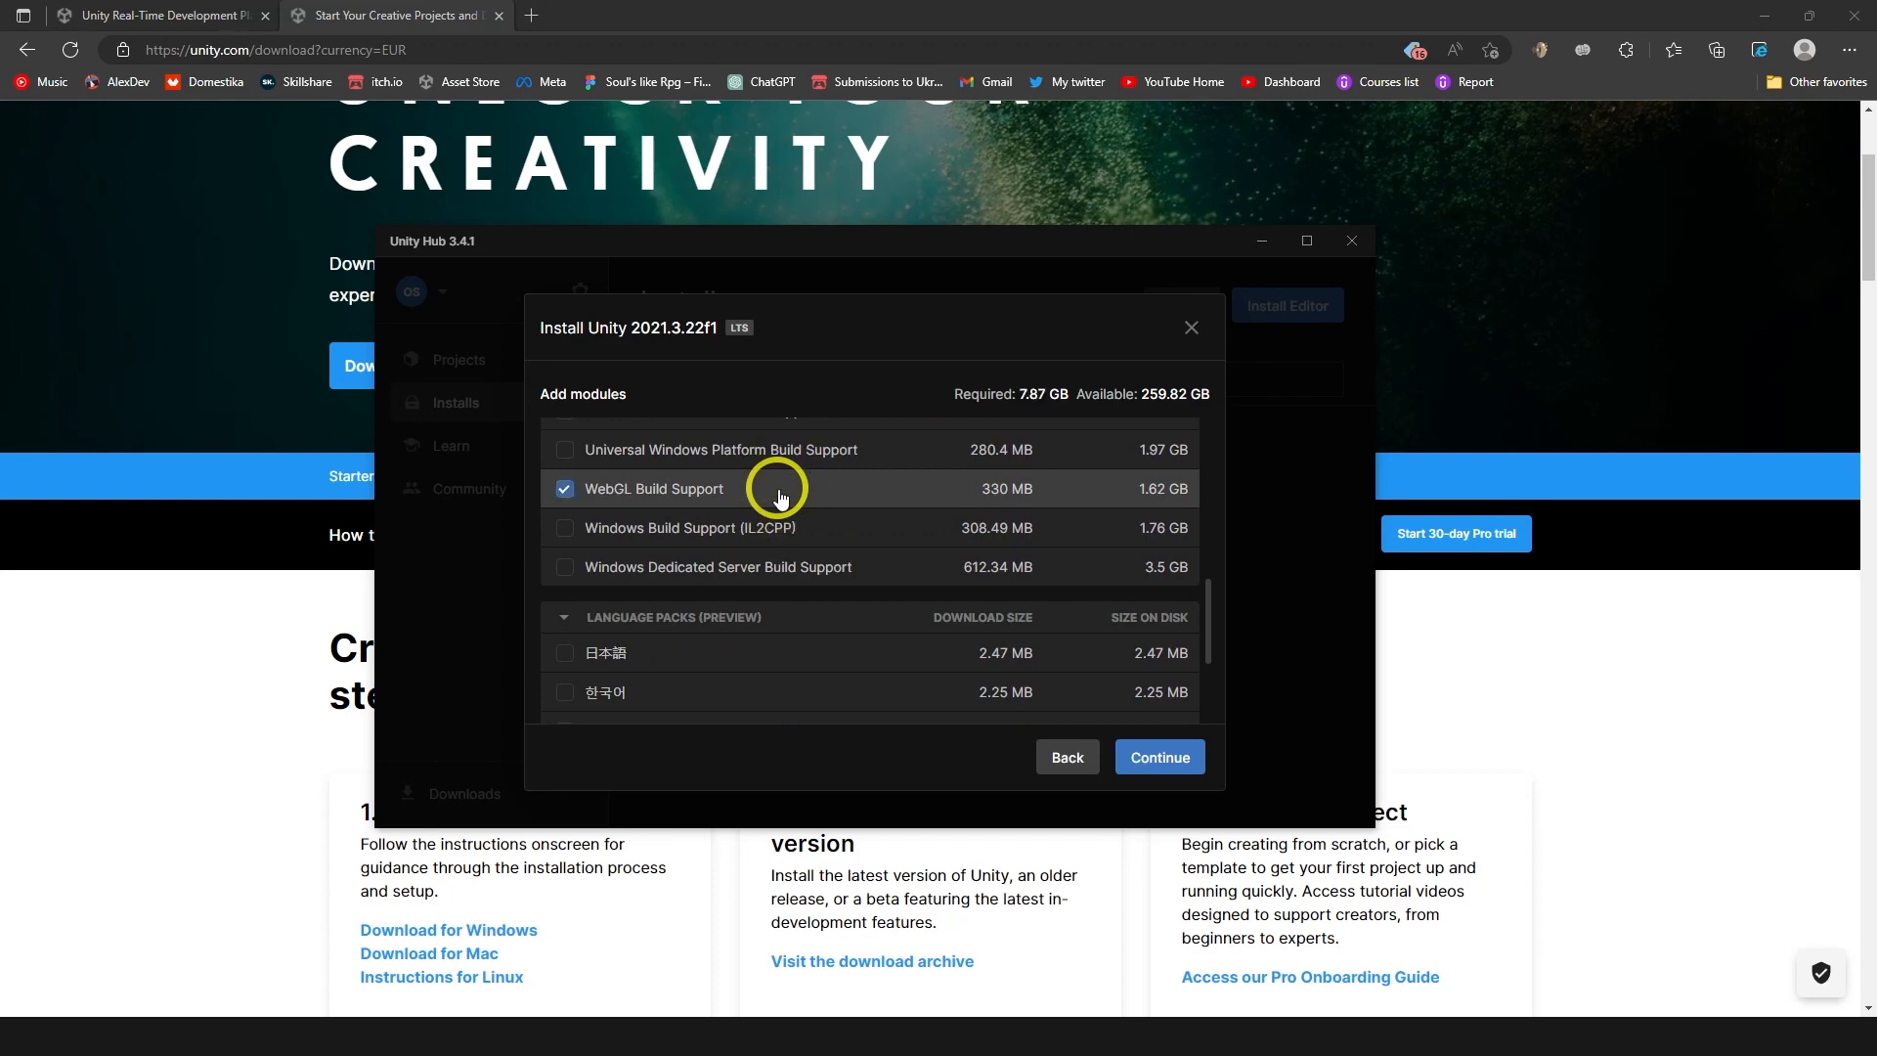
left_click(564, 488)
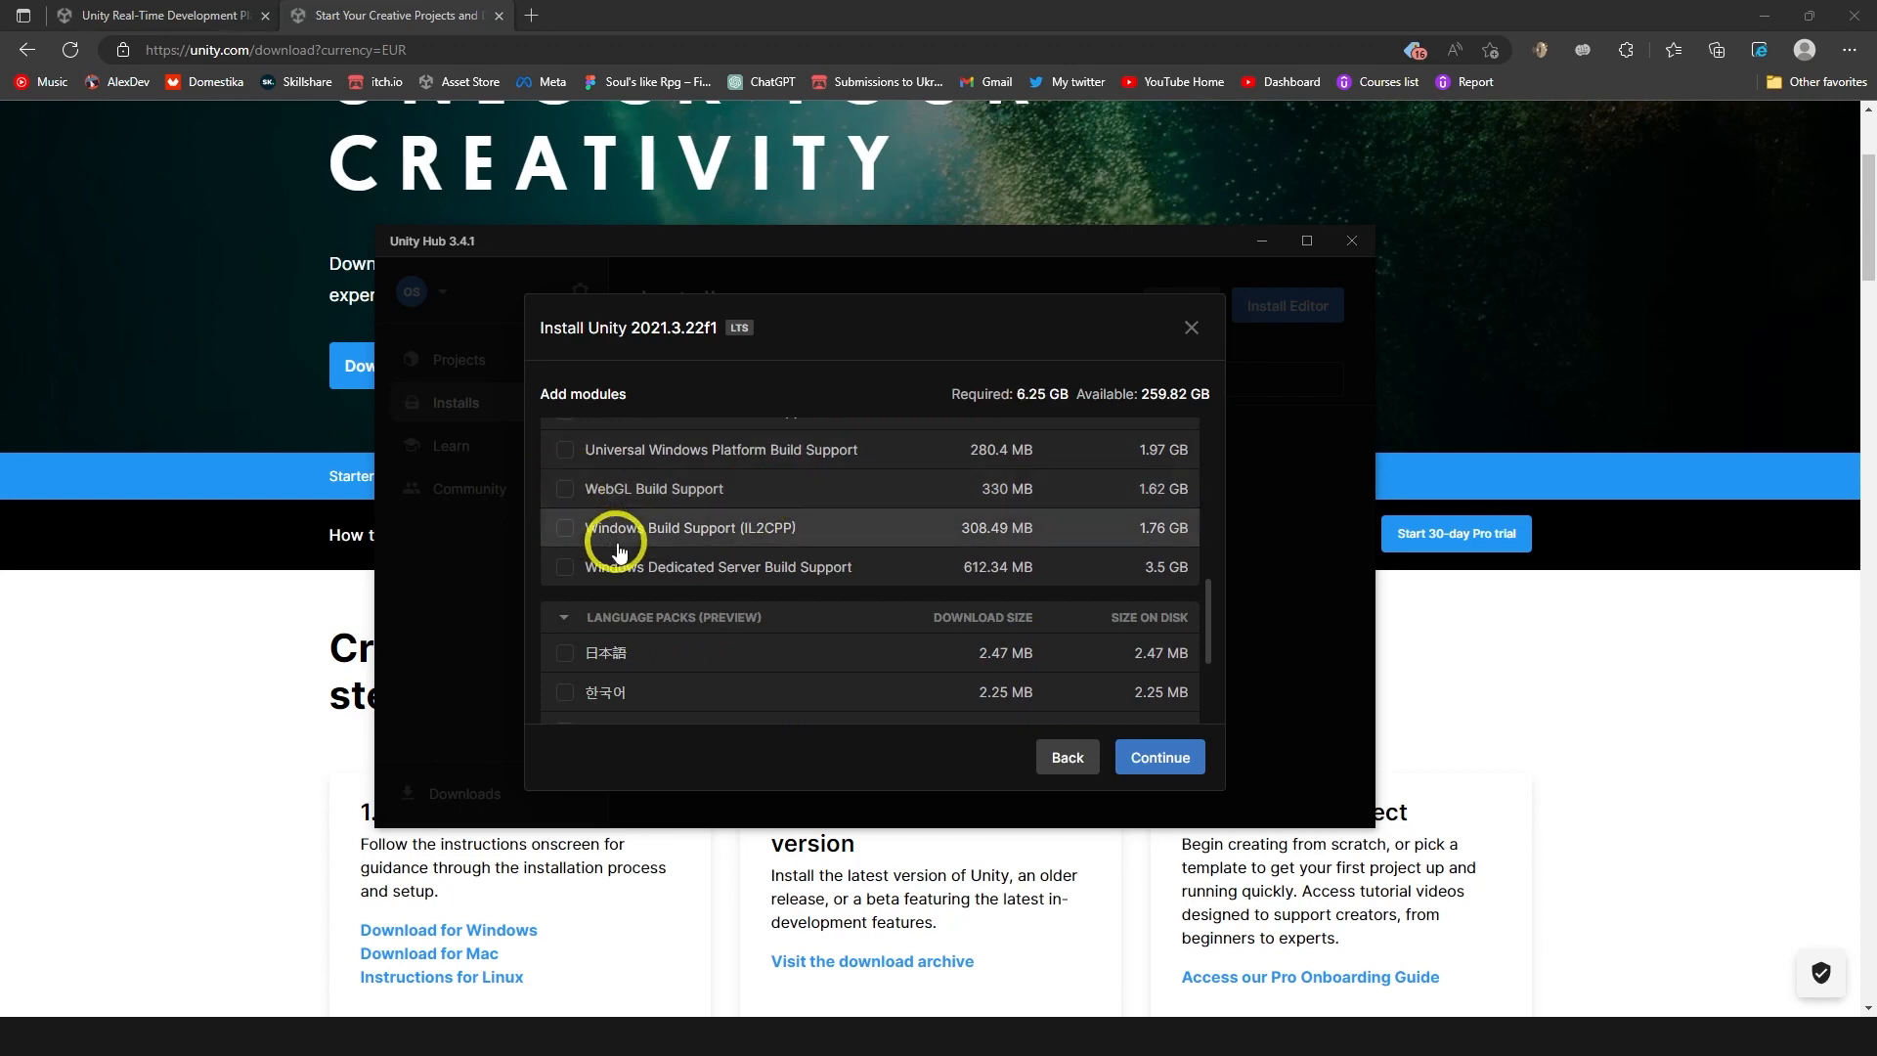
left_click(565, 554)
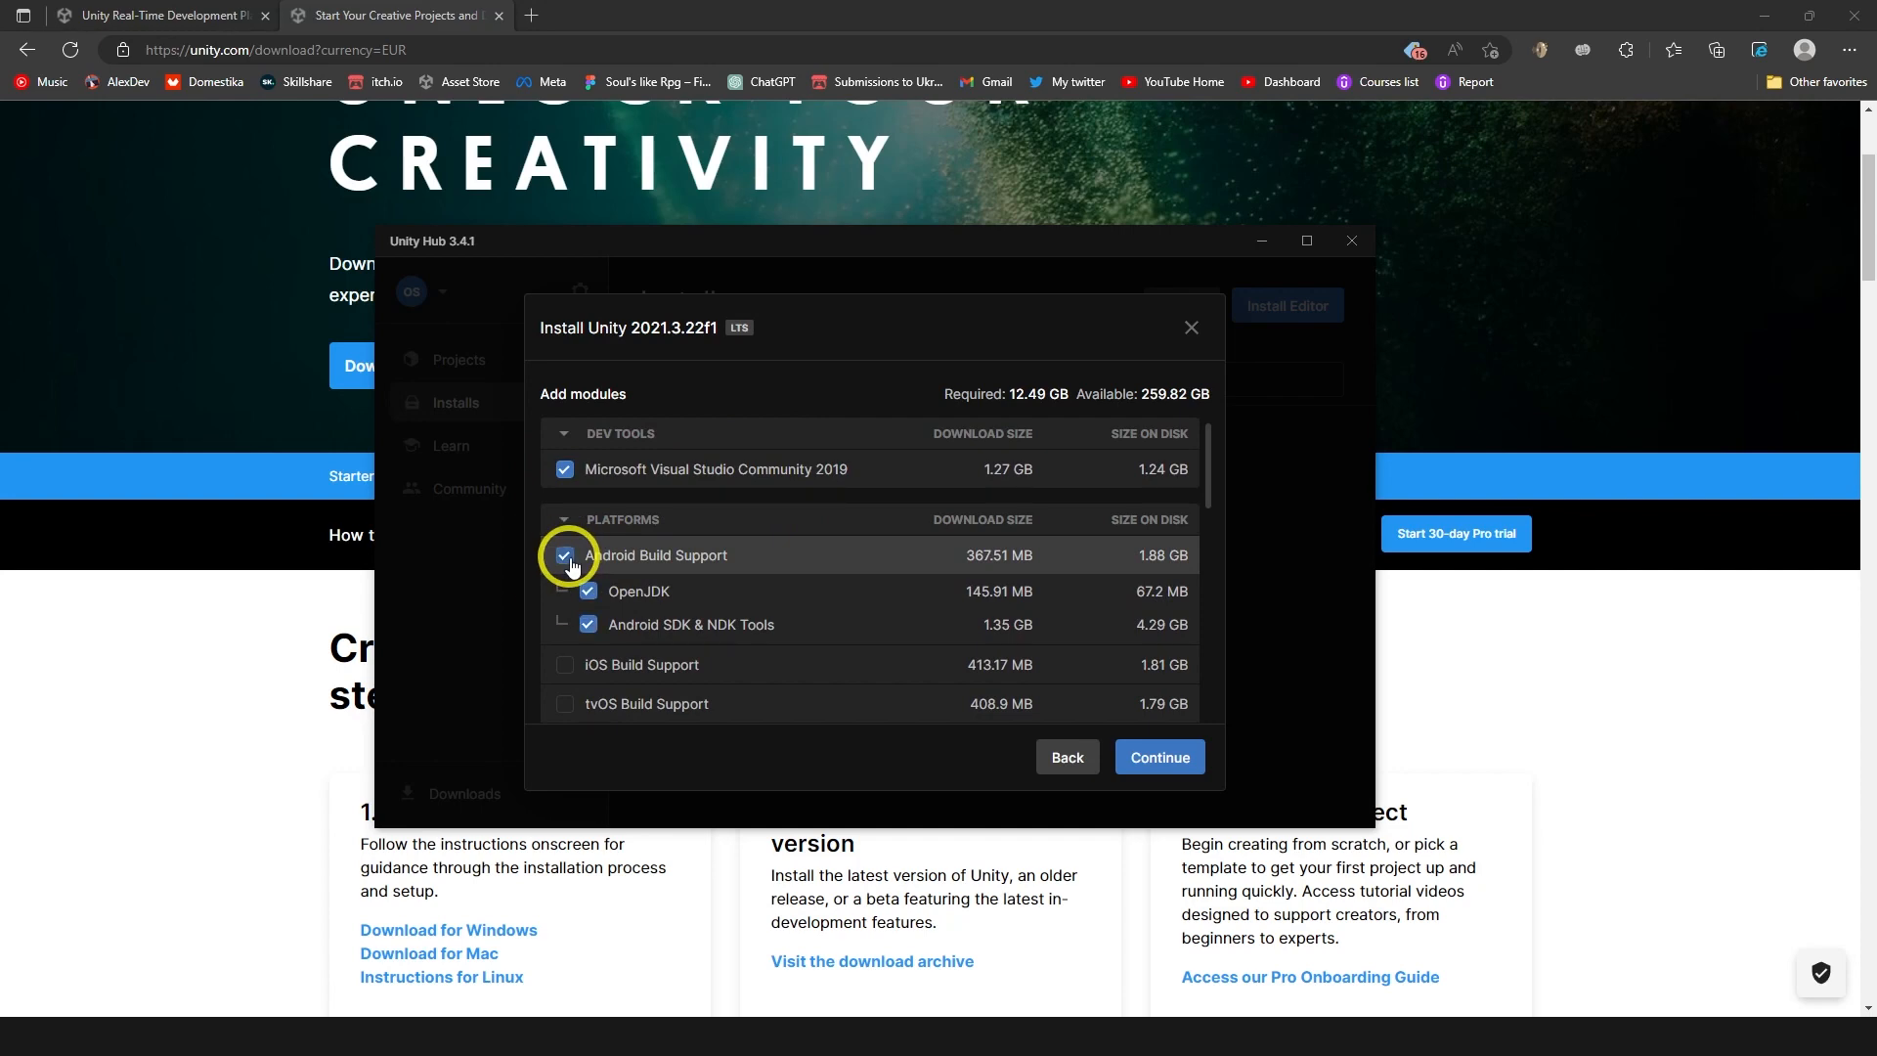
mouse_move(565, 554)
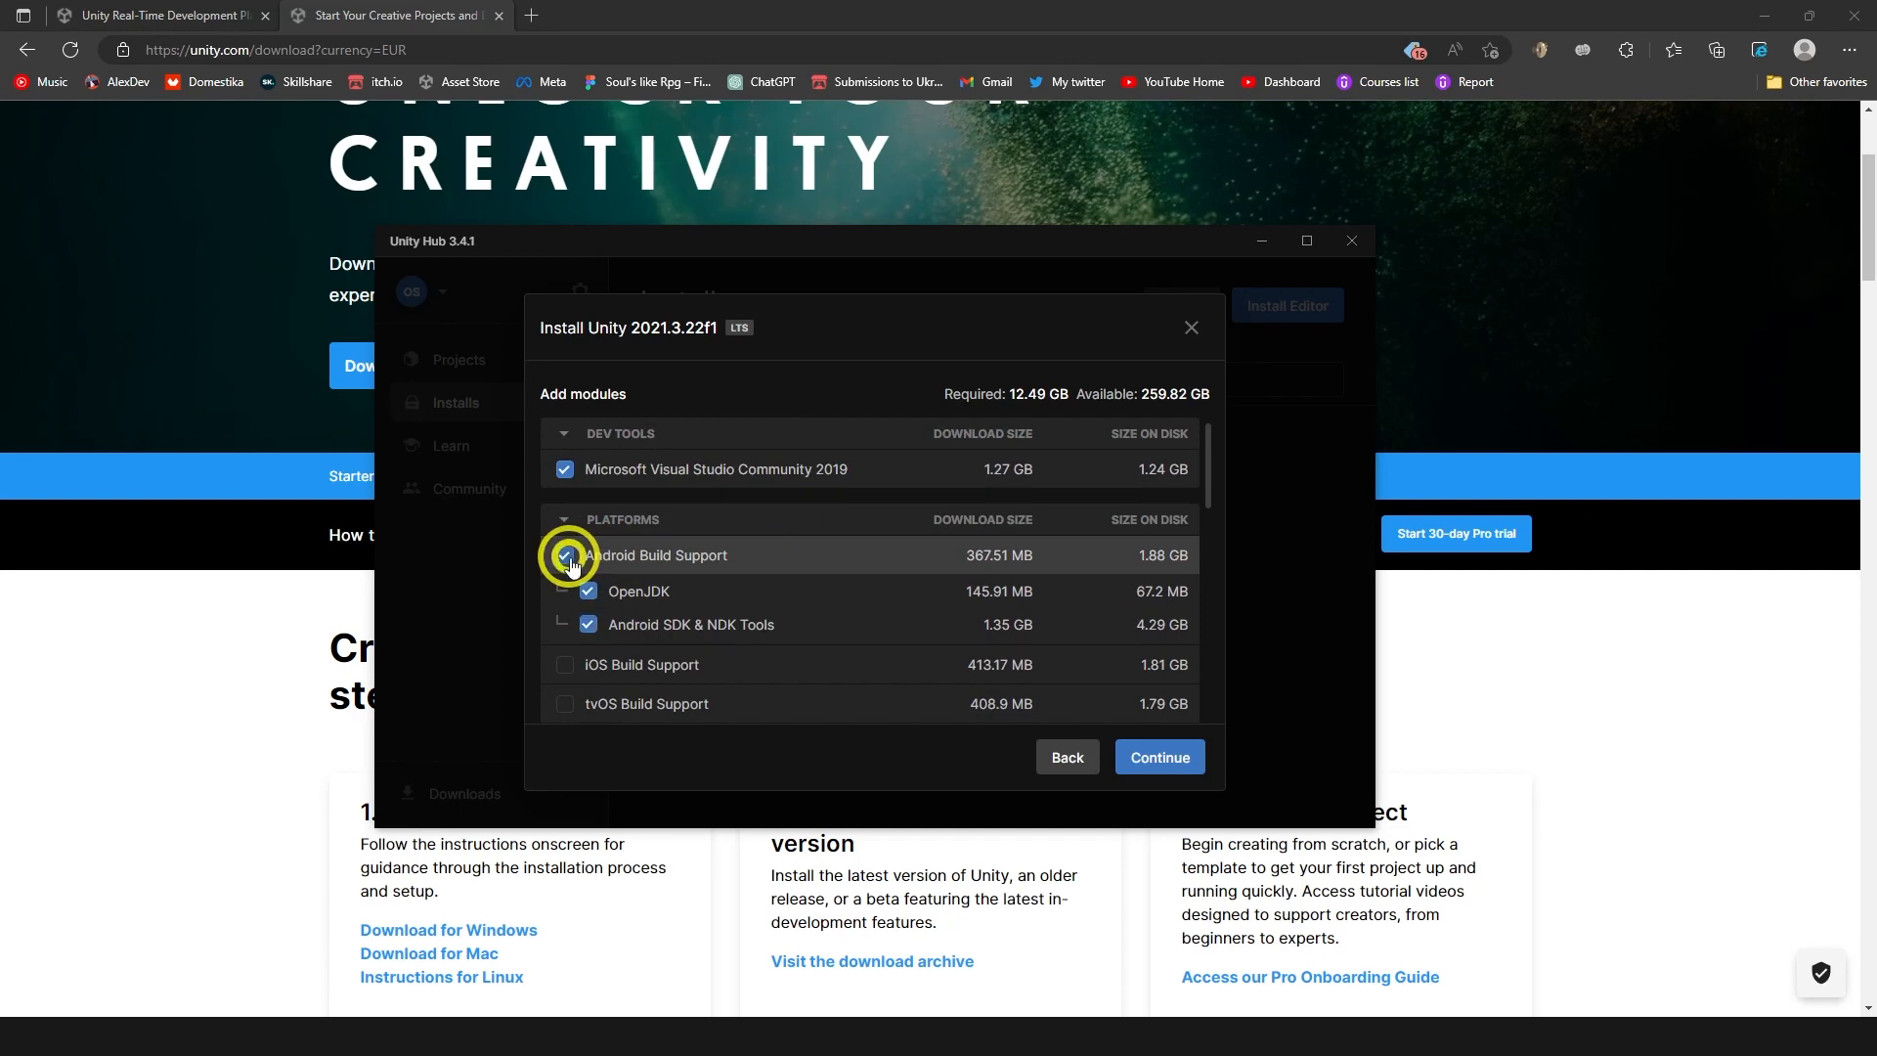
left_click(565, 554)
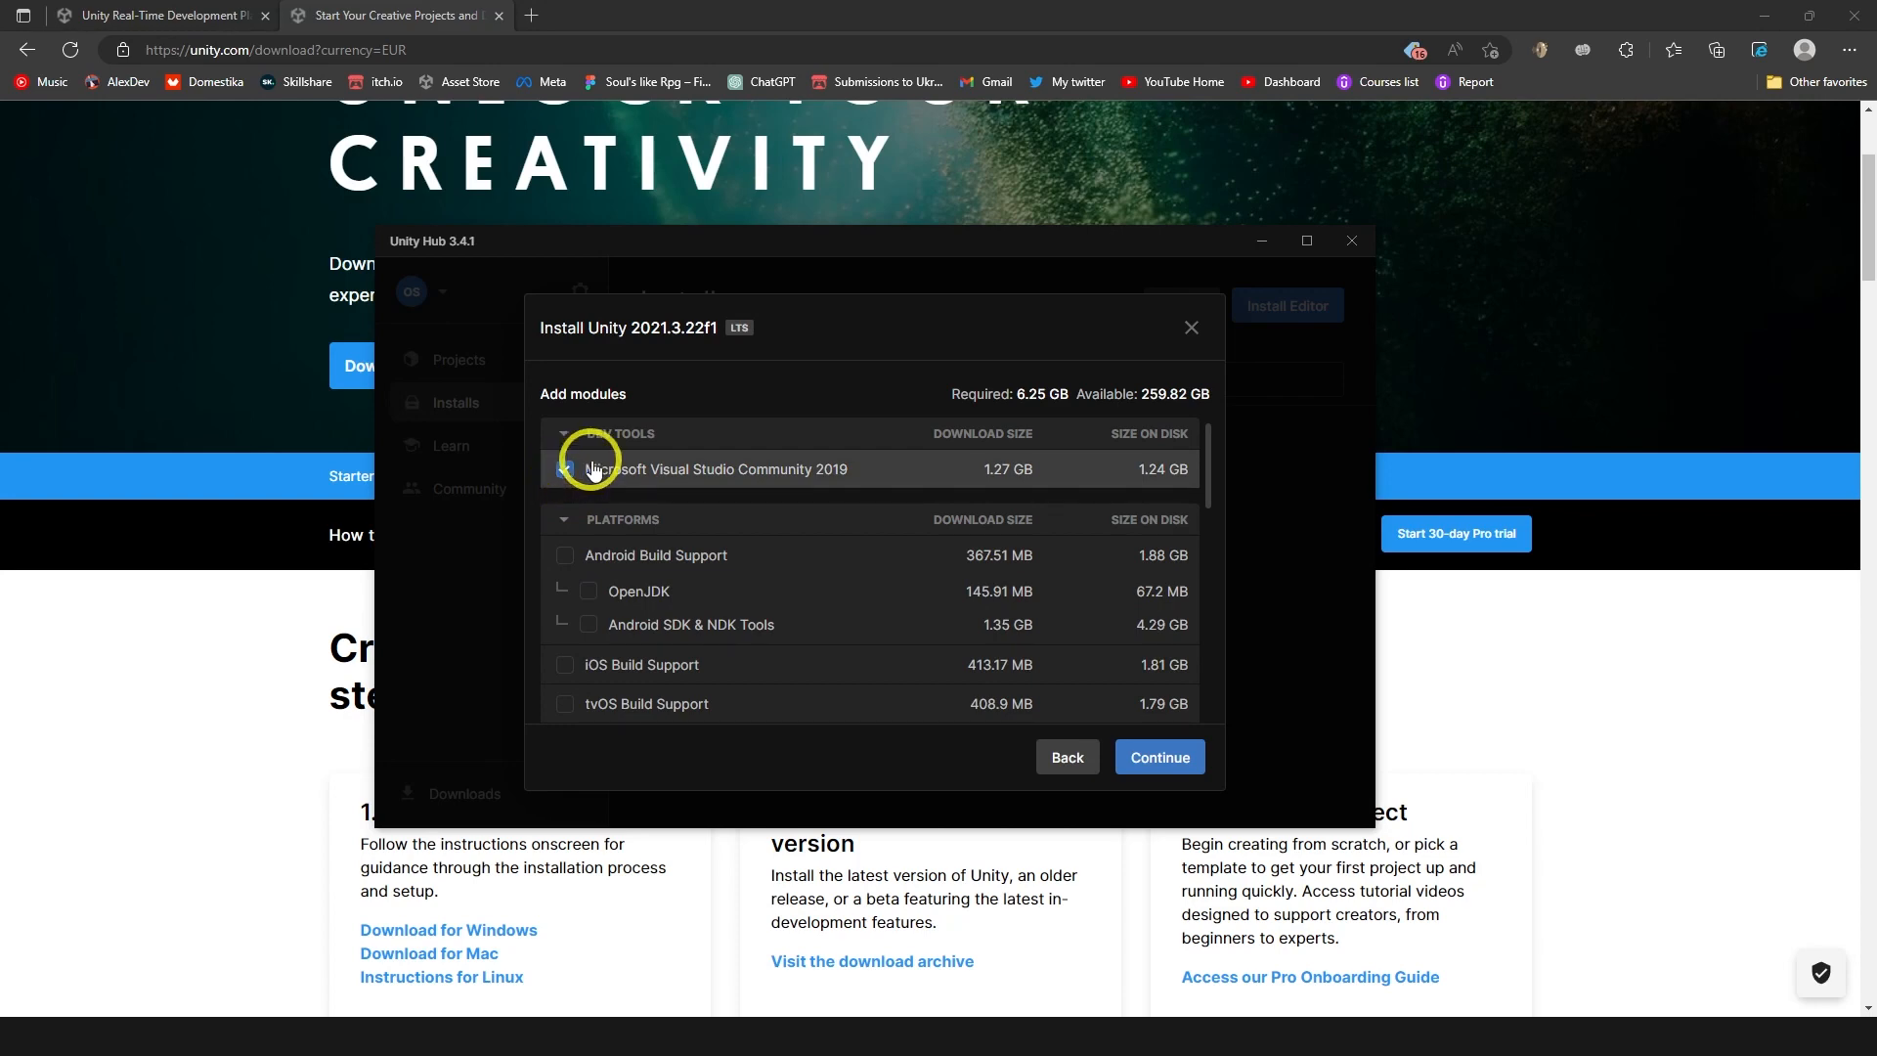
left_click(565, 469)
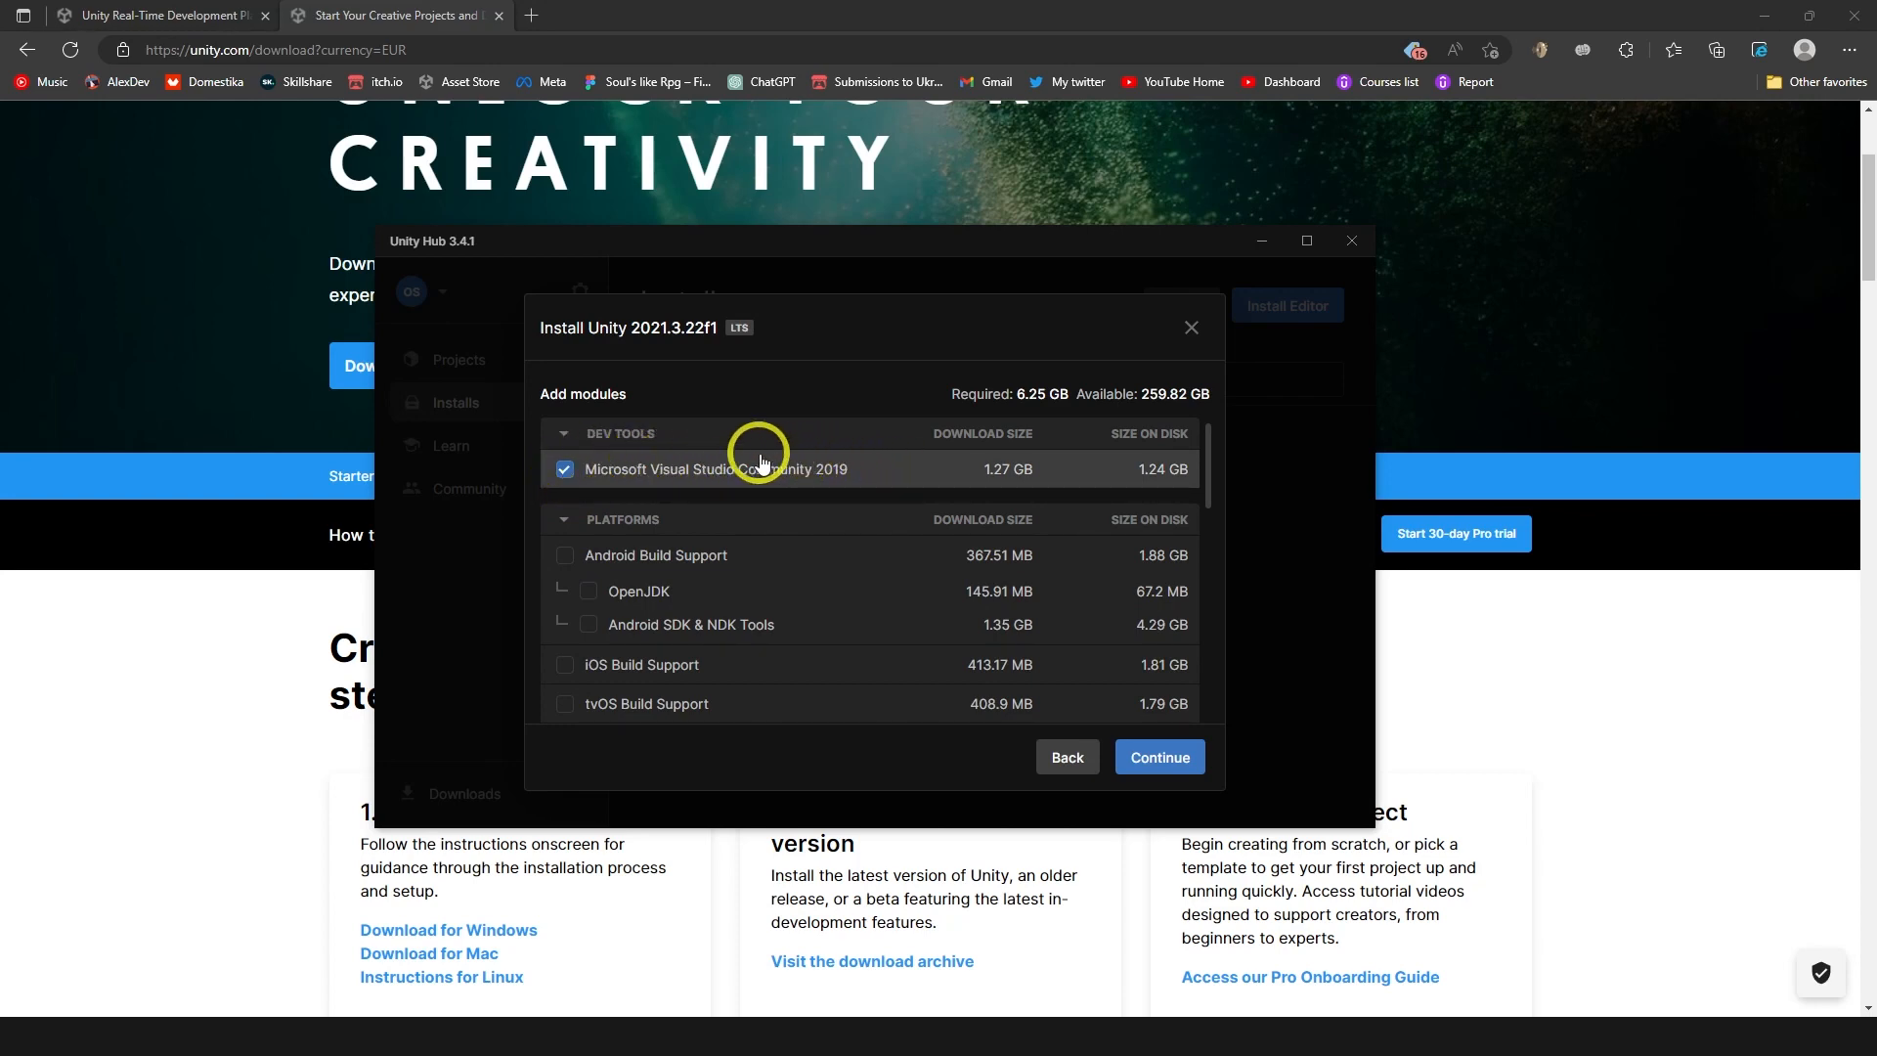
left_click(564, 468)
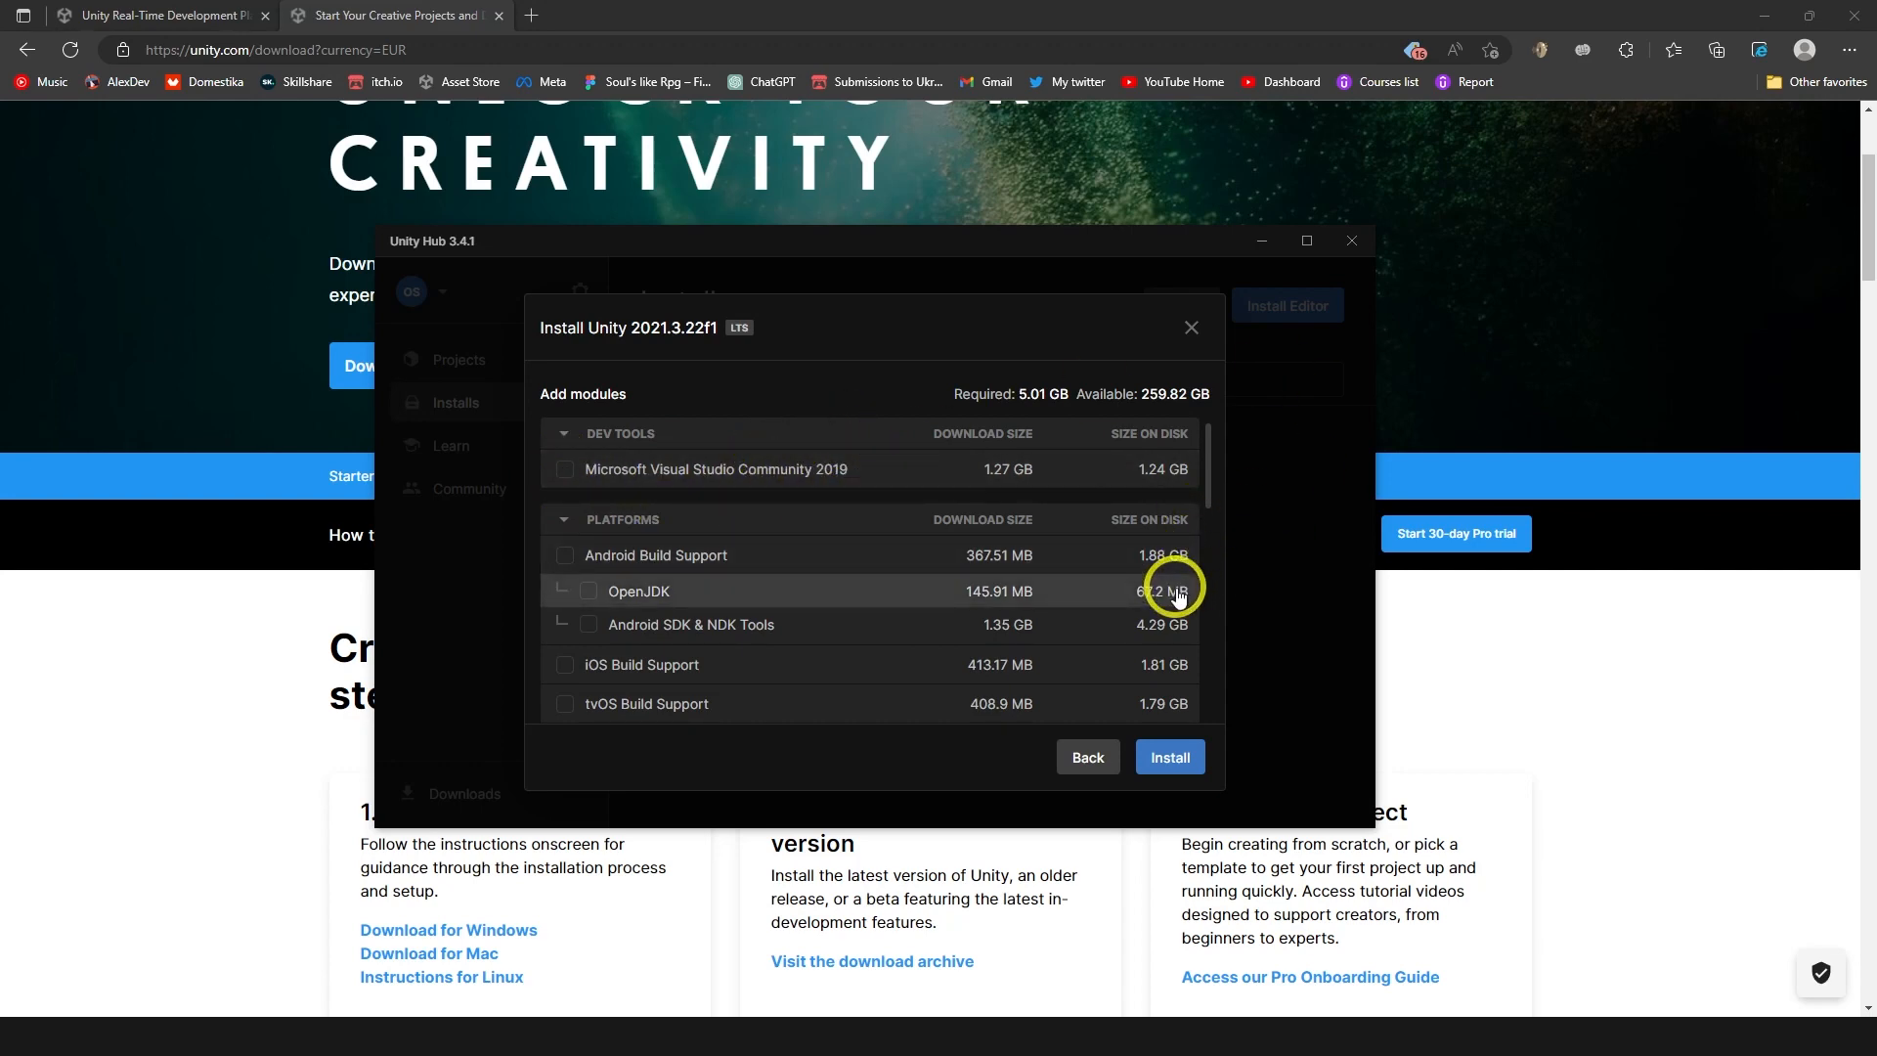
mouse_move(830, 469)
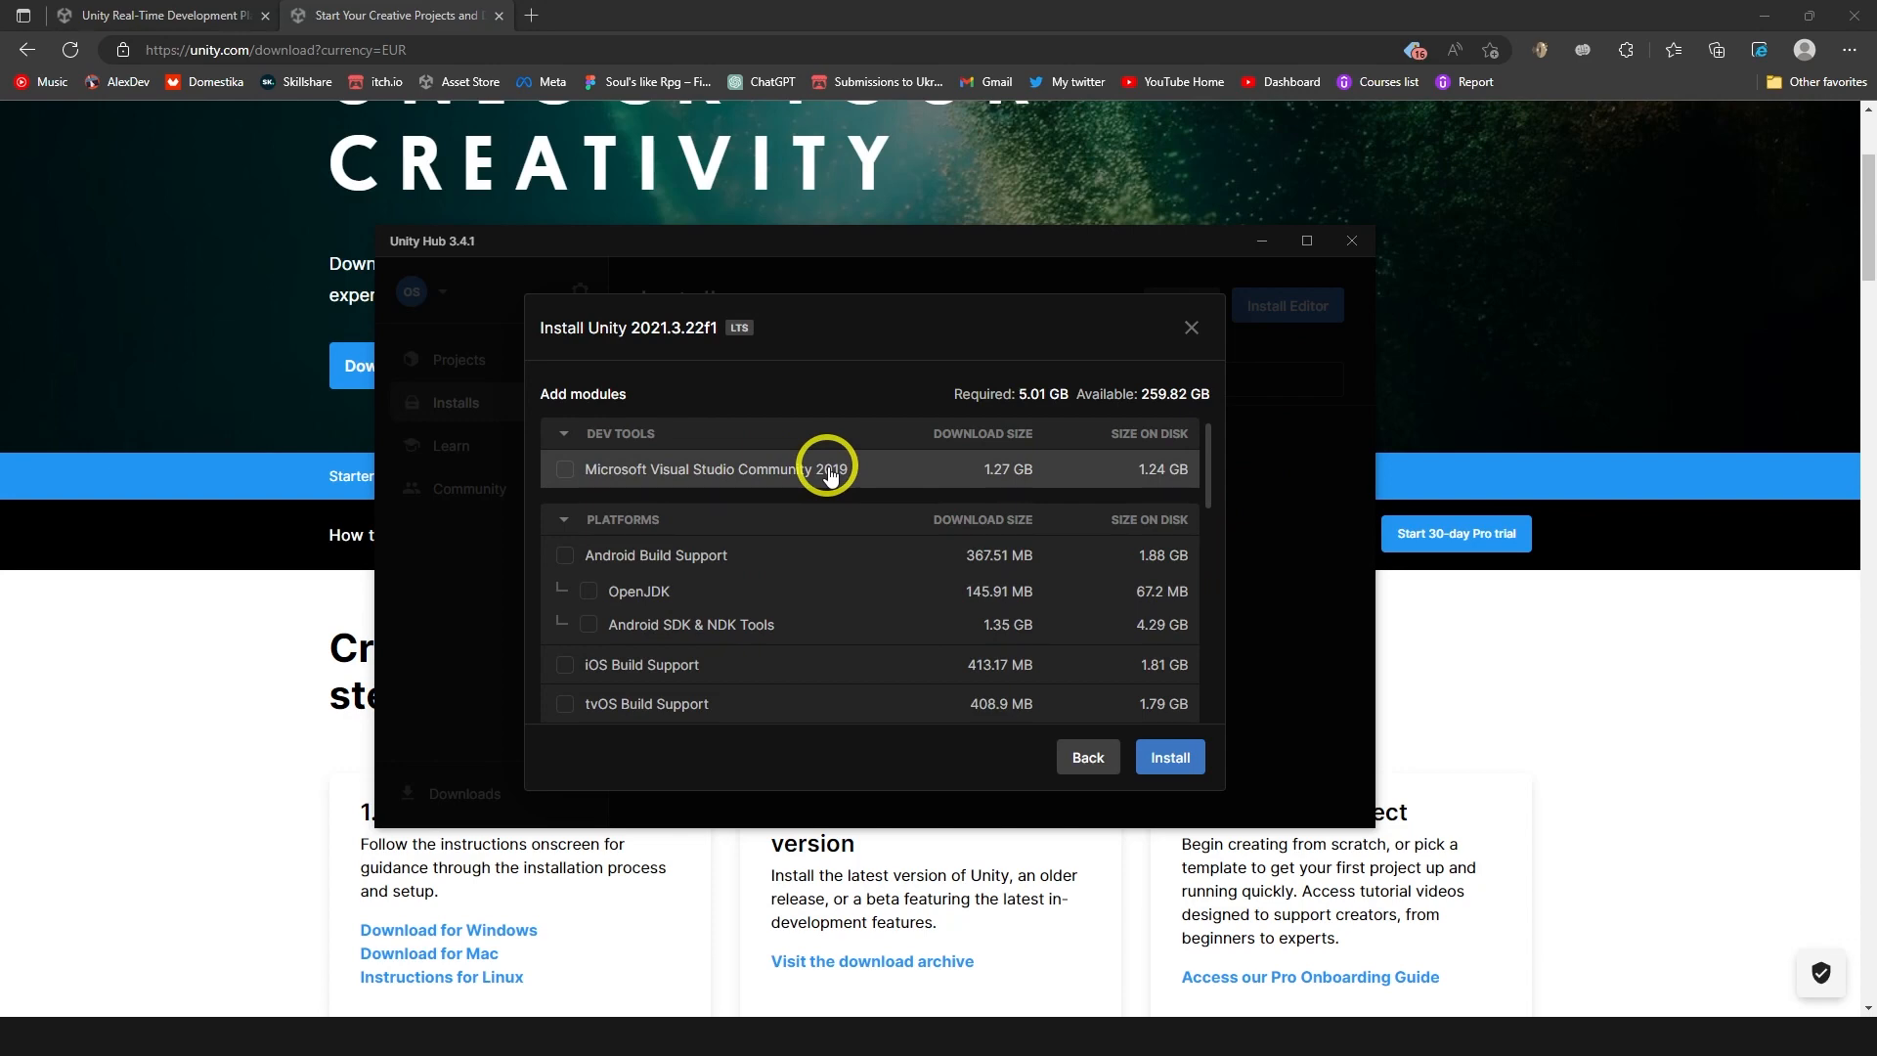
mouse_move(1169, 756)
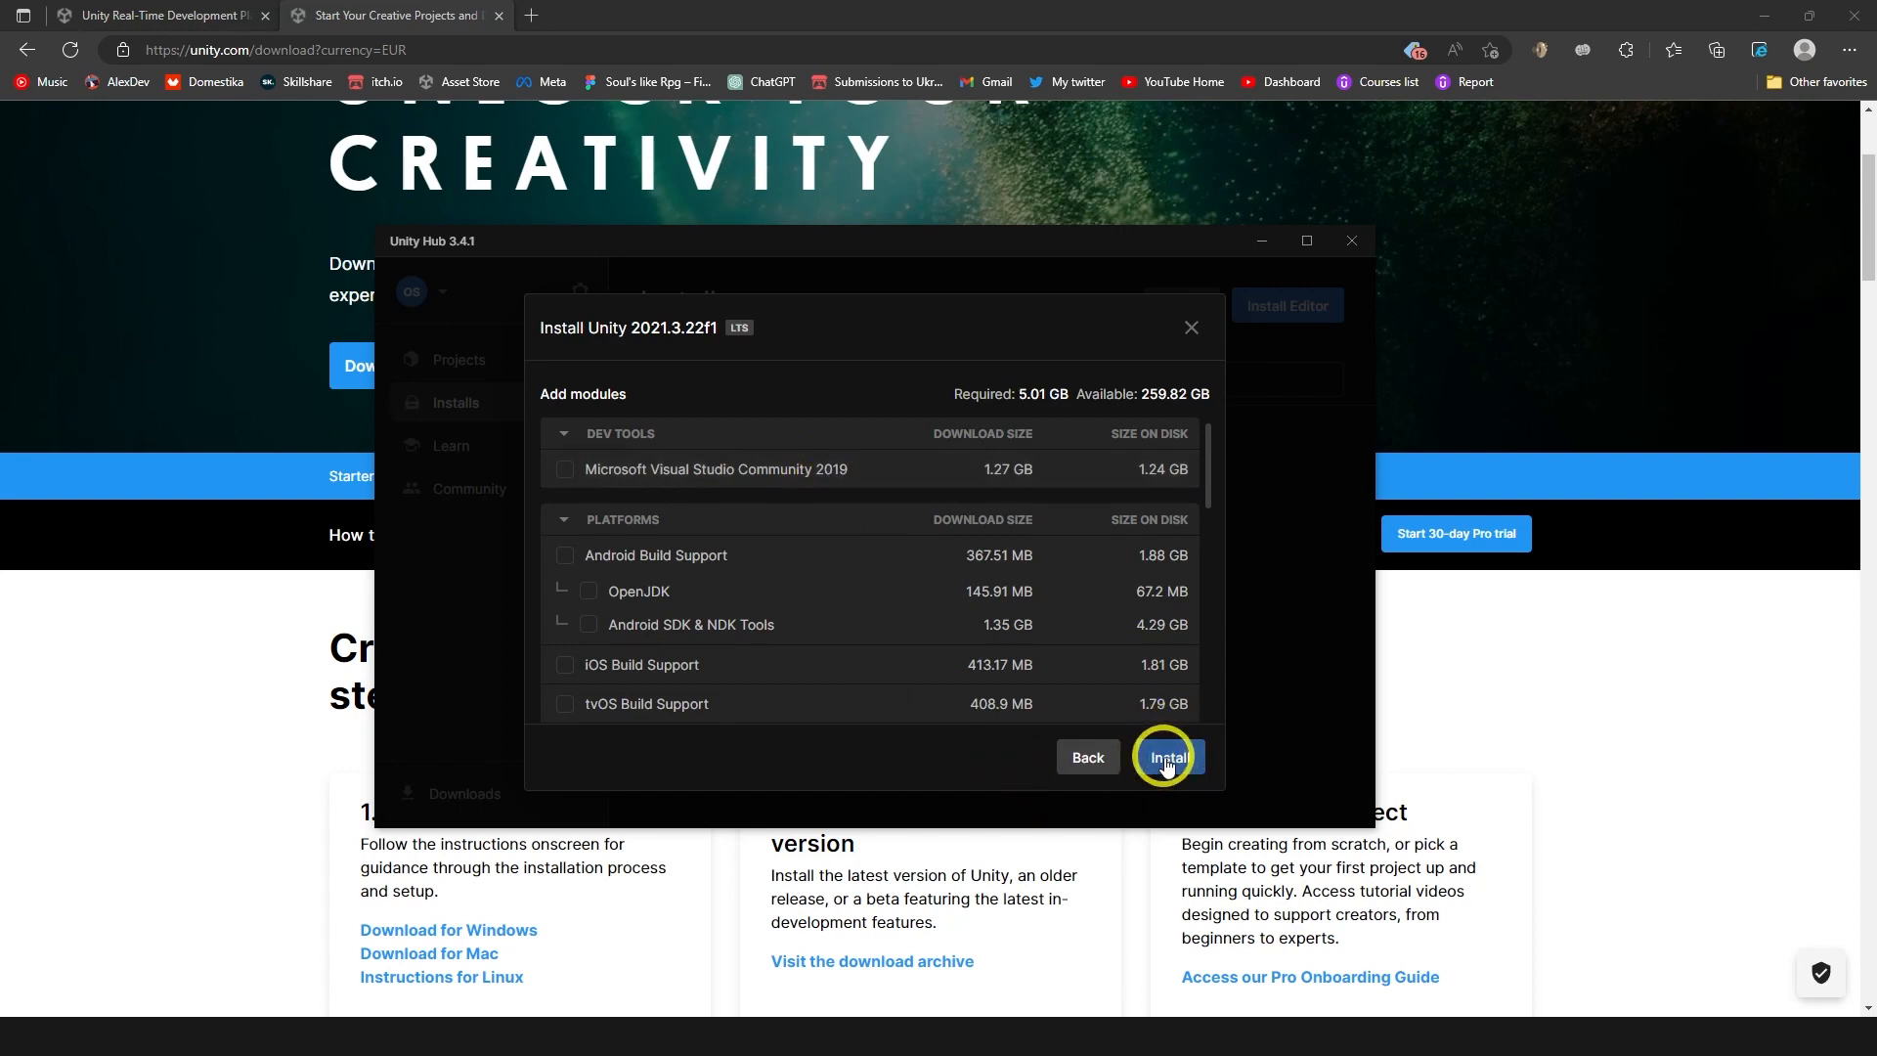
Begin the 5.01 GB download of Unity 2021.3.22f1 from the Add modules dialog.
left_click(1163, 756)
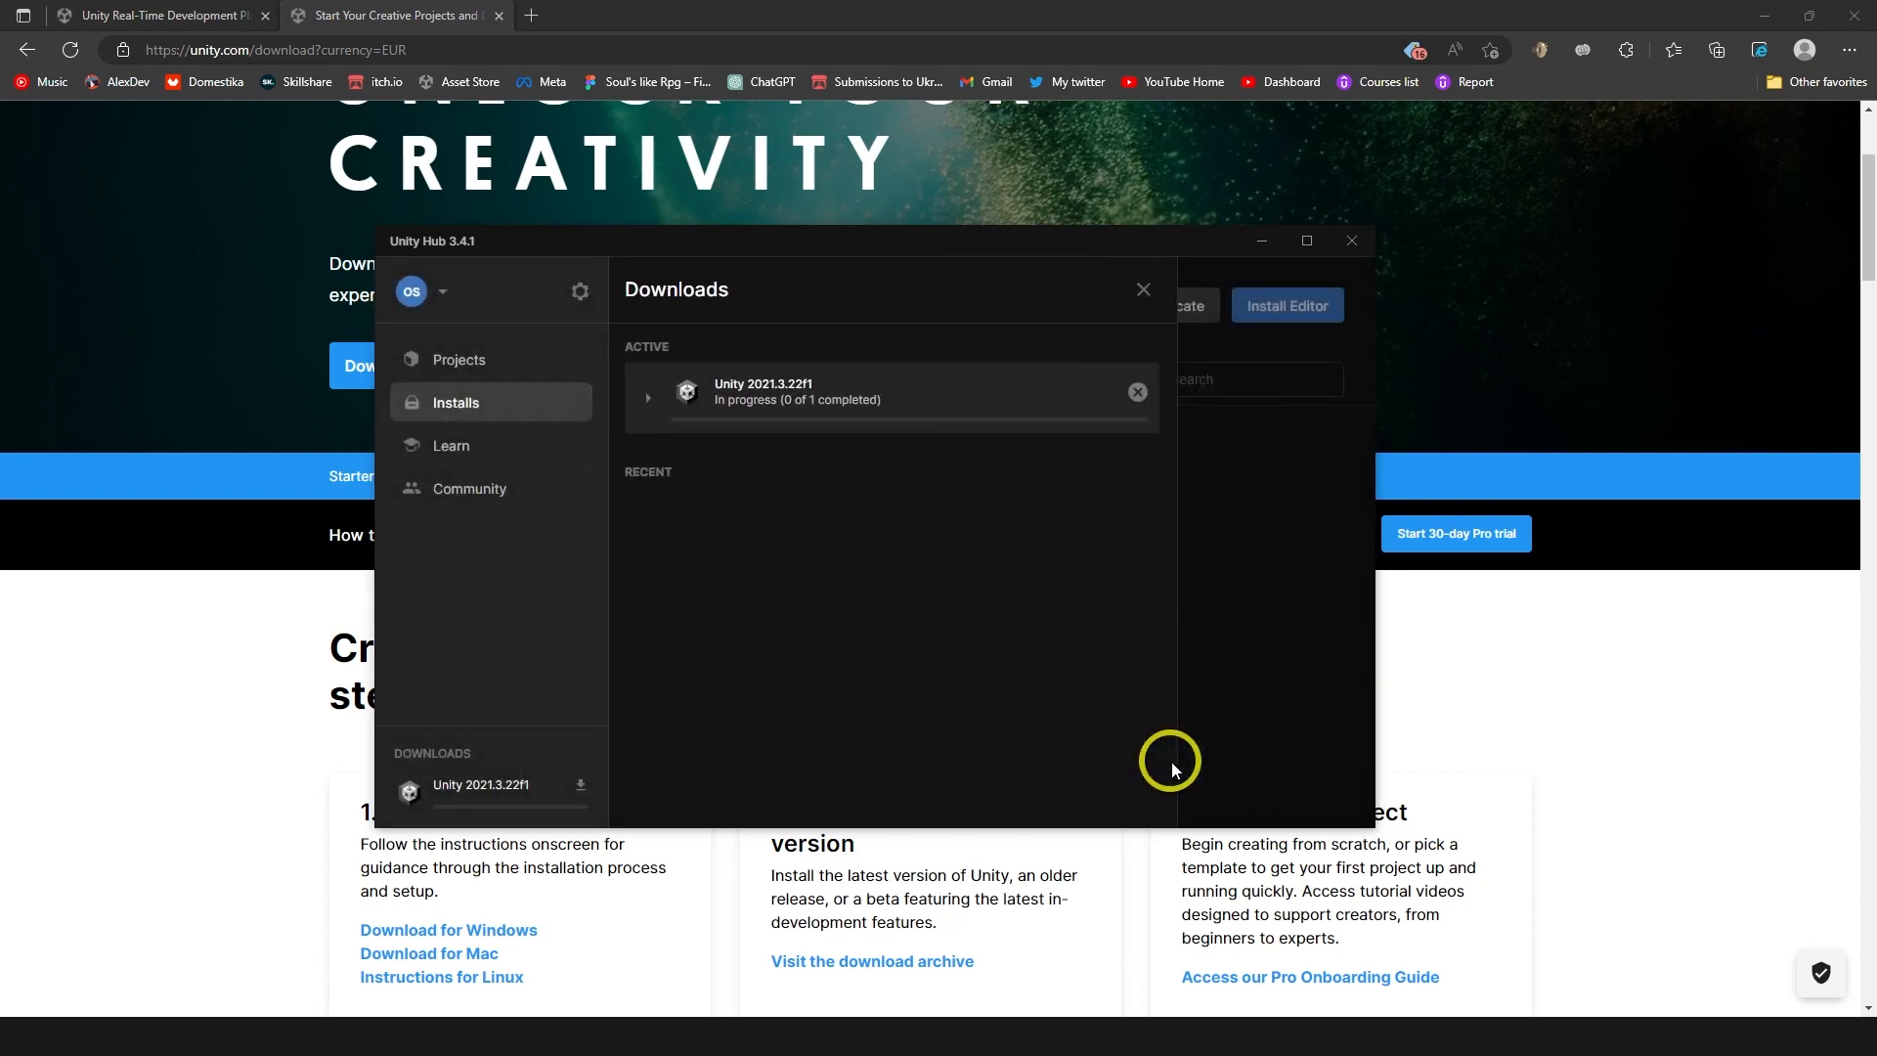
mouse_move(1021, 452)
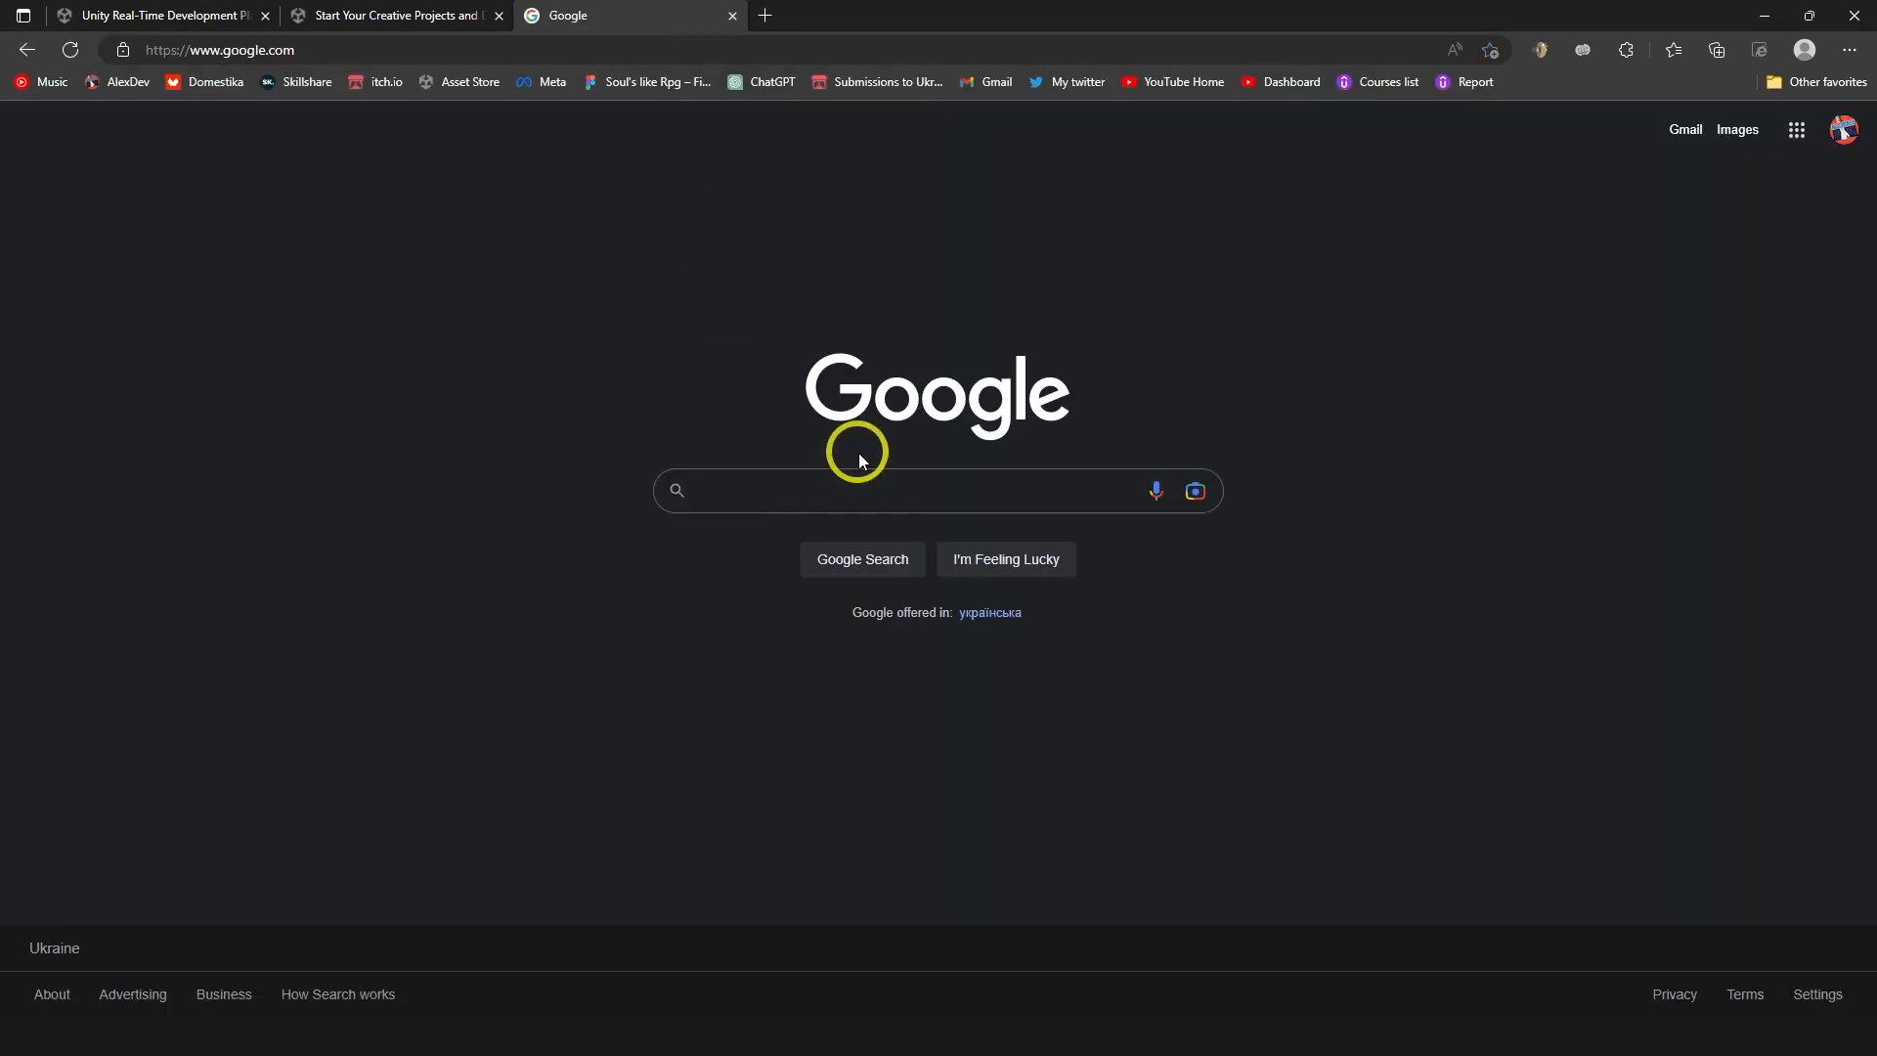
Search for Microsoft Visual Studio and download the Visual Studio Community 2022 edition.
type("microsoft visual studio")
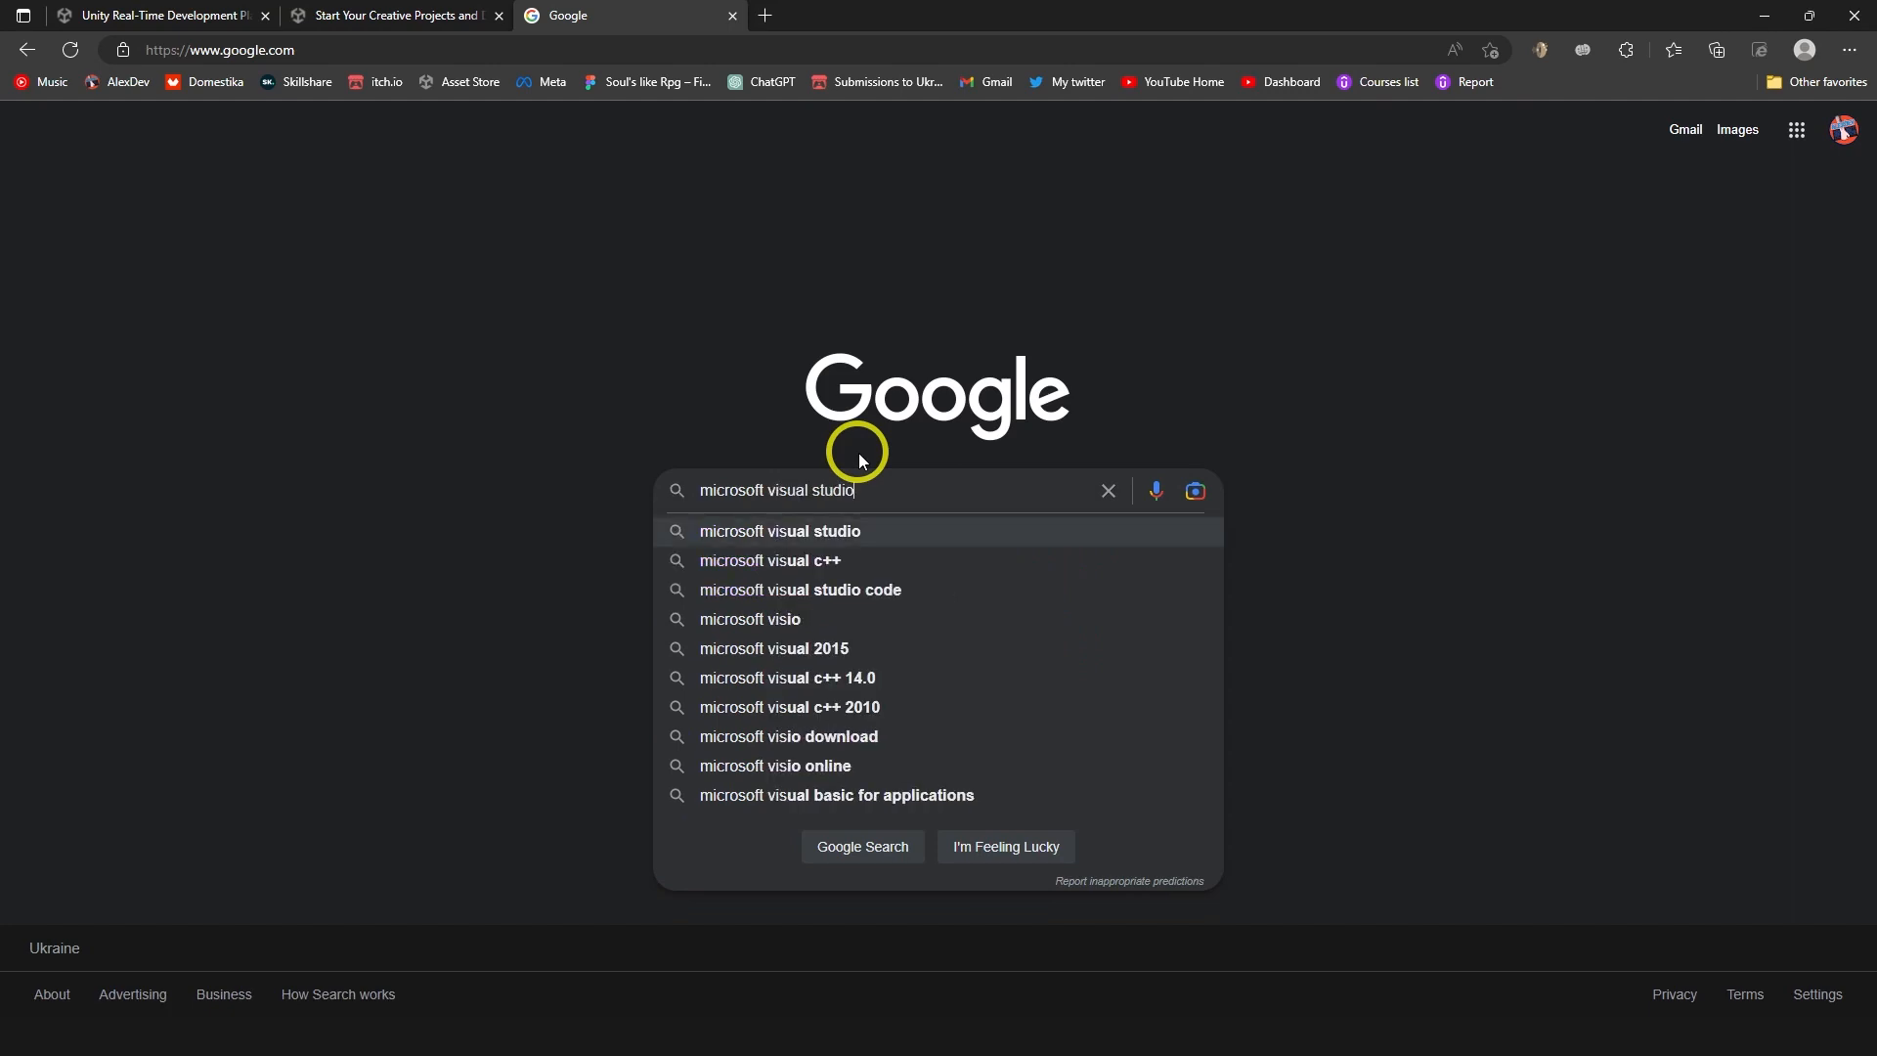
key("Return")
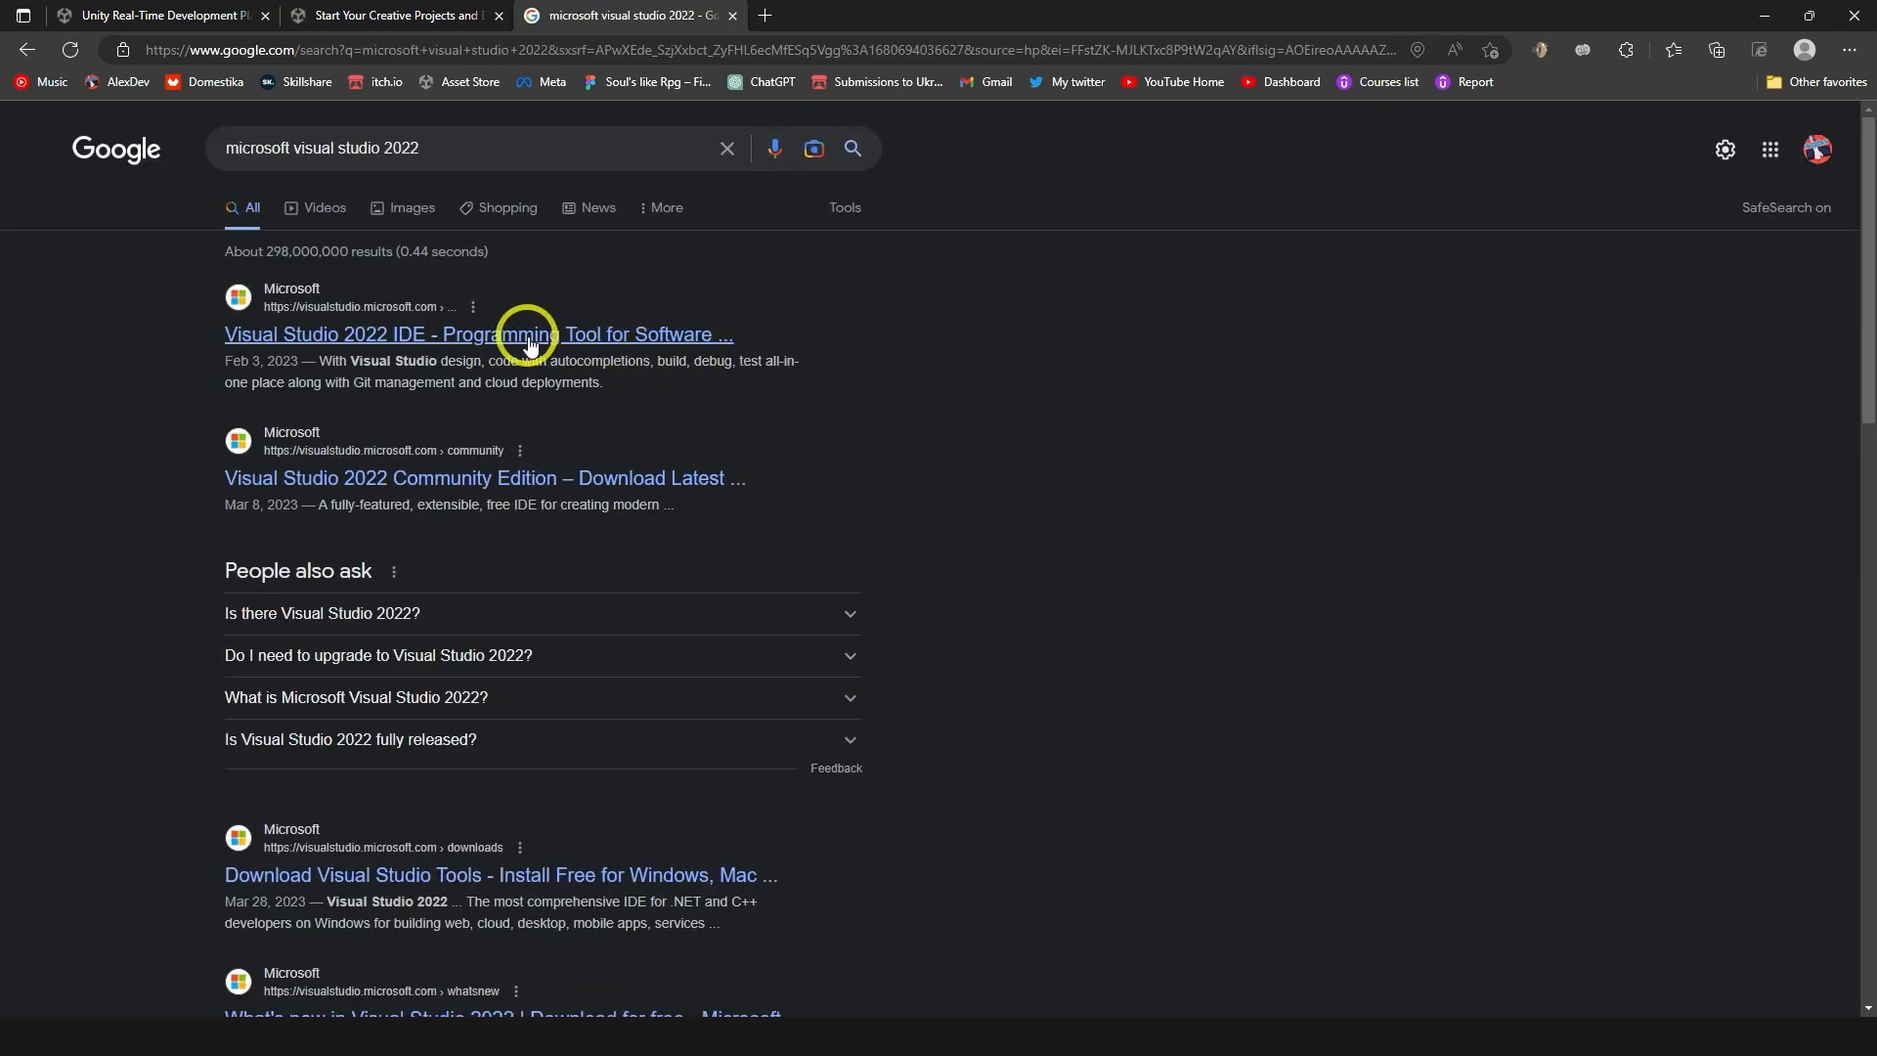
left_click(479, 334)
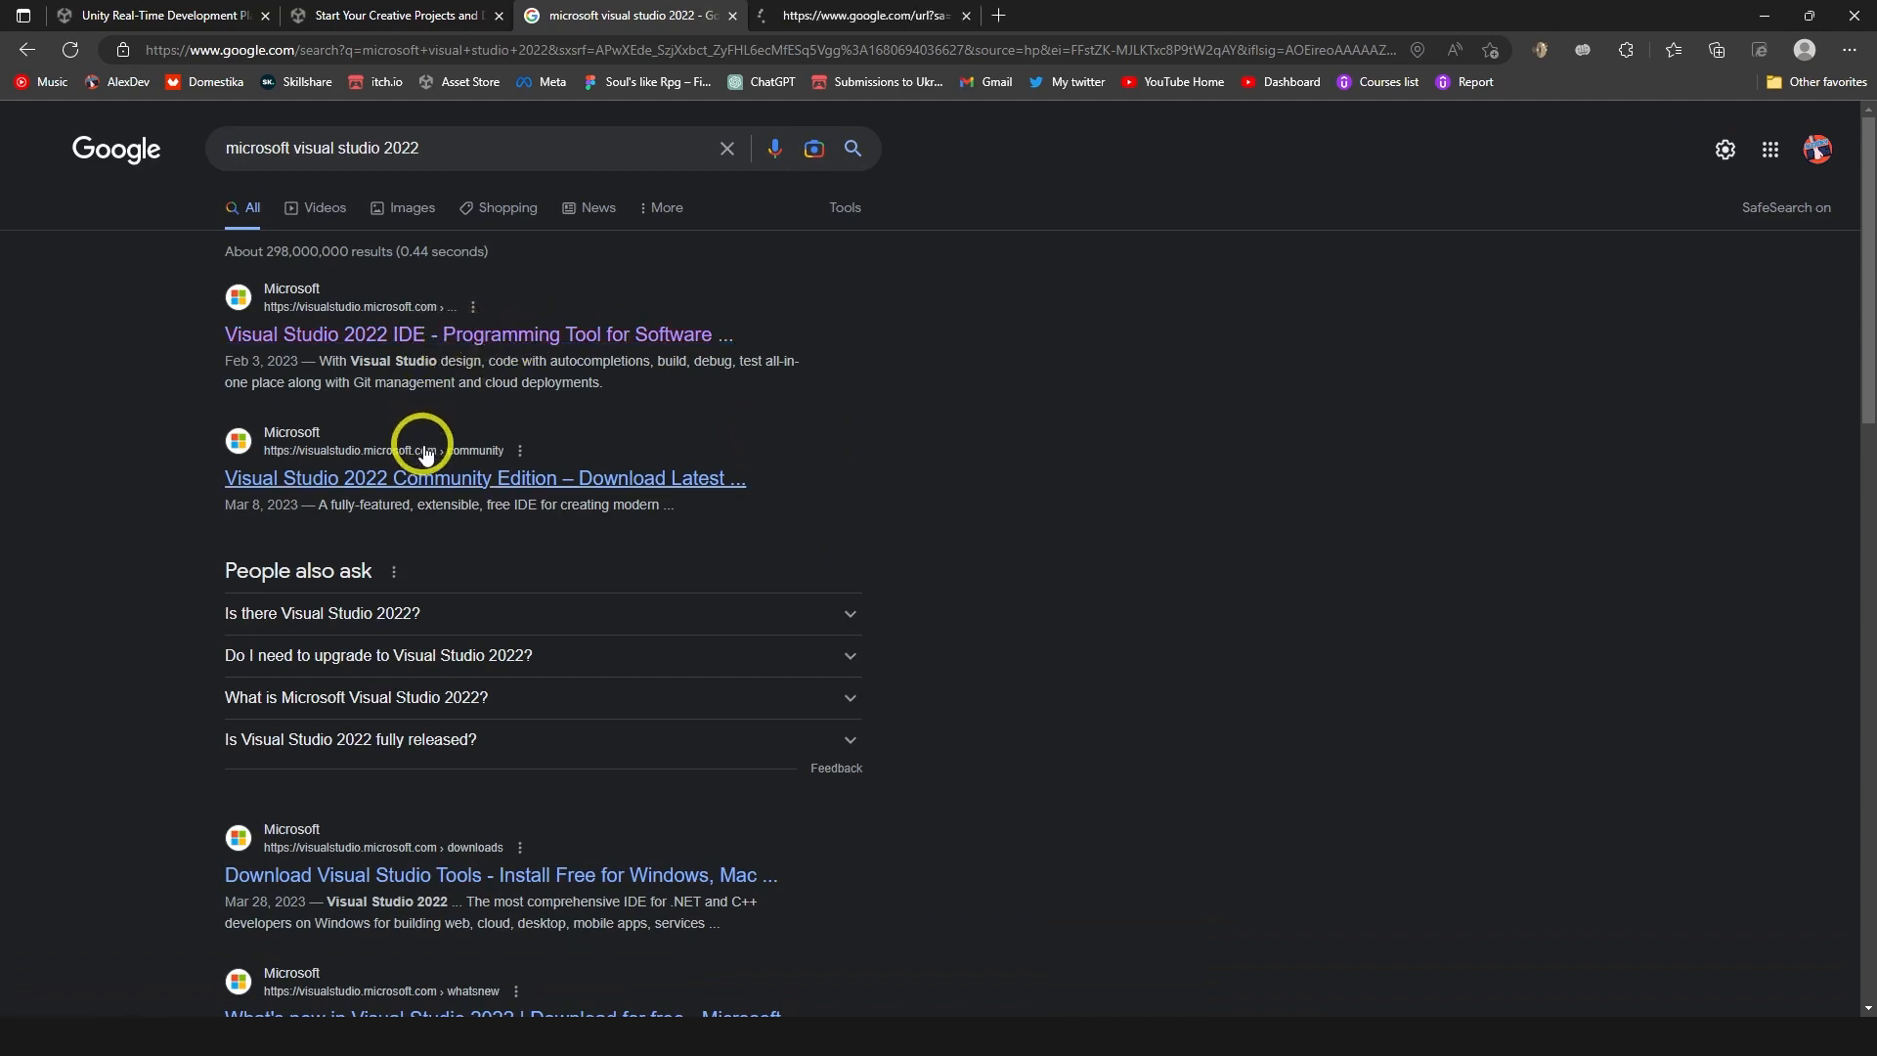
left_click(478, 334)
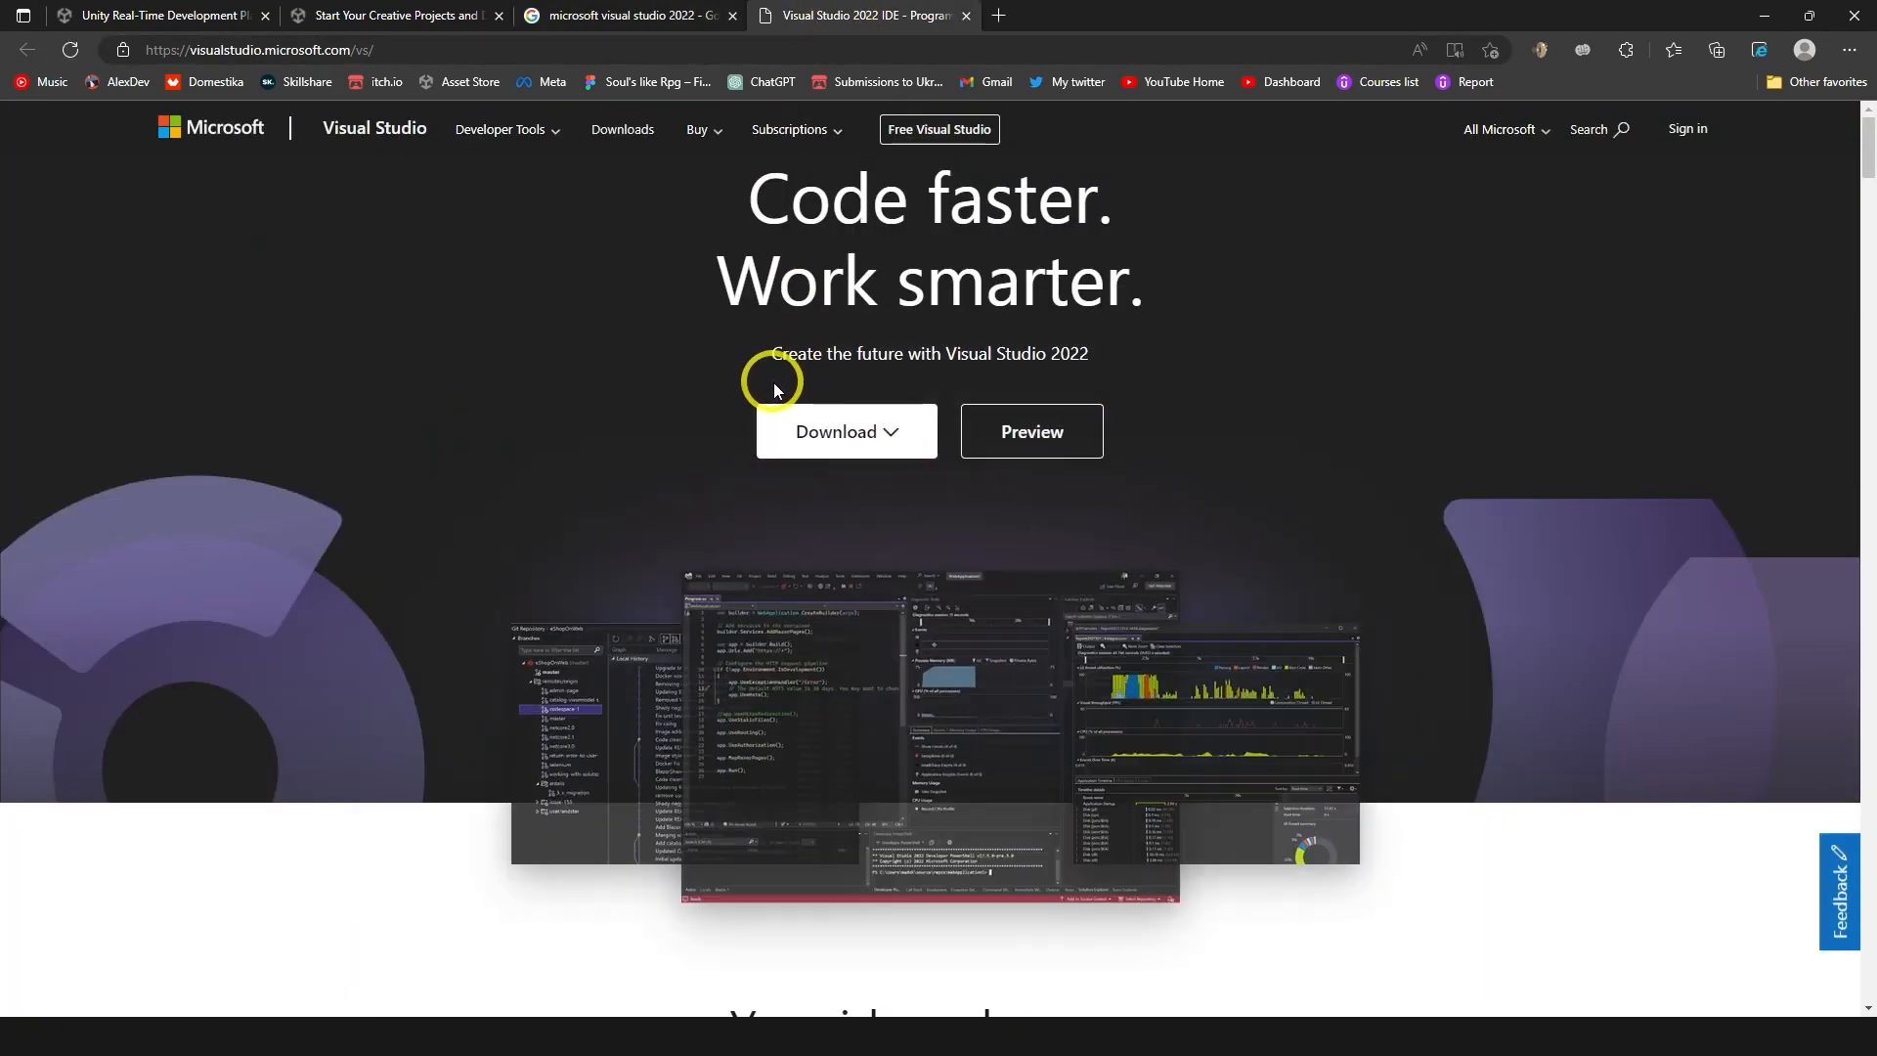
left_click(845, 431)
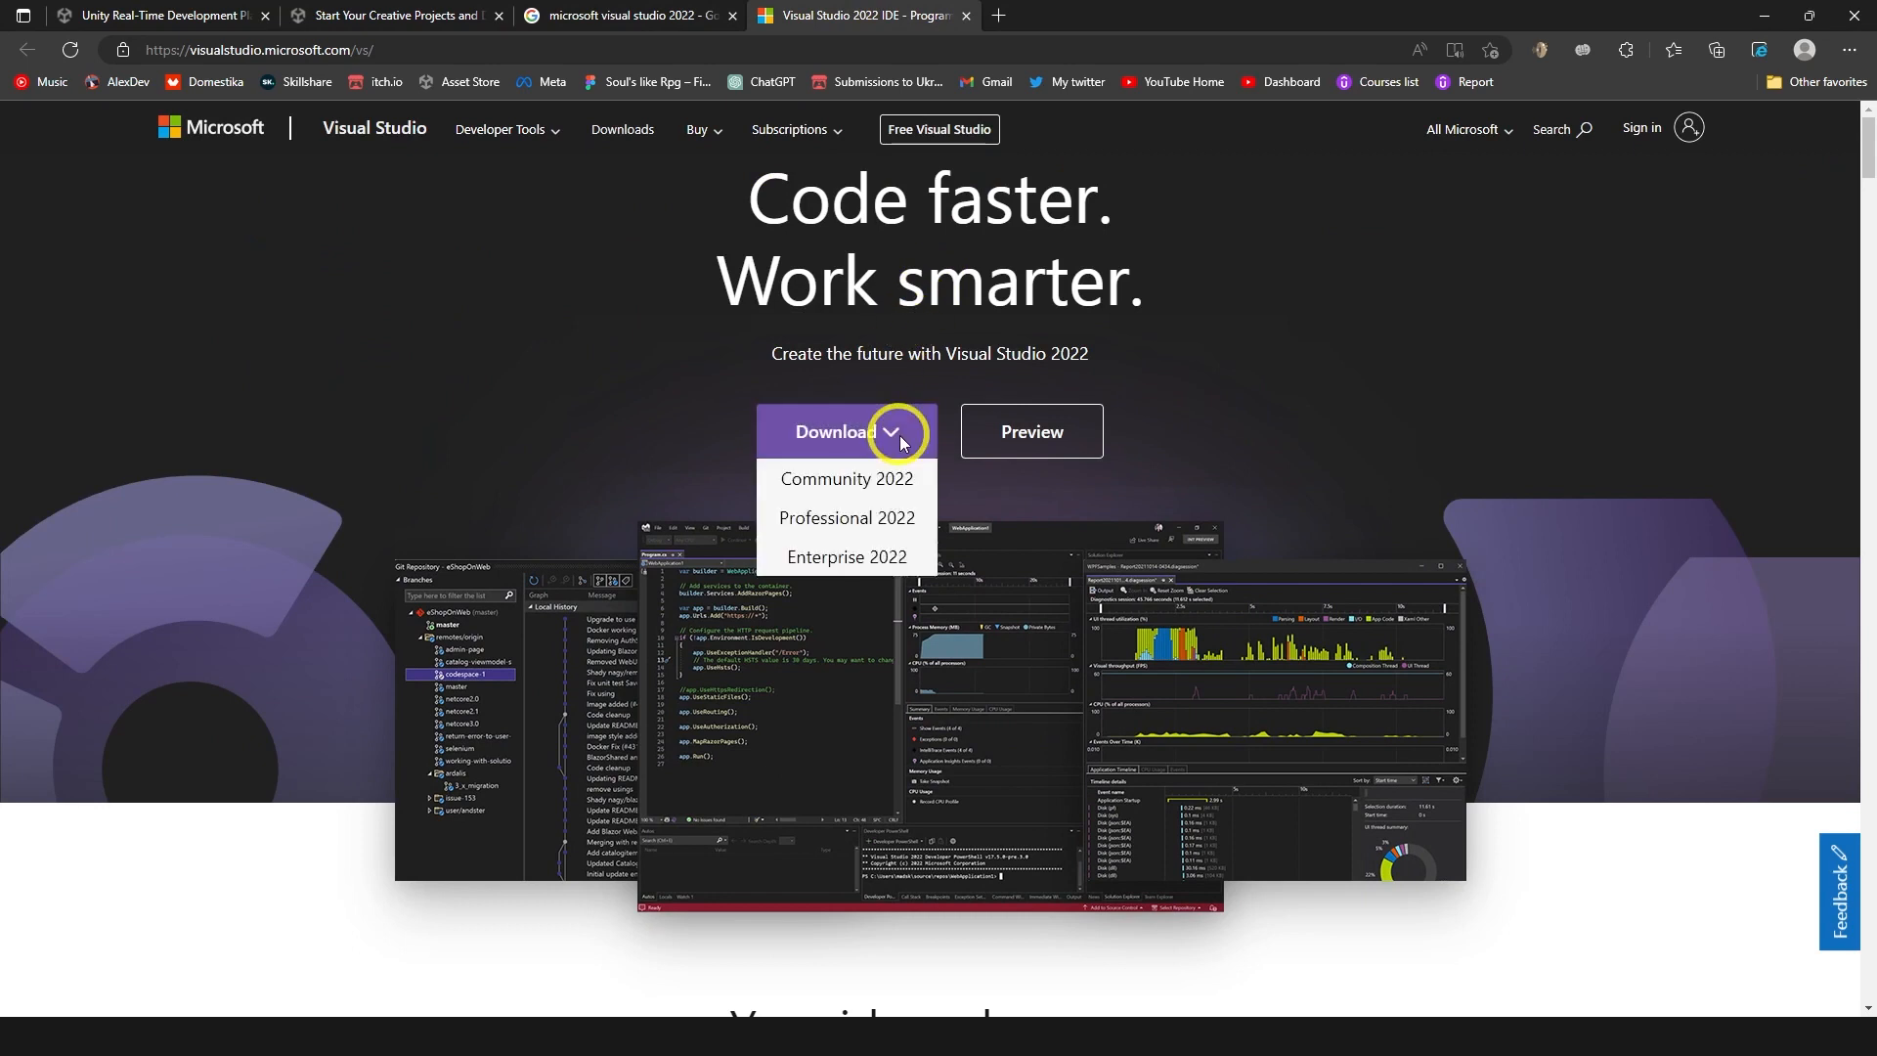
left_click(846, 479)
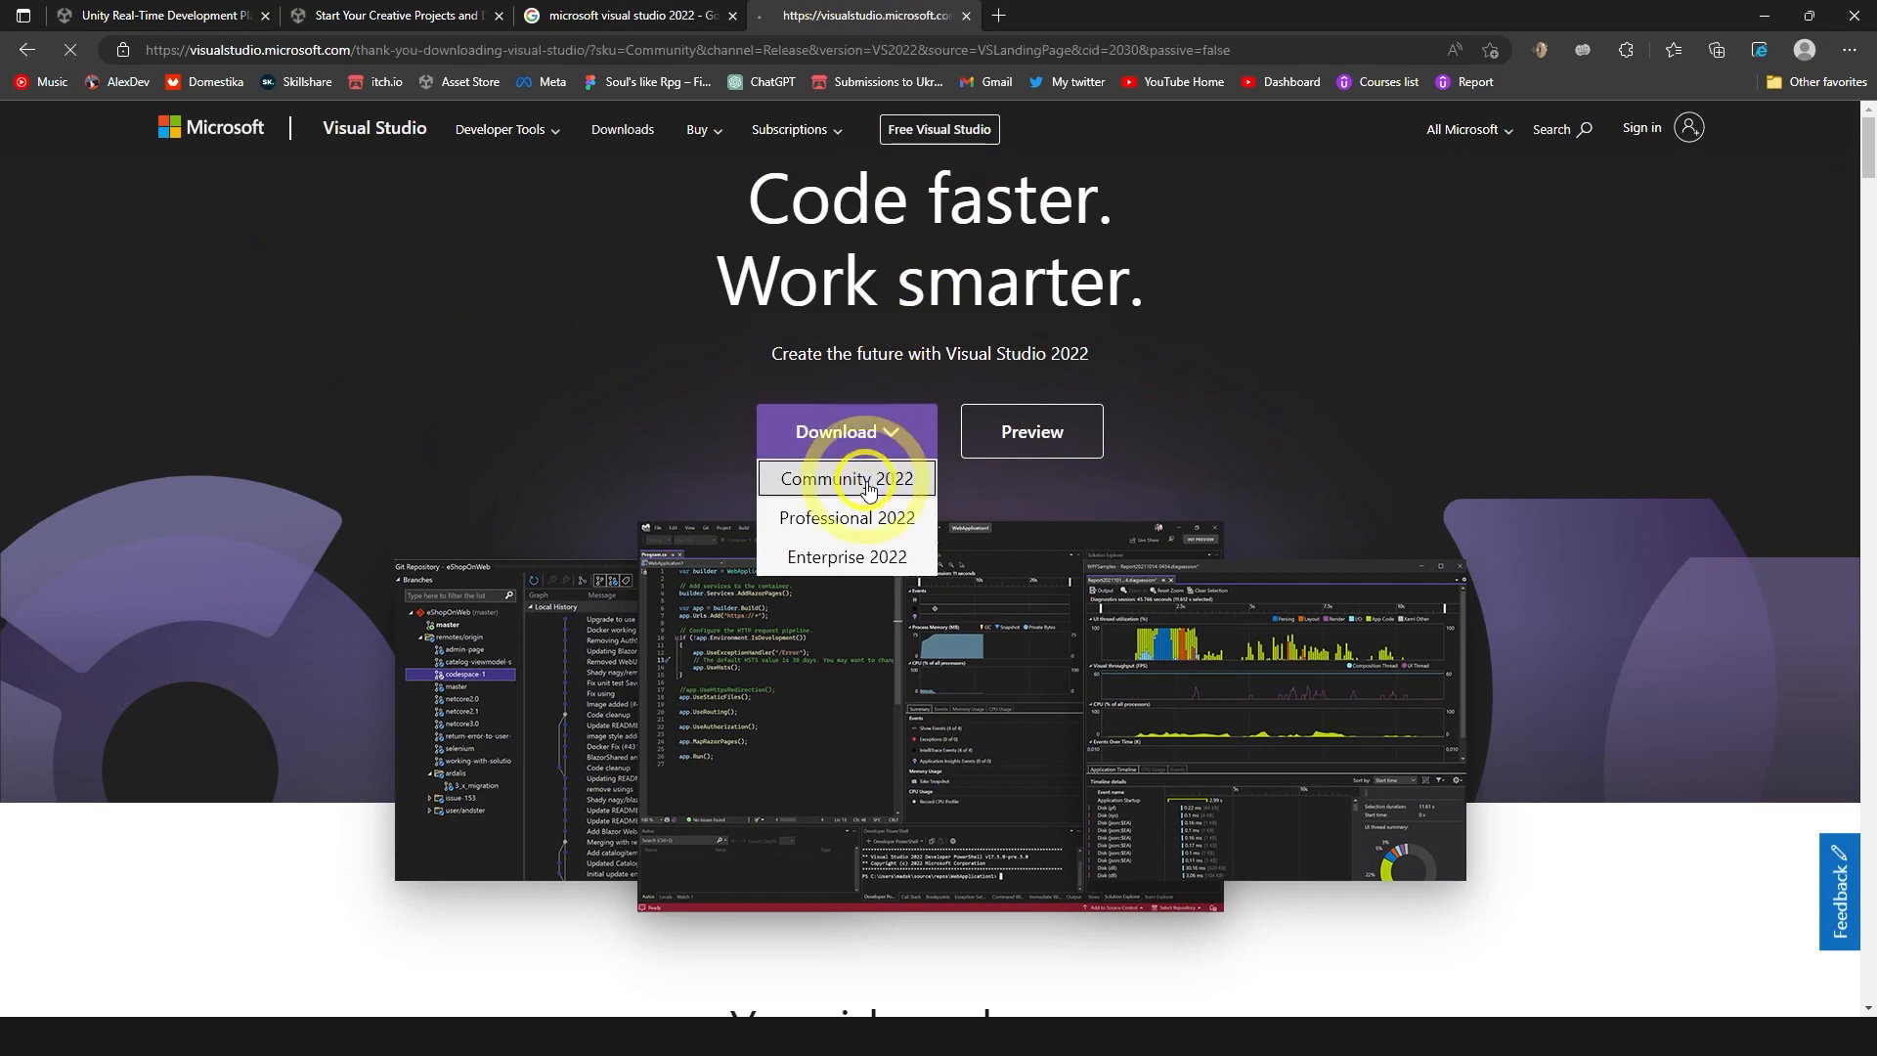
left_click(845, 479)
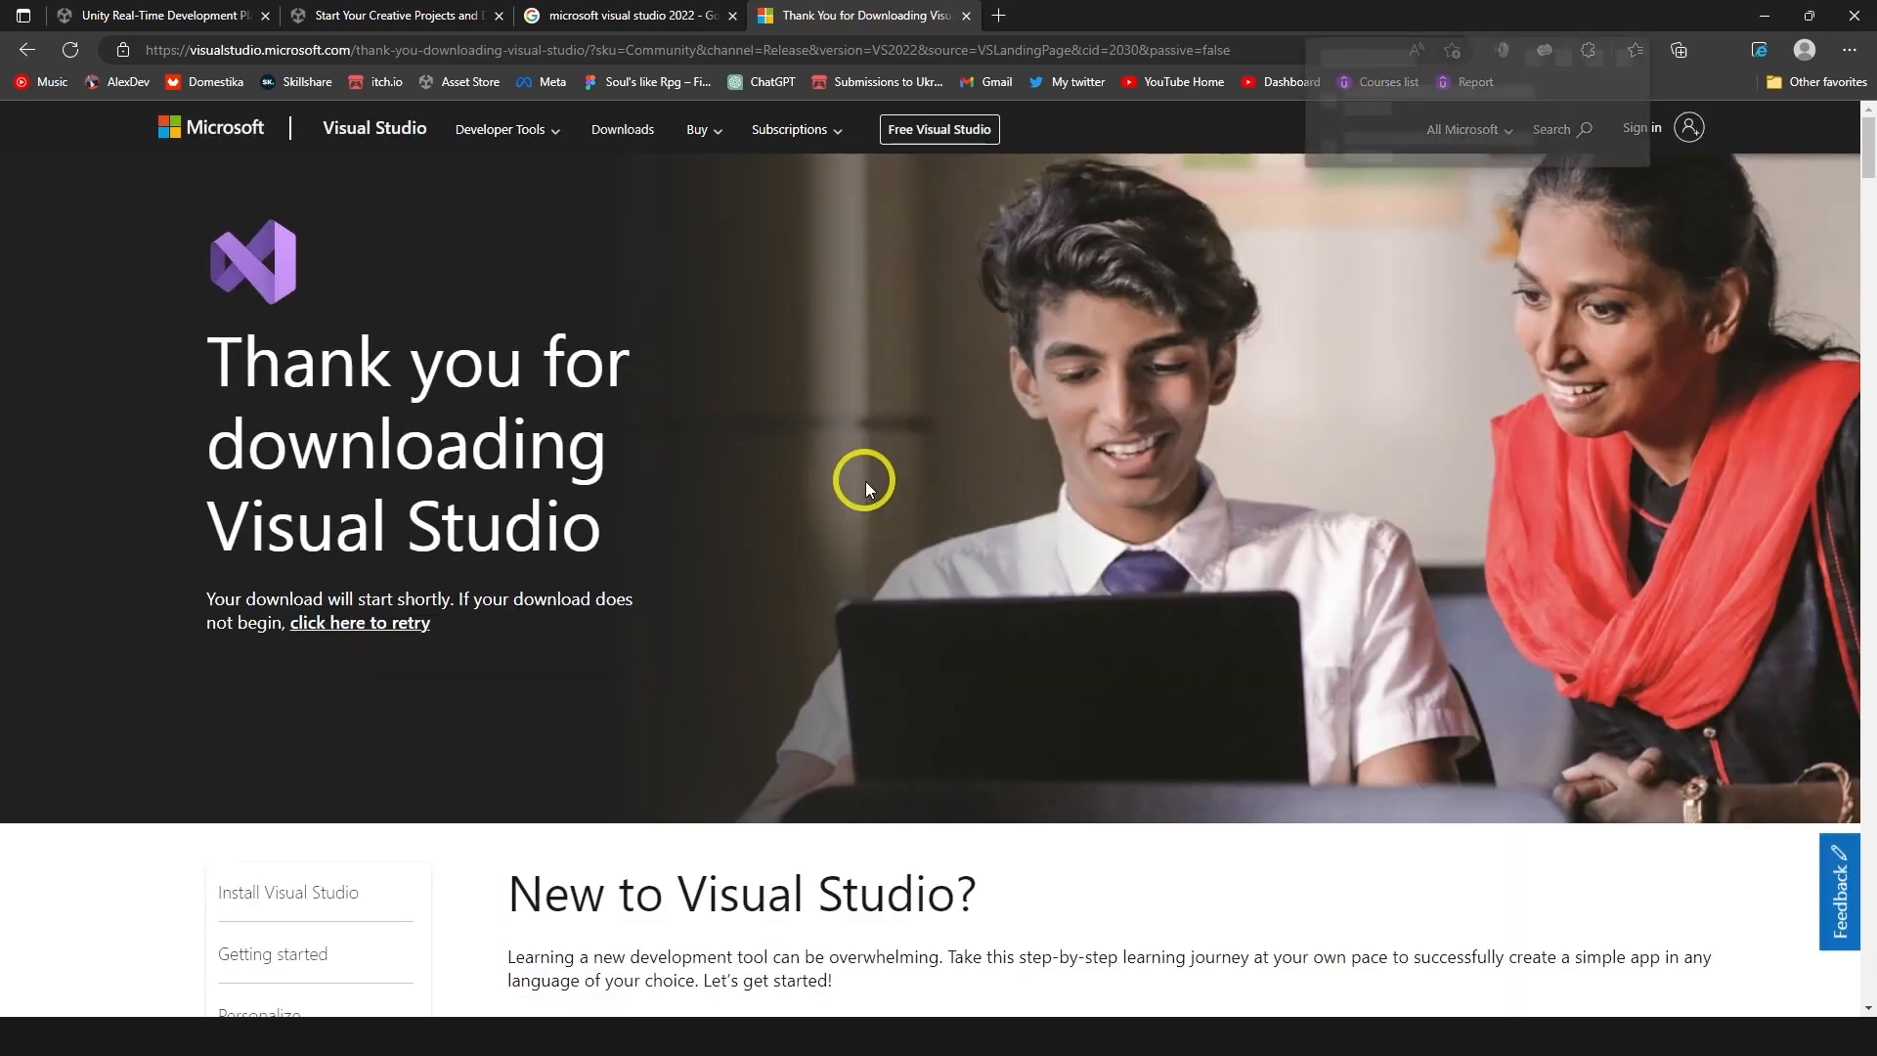
Run VisualStudioSetup.exe from Edge's downloads and accept the installer terms with Continue.
left_click(1716, 49)
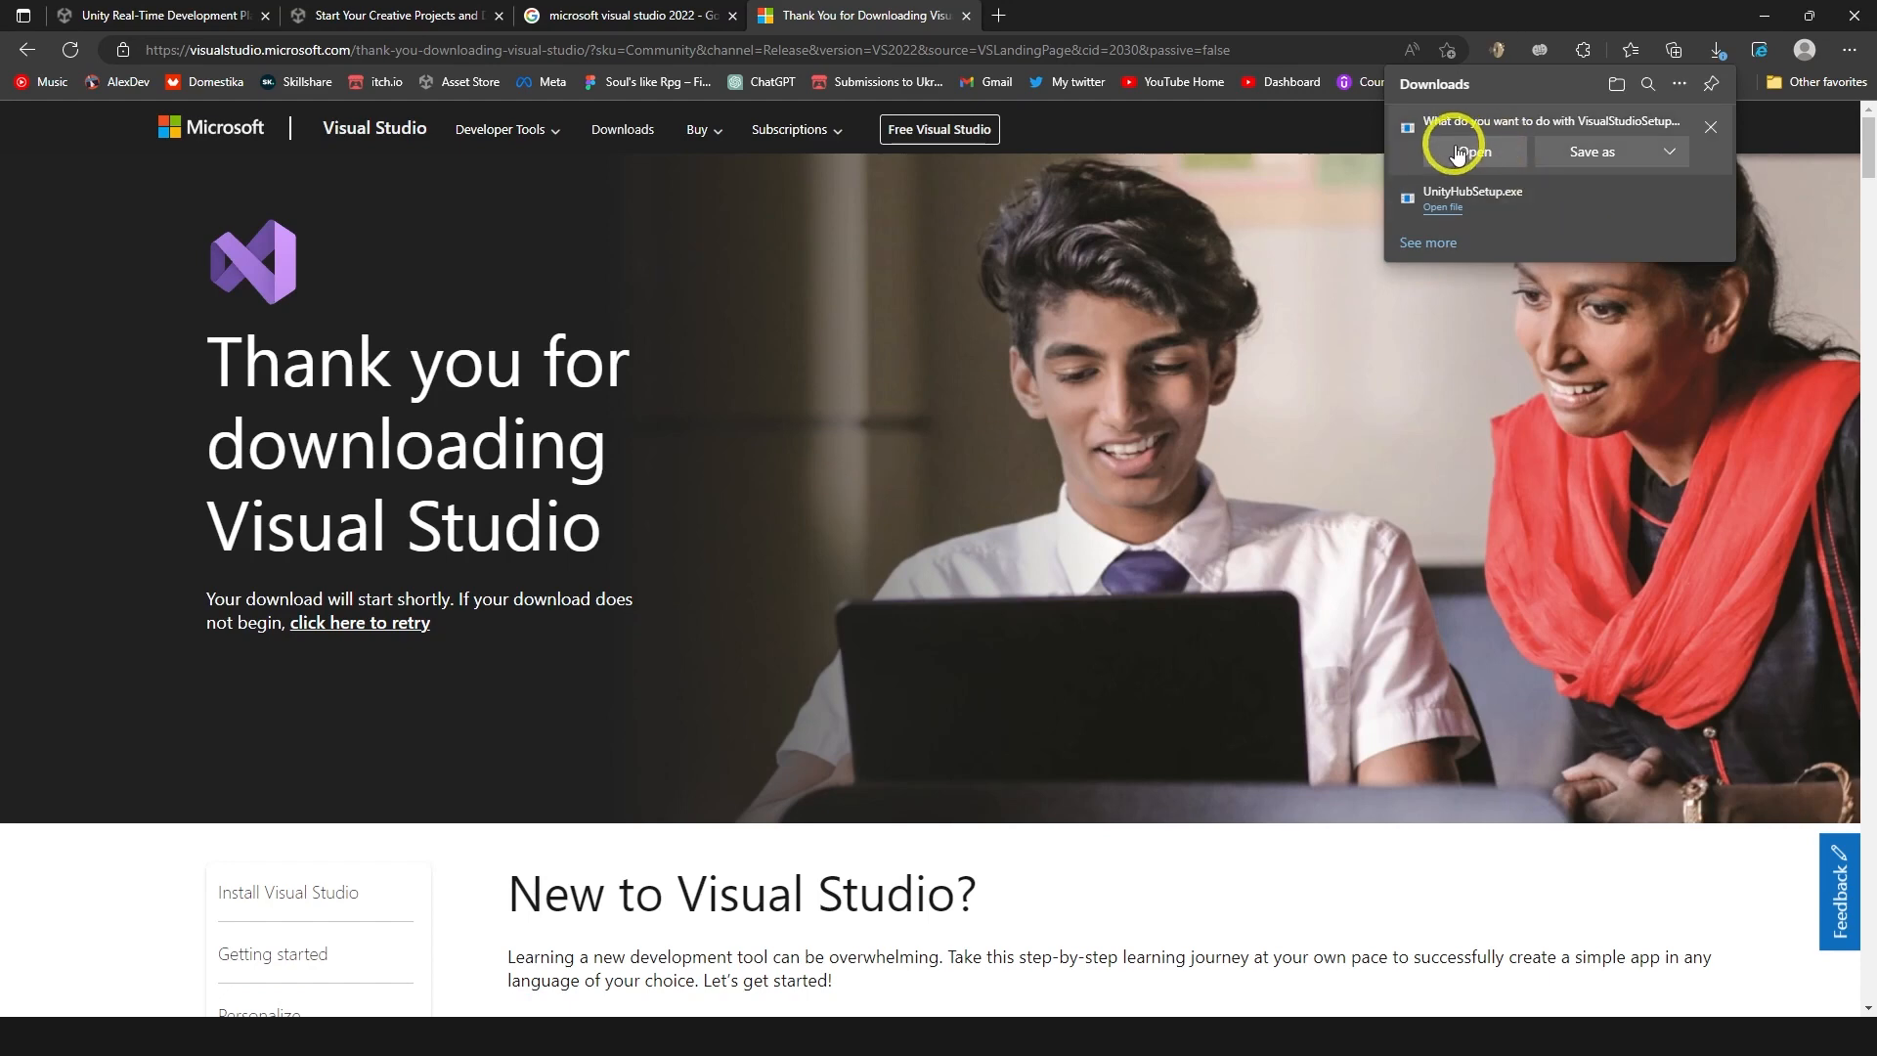
left_click(1471, 151)
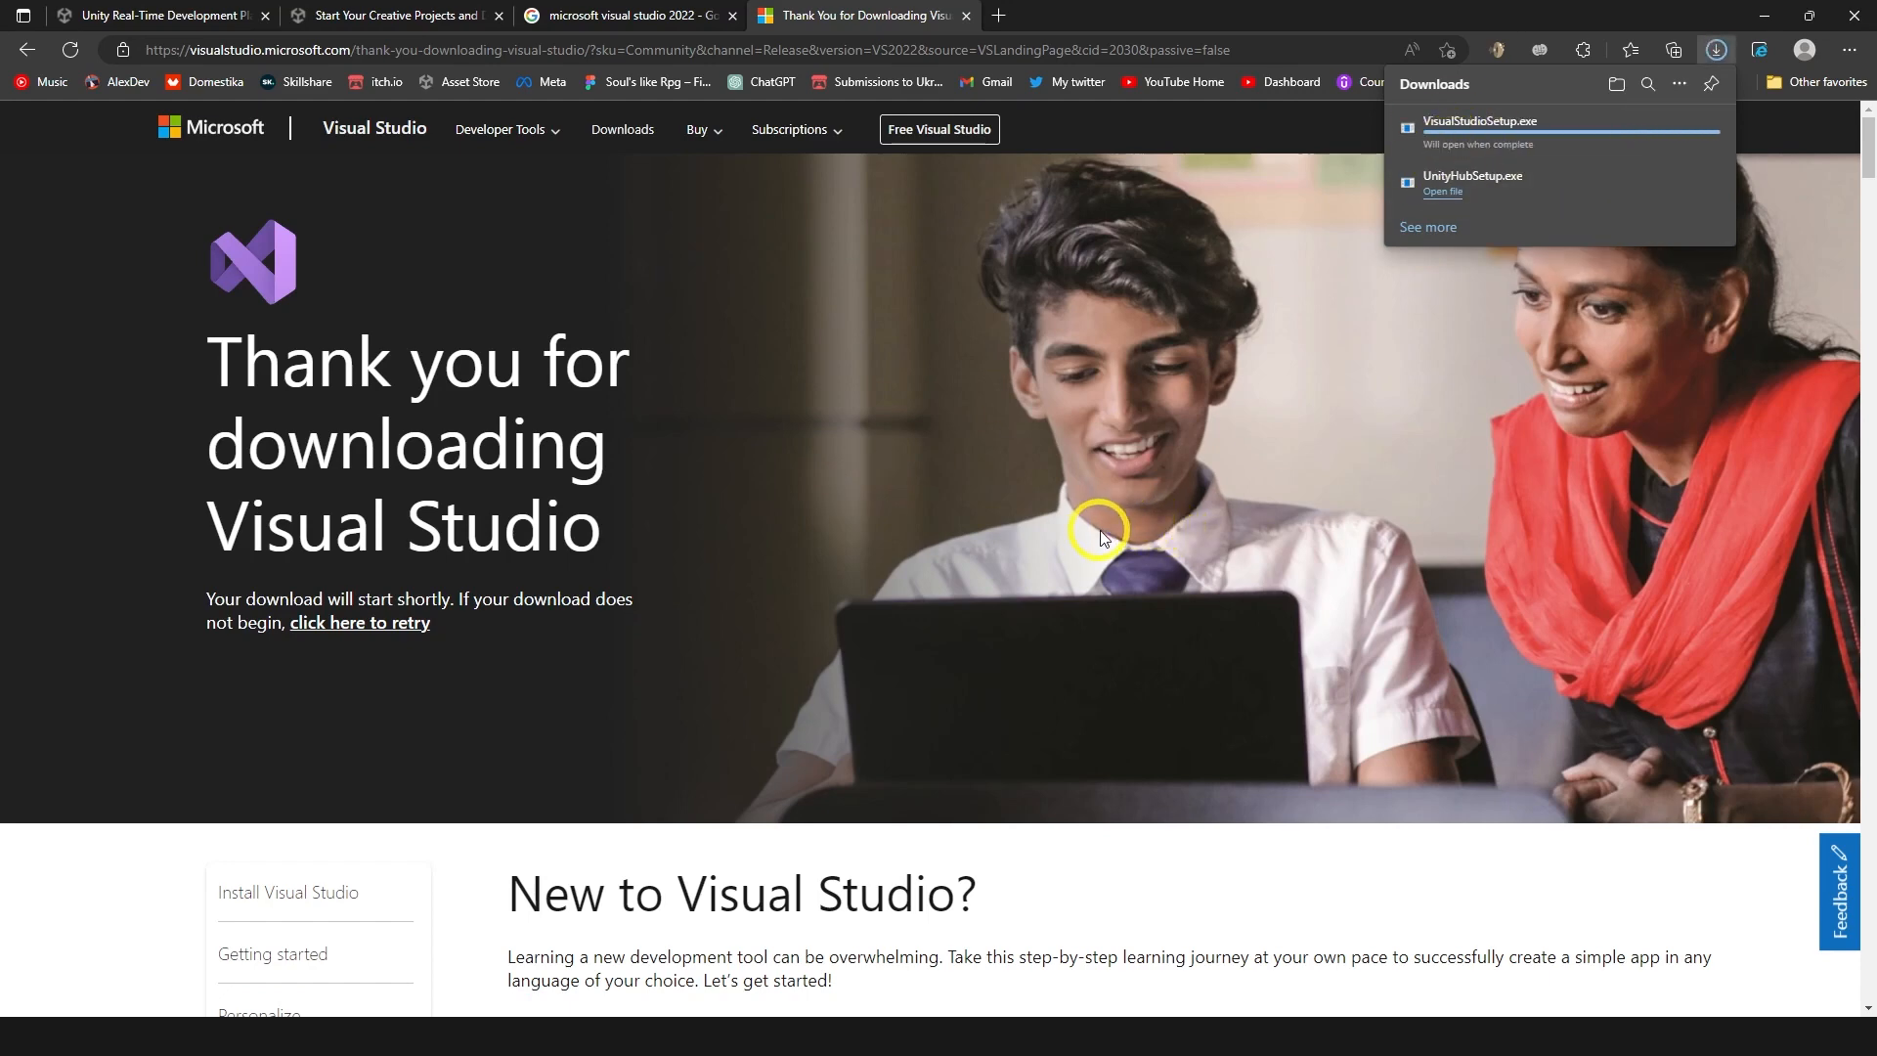
left_click(1481, 121)
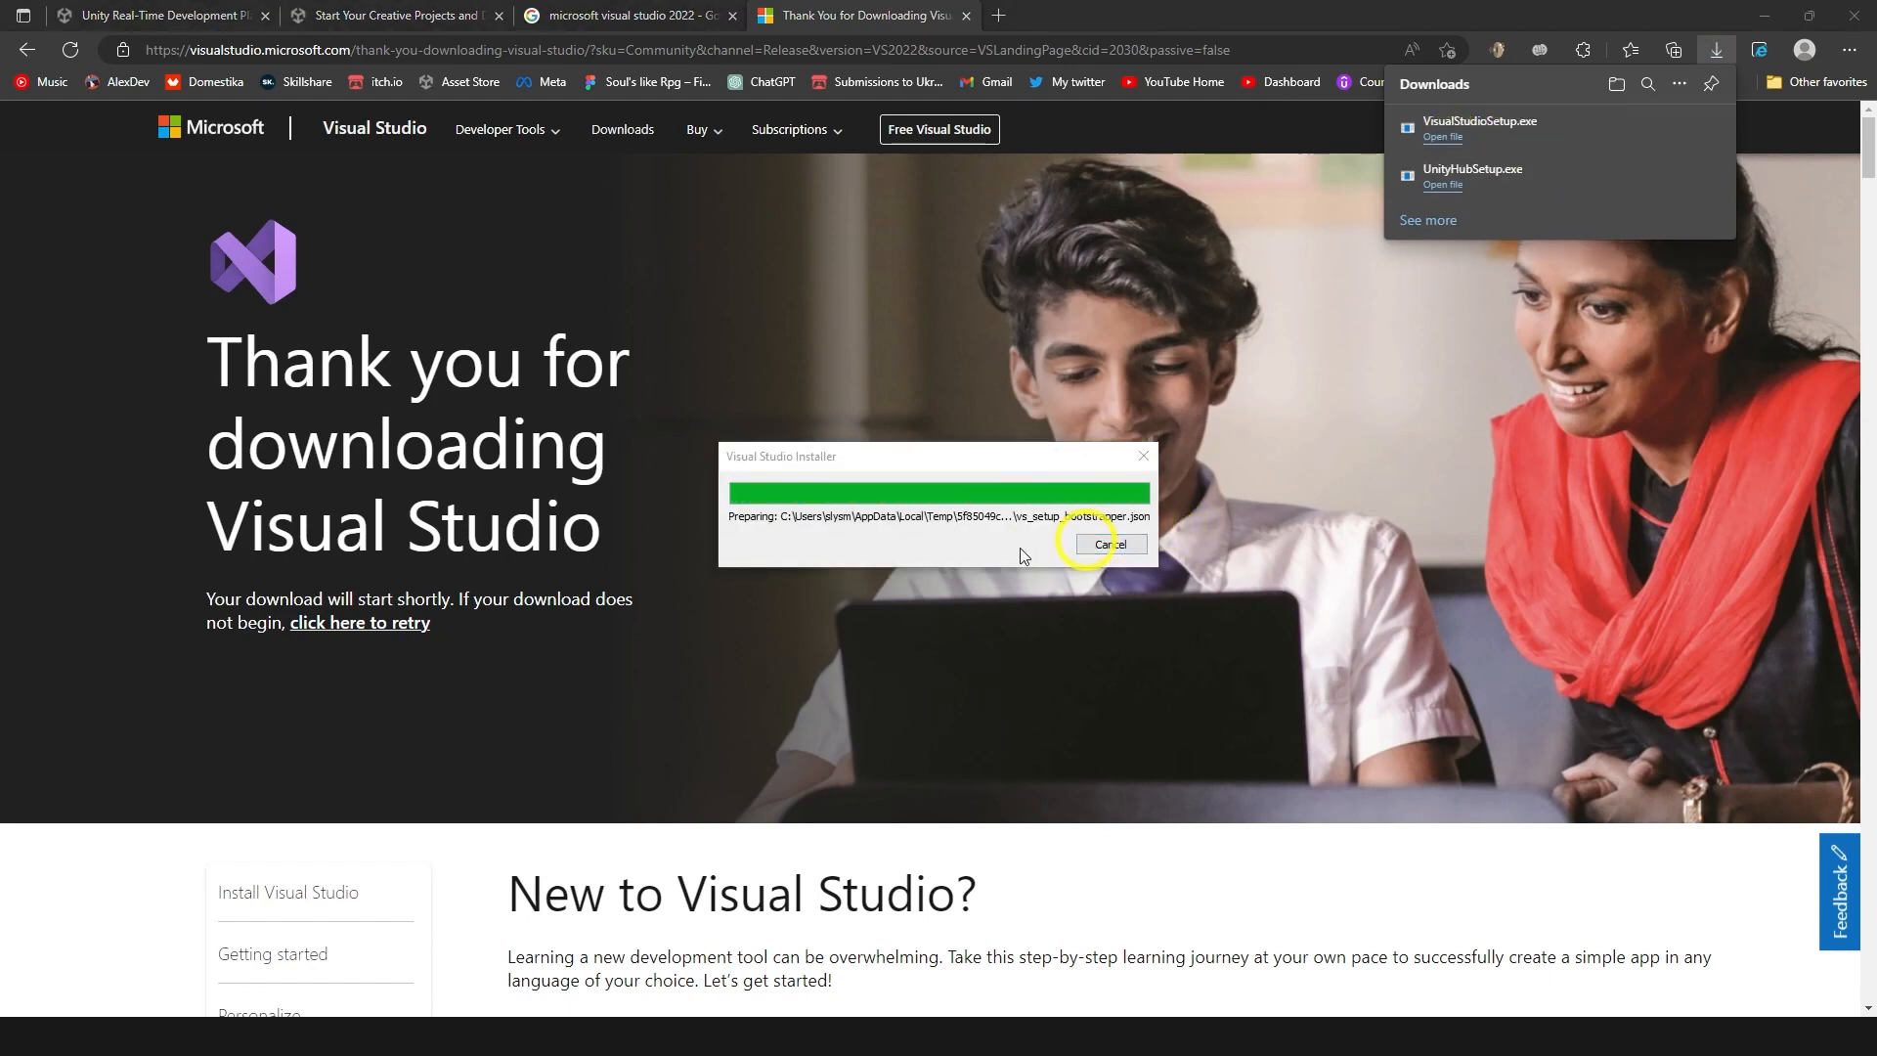
left_click(1108, 543)
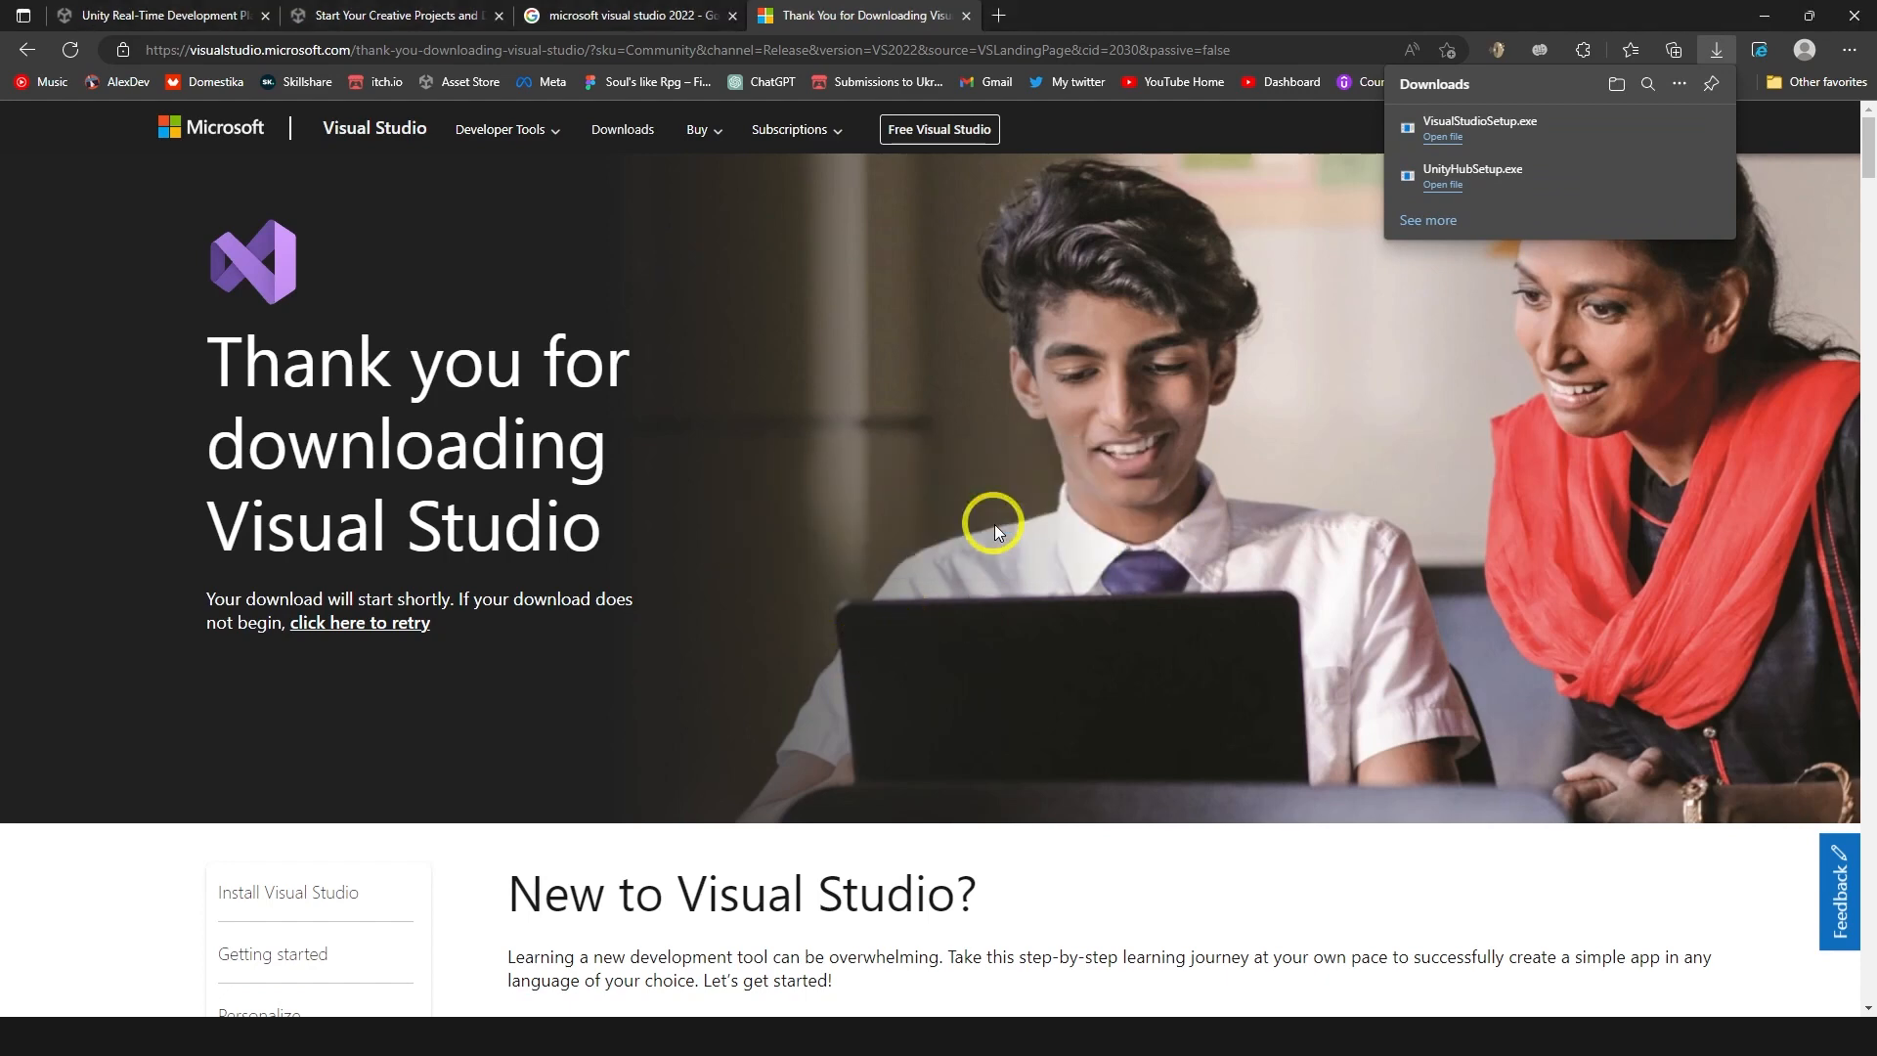
left_click(1441, 134)
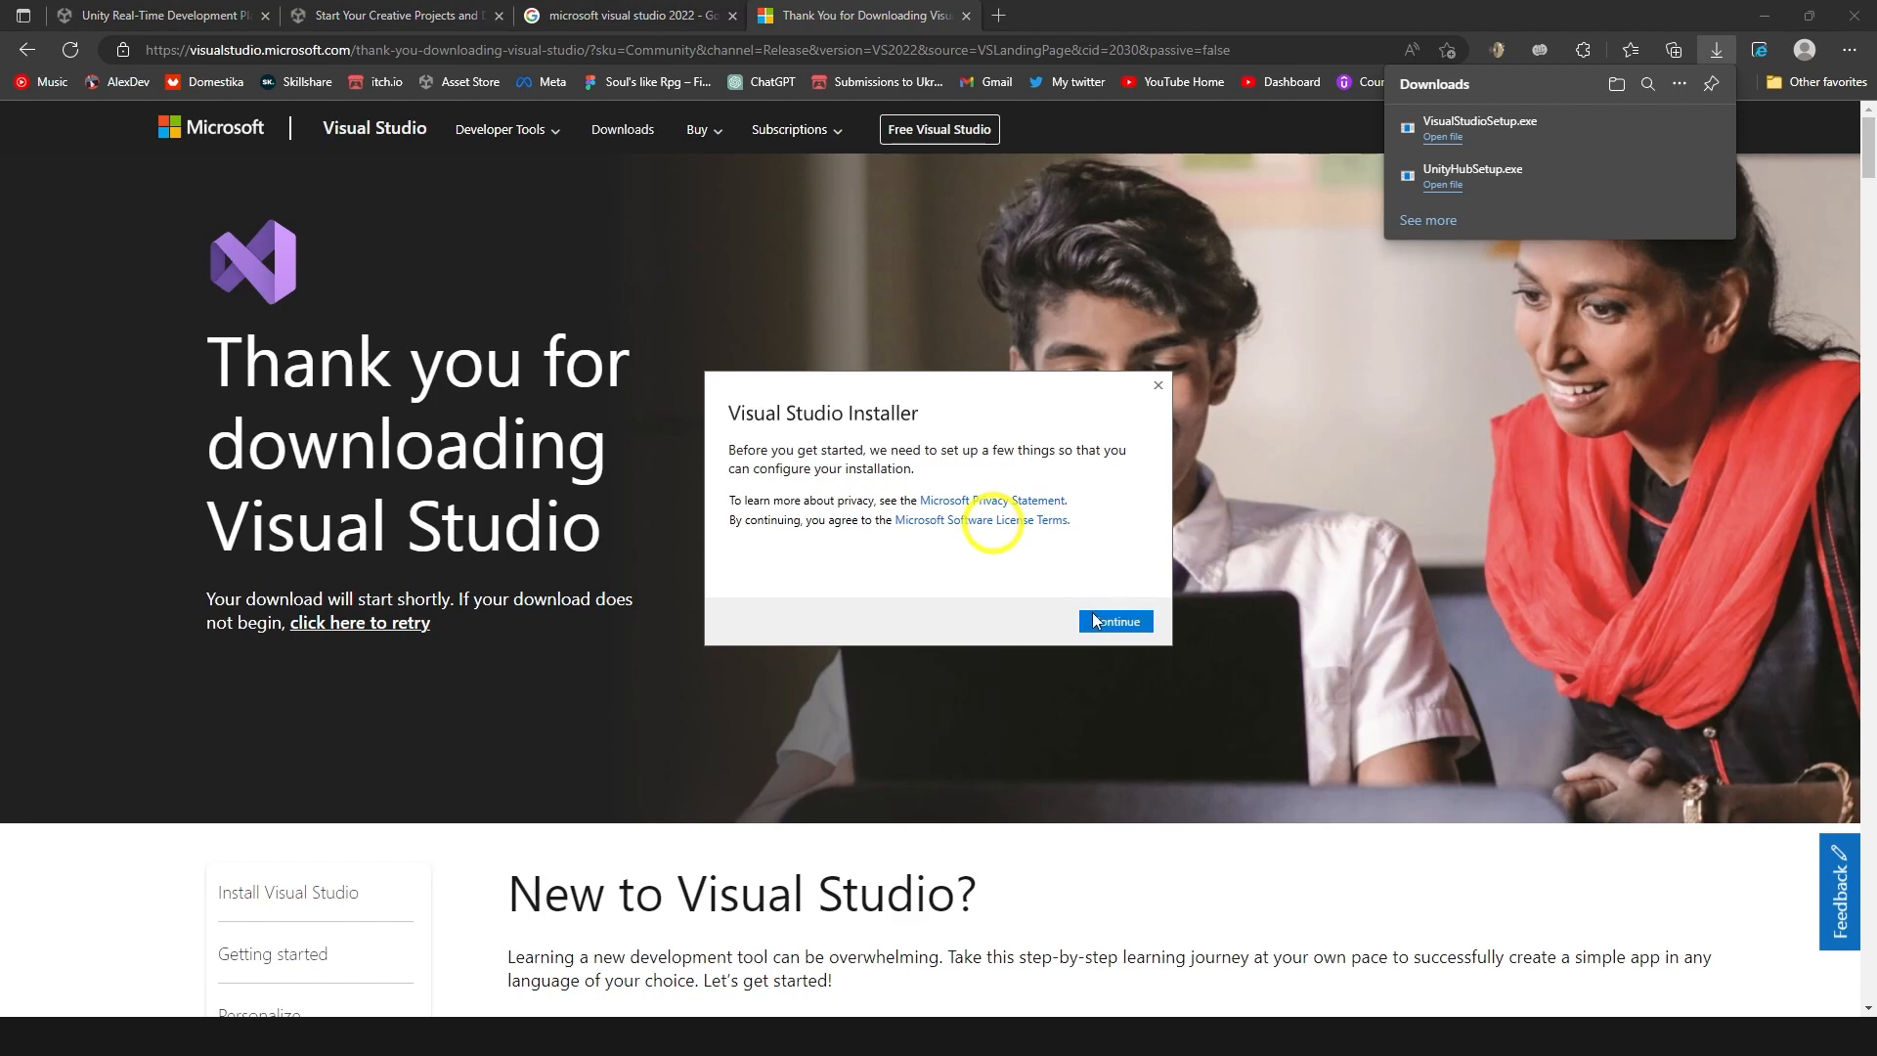
left_click(1113, 620)
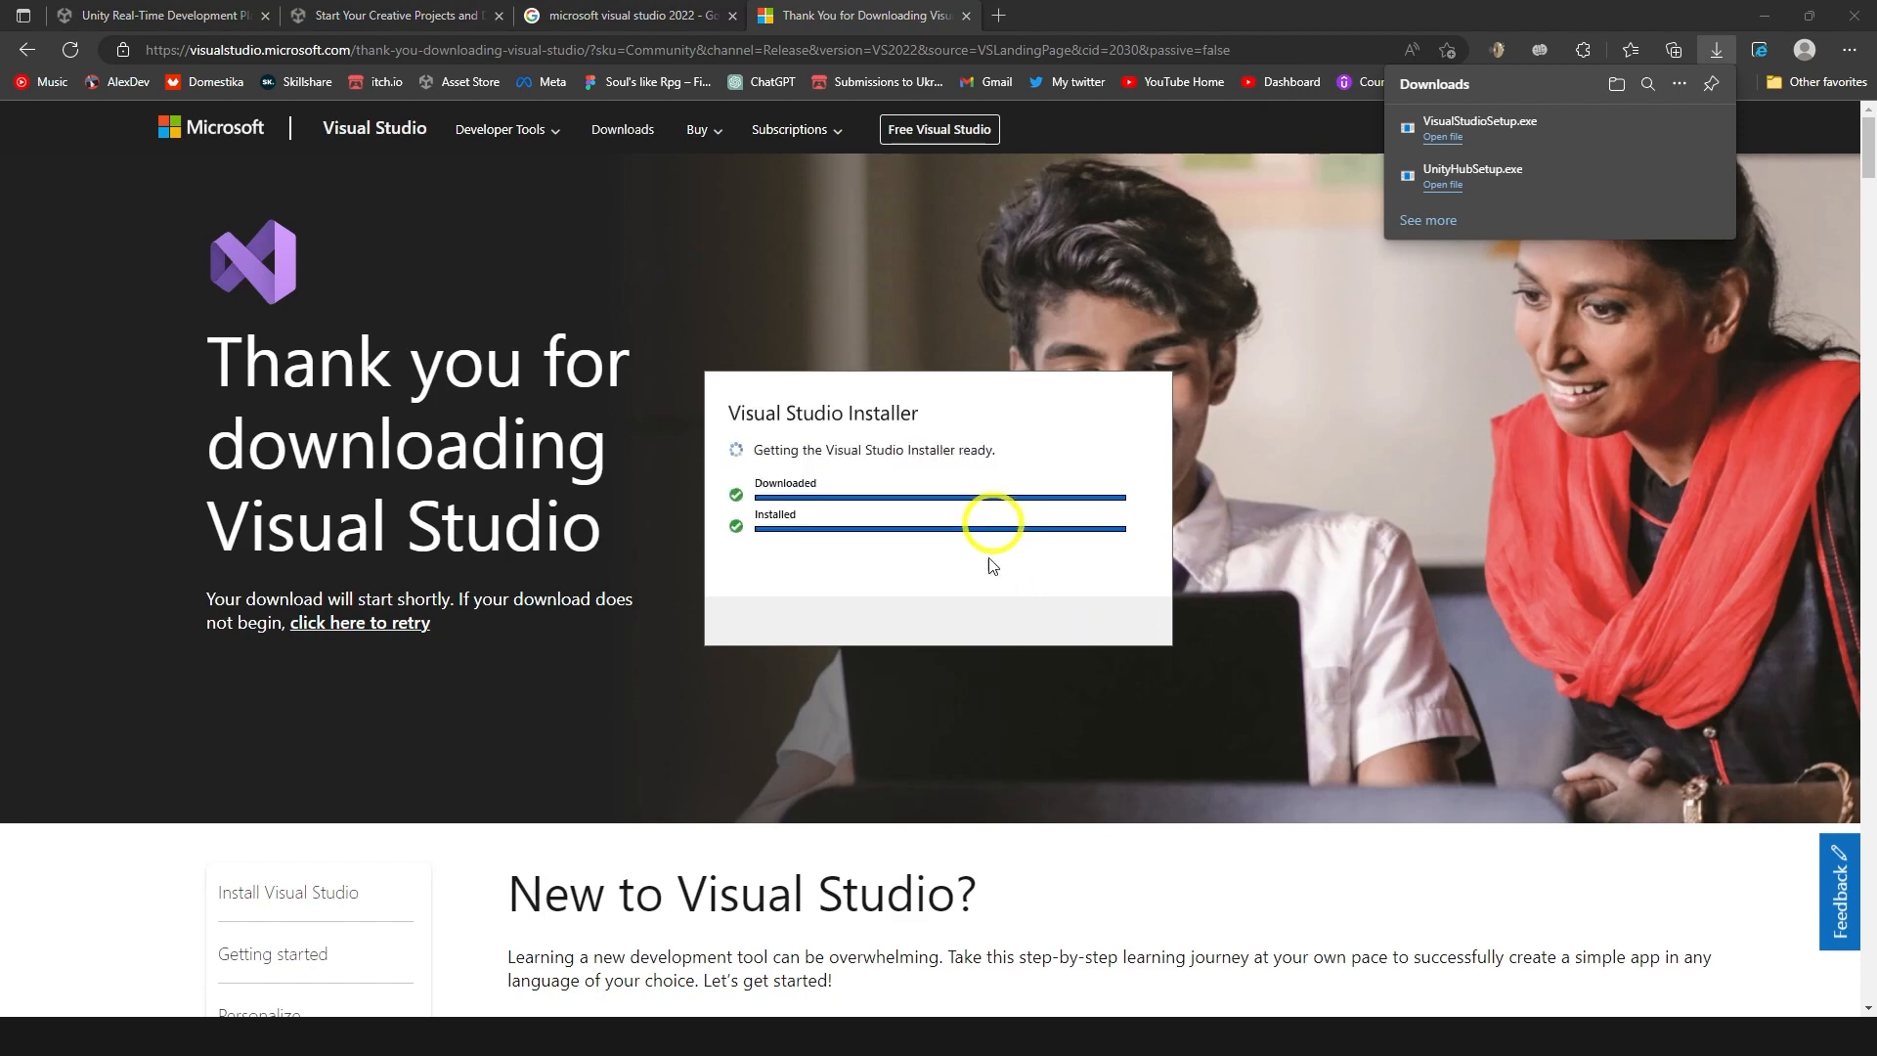
mouse_move(982, 555)
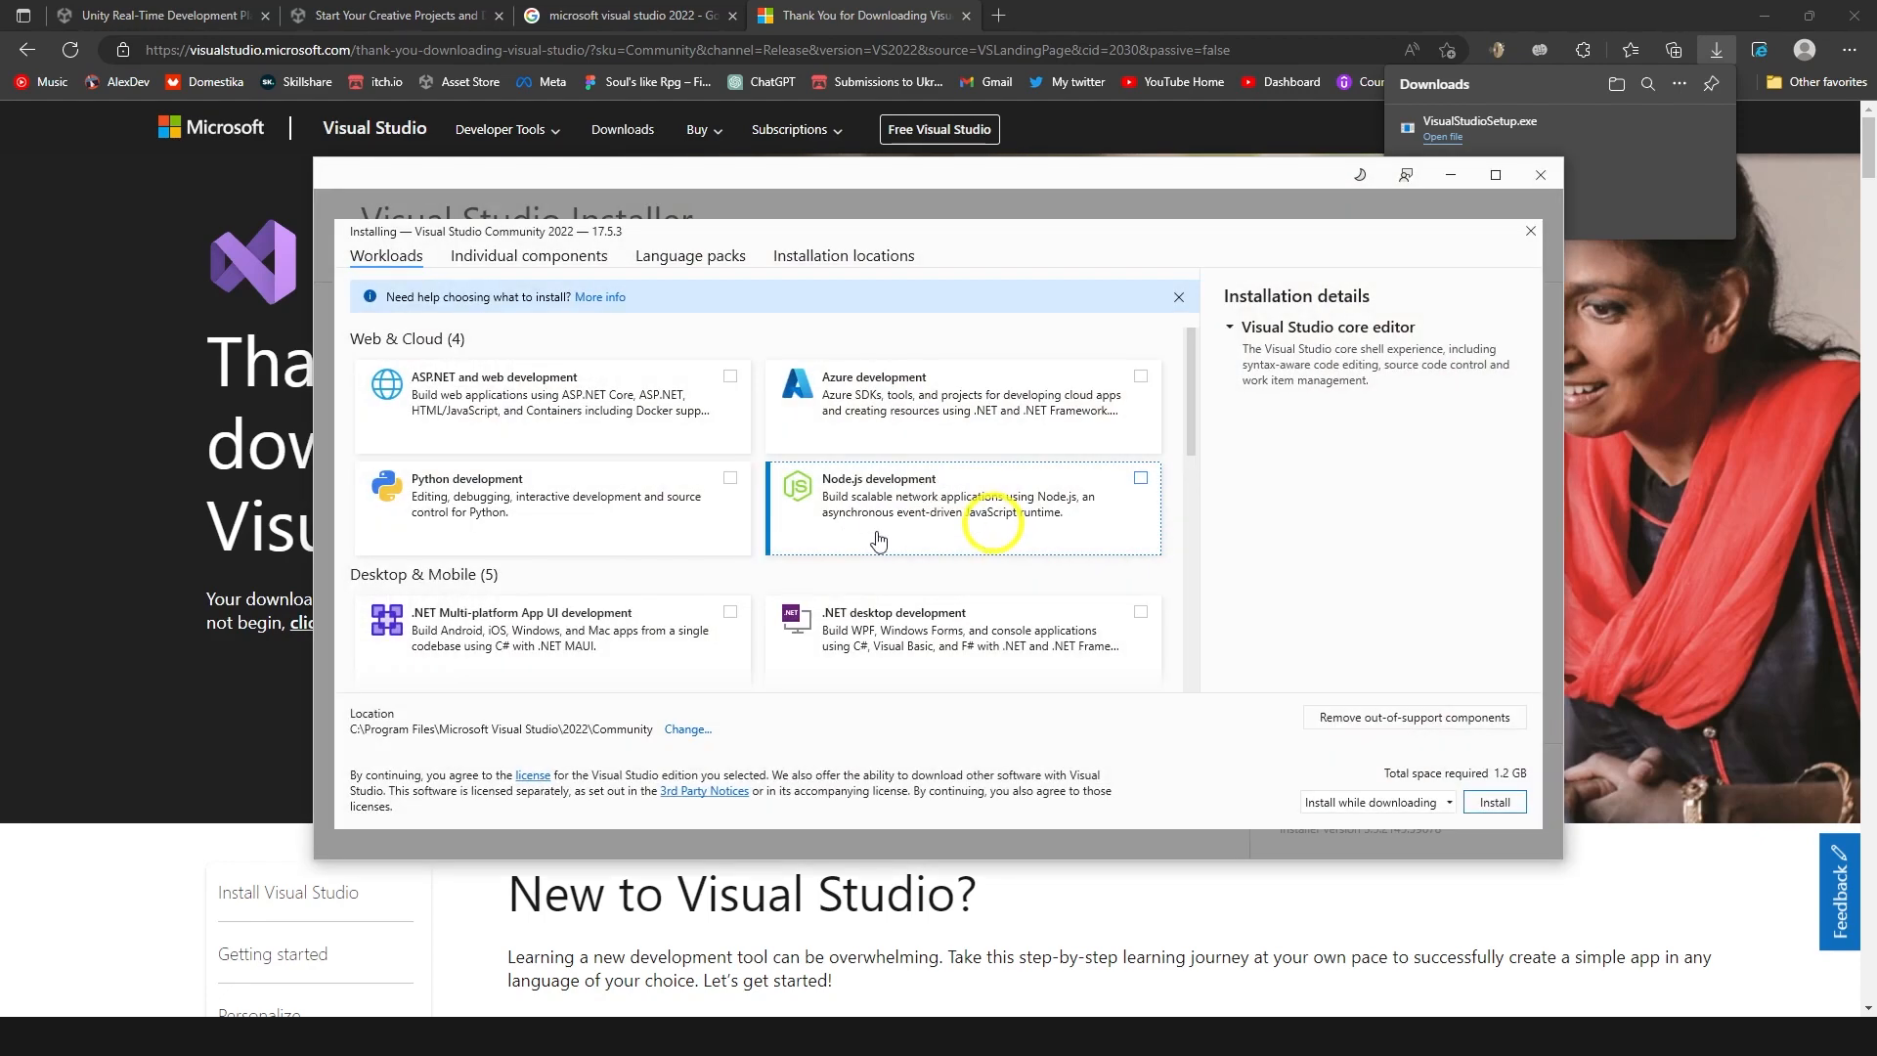
Tick the Game development with Unity workload, install Community 2022, and sign in.
scroll("down", 3)
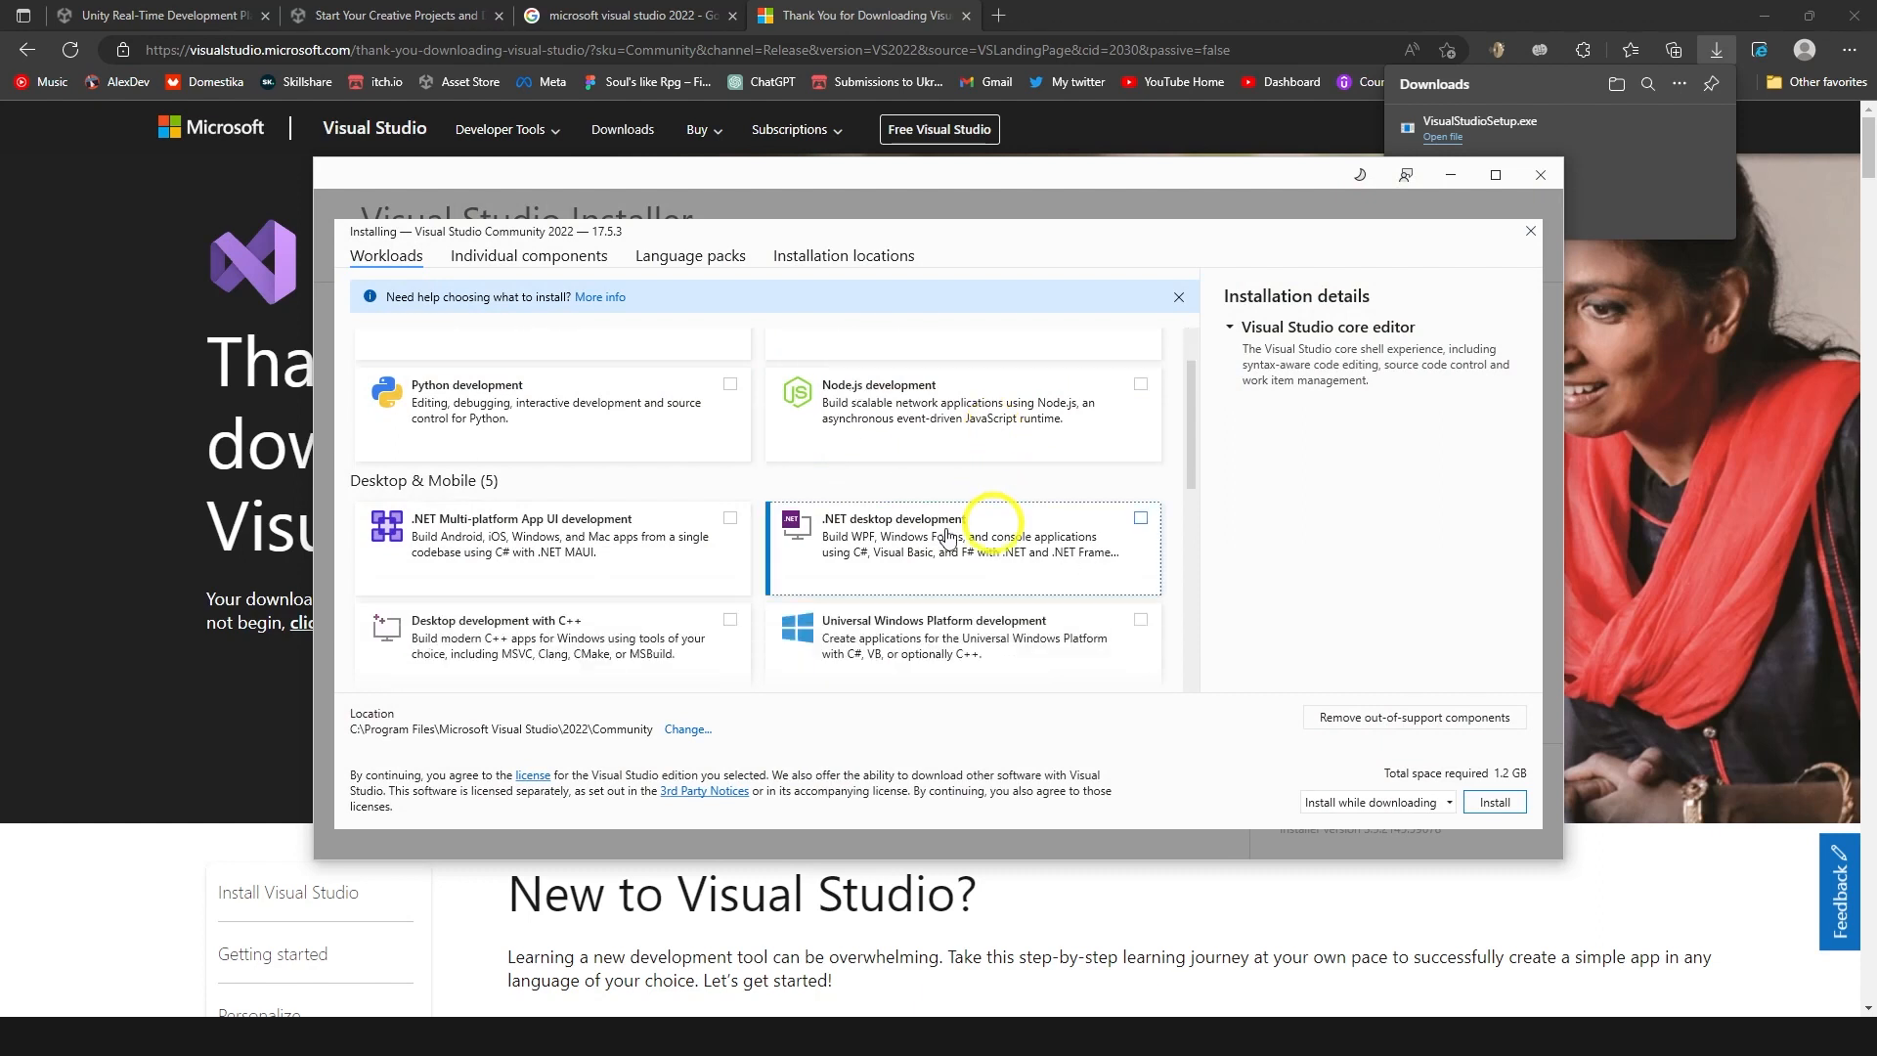
mouse_move(1037, 546)
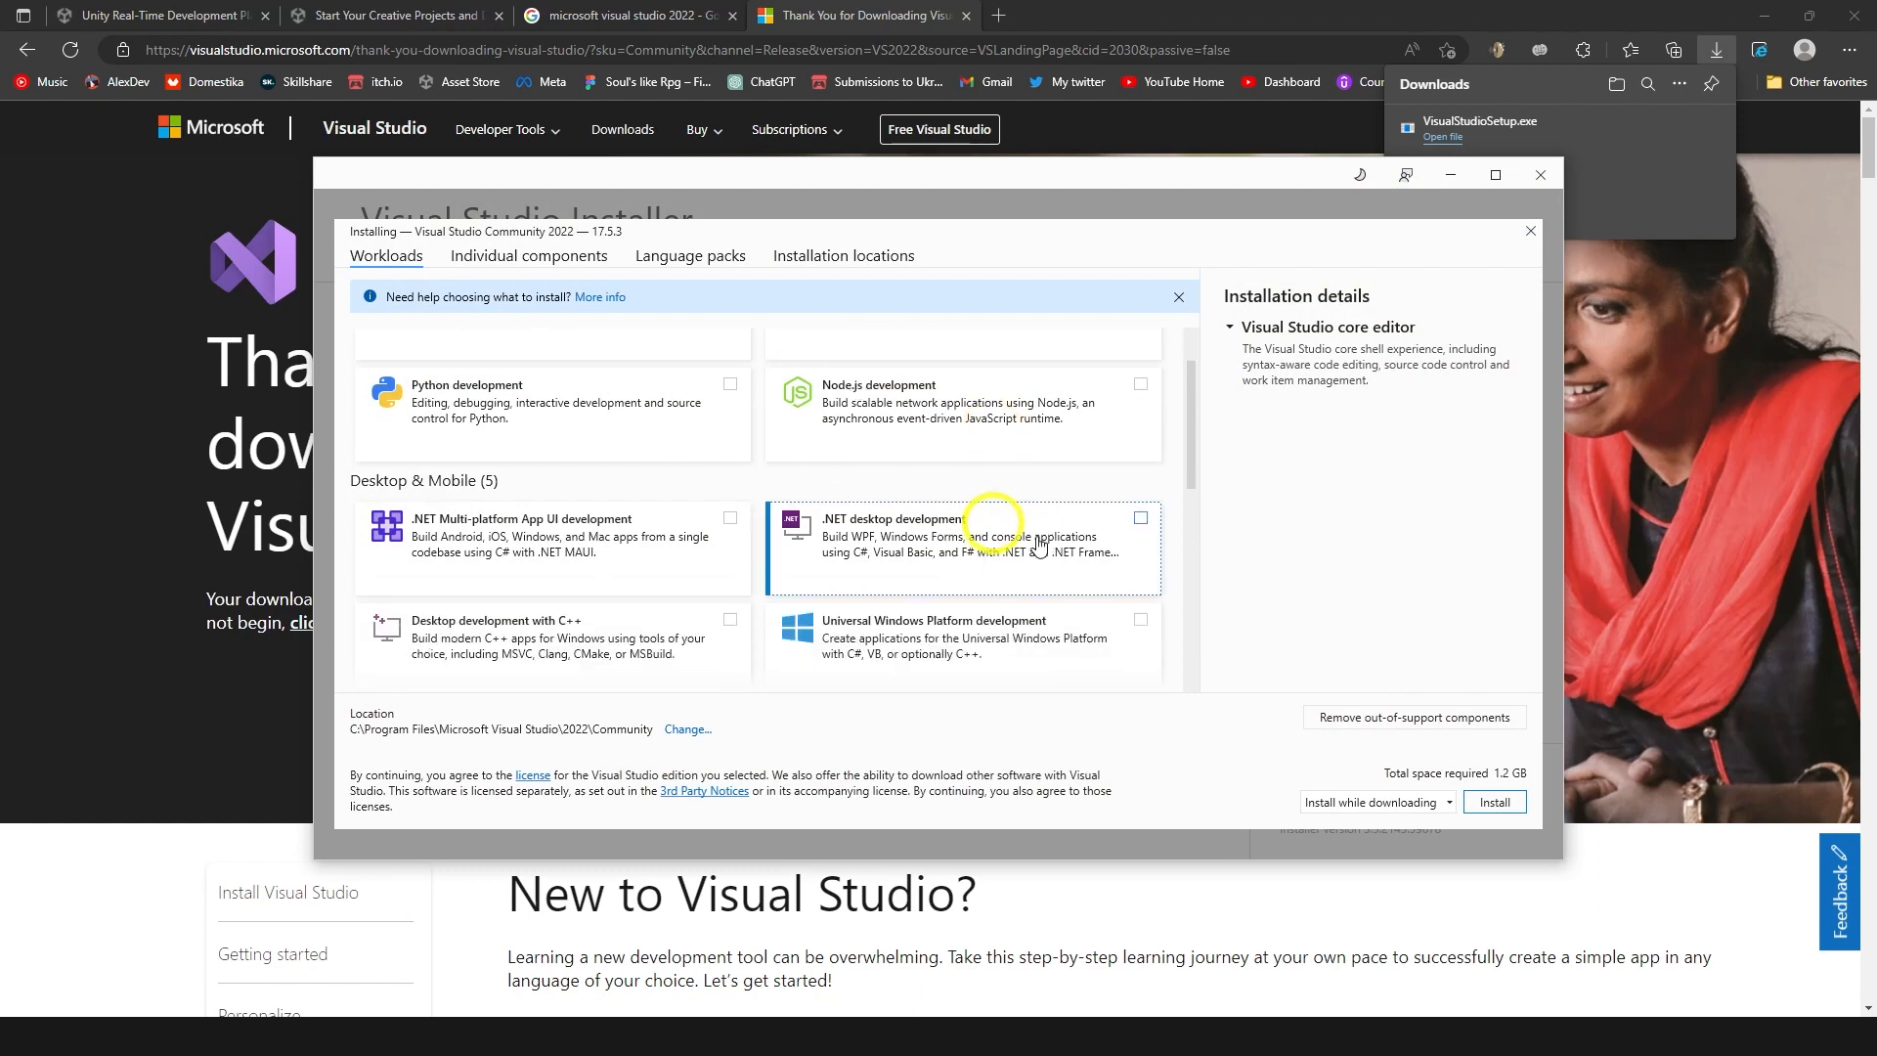
scroll("down", 3)
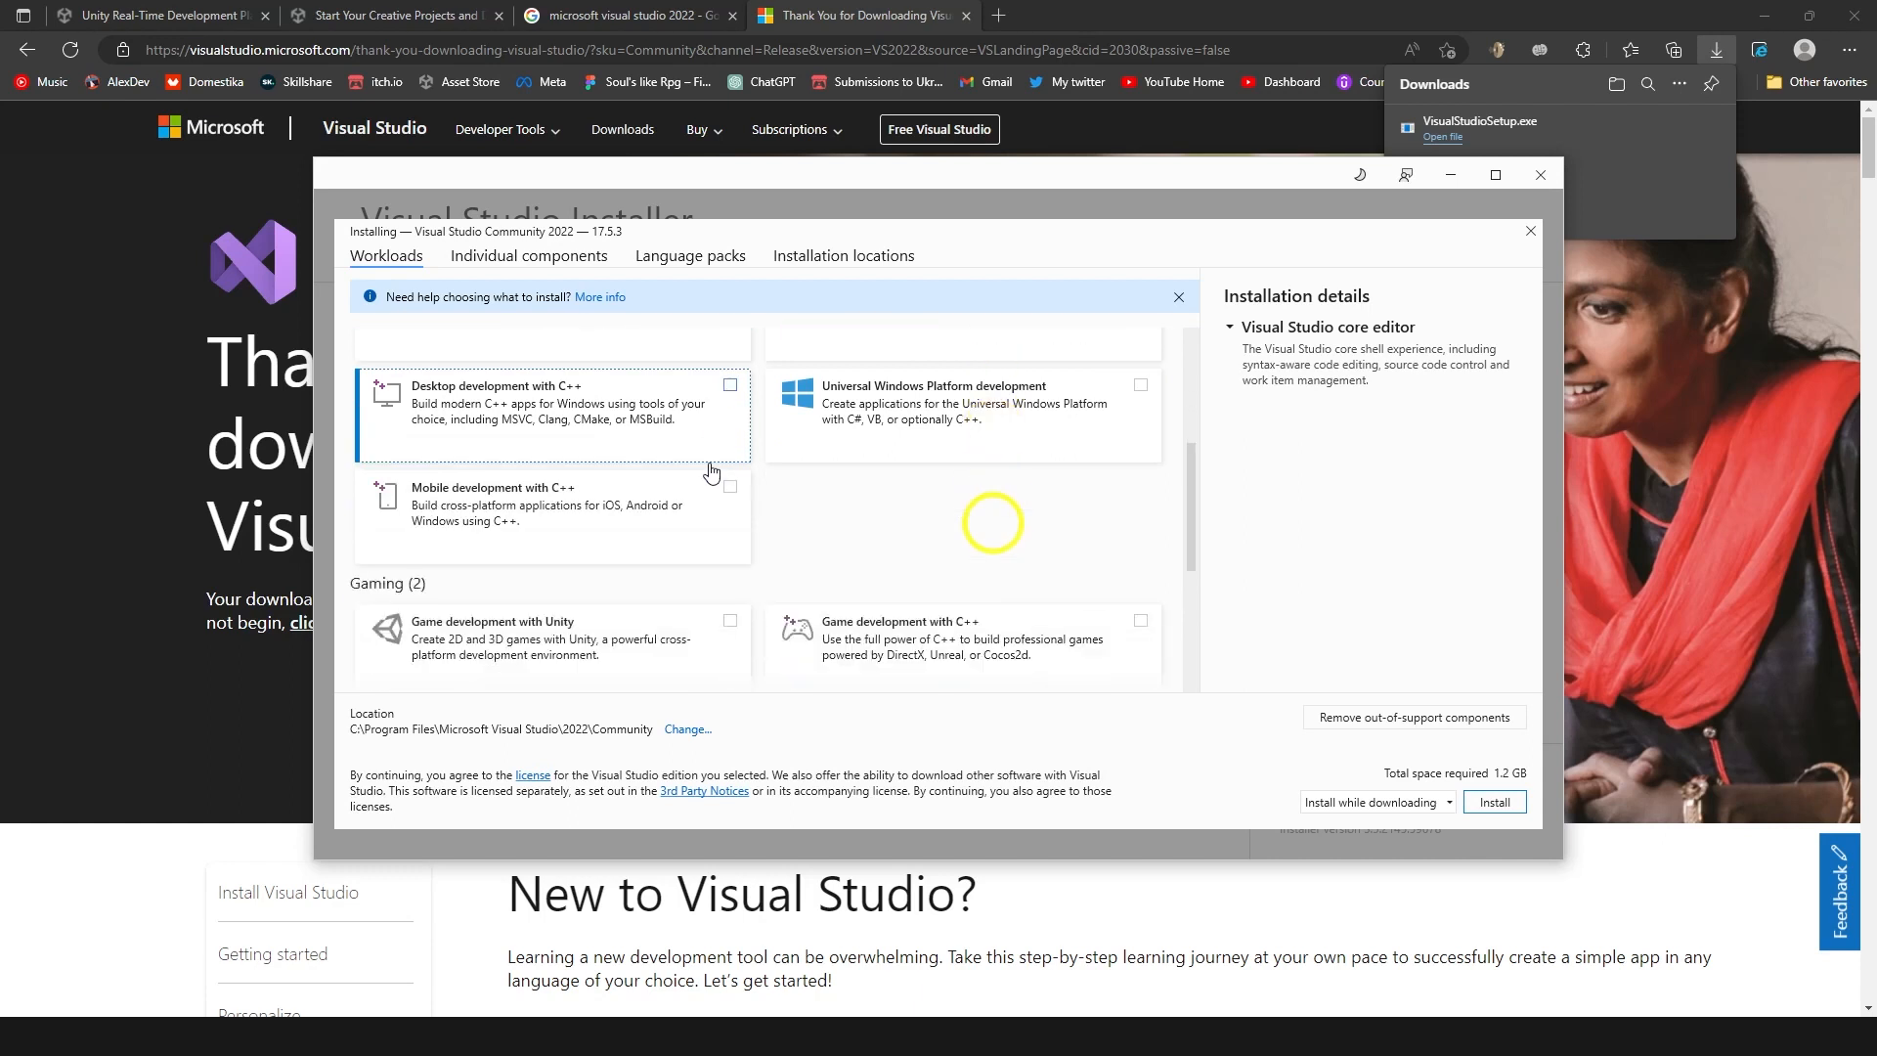
scroll("down", 3)
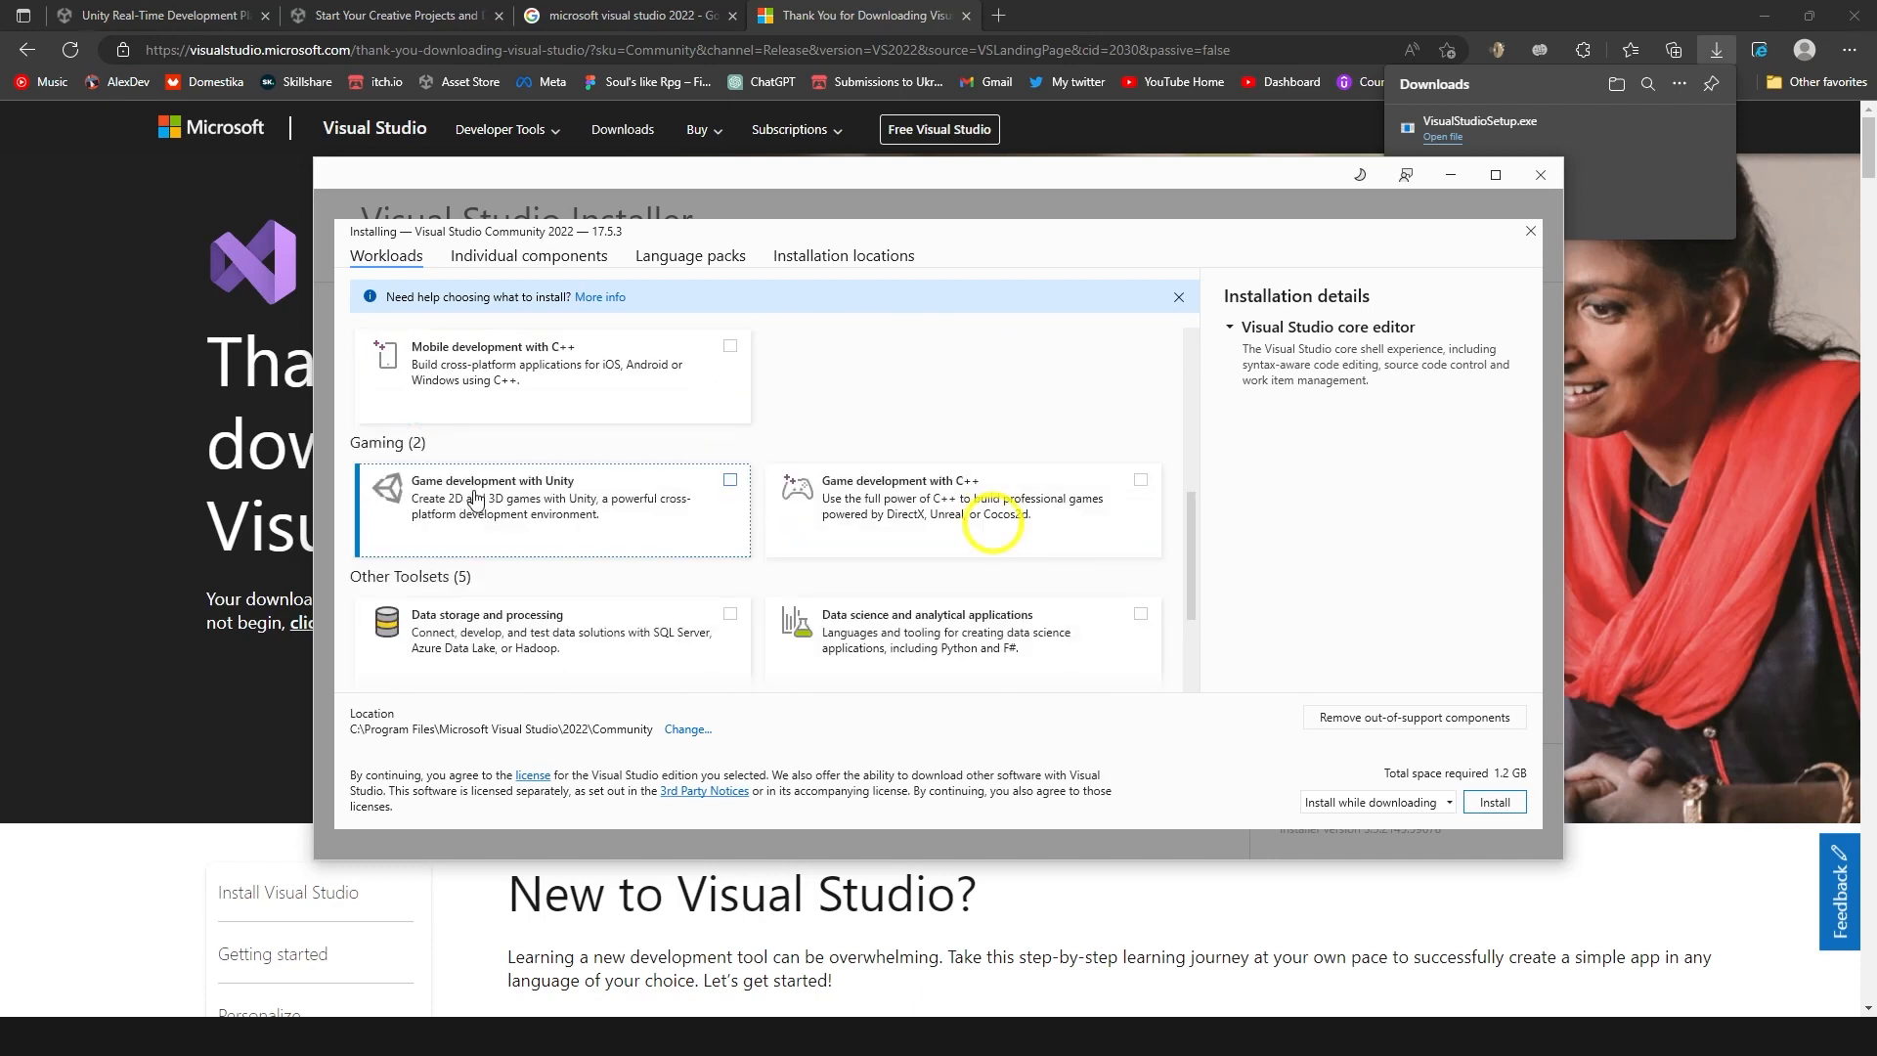
left_click(729, 484)
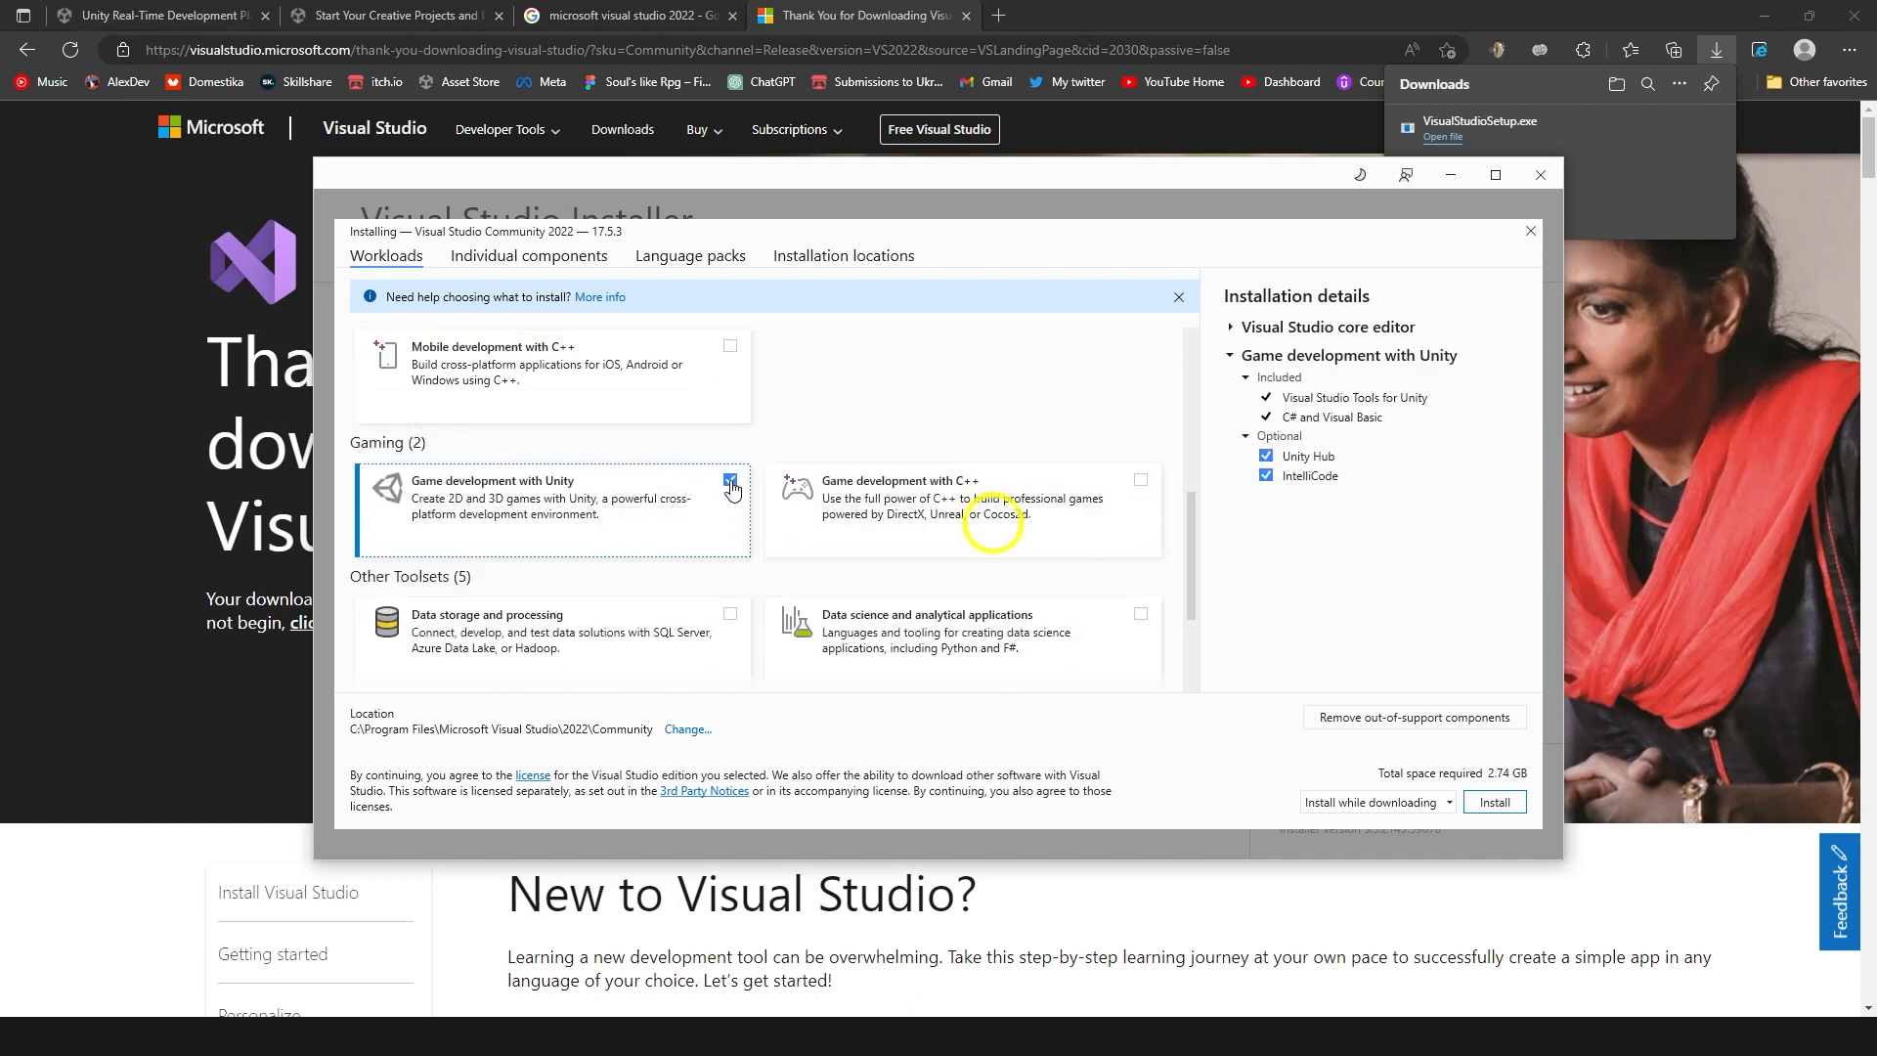
scroll("up", 3)
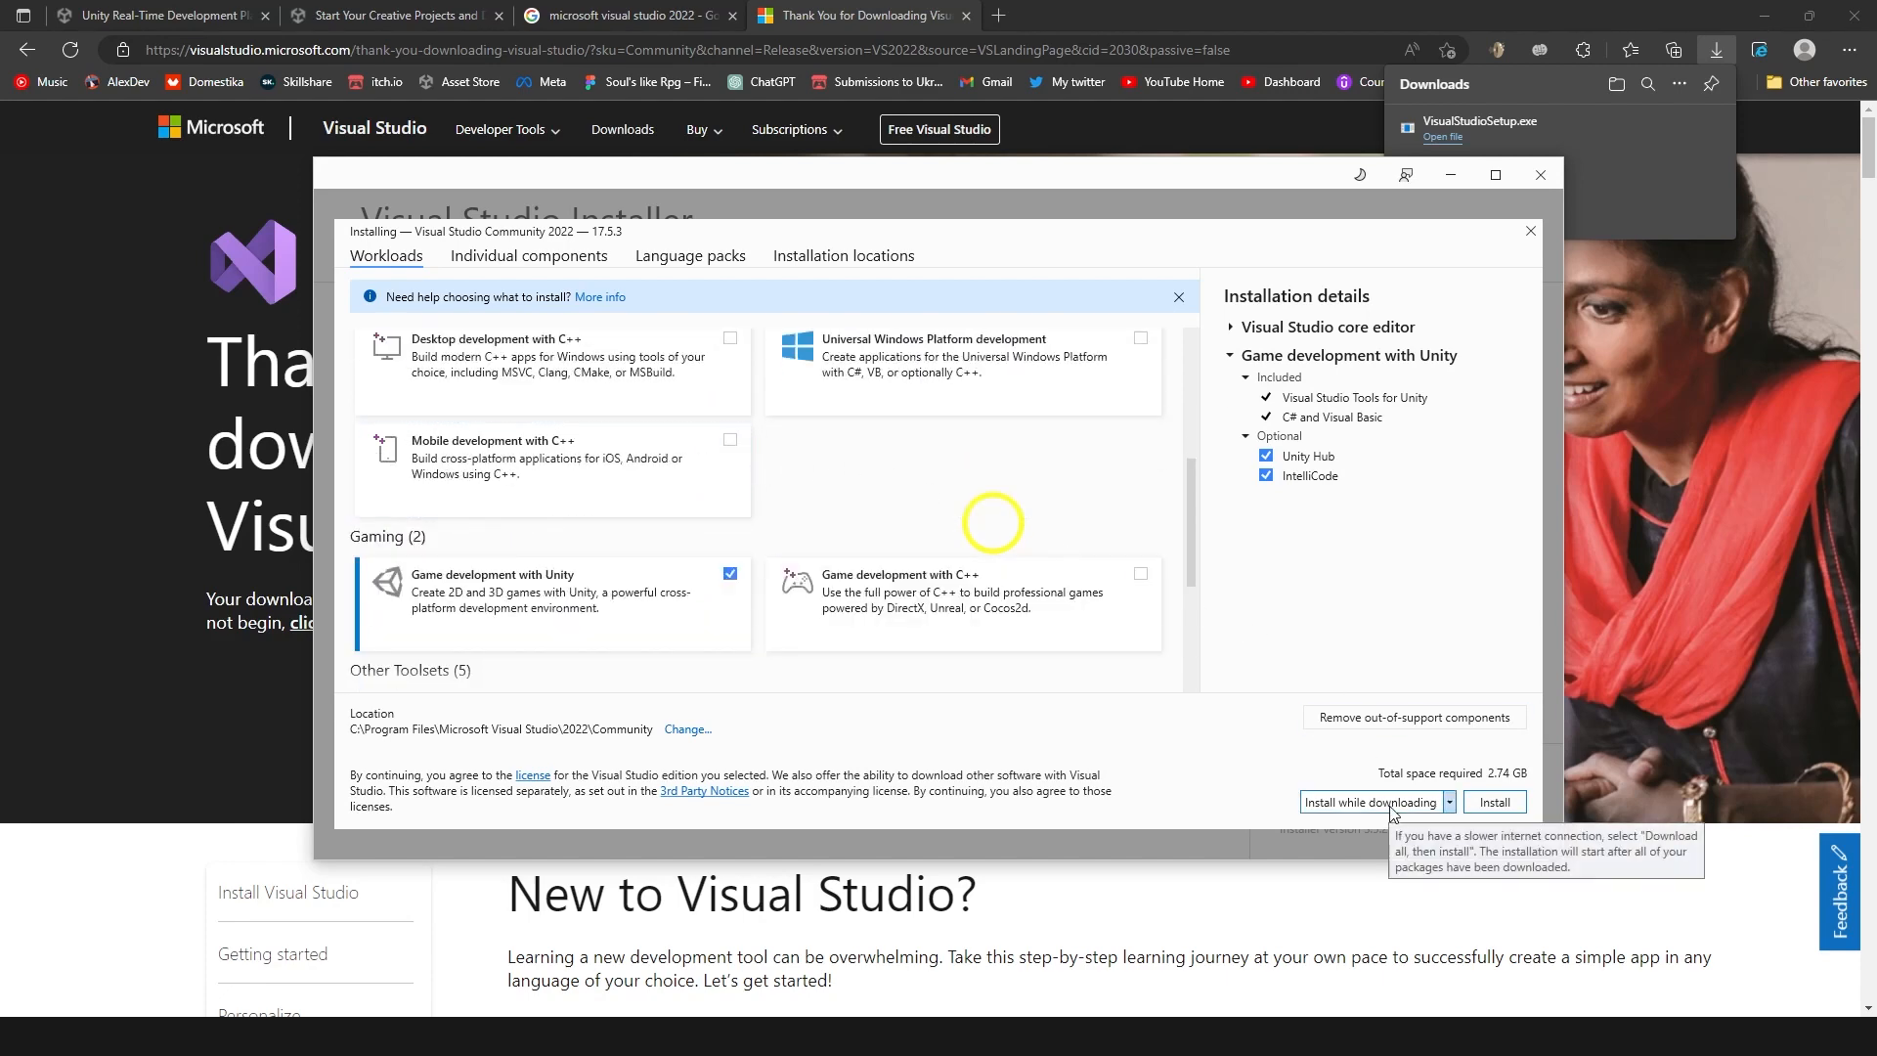
left_click(1494, 802)
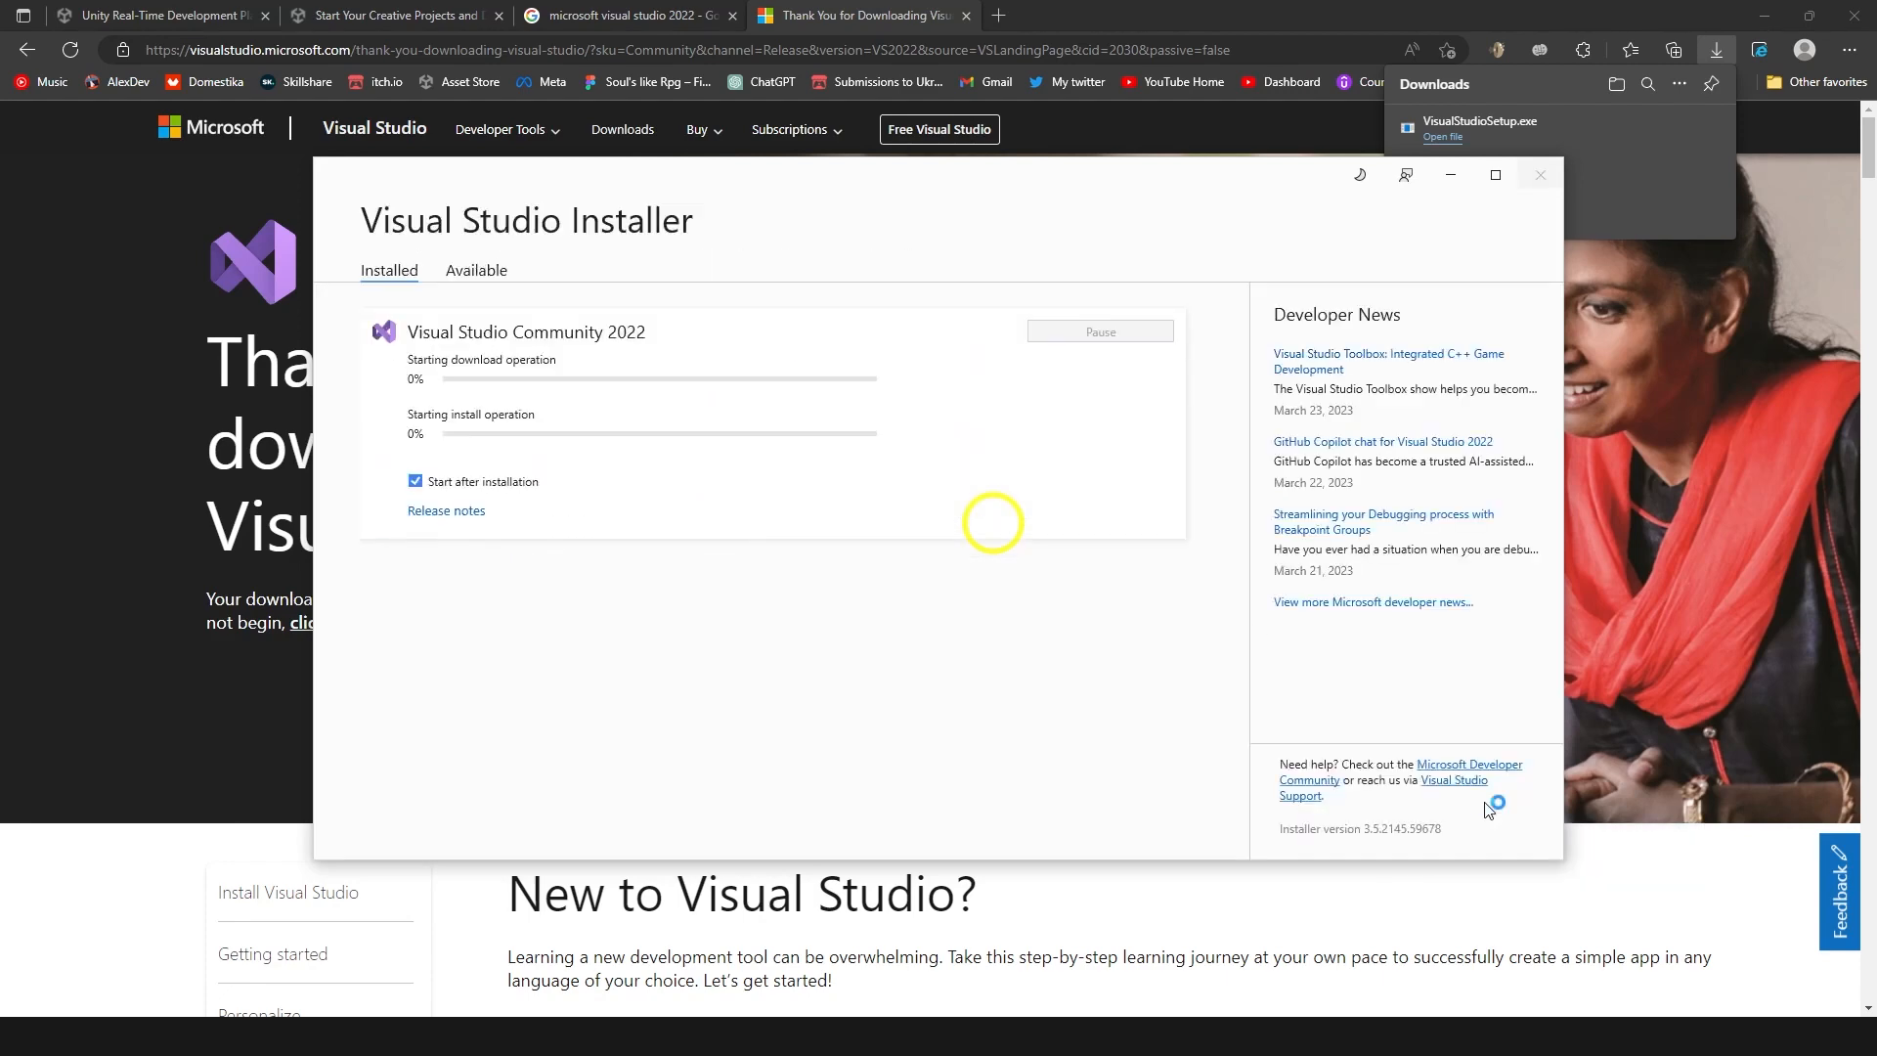
mouse_move(1046, 891)
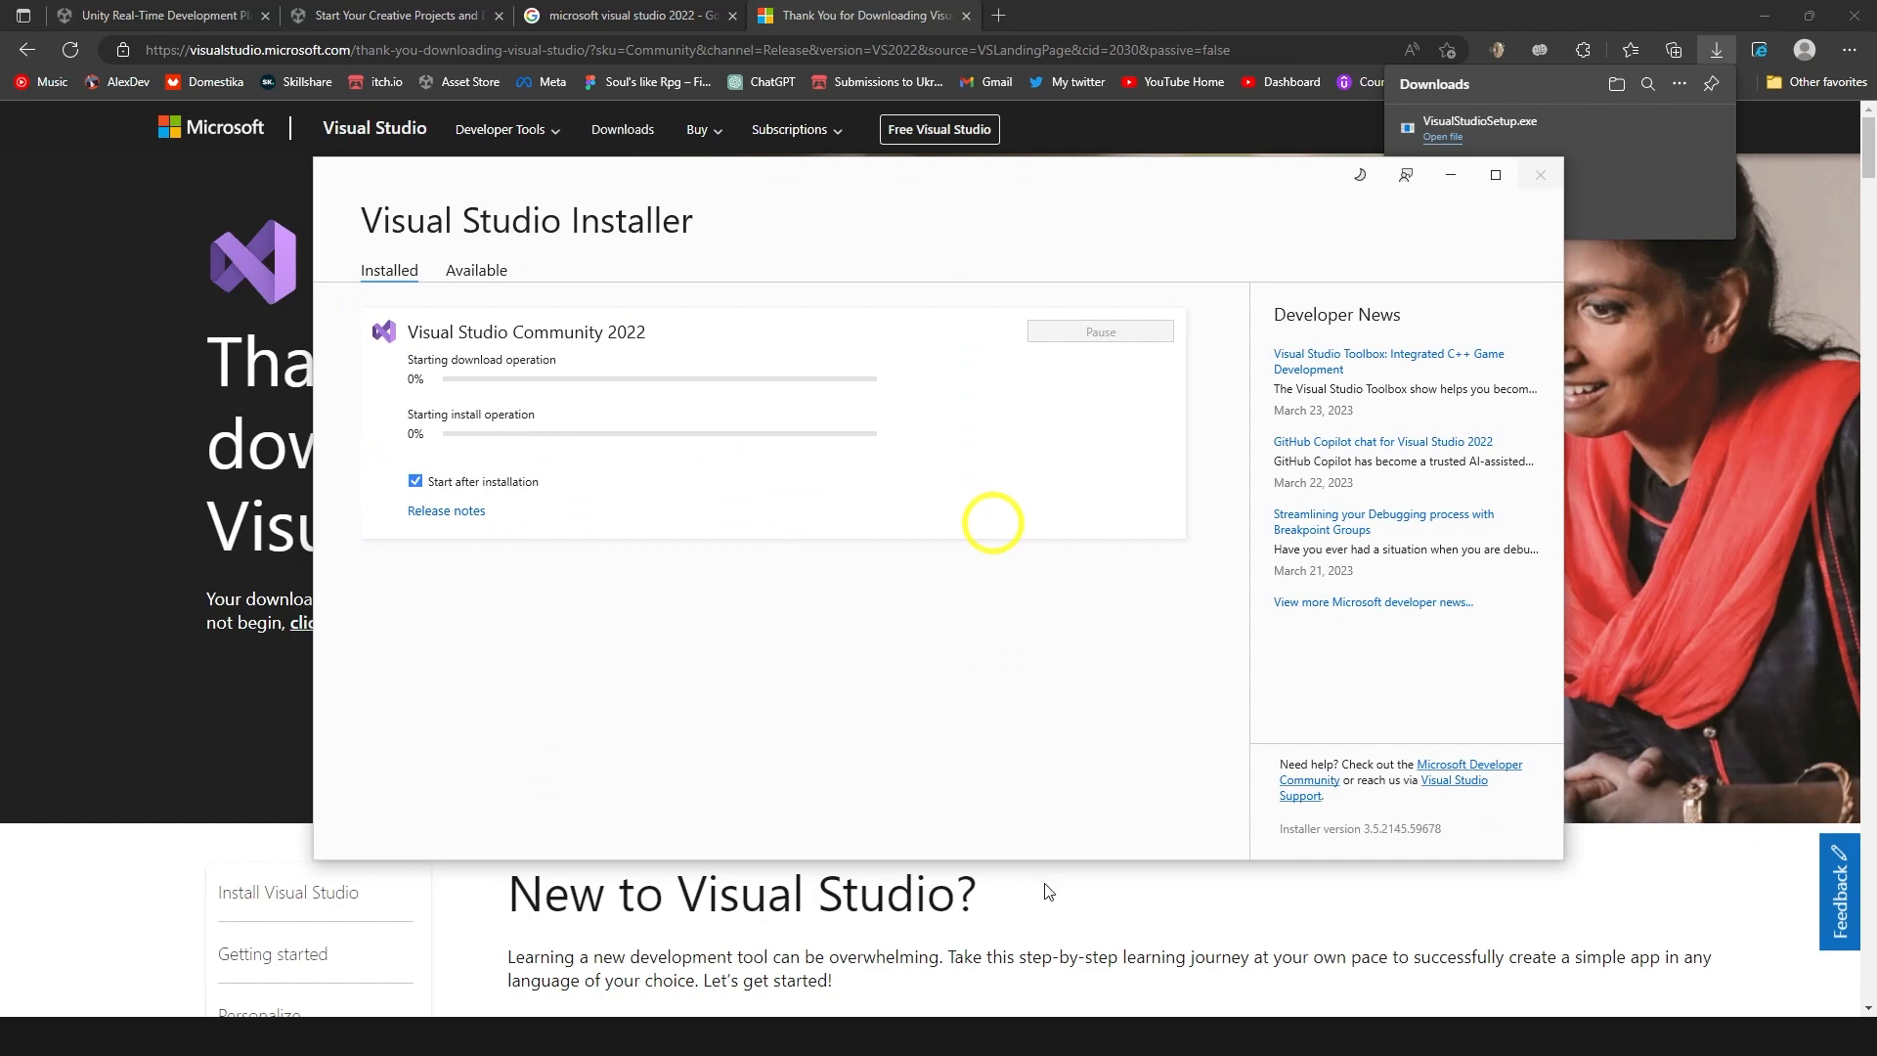
mouse_move(364, 827)
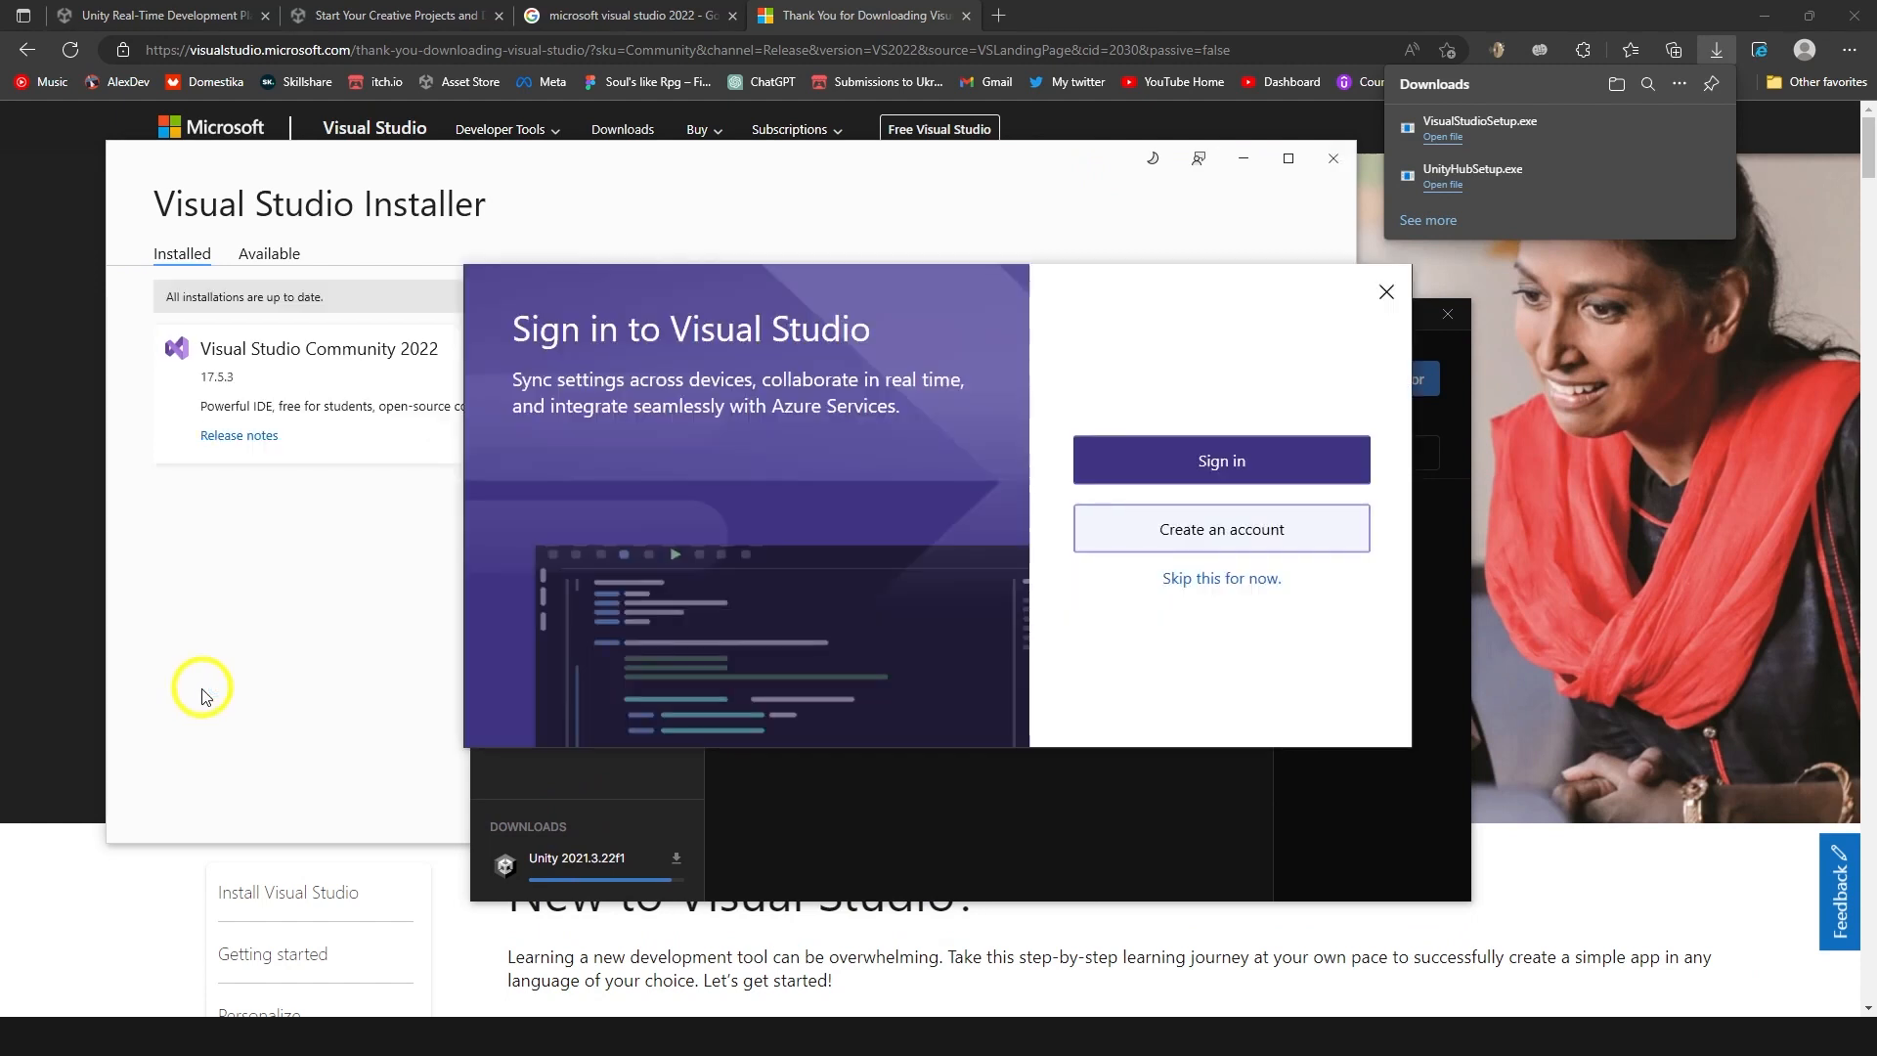
mouse_move(1220, 459)
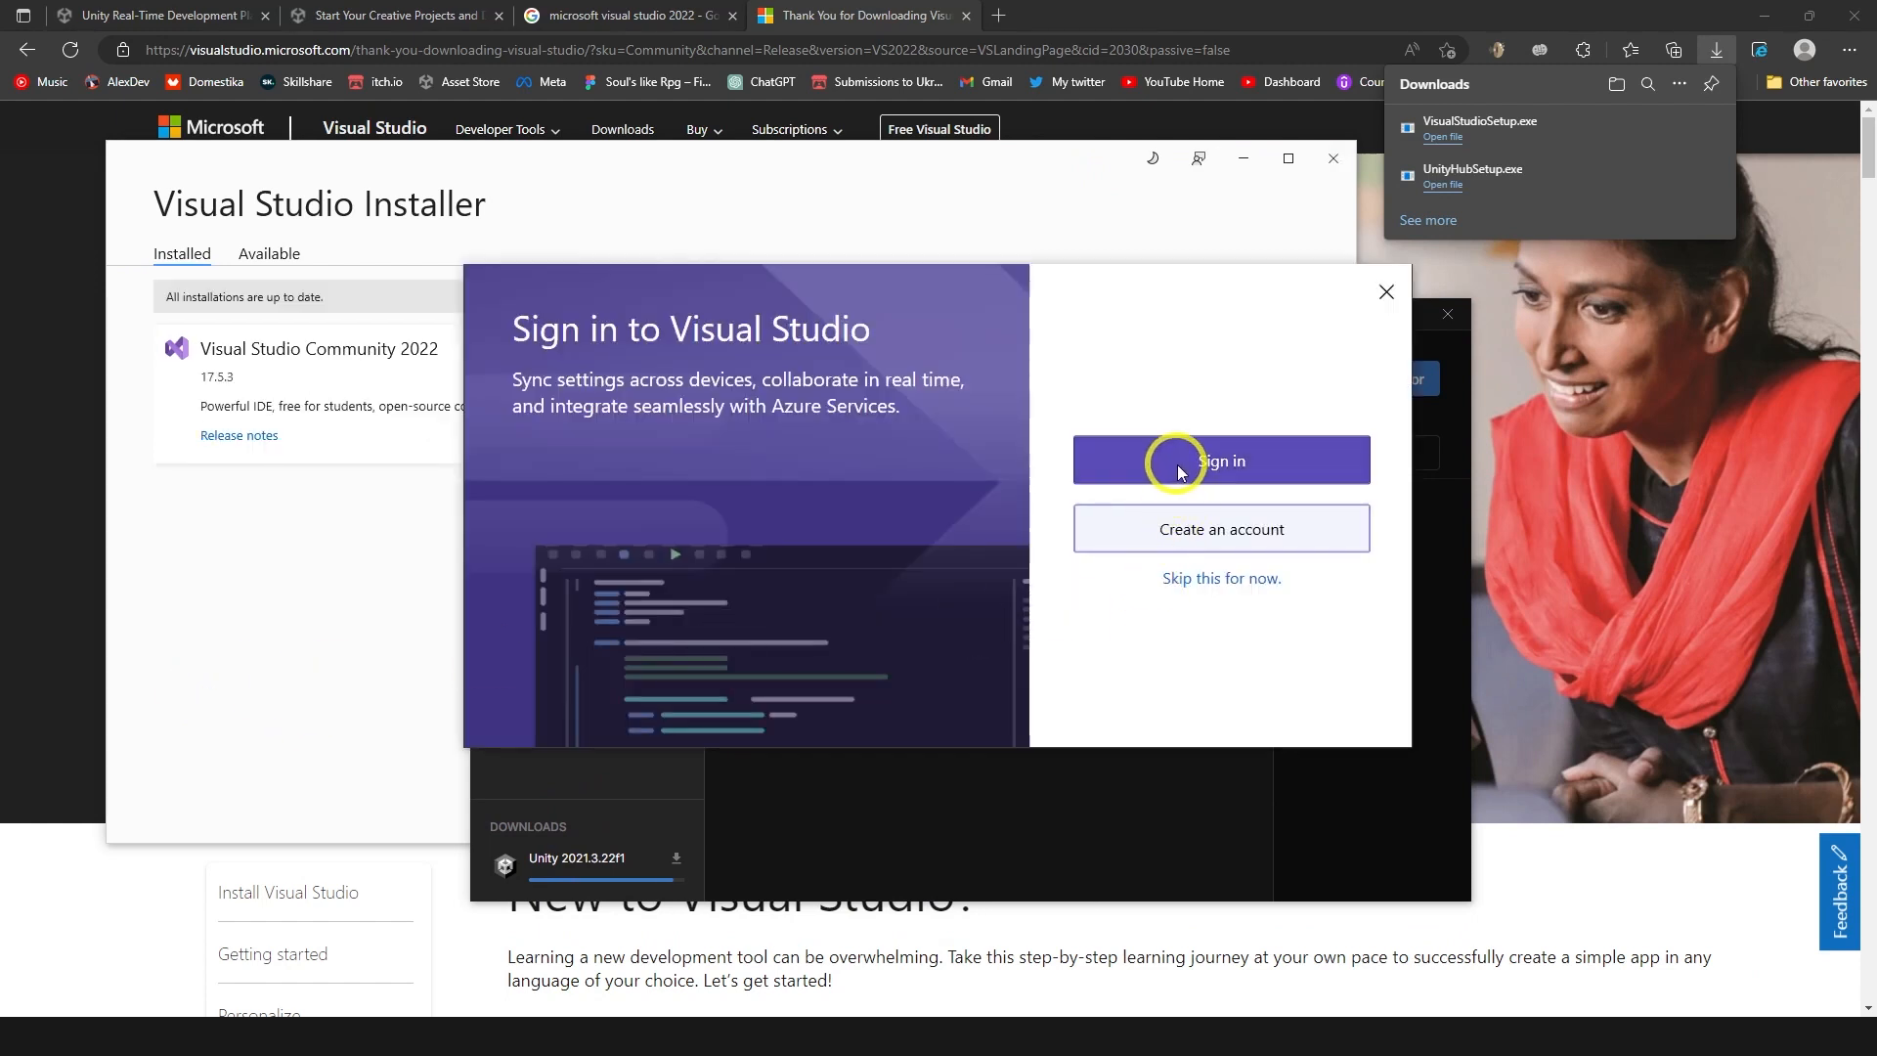
left_click(1220, 460)
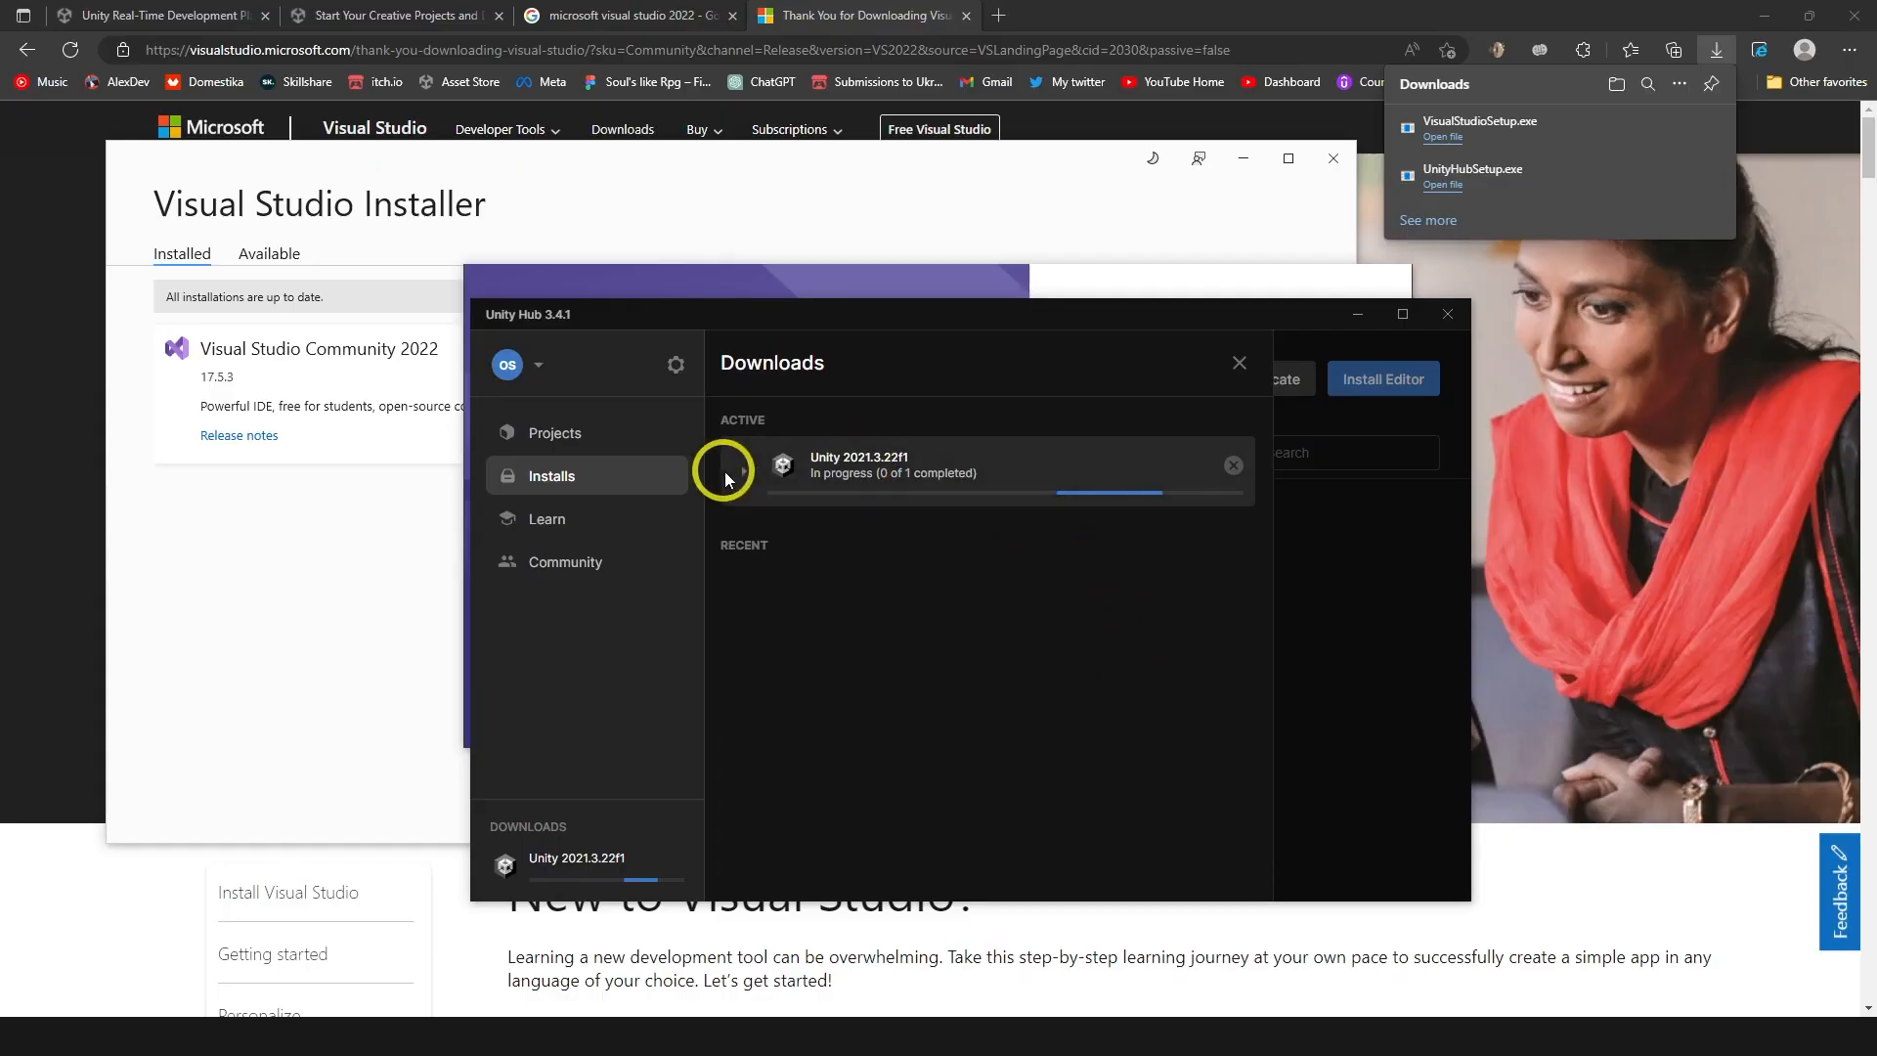
Expand the Unity 2021.3.22f1 download details, then launch Visual Studio Community 2022.
left_click(742, 469)
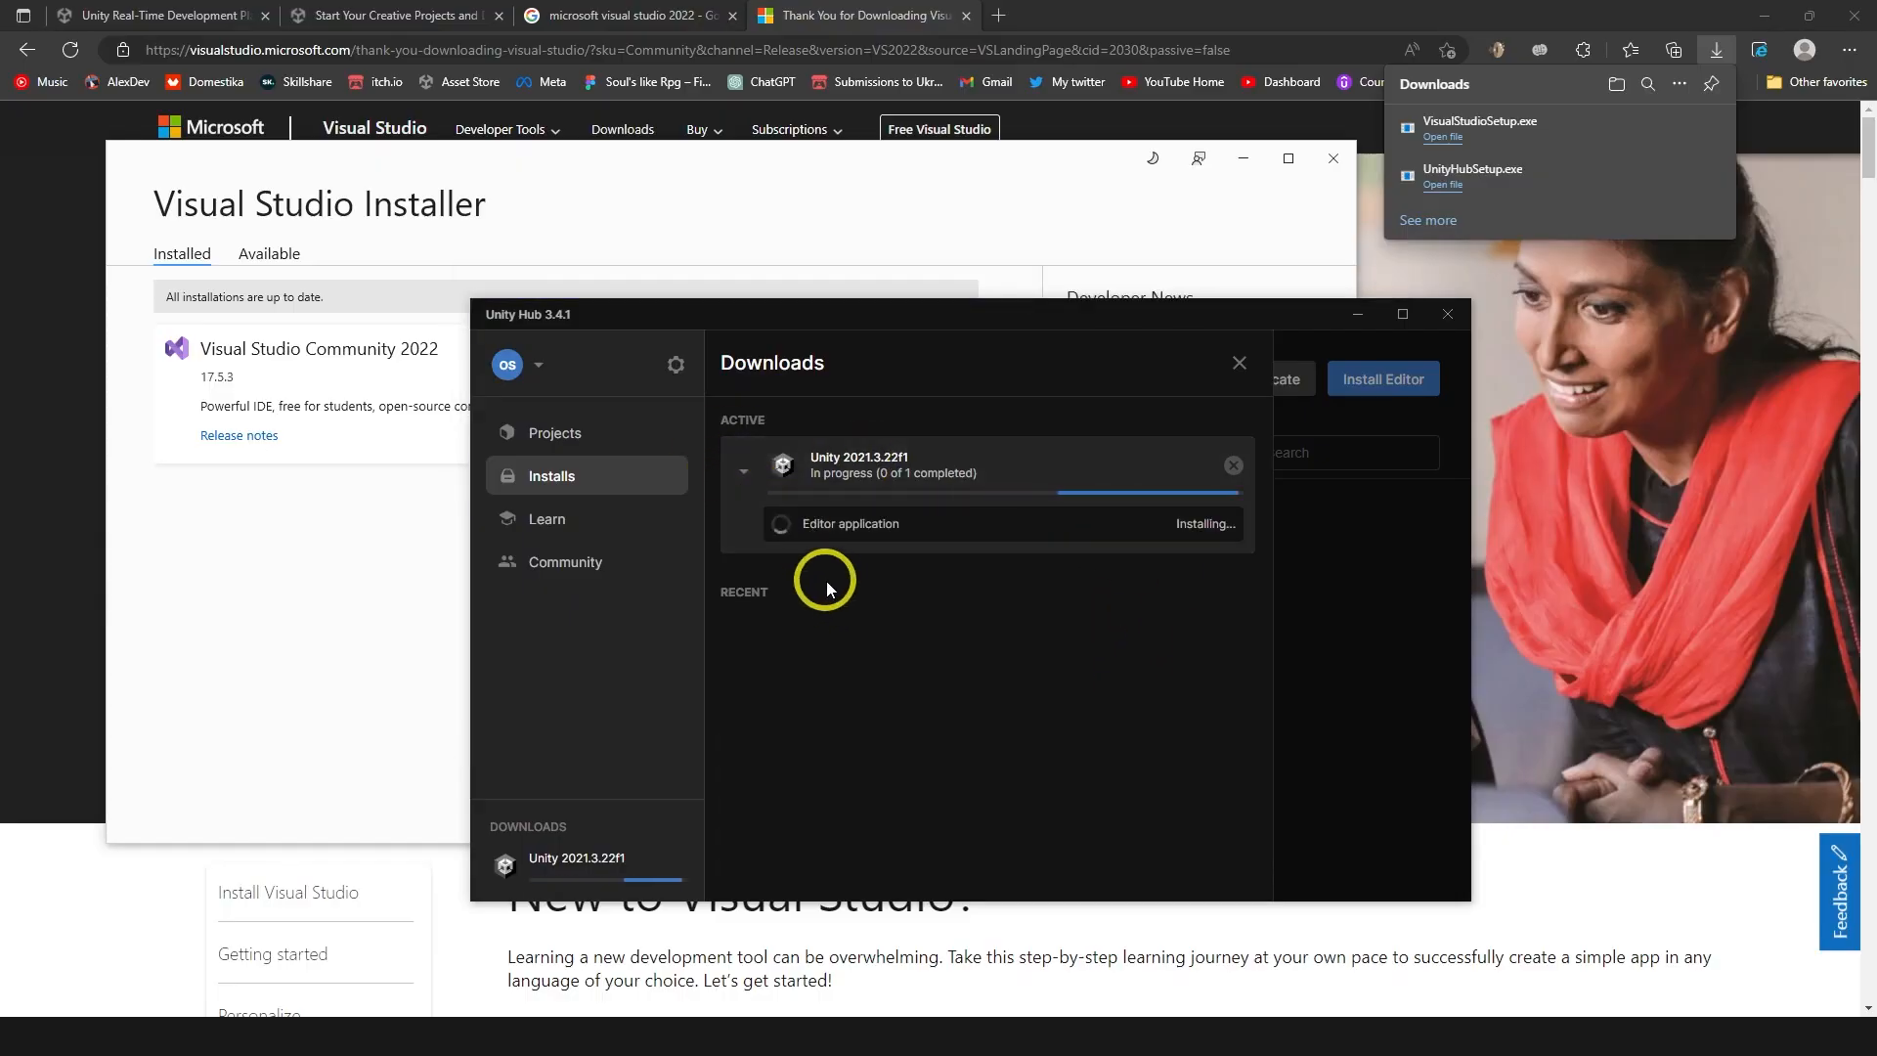
mouse_move(800, 724)
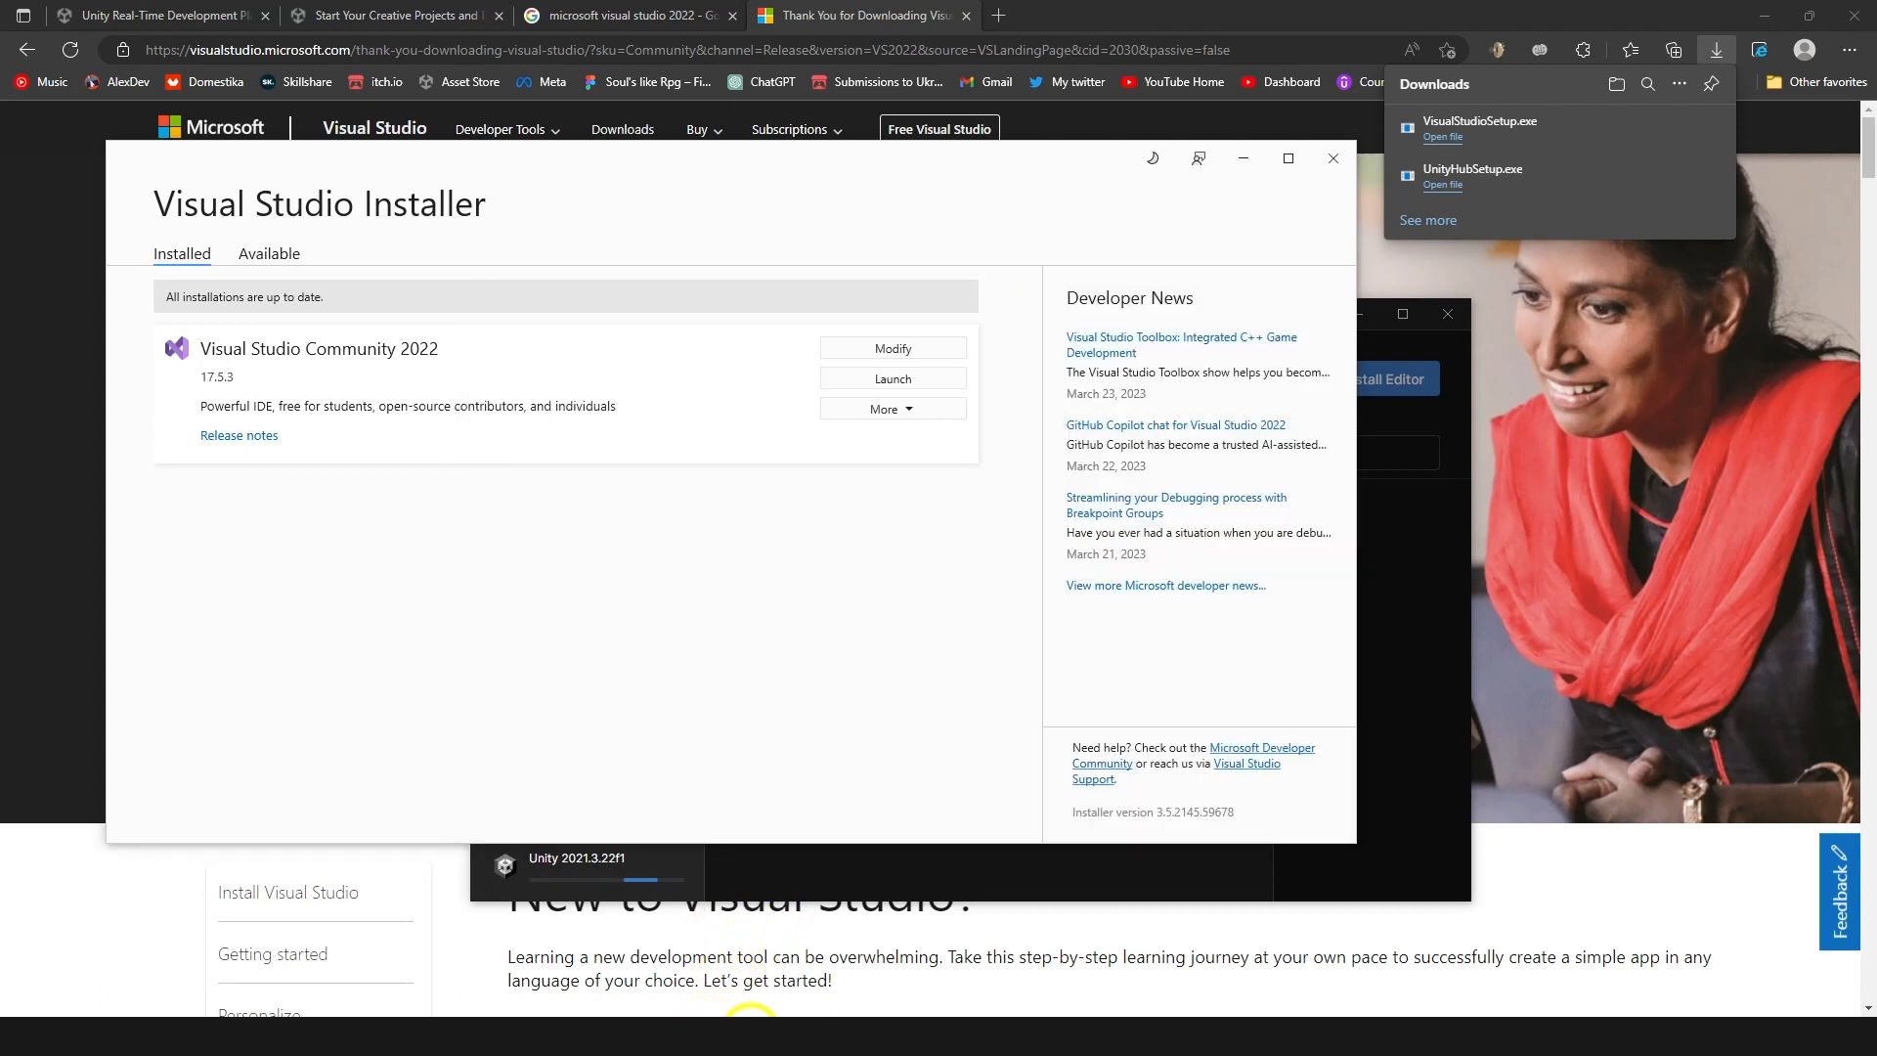
left_click(890, 378)
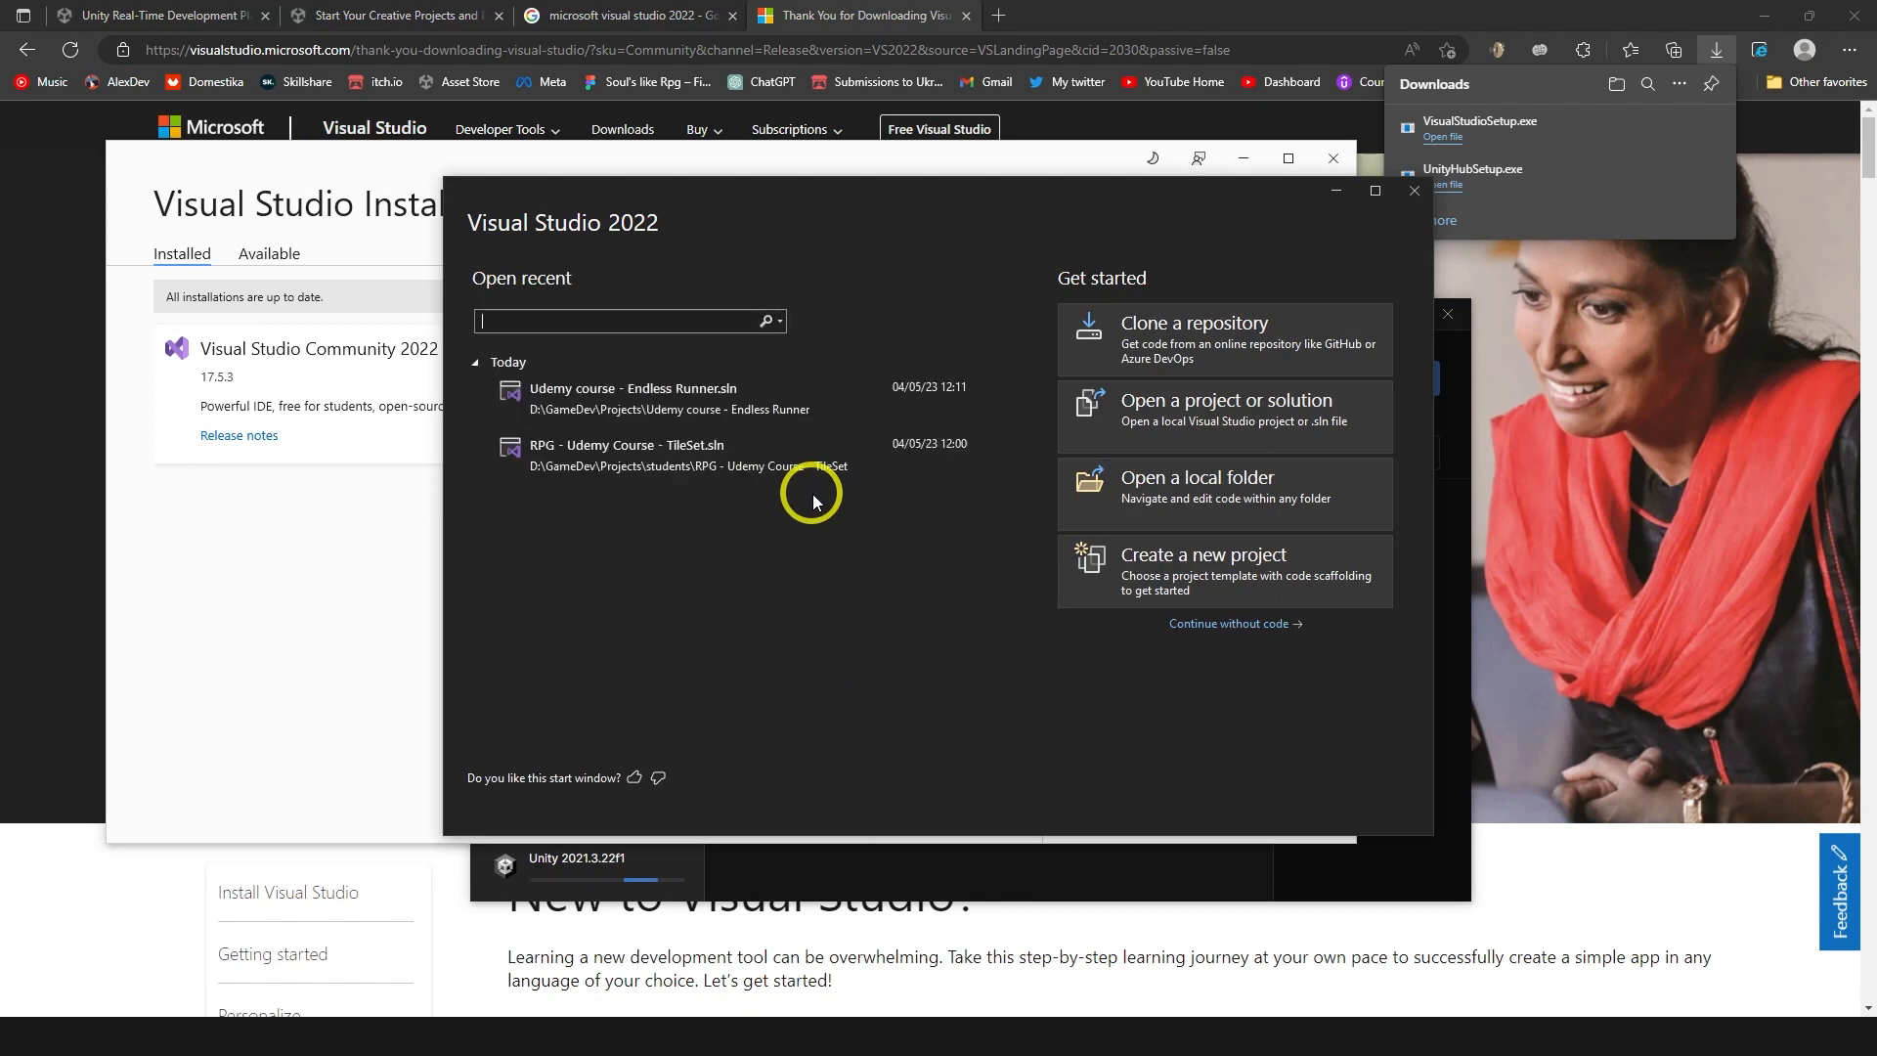
Continue past the start window without code and bring up the Tools menu.
scroll("down", 3)
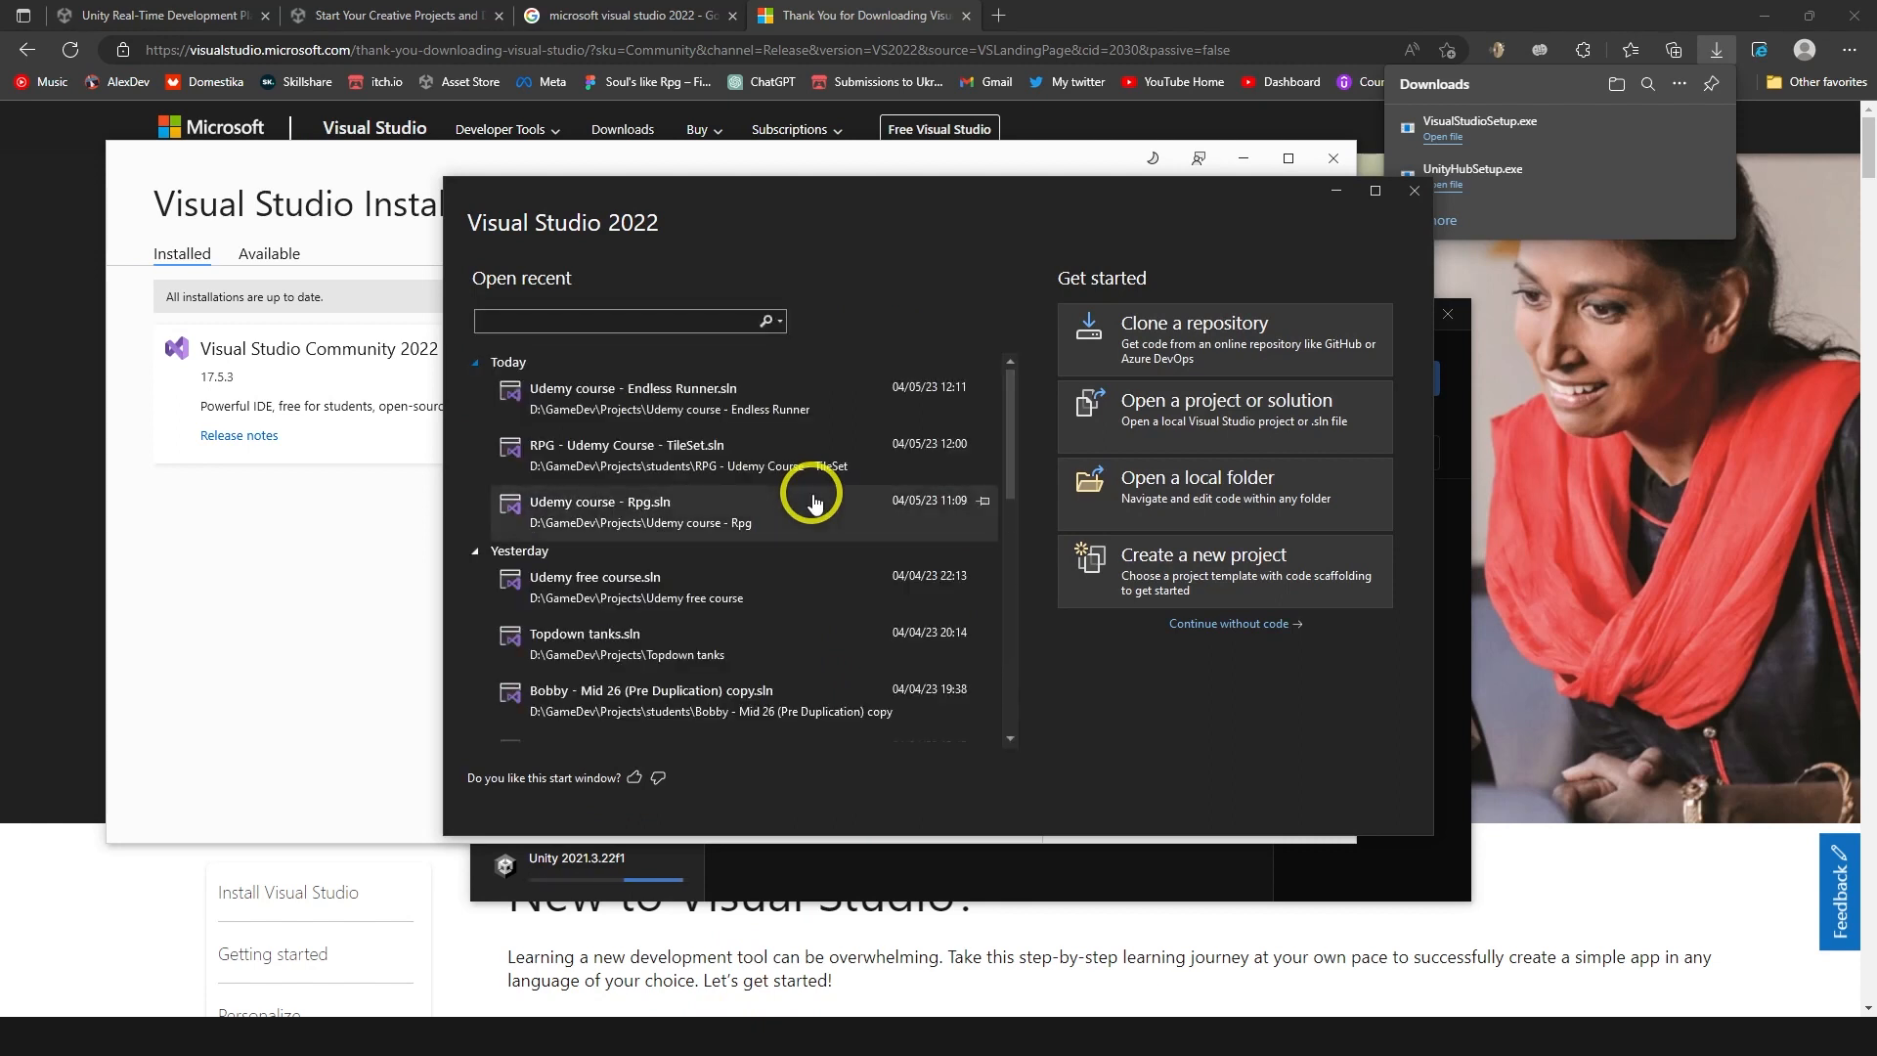
mouse_move(1267, 613)
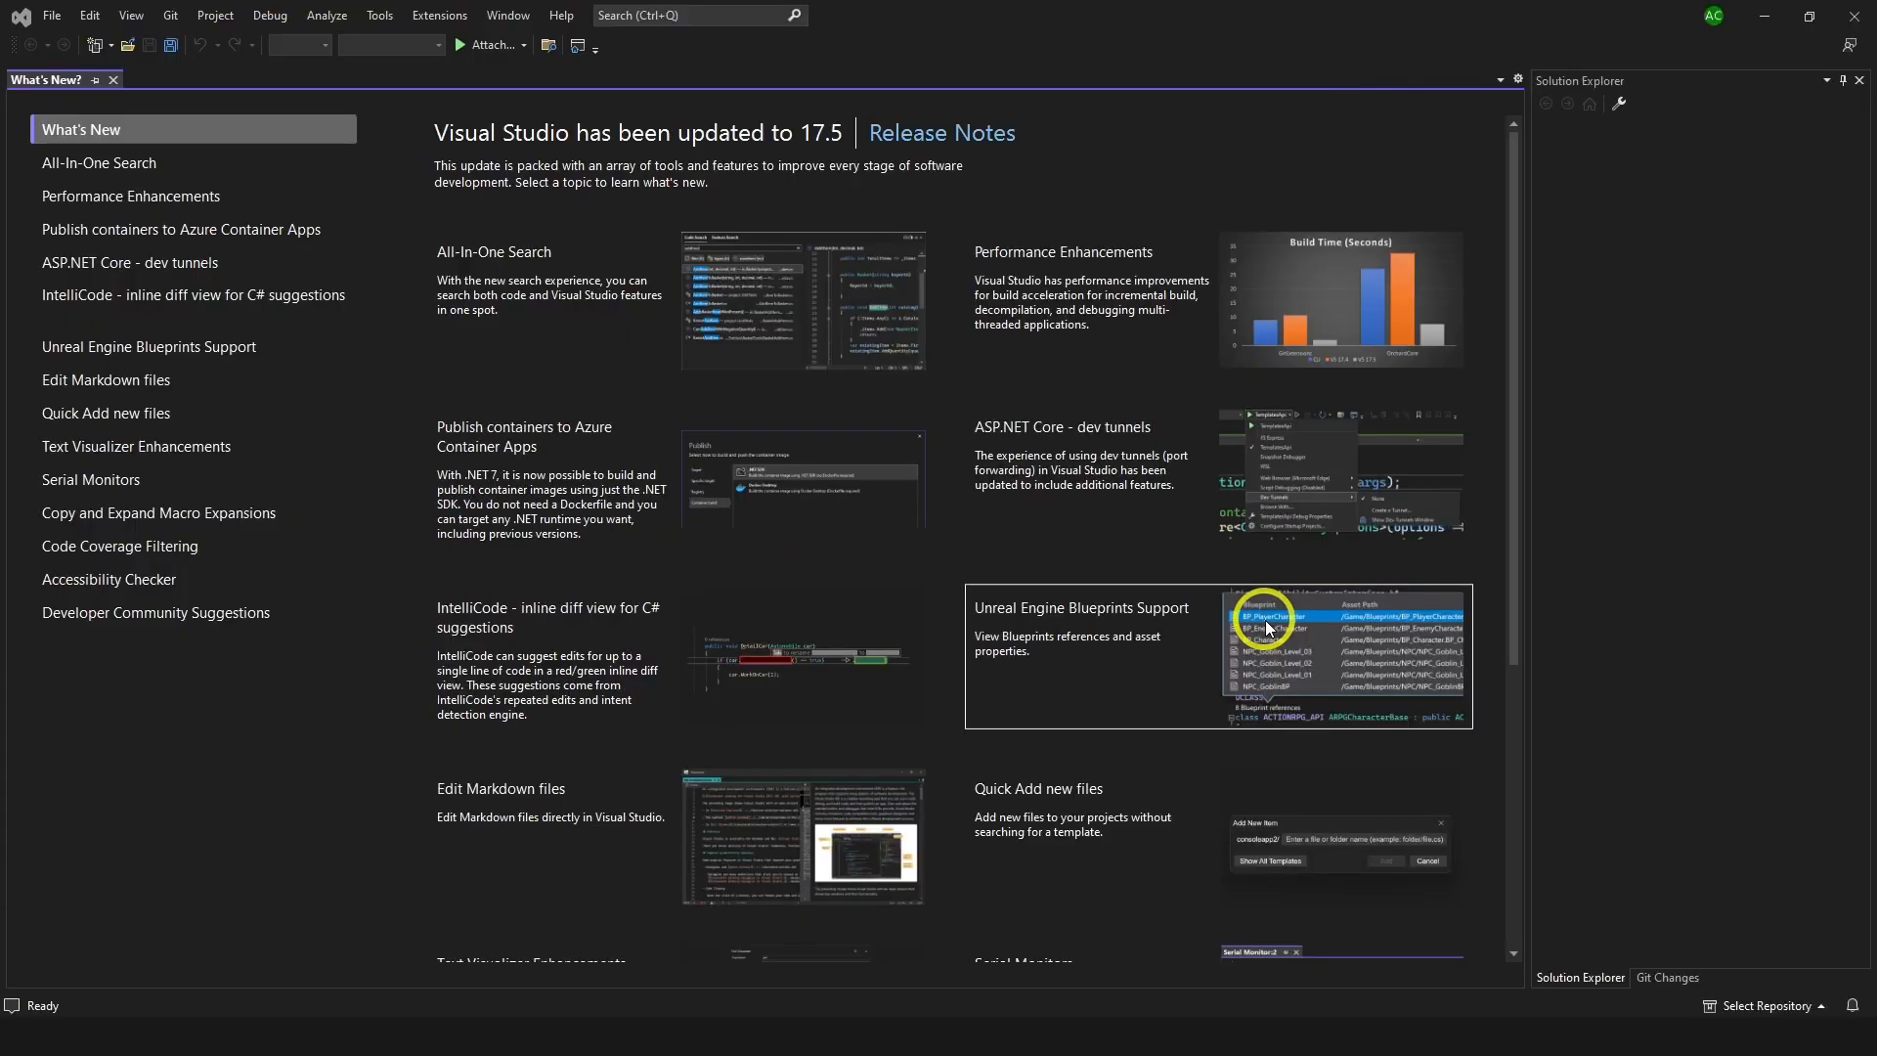
mouse_move(472, 75)
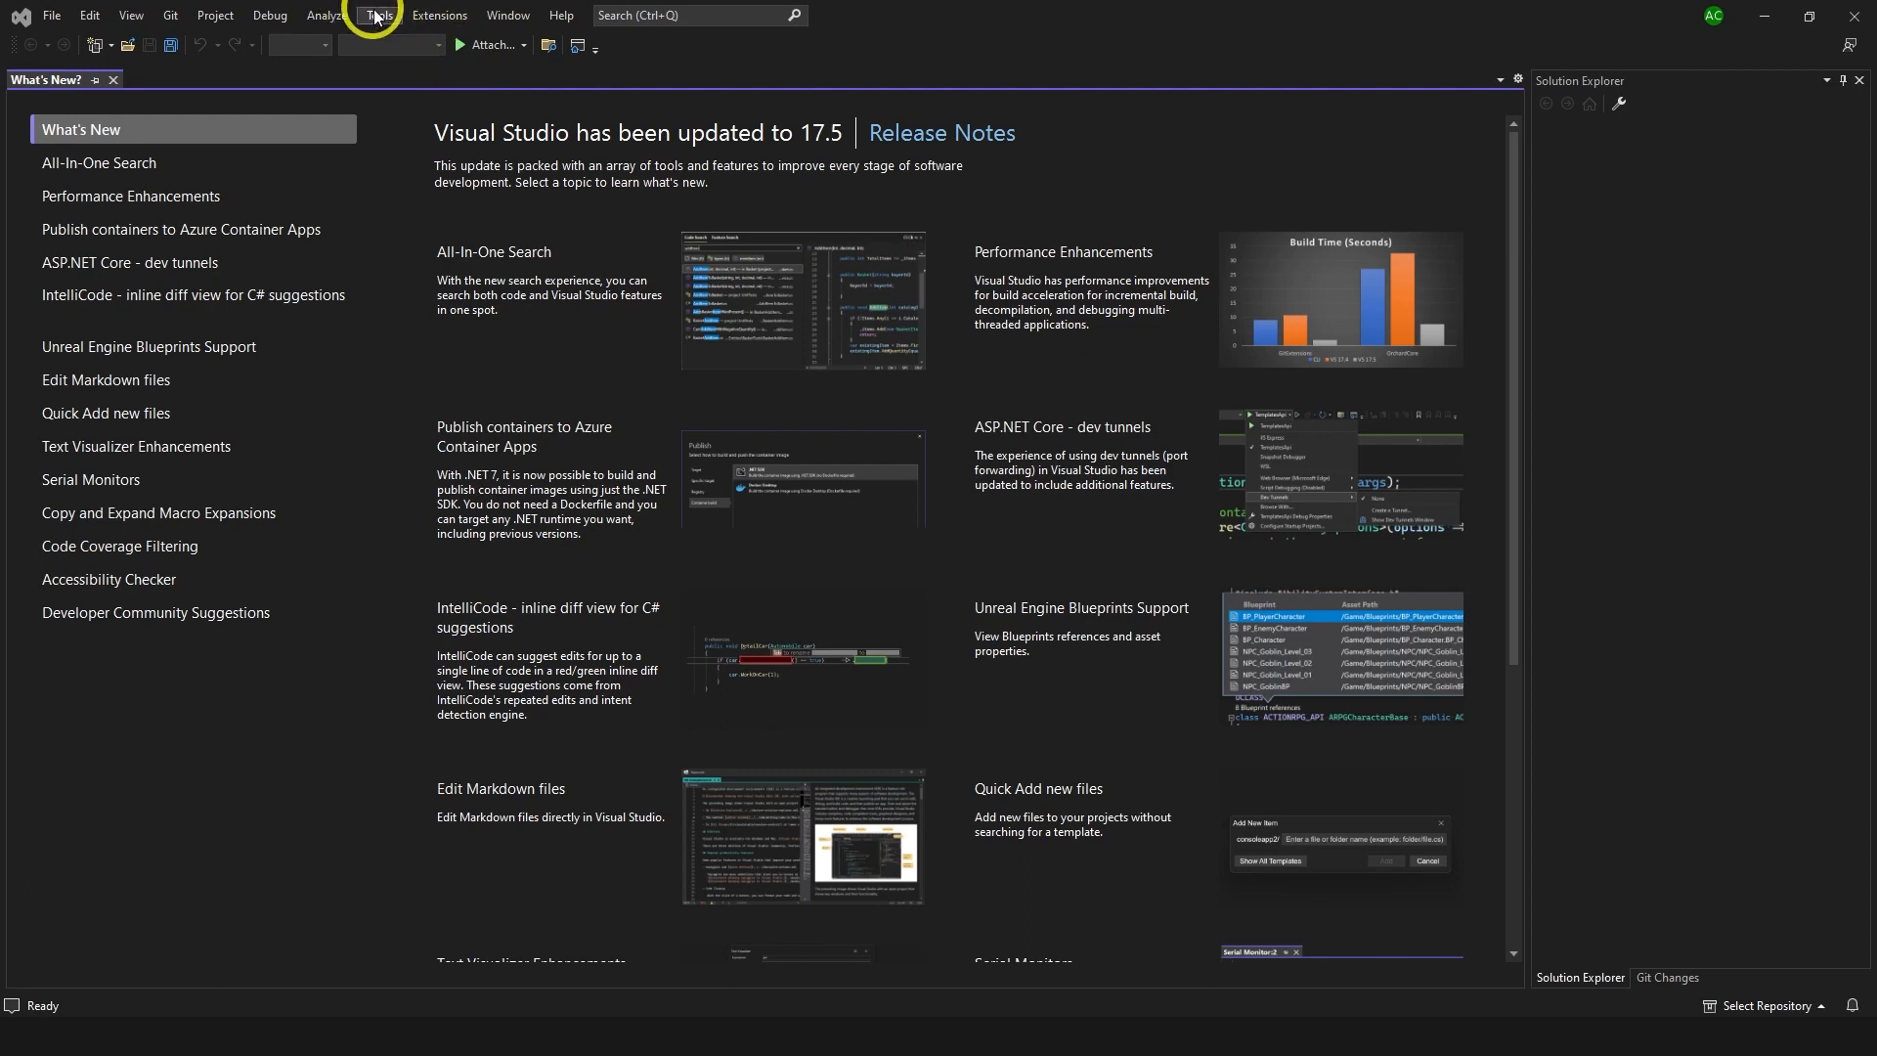
left_click(379, 15)
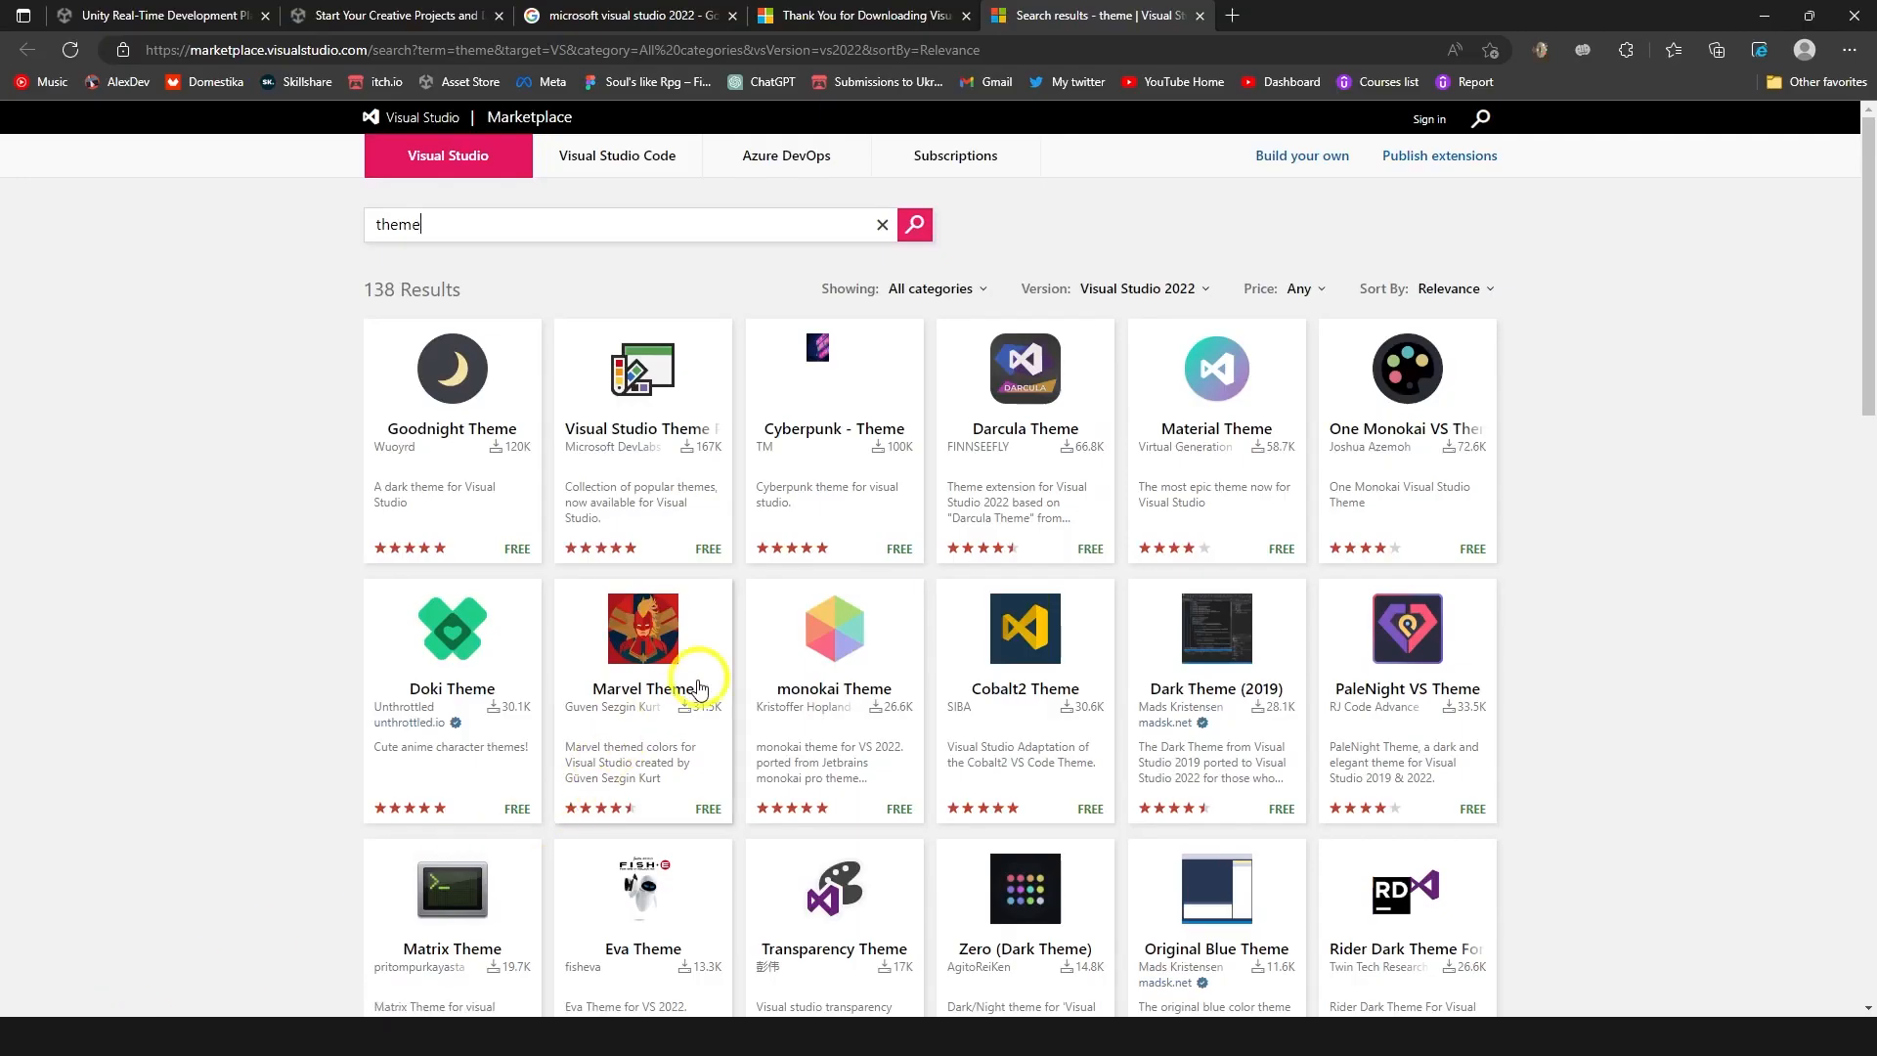
mouse_move(1265, 678)
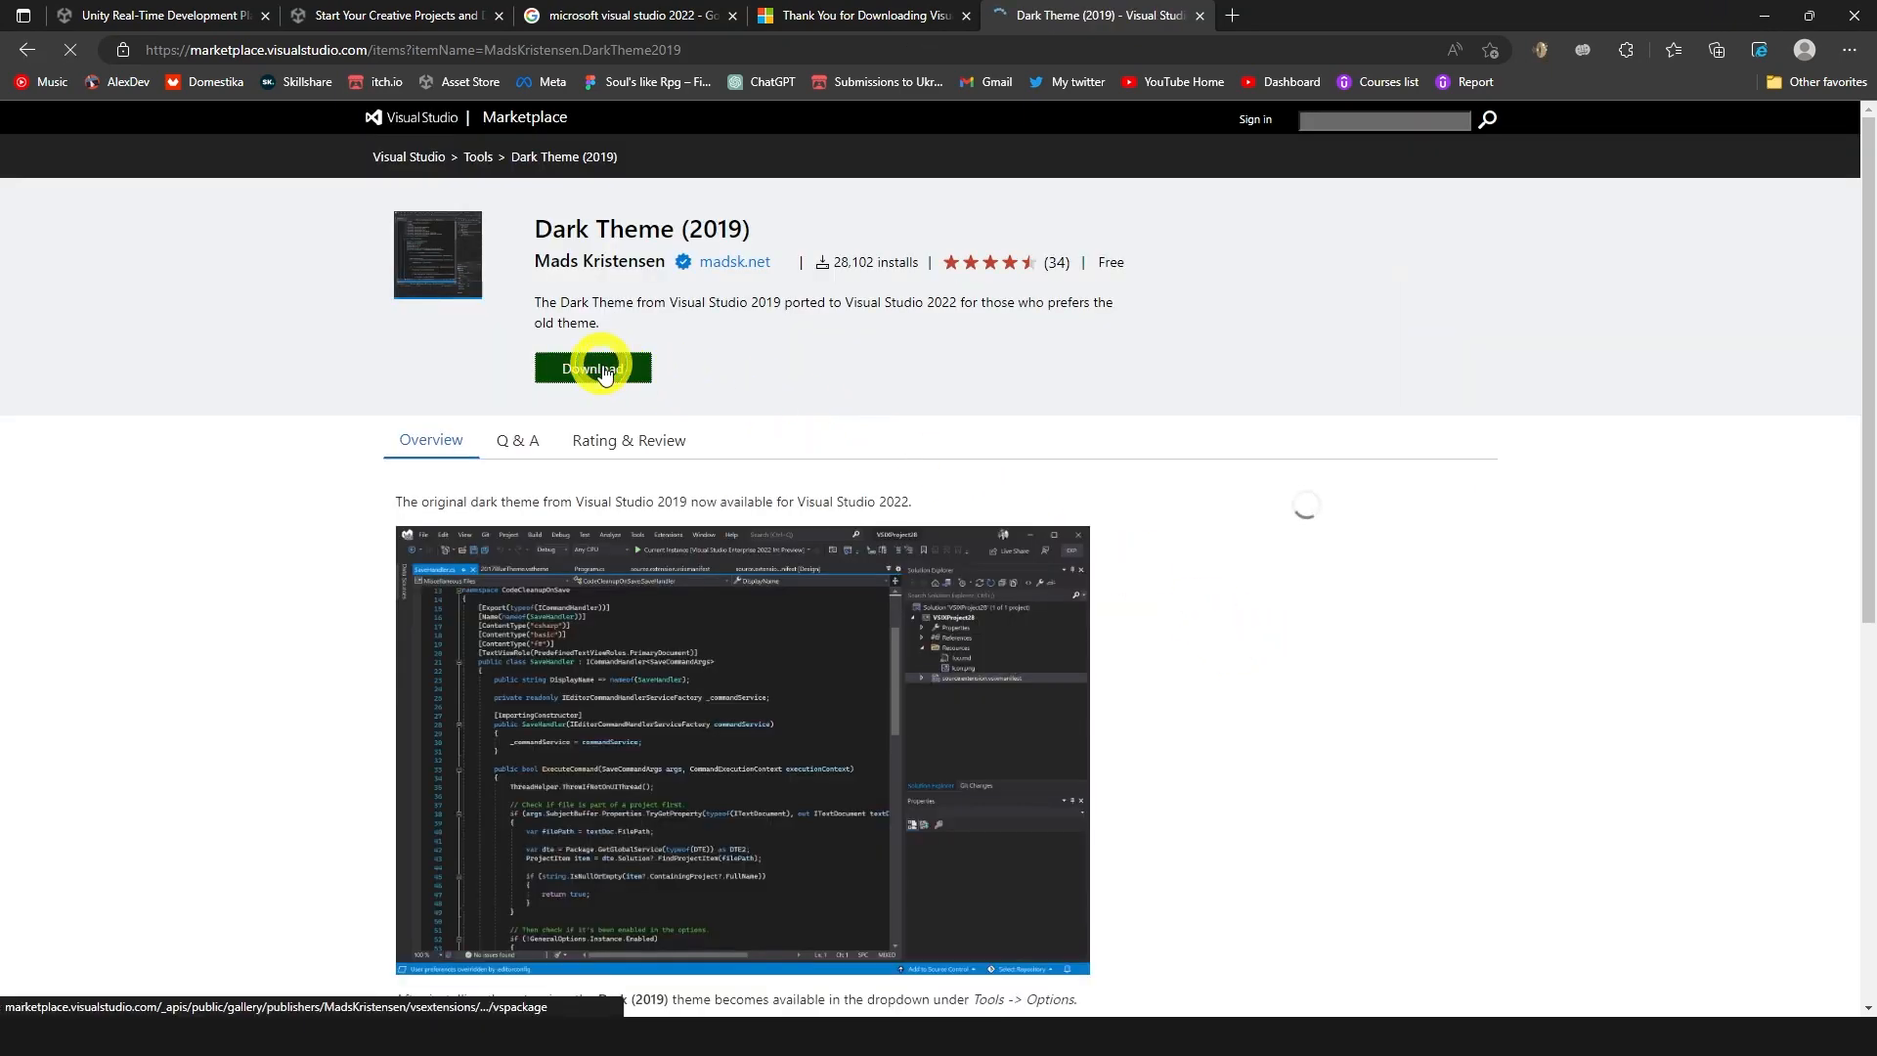
Download the Dark Theme (2019) .vsix and install it into Community 2022, ending blocking tasks.
left_click(591, 367)
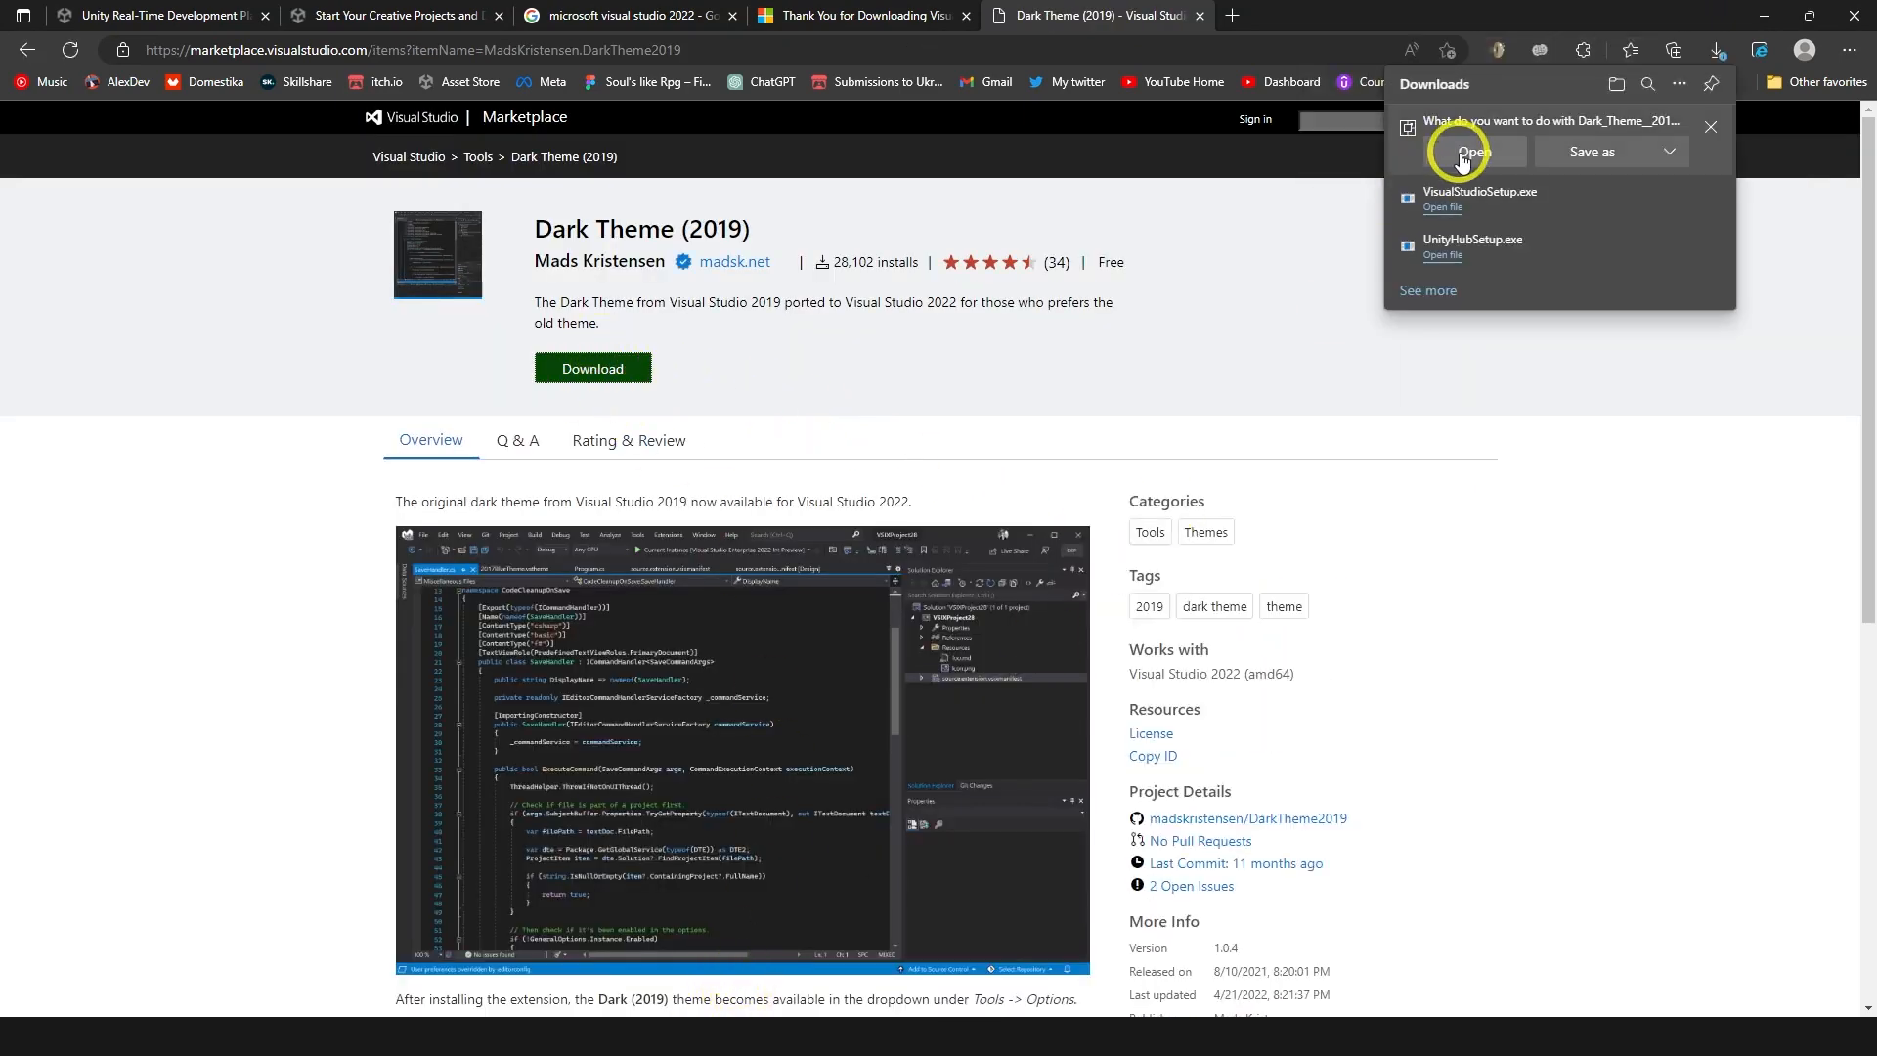
left_click(1468, 152)
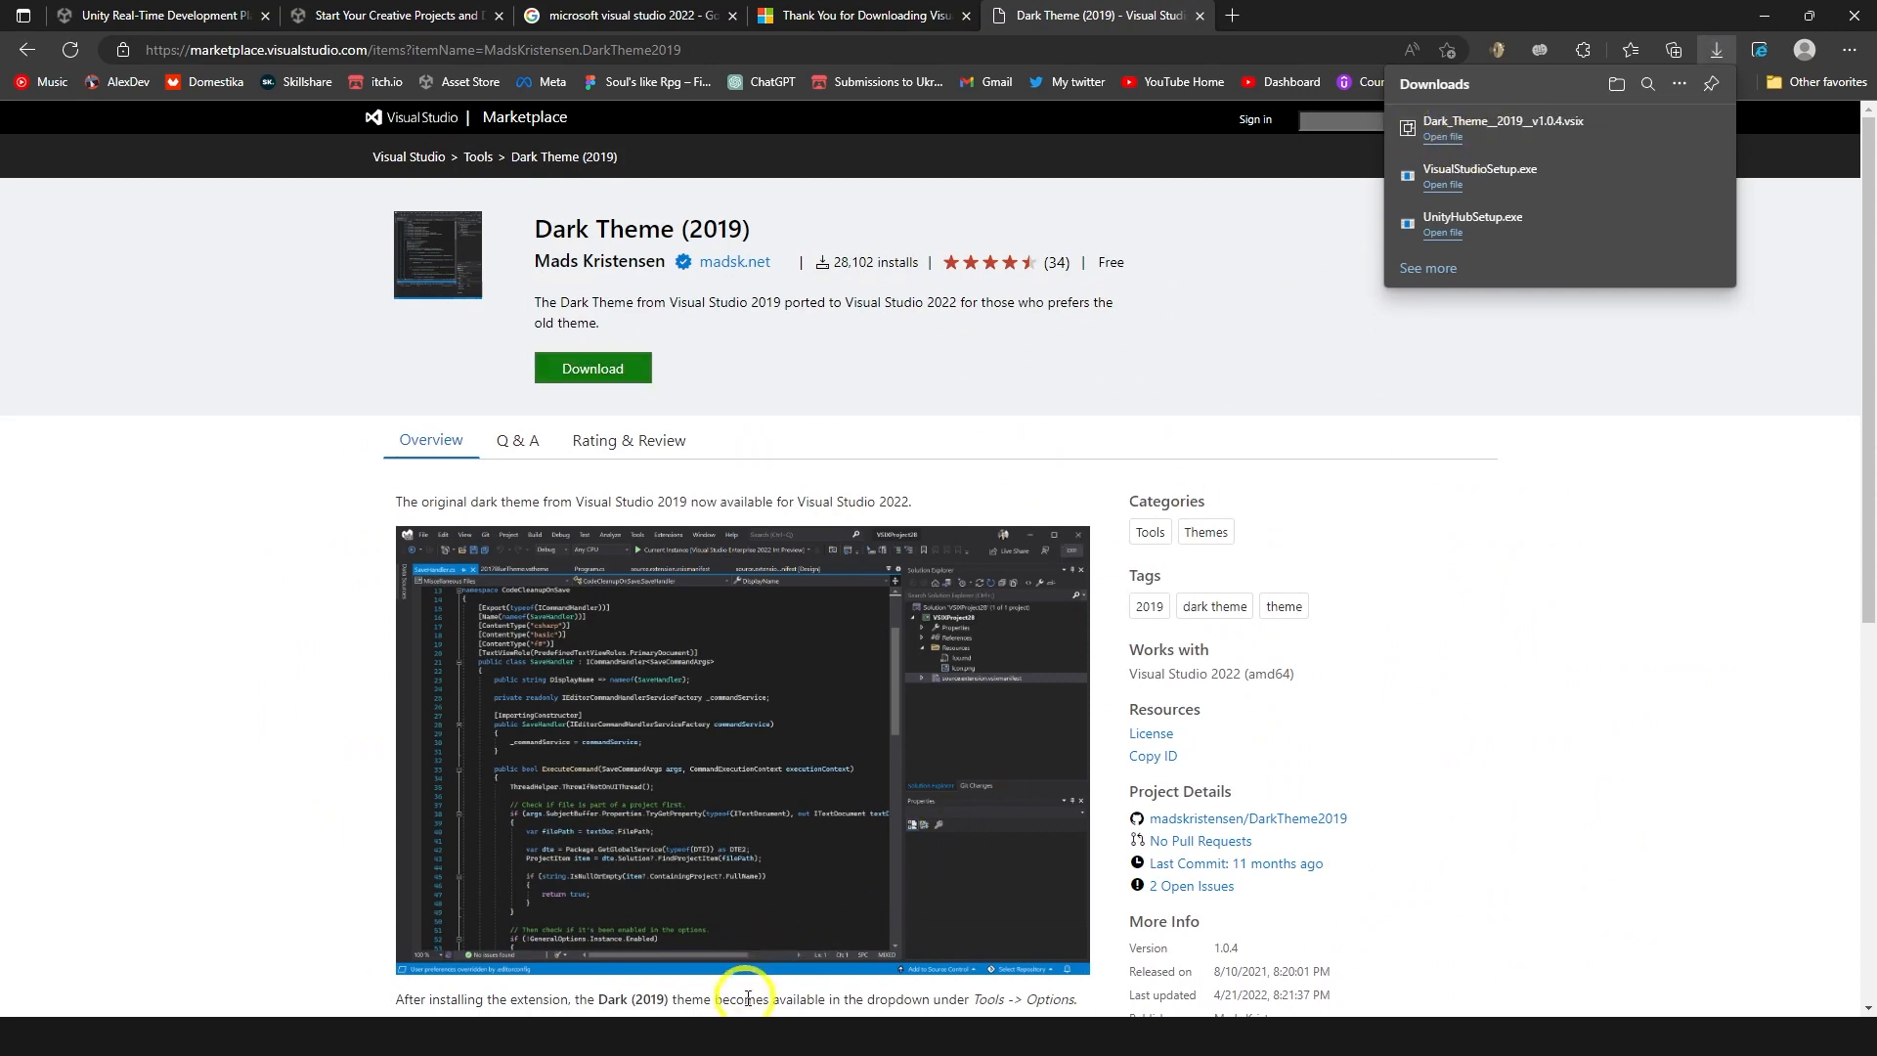
left_click(1443, 135)
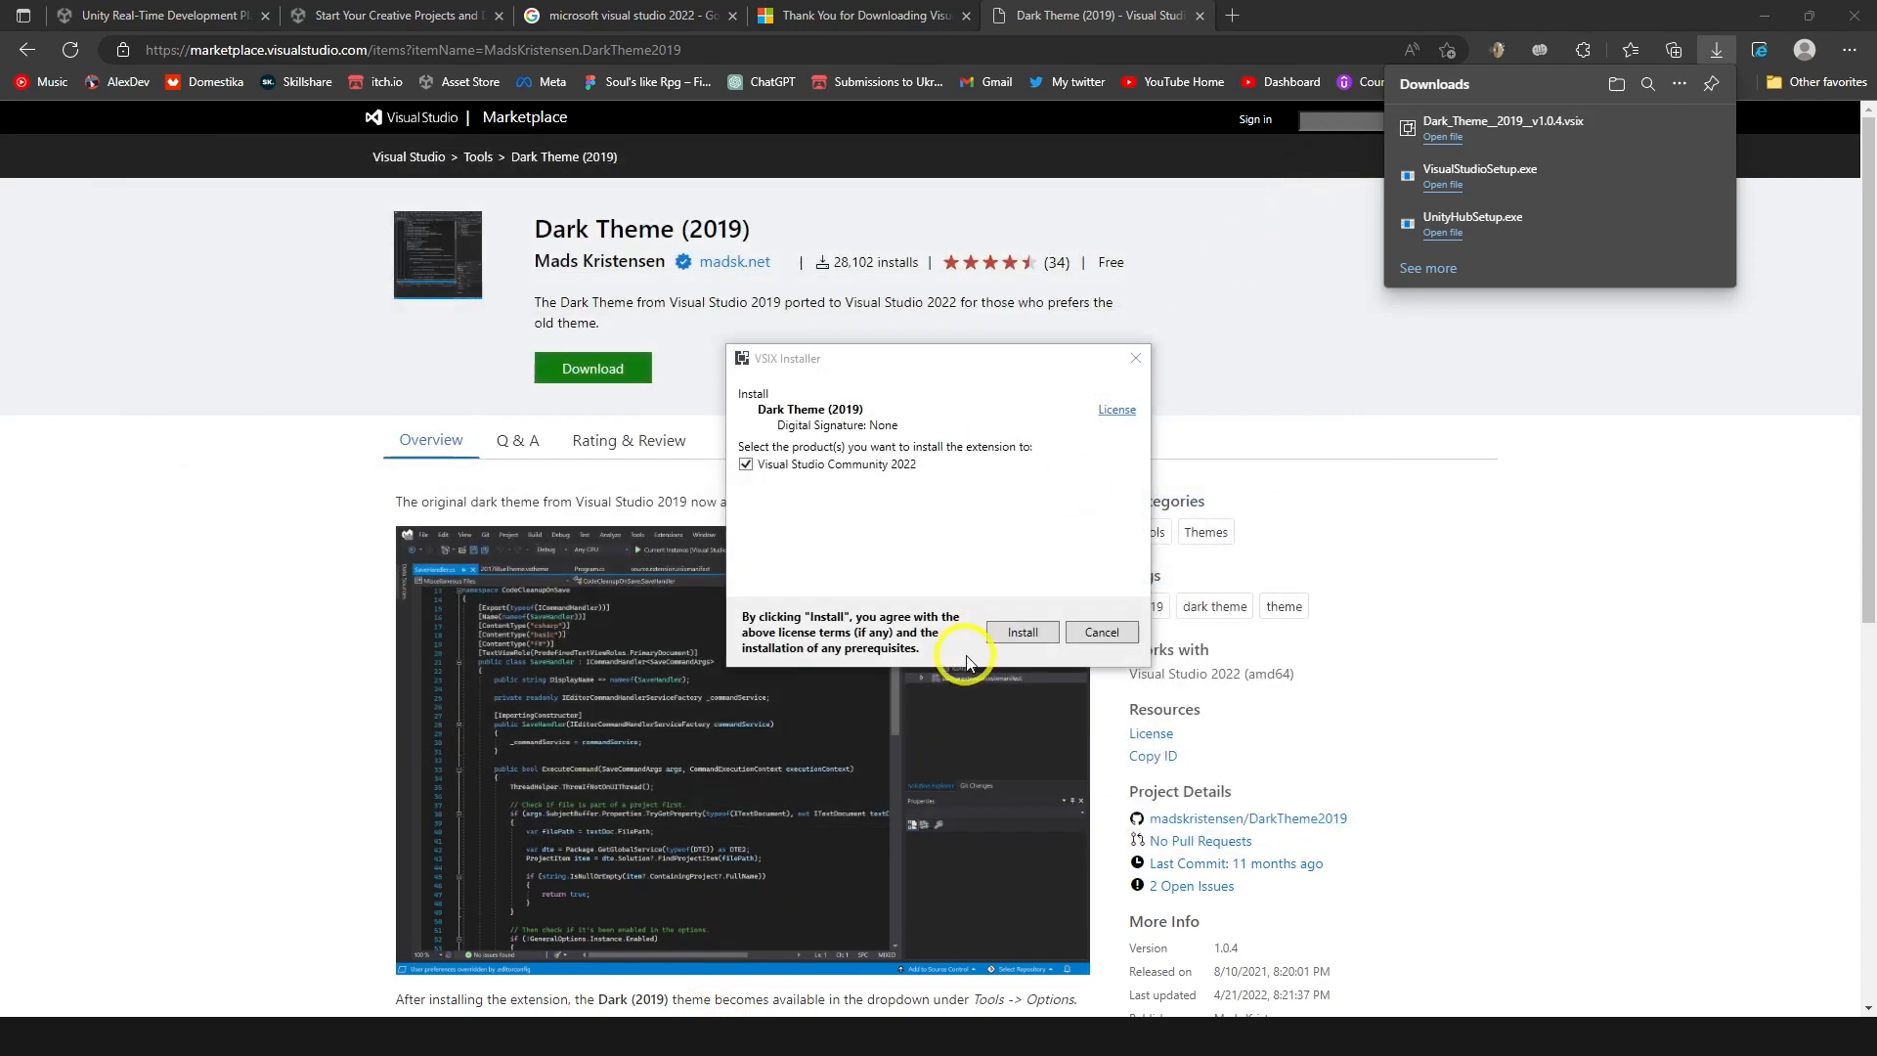
left_click(1020, 633)
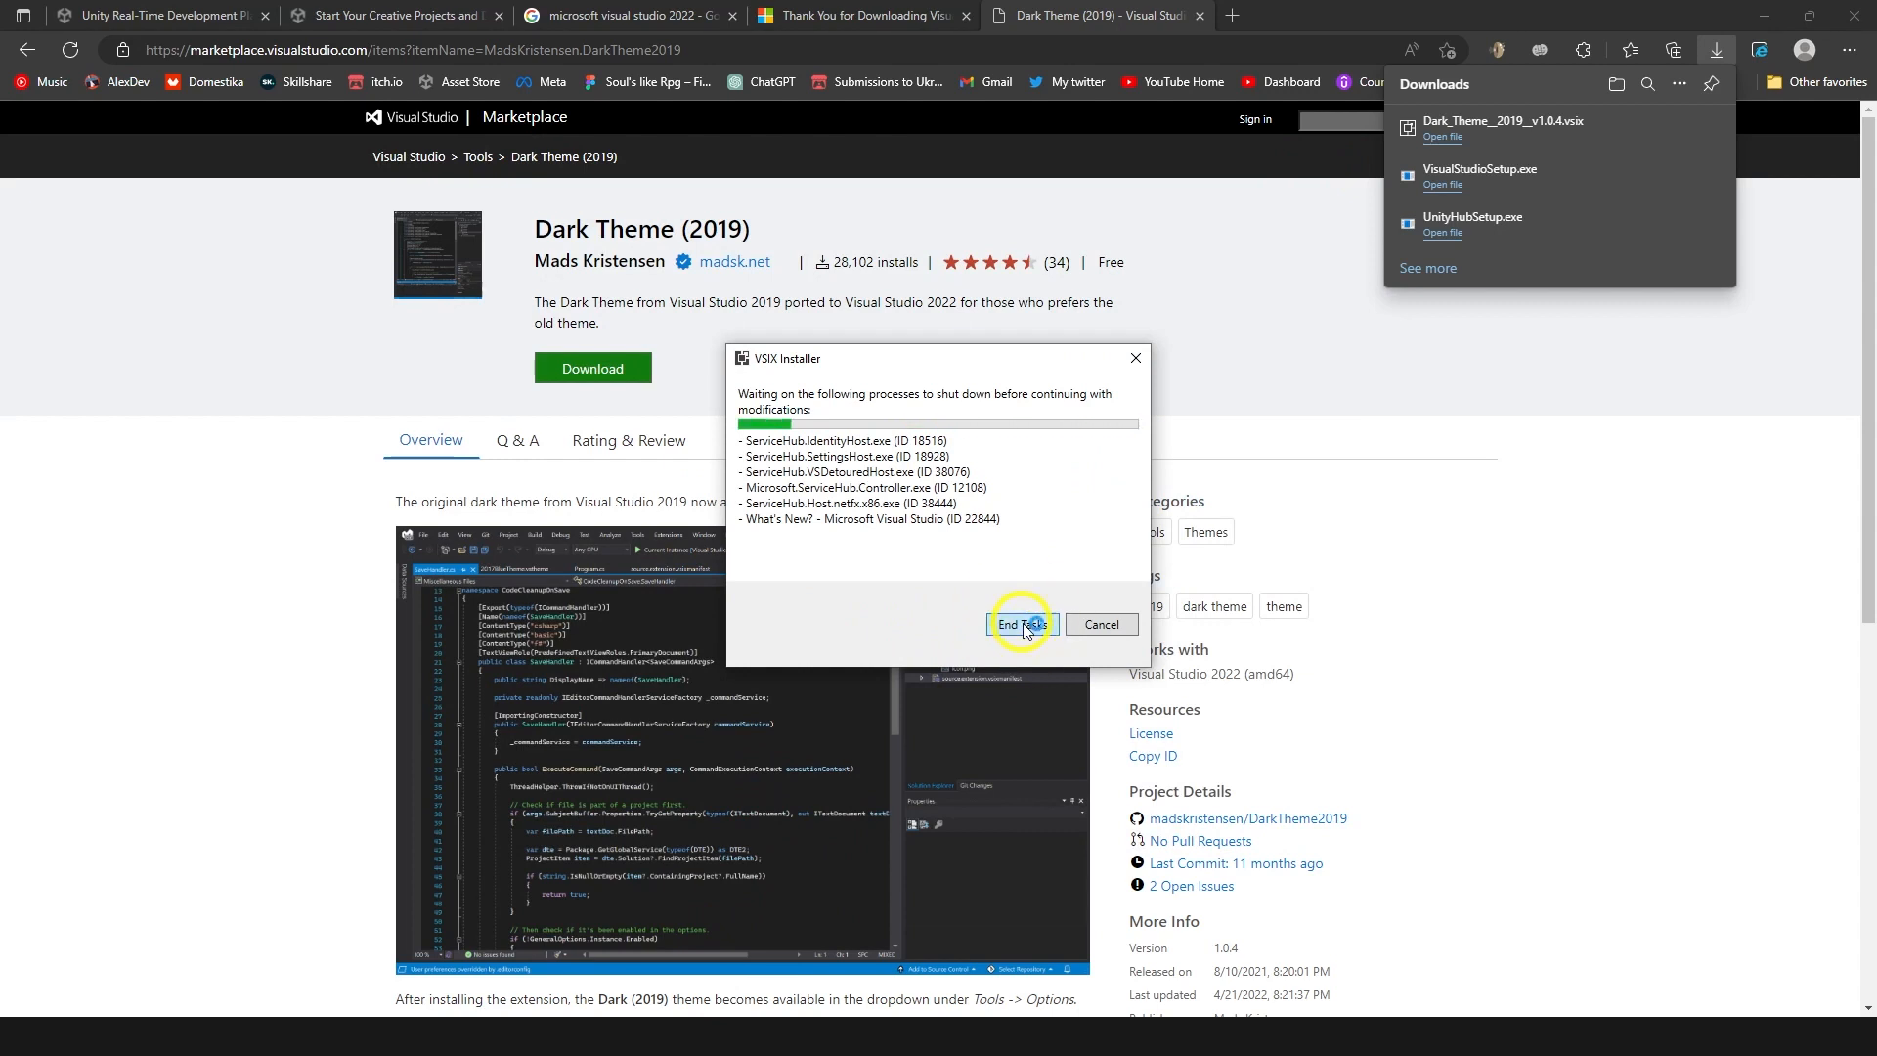
left_click(1012, 624)
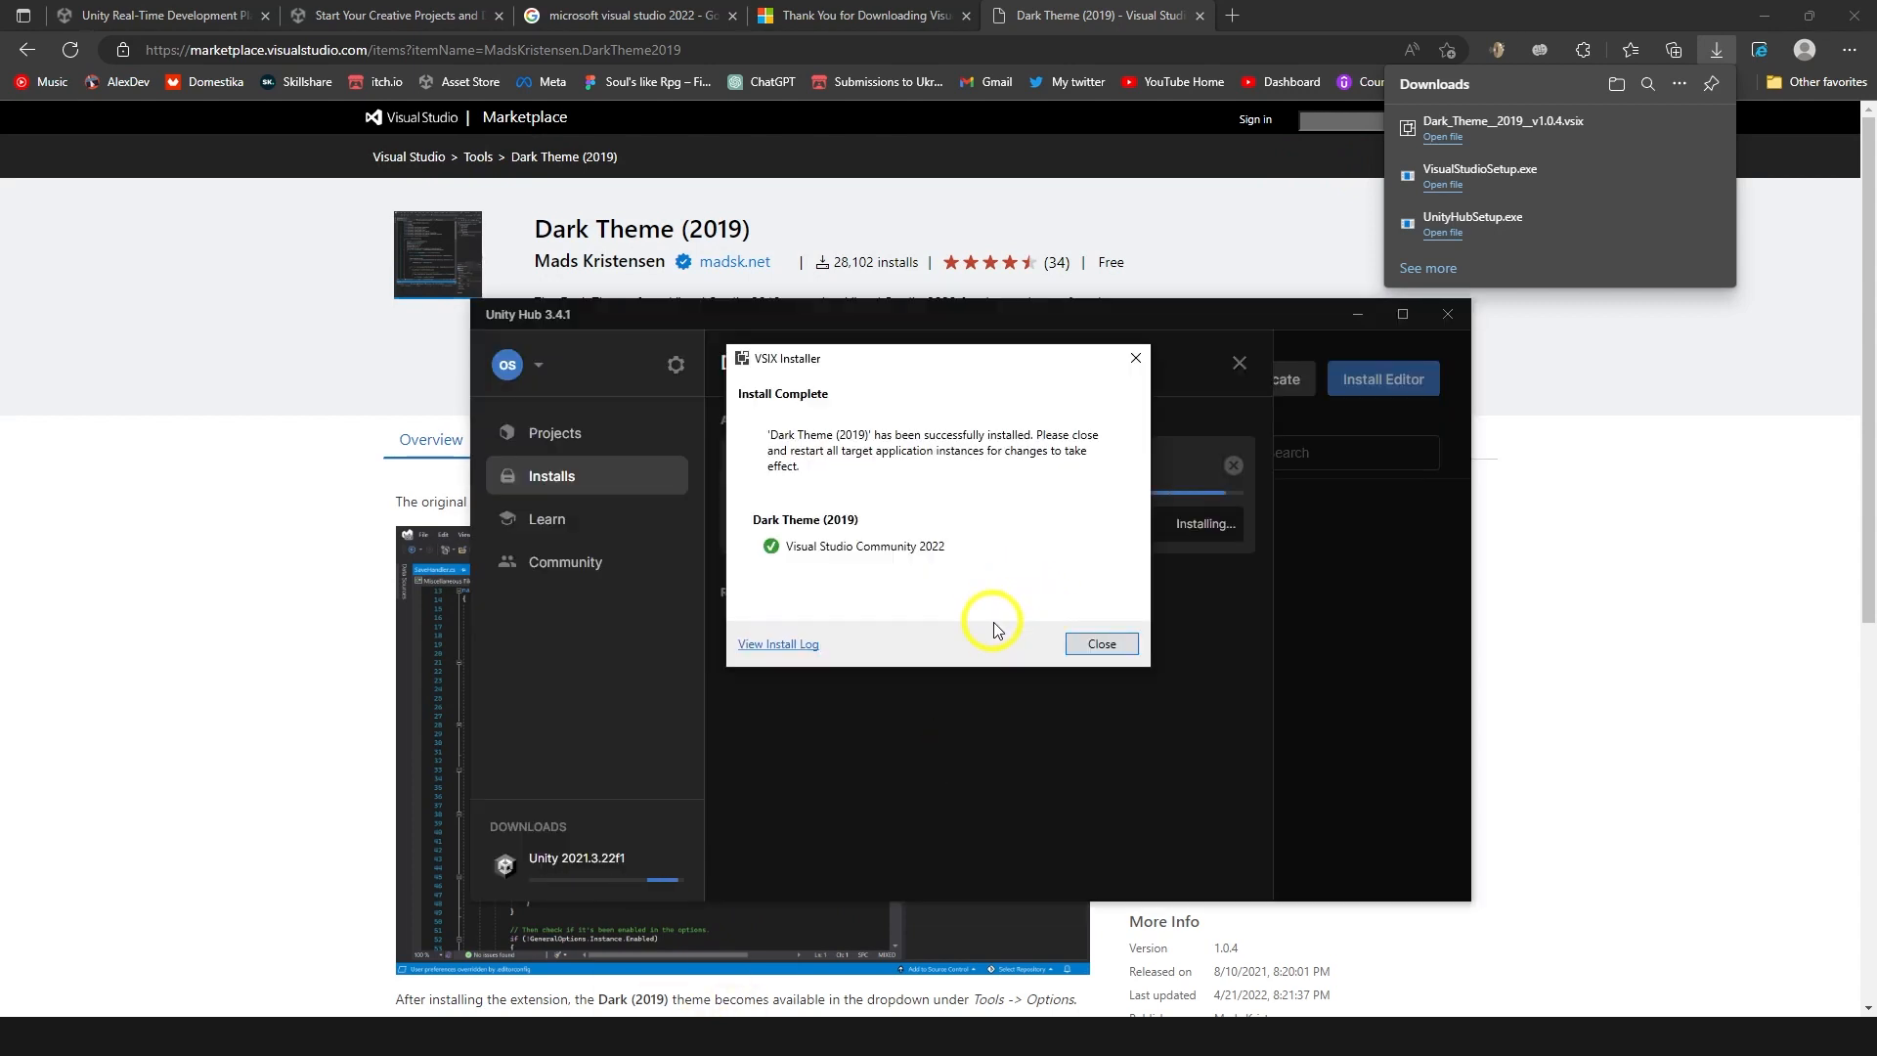
left_click(1098, 643)
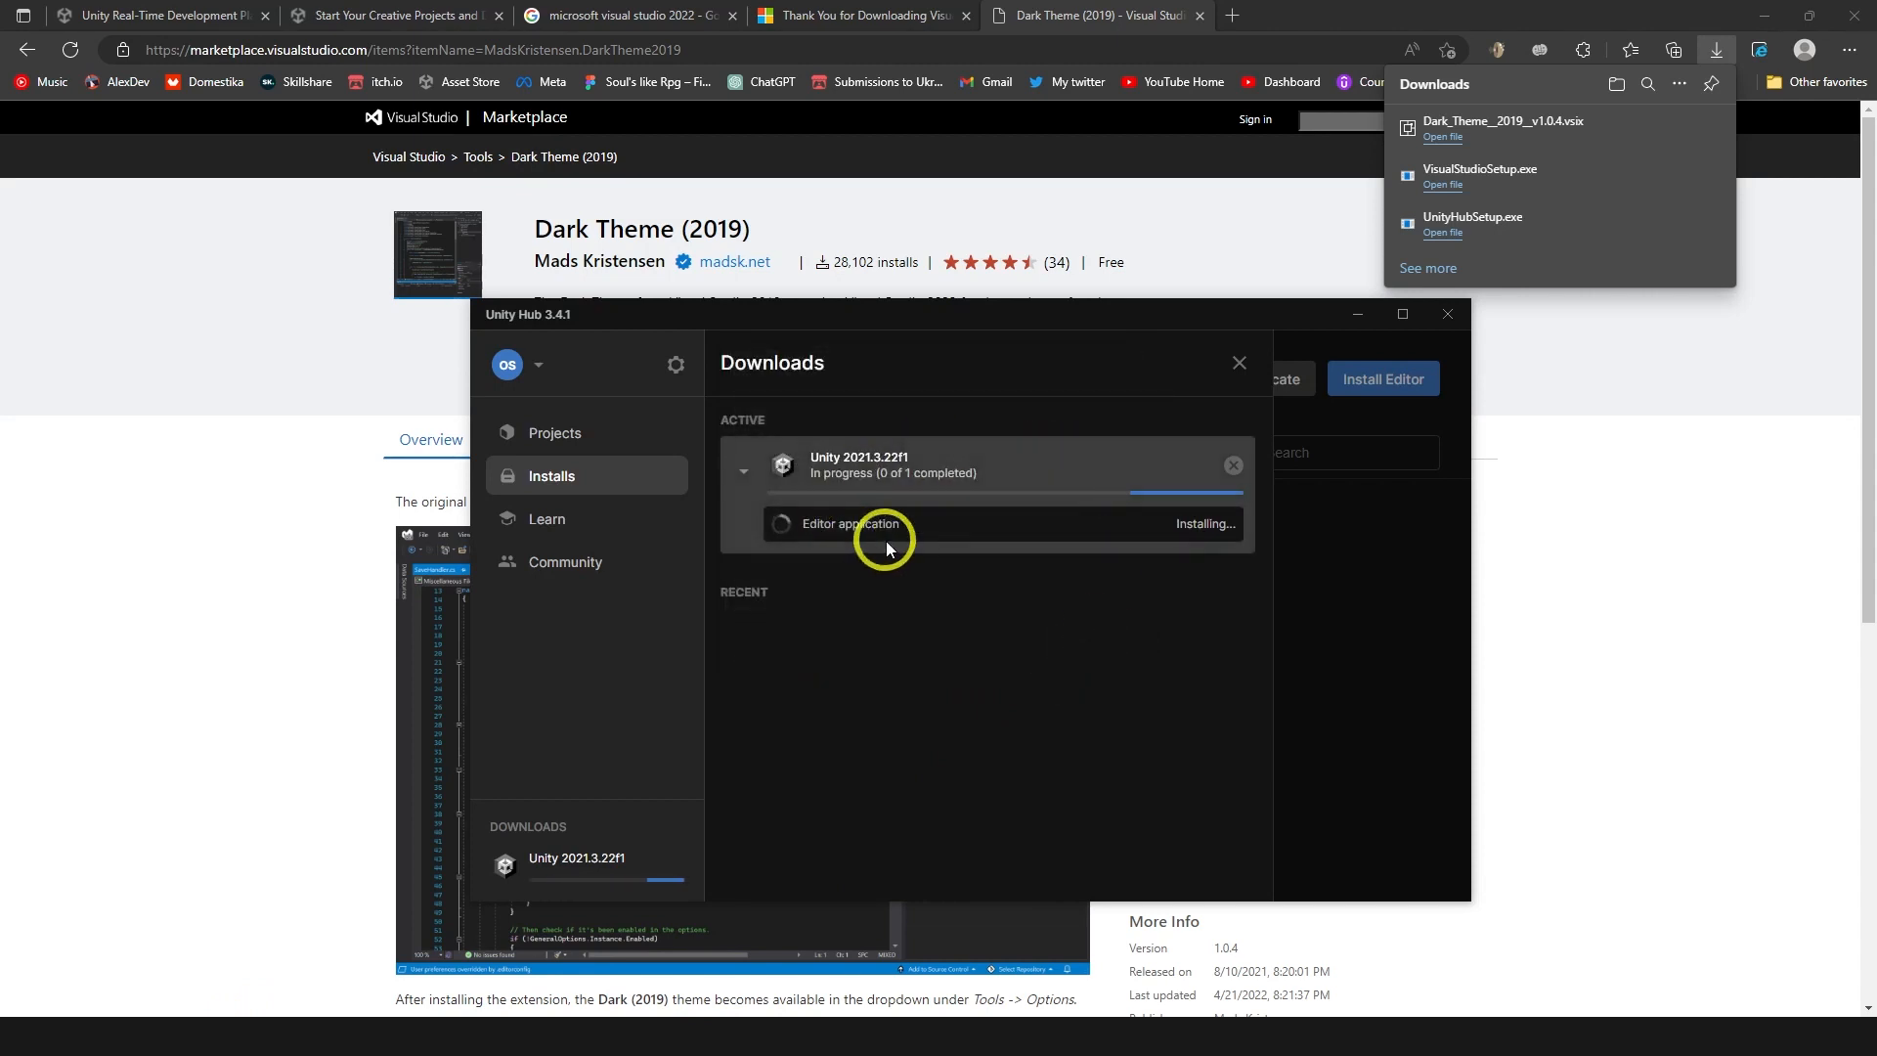
mouse_move(895, 564)
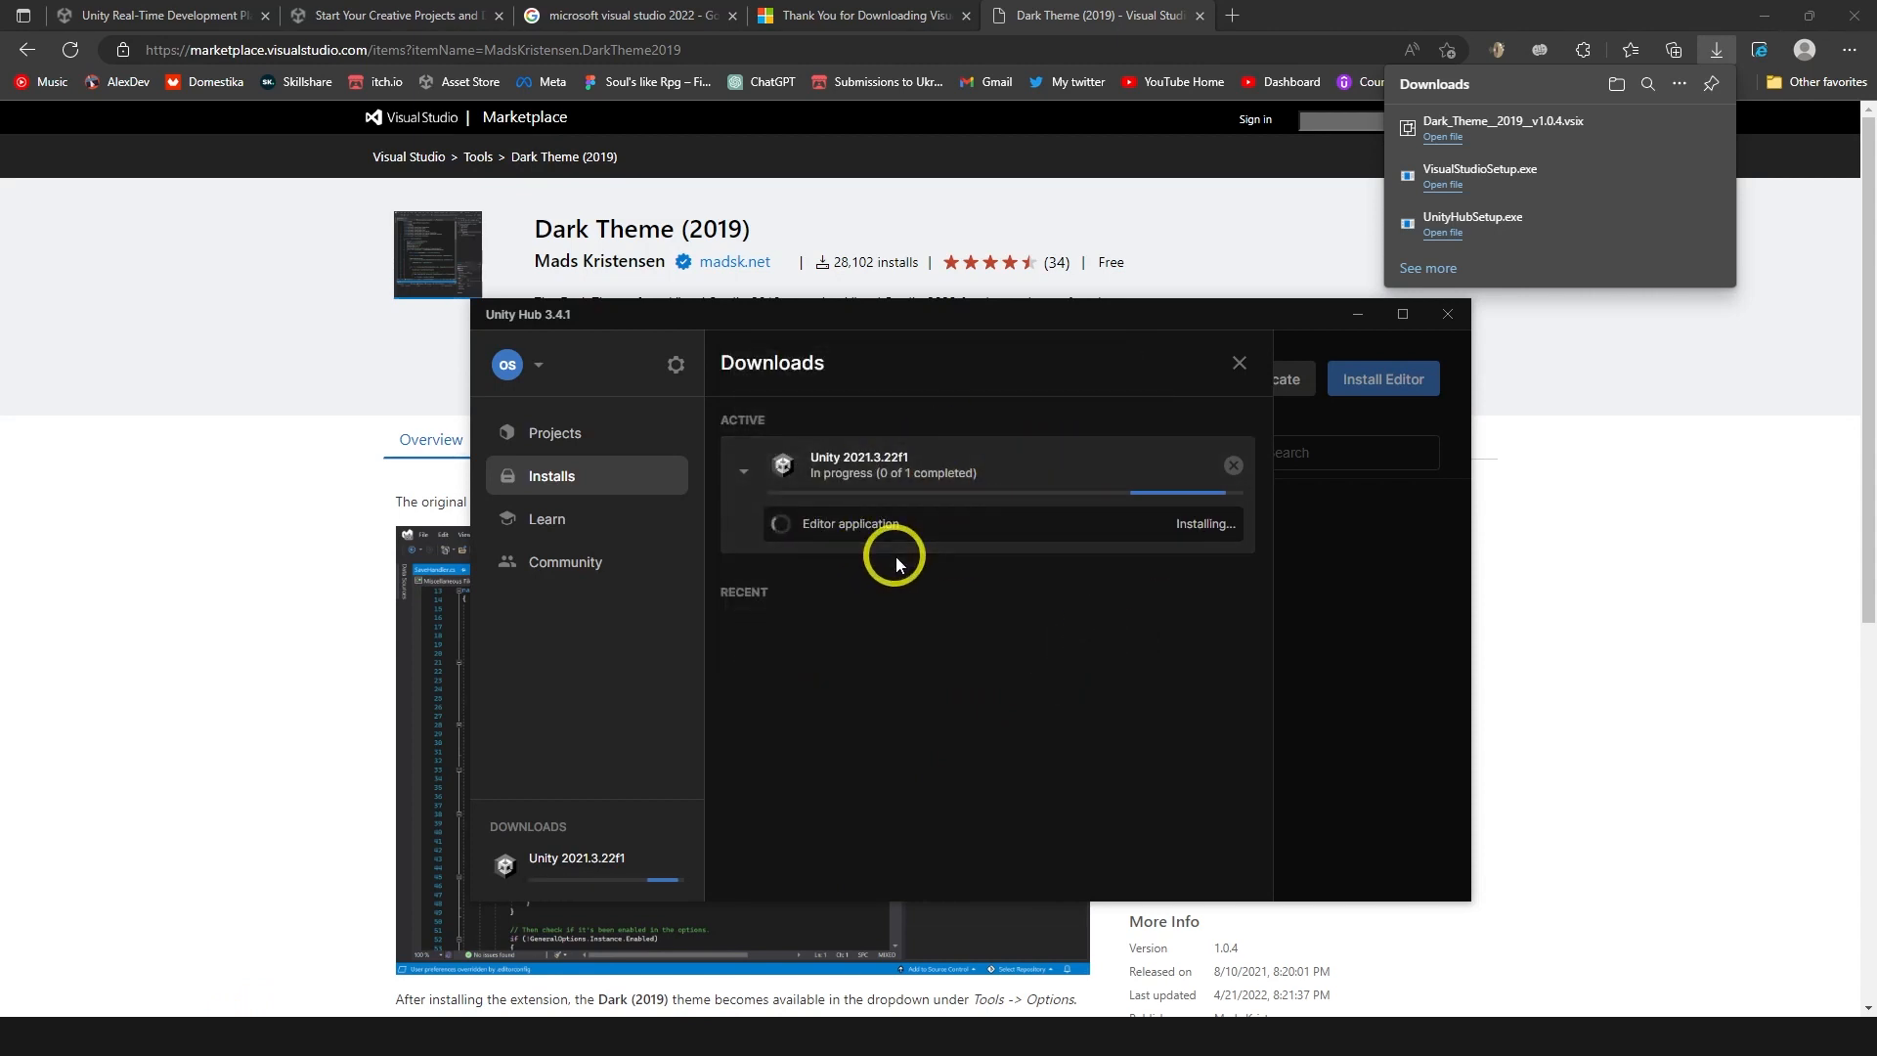
mouse_move(84, 395)
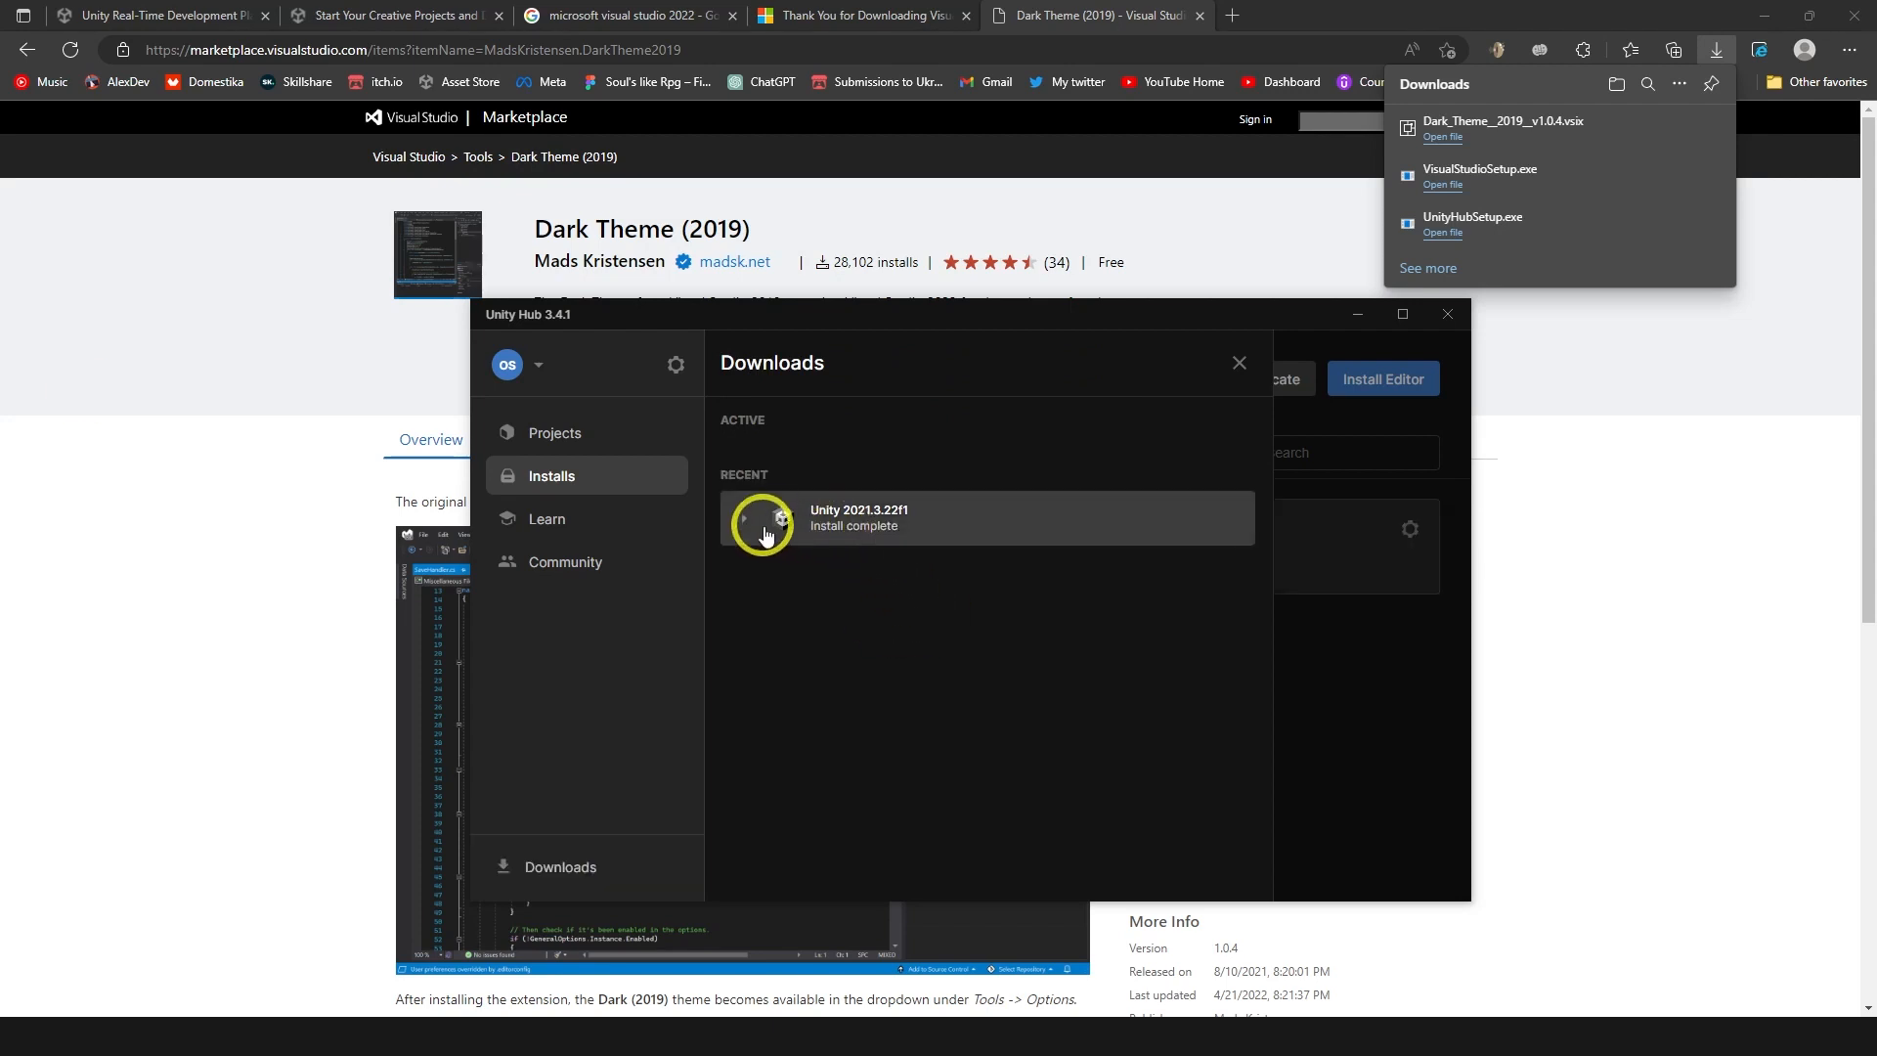
Confirm Unity 2021.3.22f1 shows Installed, then switch to the Projects list.
left_click(782, 517)
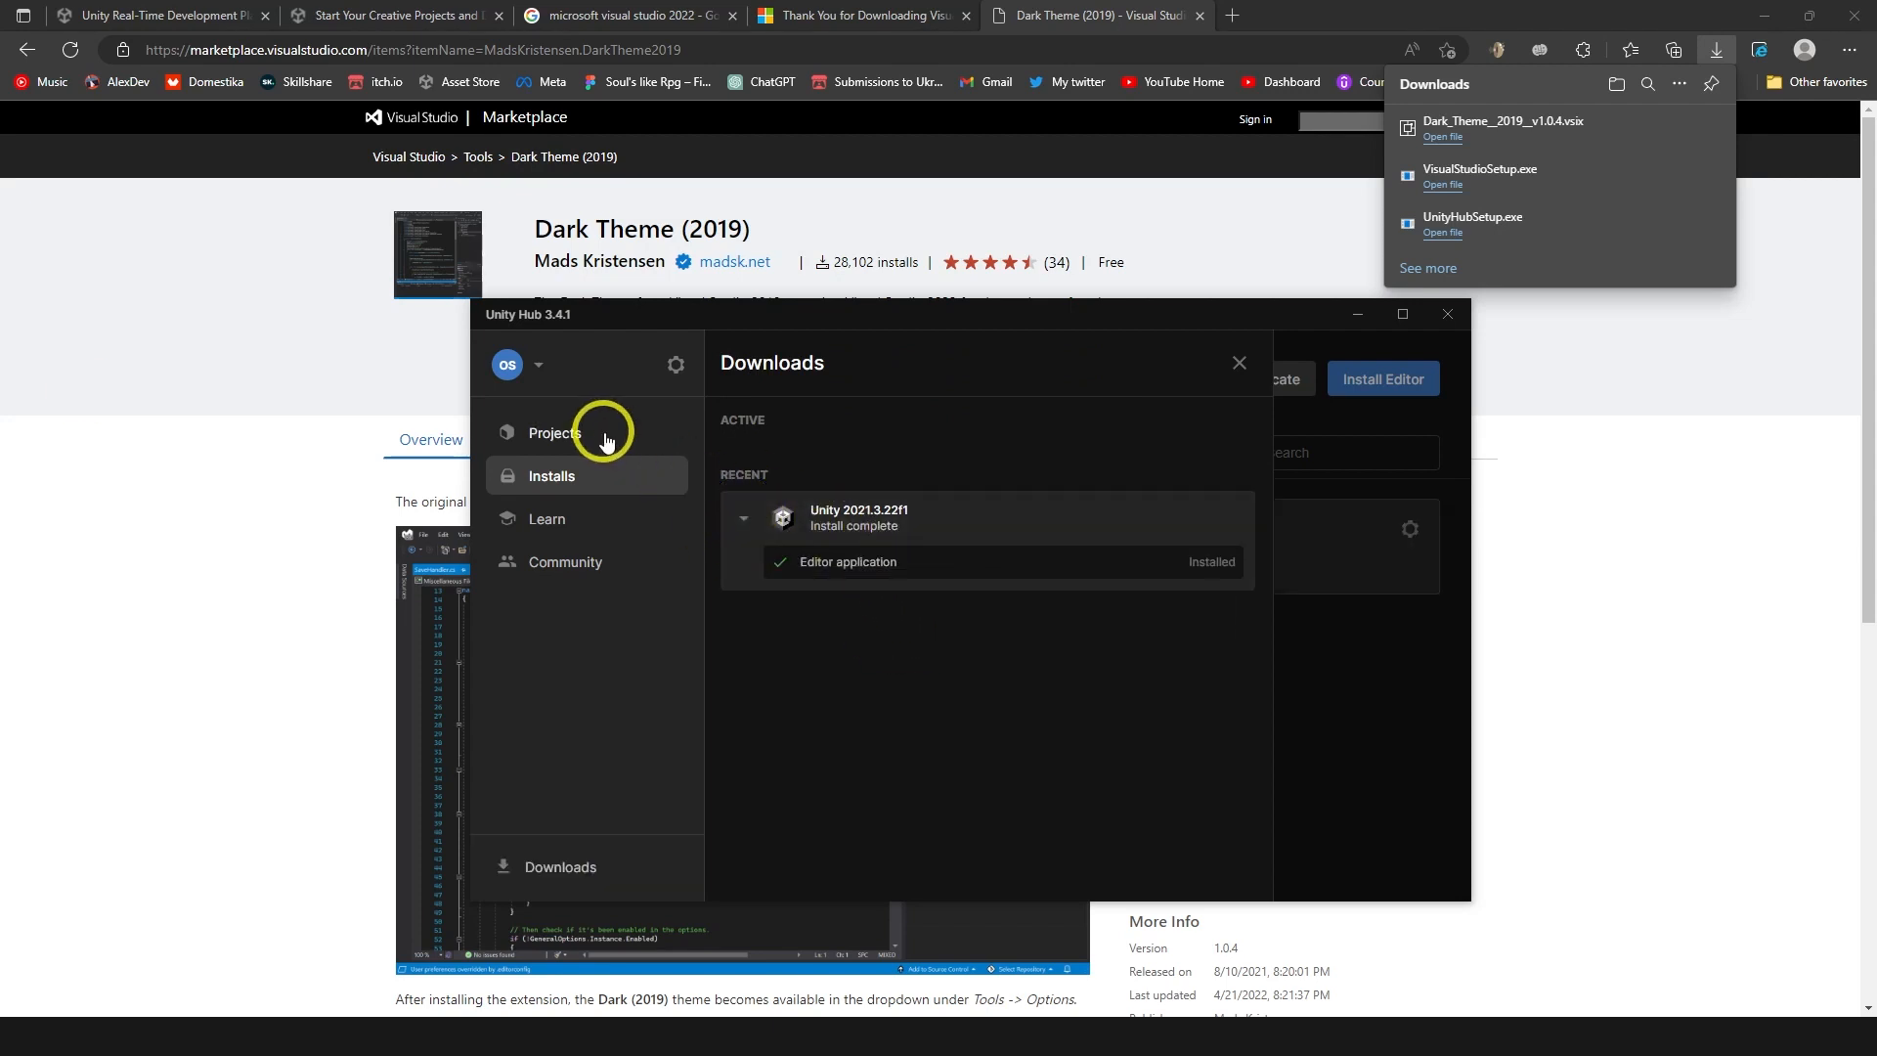
left_click(553, 432)
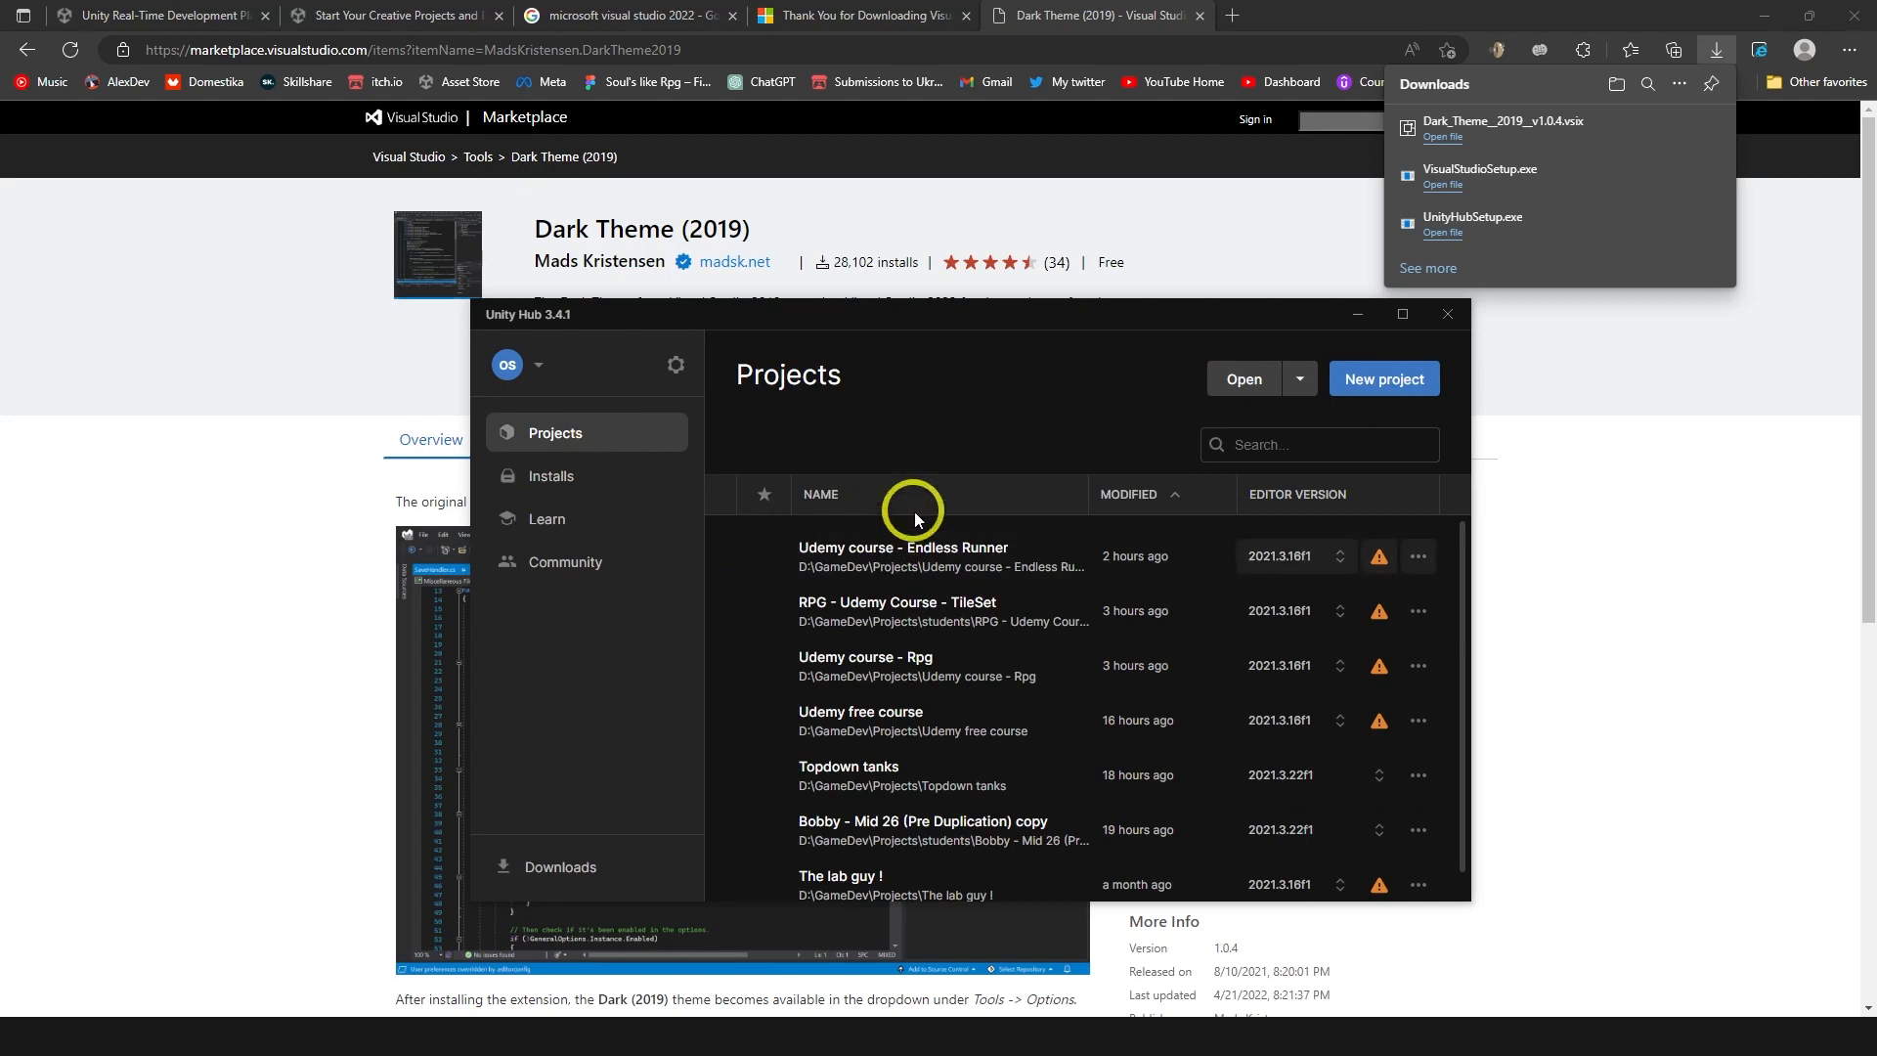
mouse_move(1525, 9)
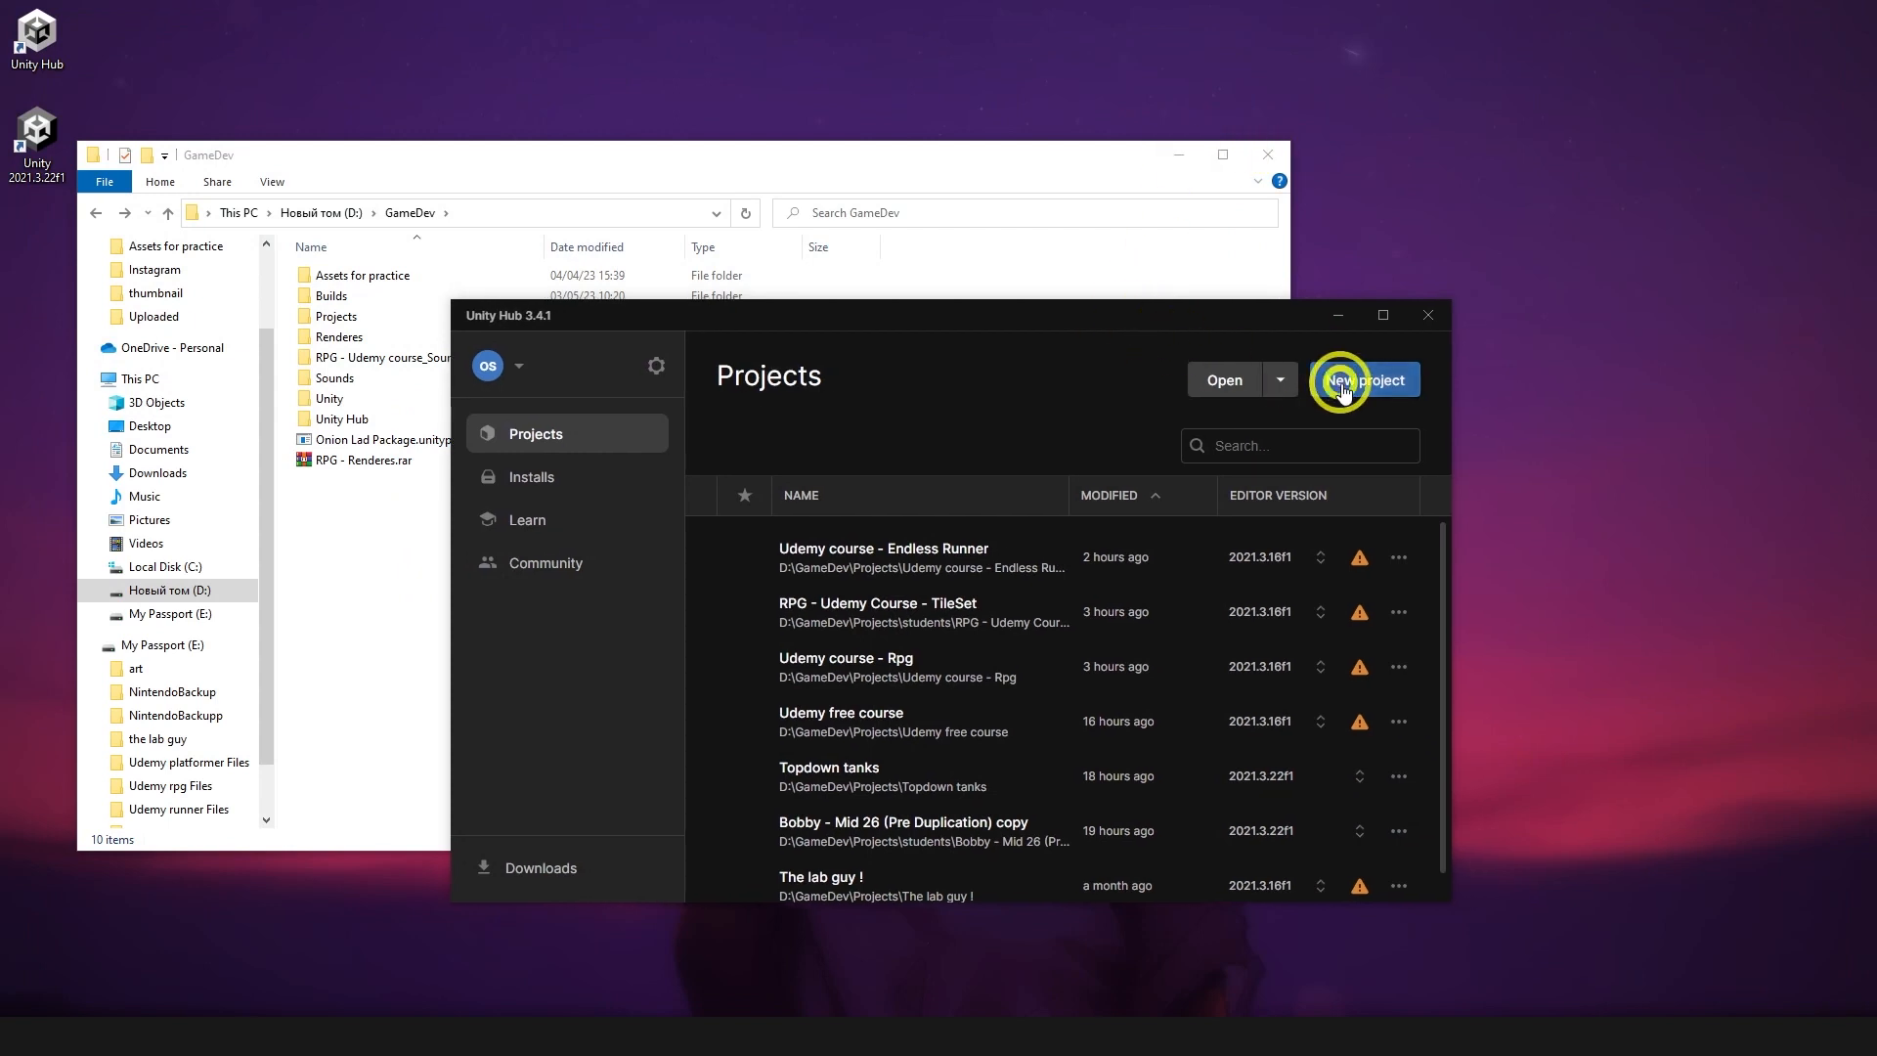
Create a 2D Core project named 'Udemy course - Onion Lad' in D:\GameDev\Projects.
left_click(1365, 379)
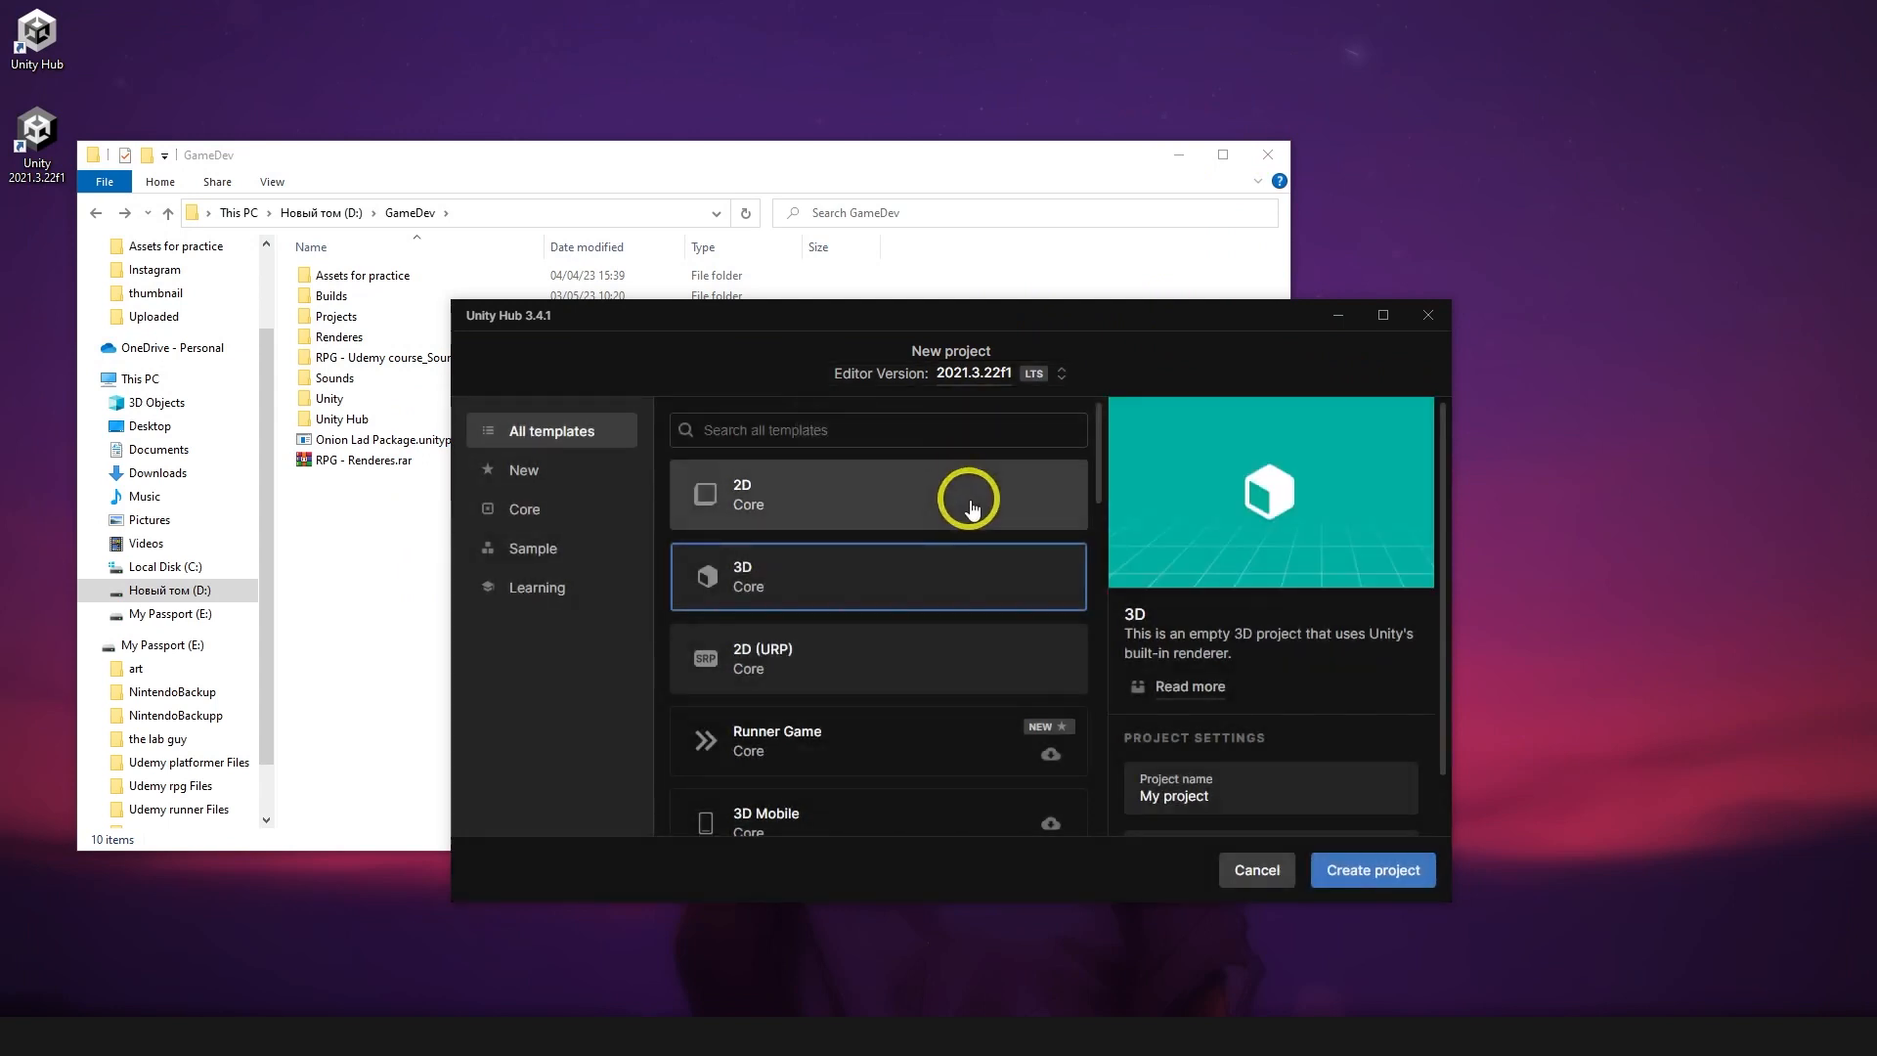
scroll("down", 3)
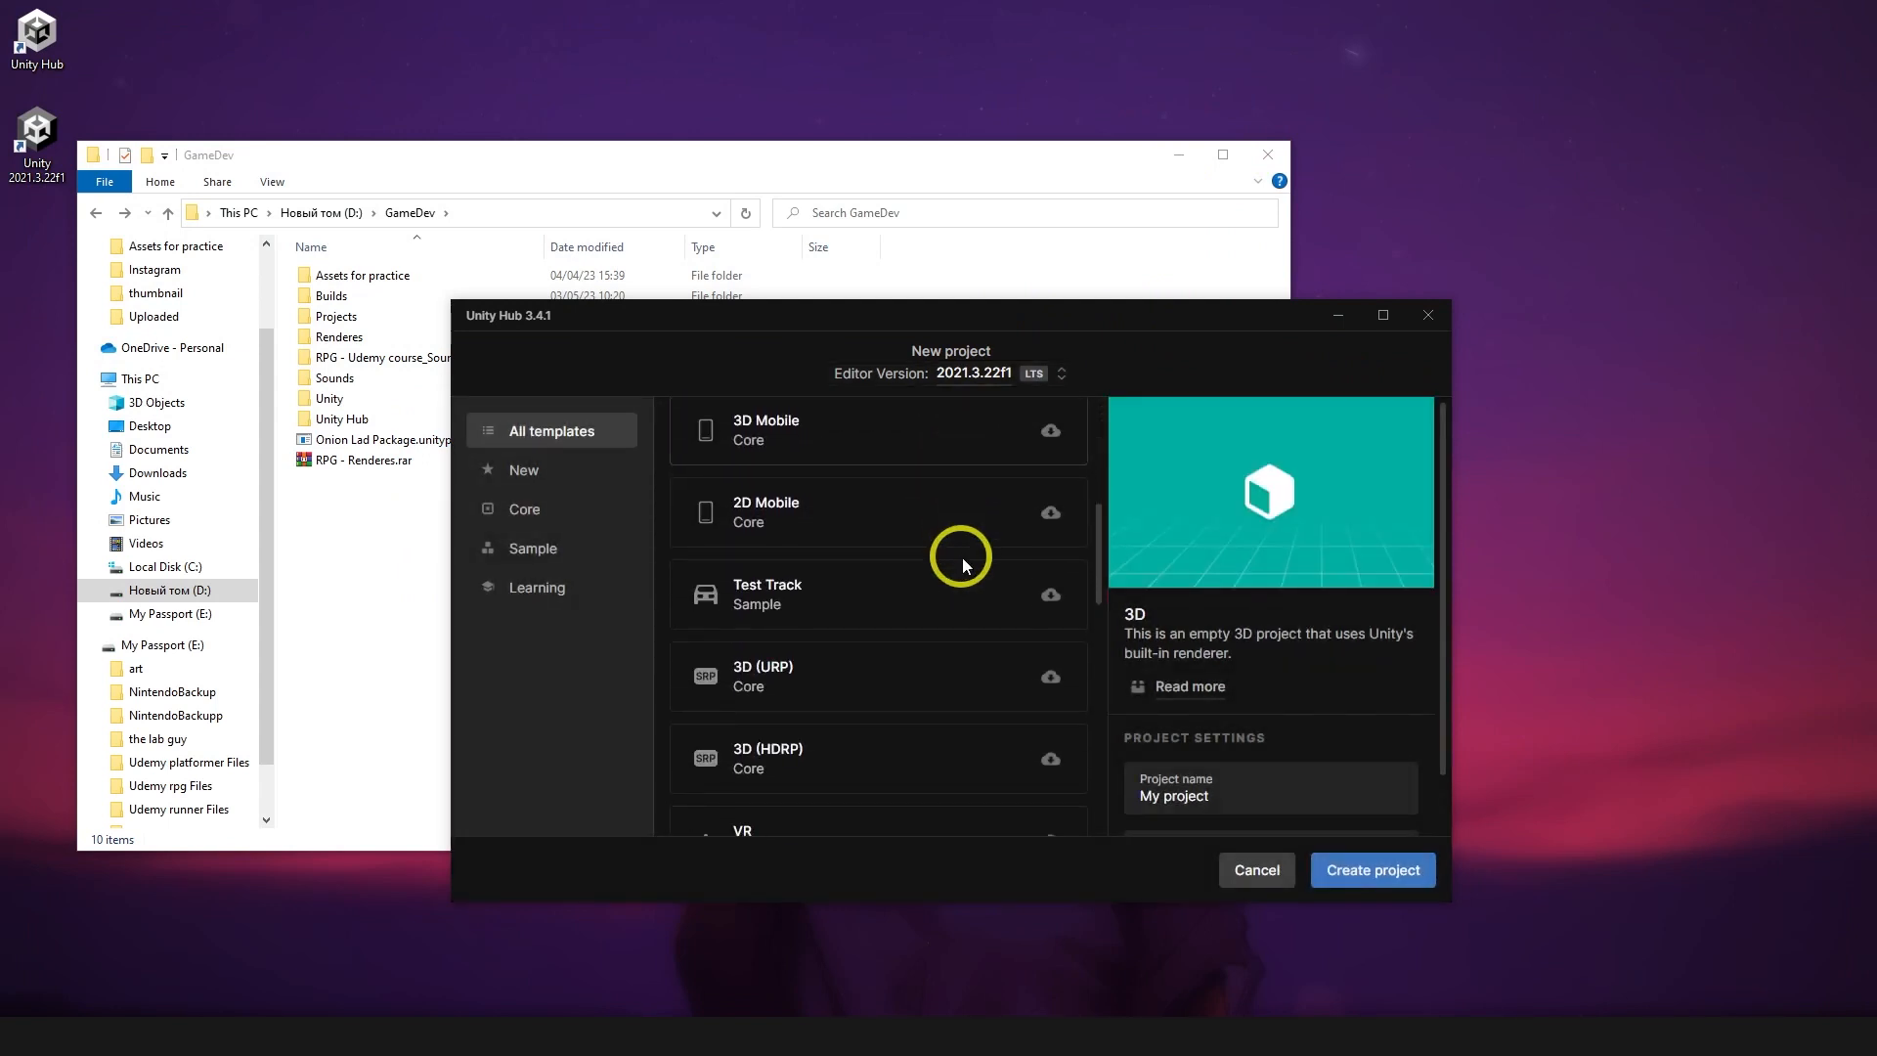
scroll("down", 3)
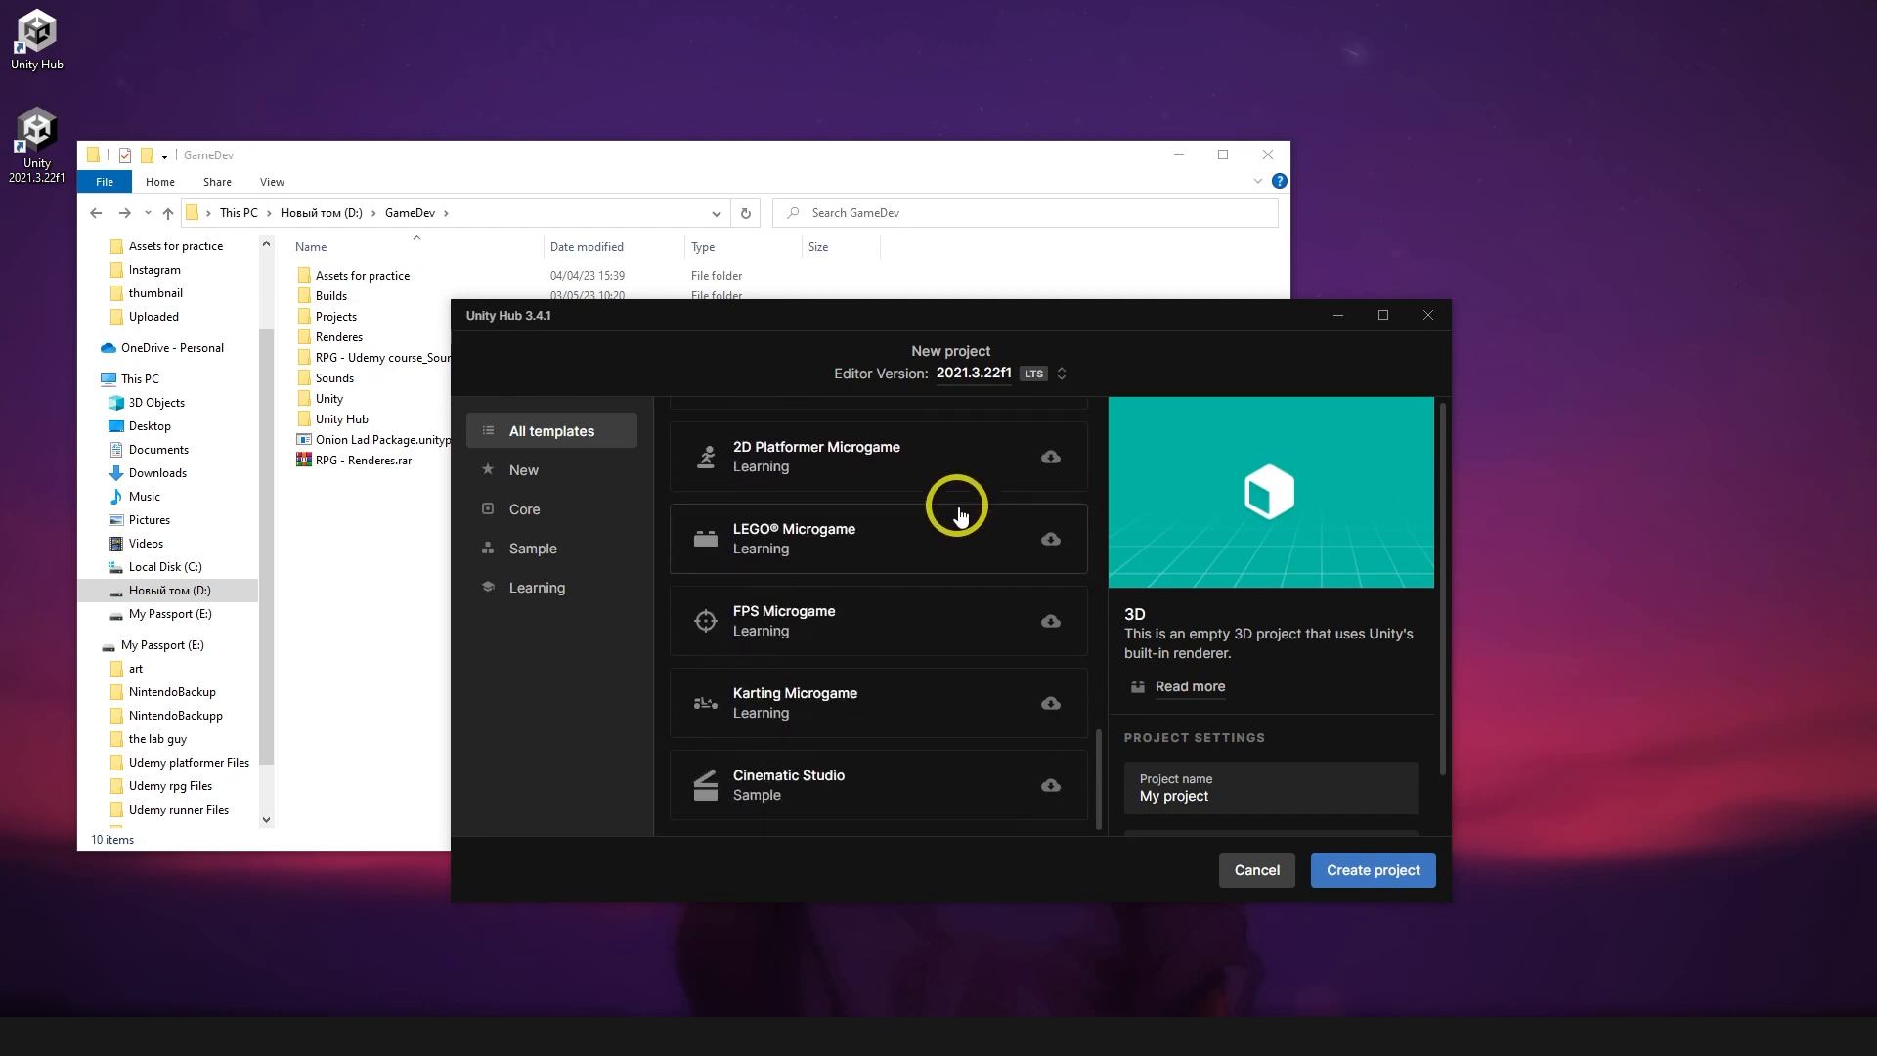
scroll("down", 3)
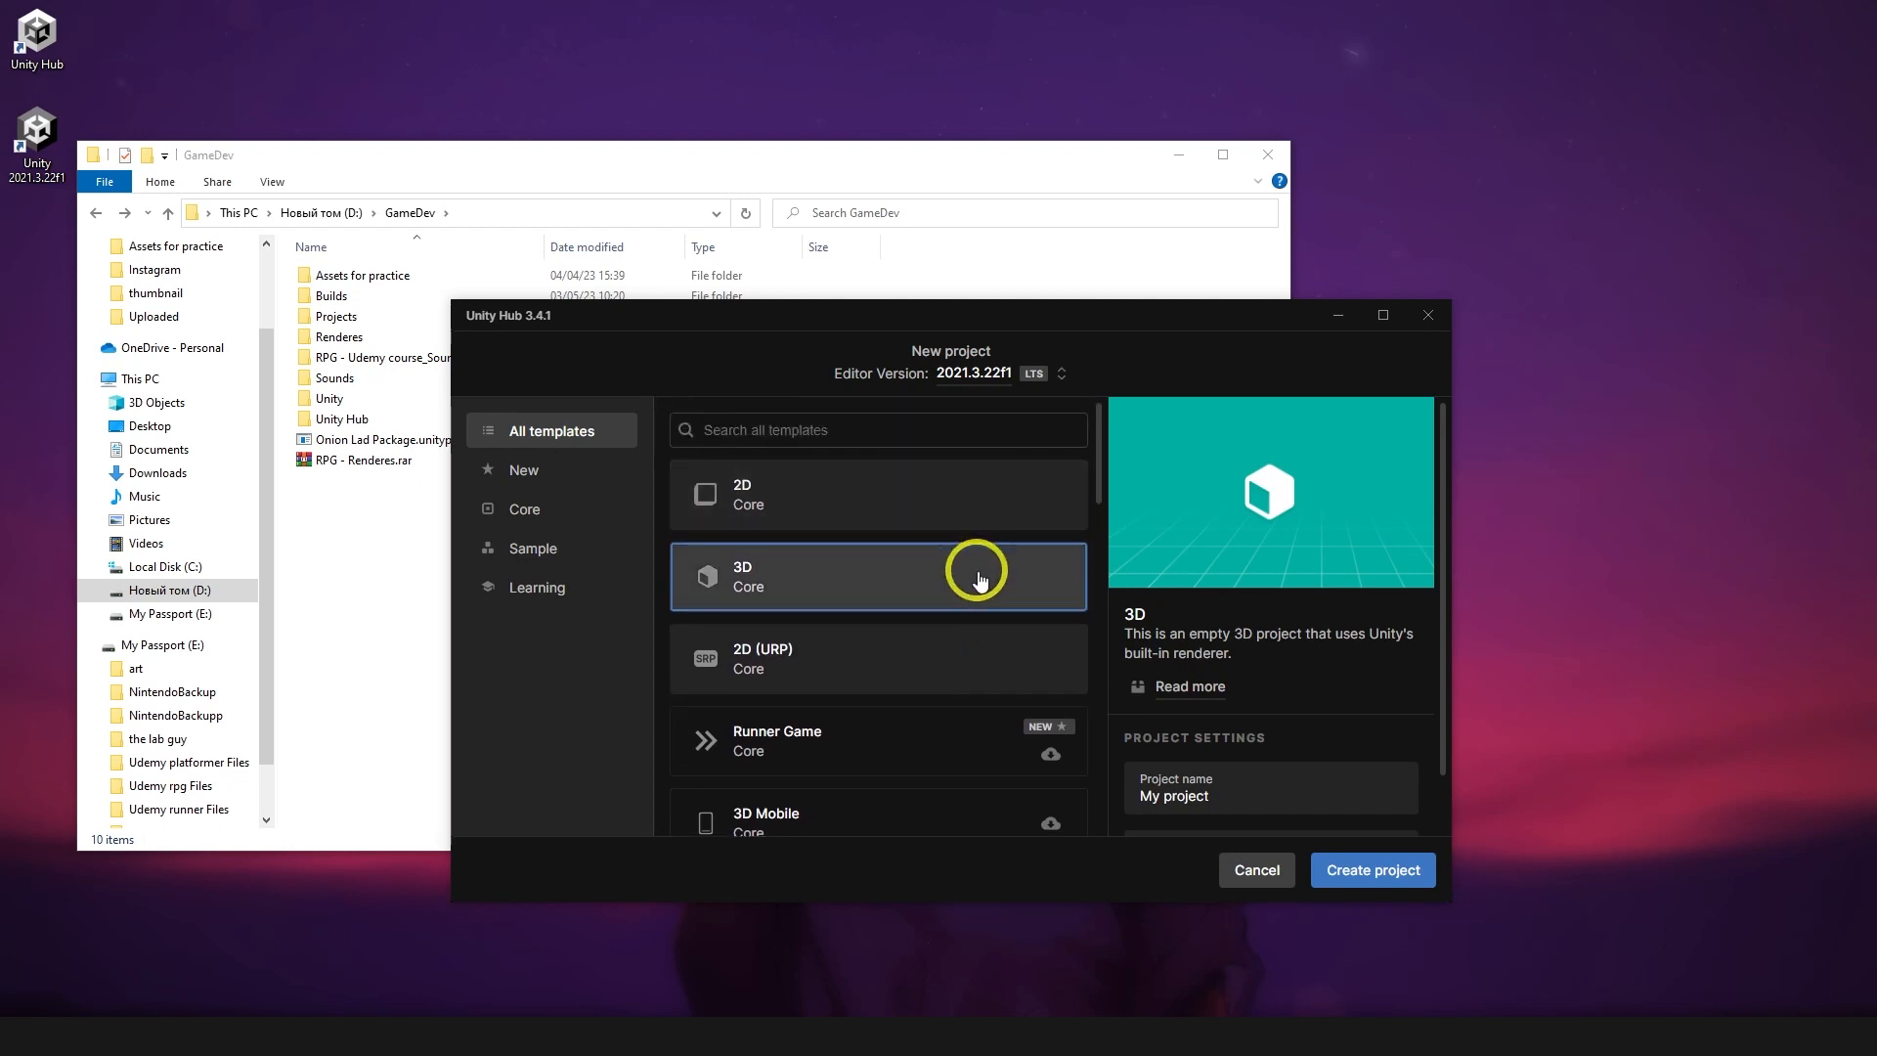
left_click(878, 492)
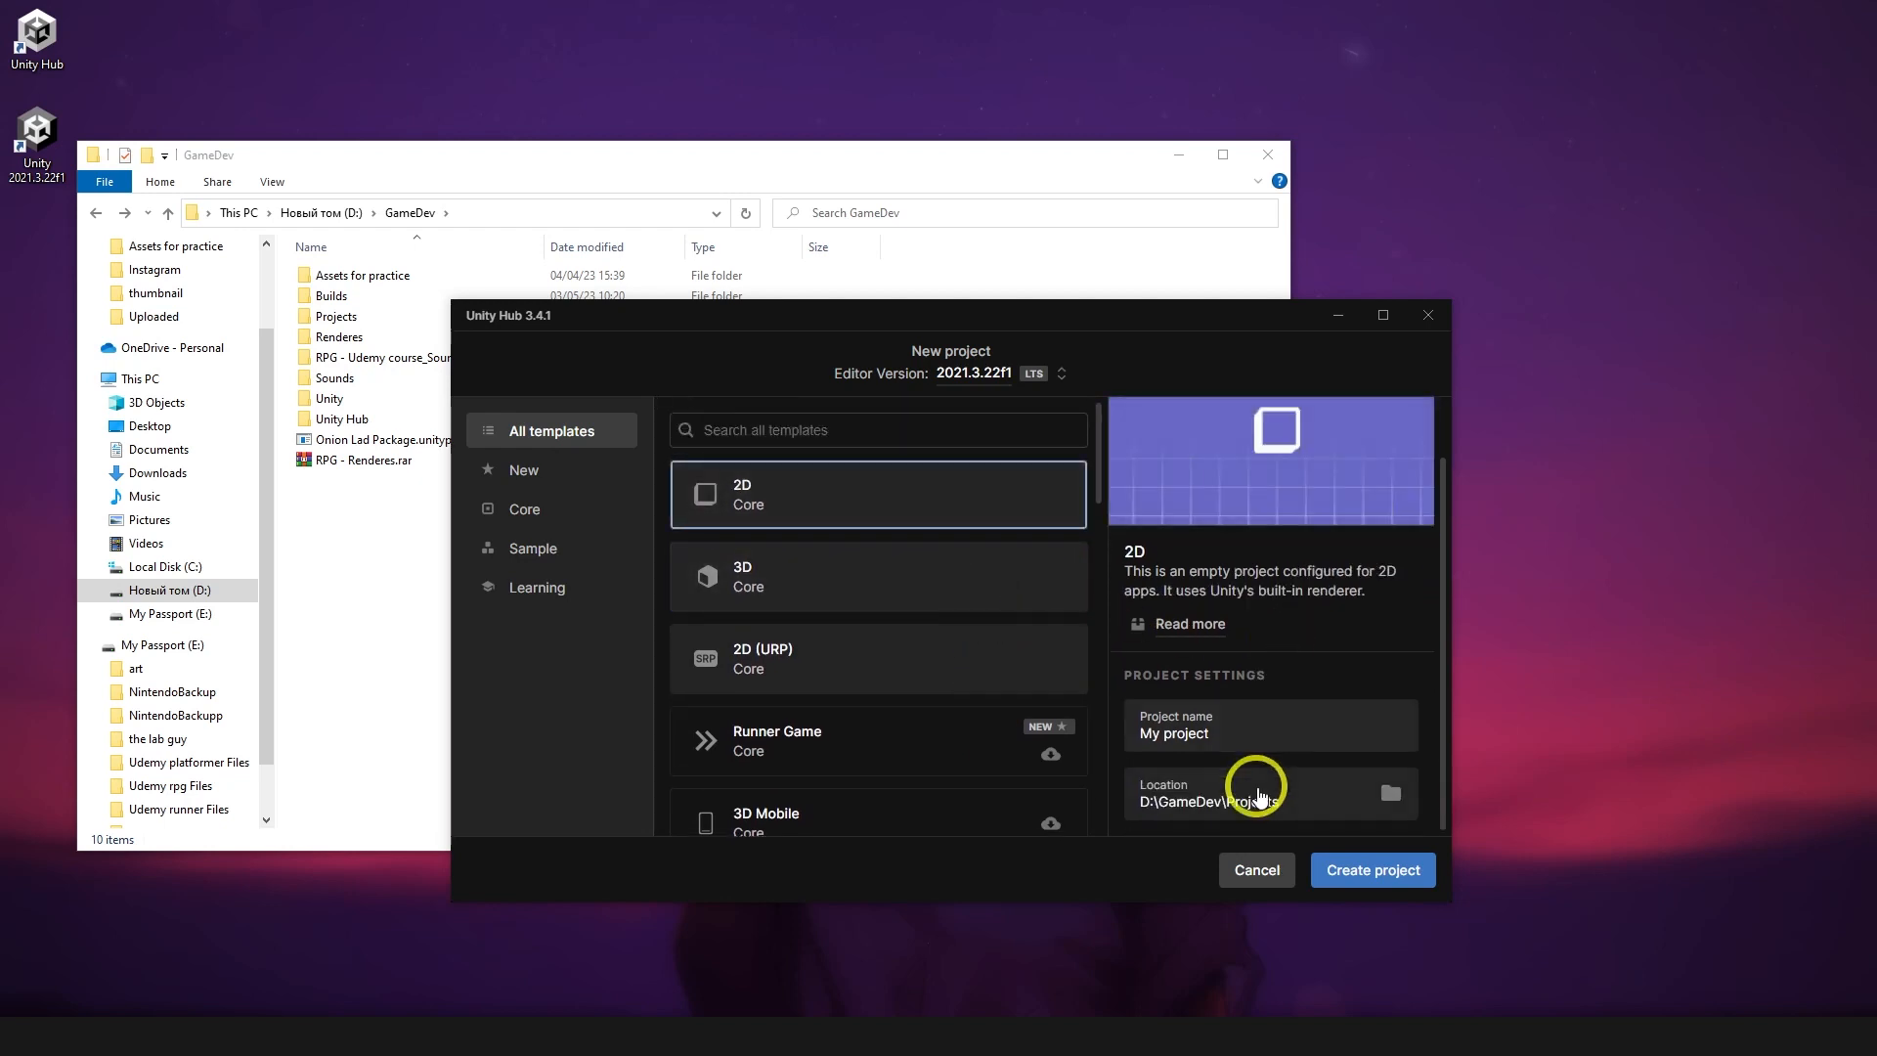
type("Udemy co")
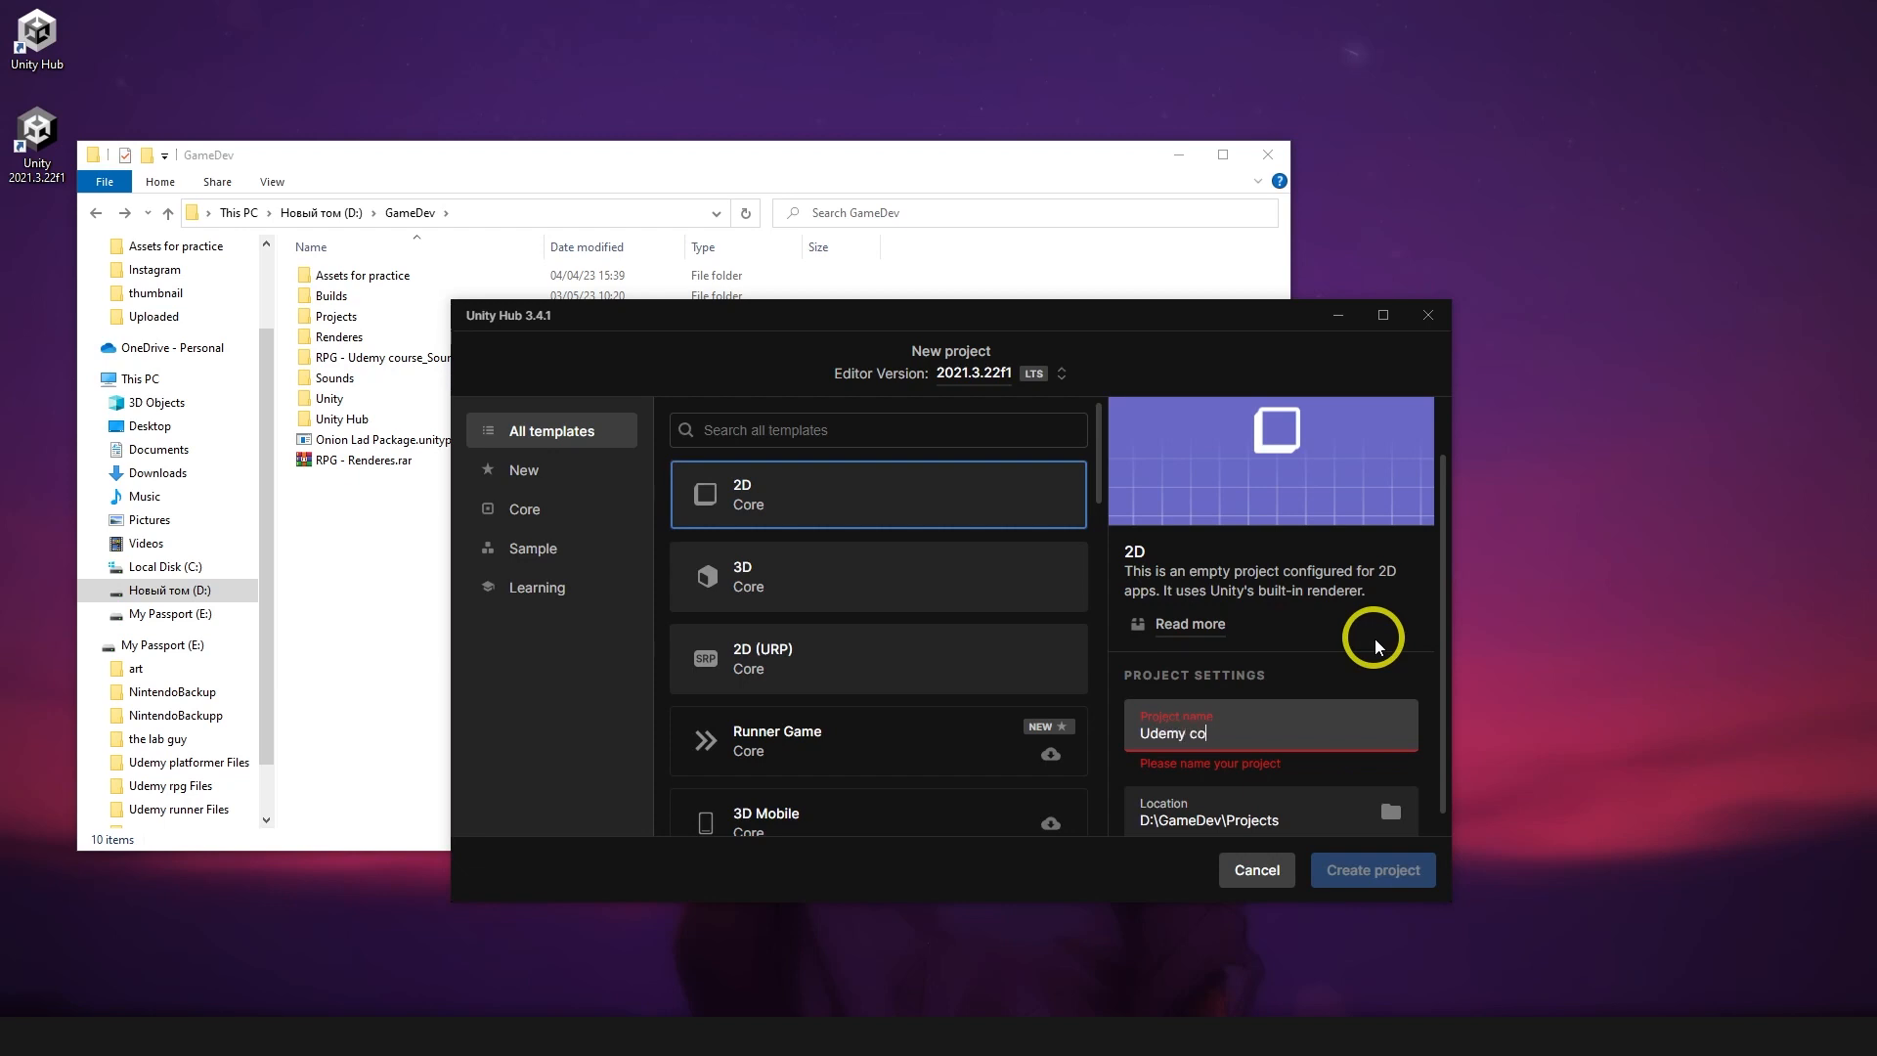
type("urse - Onion")
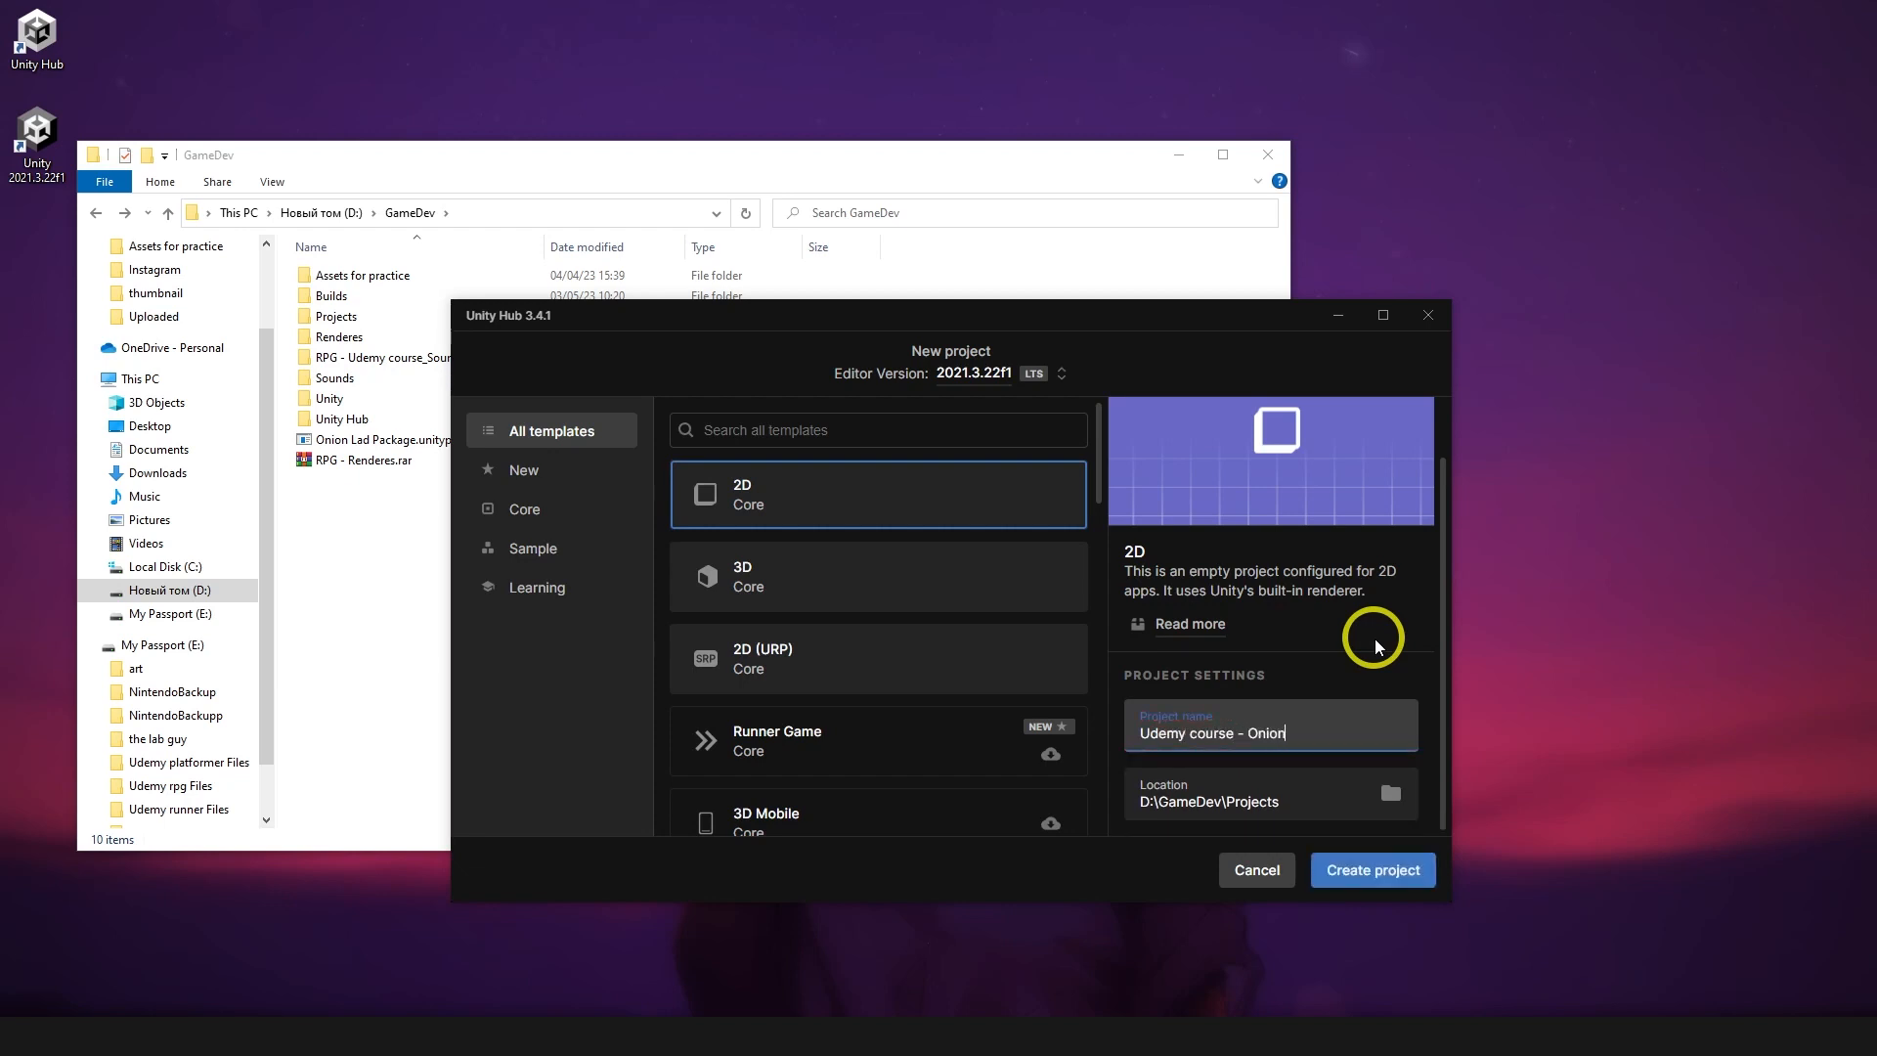
type("Lad")
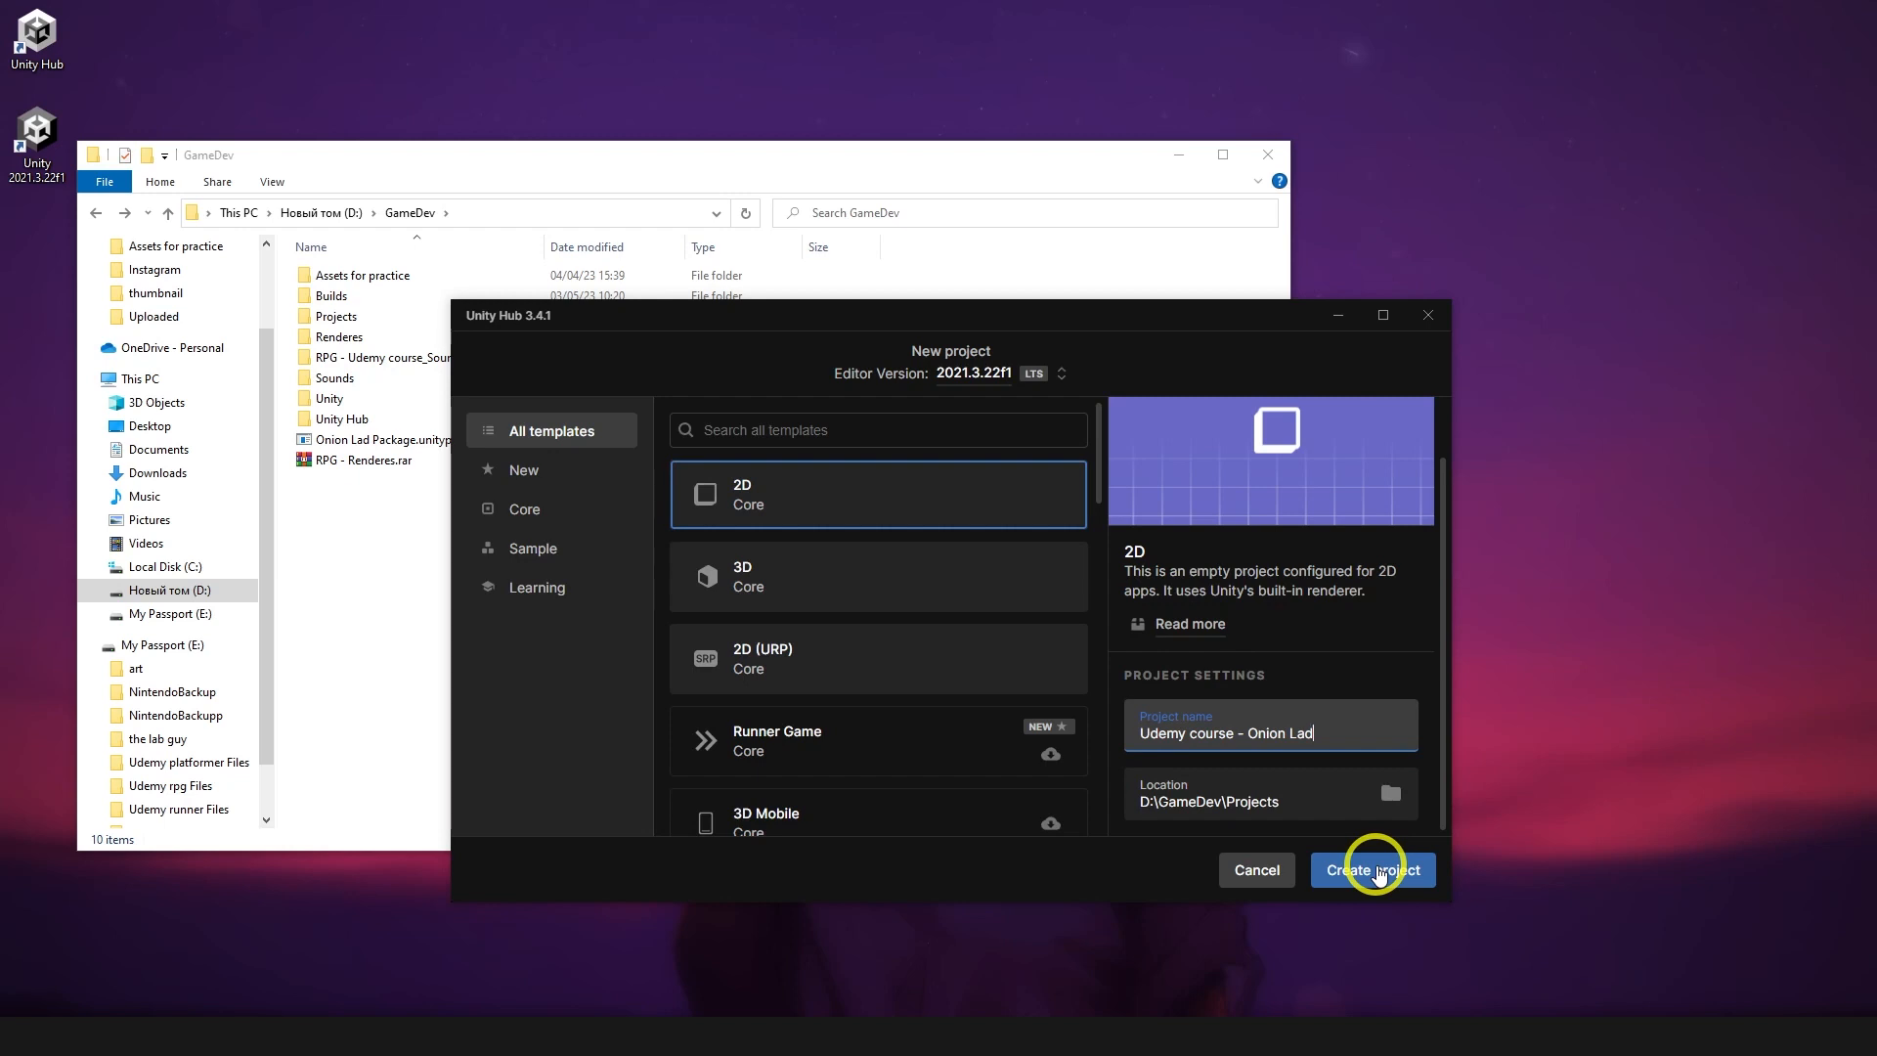
left_click(1372, 870)
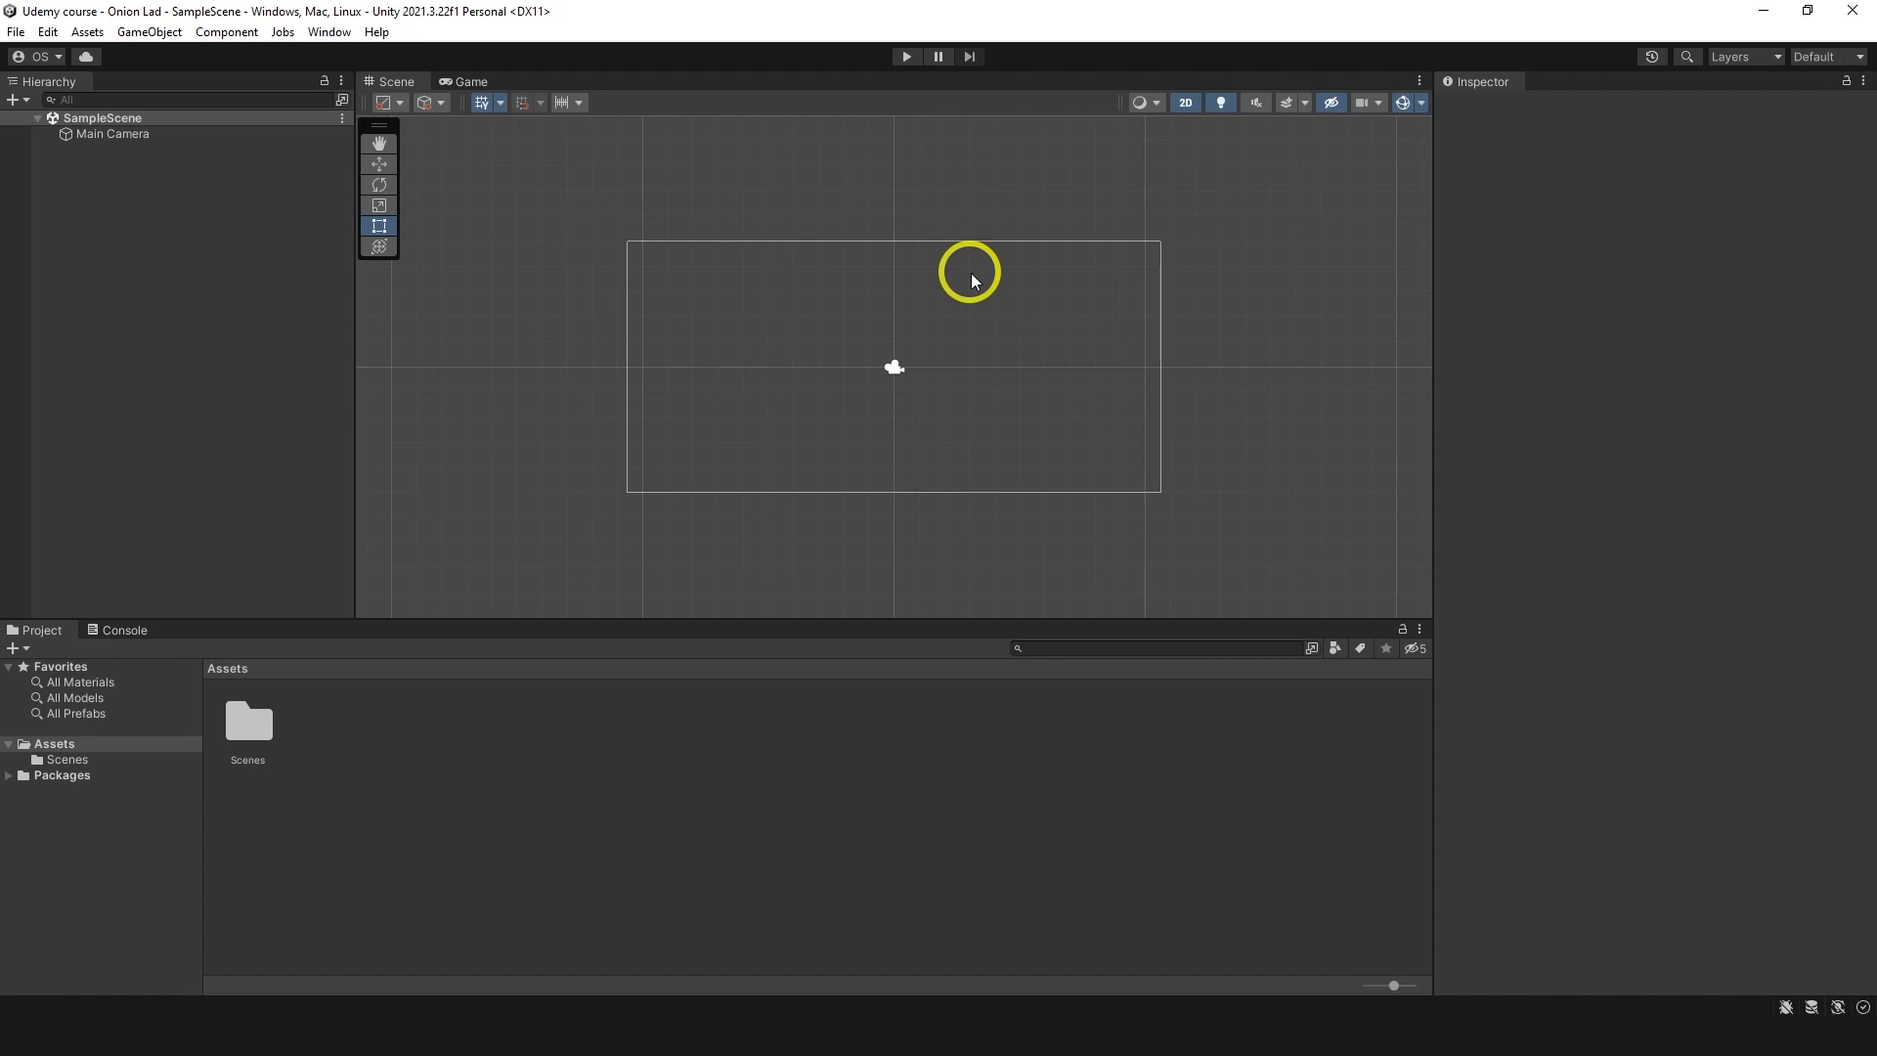
Once the Onion Lad project loads, open the Edit menu.
left_click(48, 31)
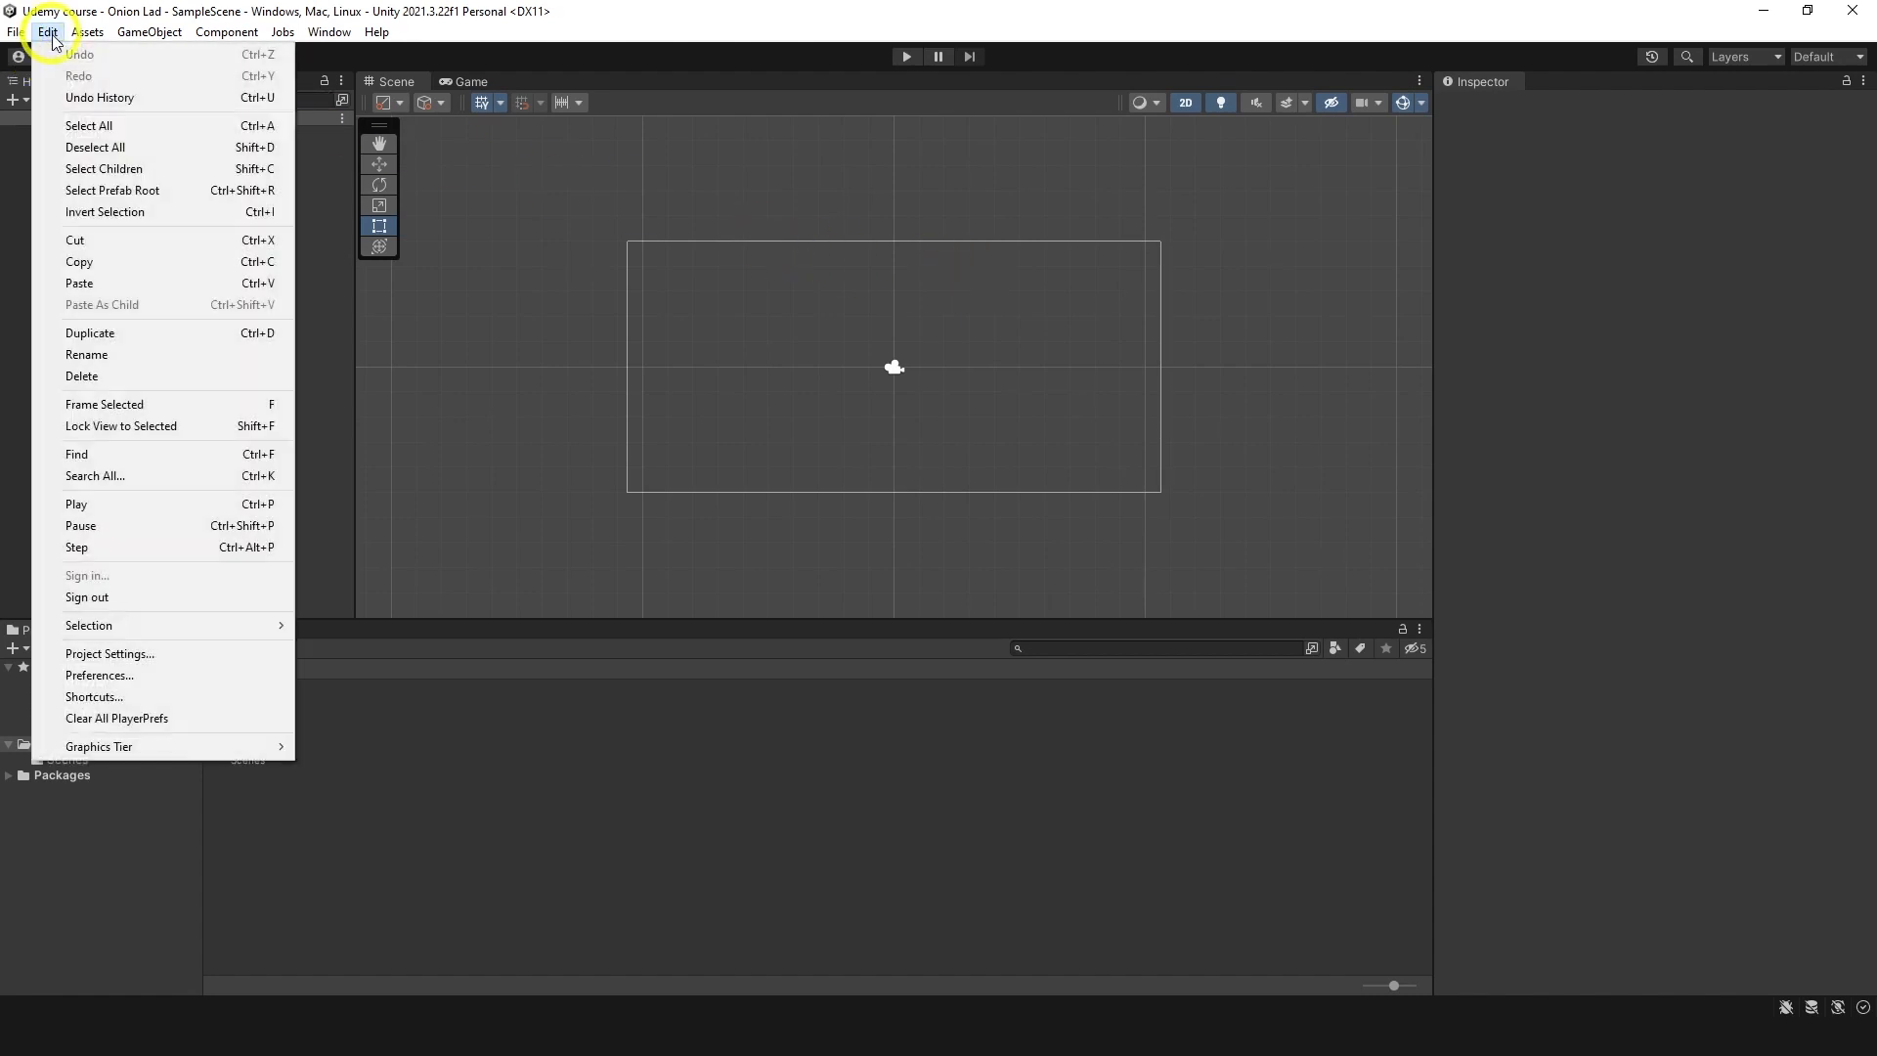
left_click(97, 675)
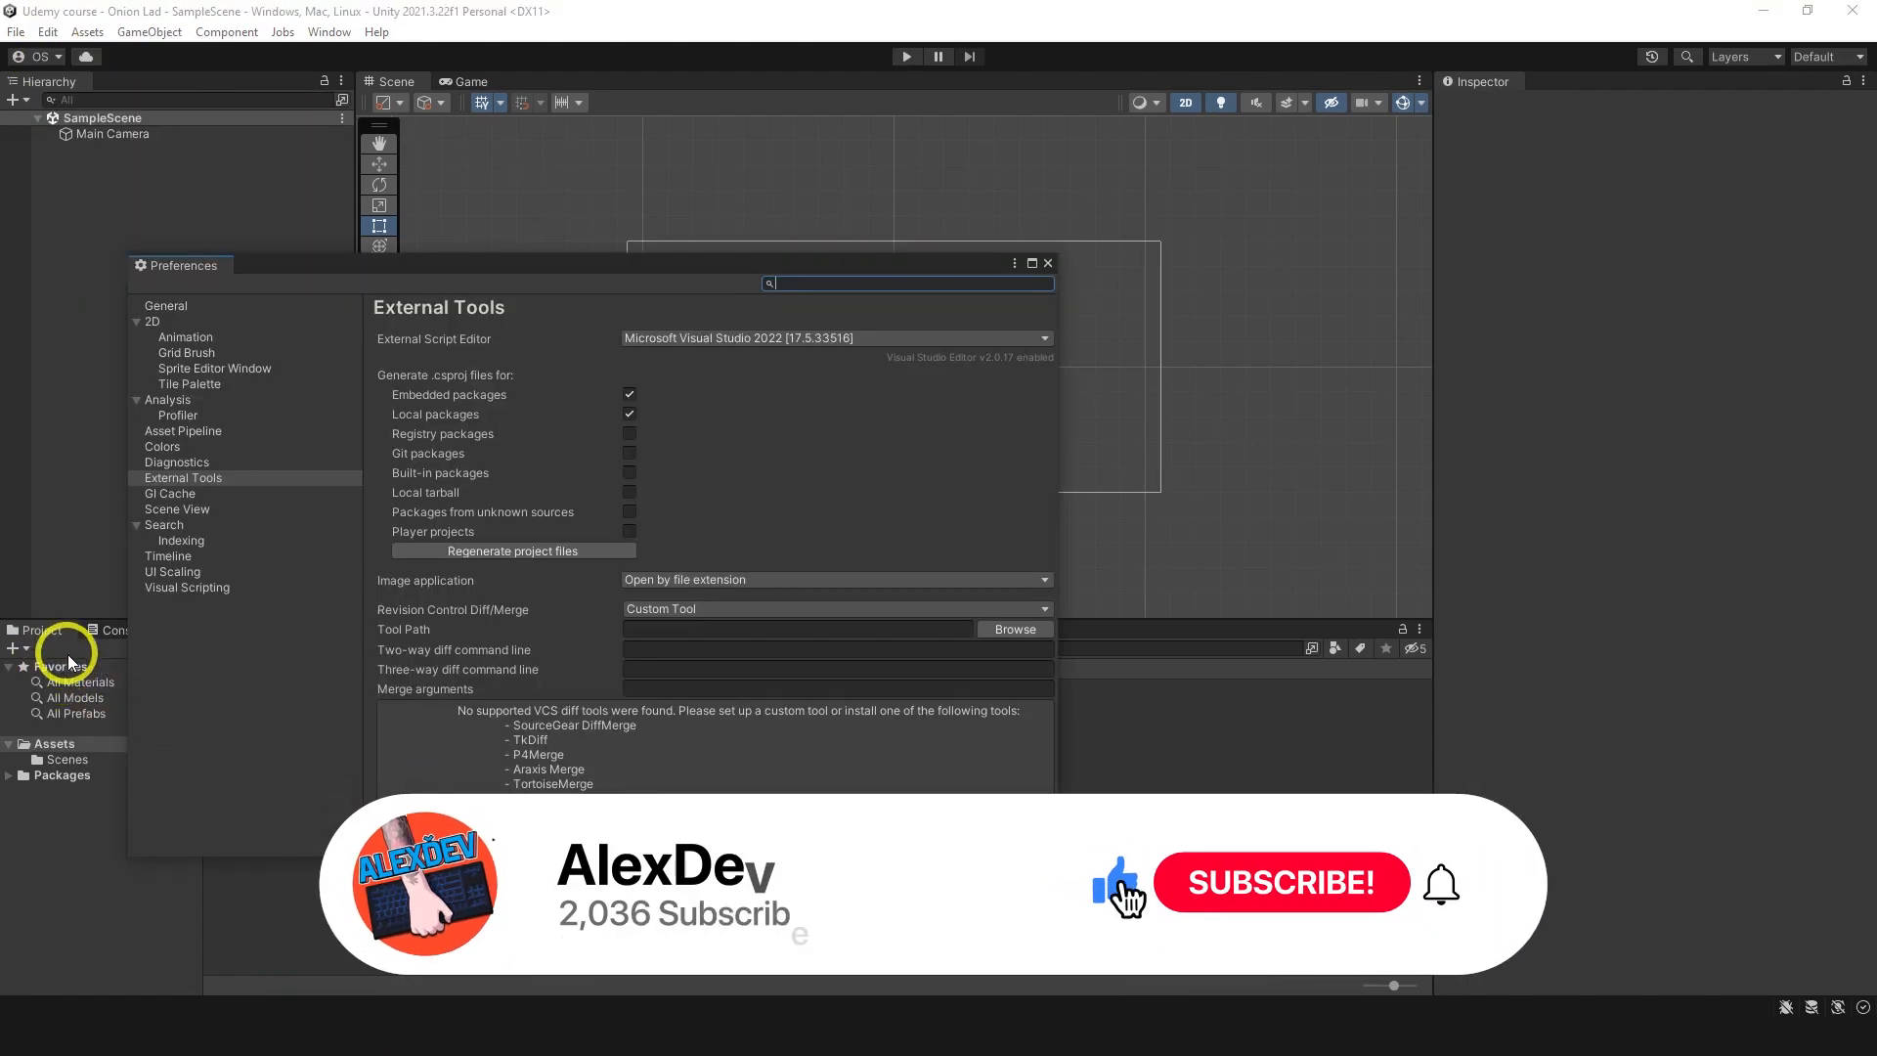
left_click(183, 476)
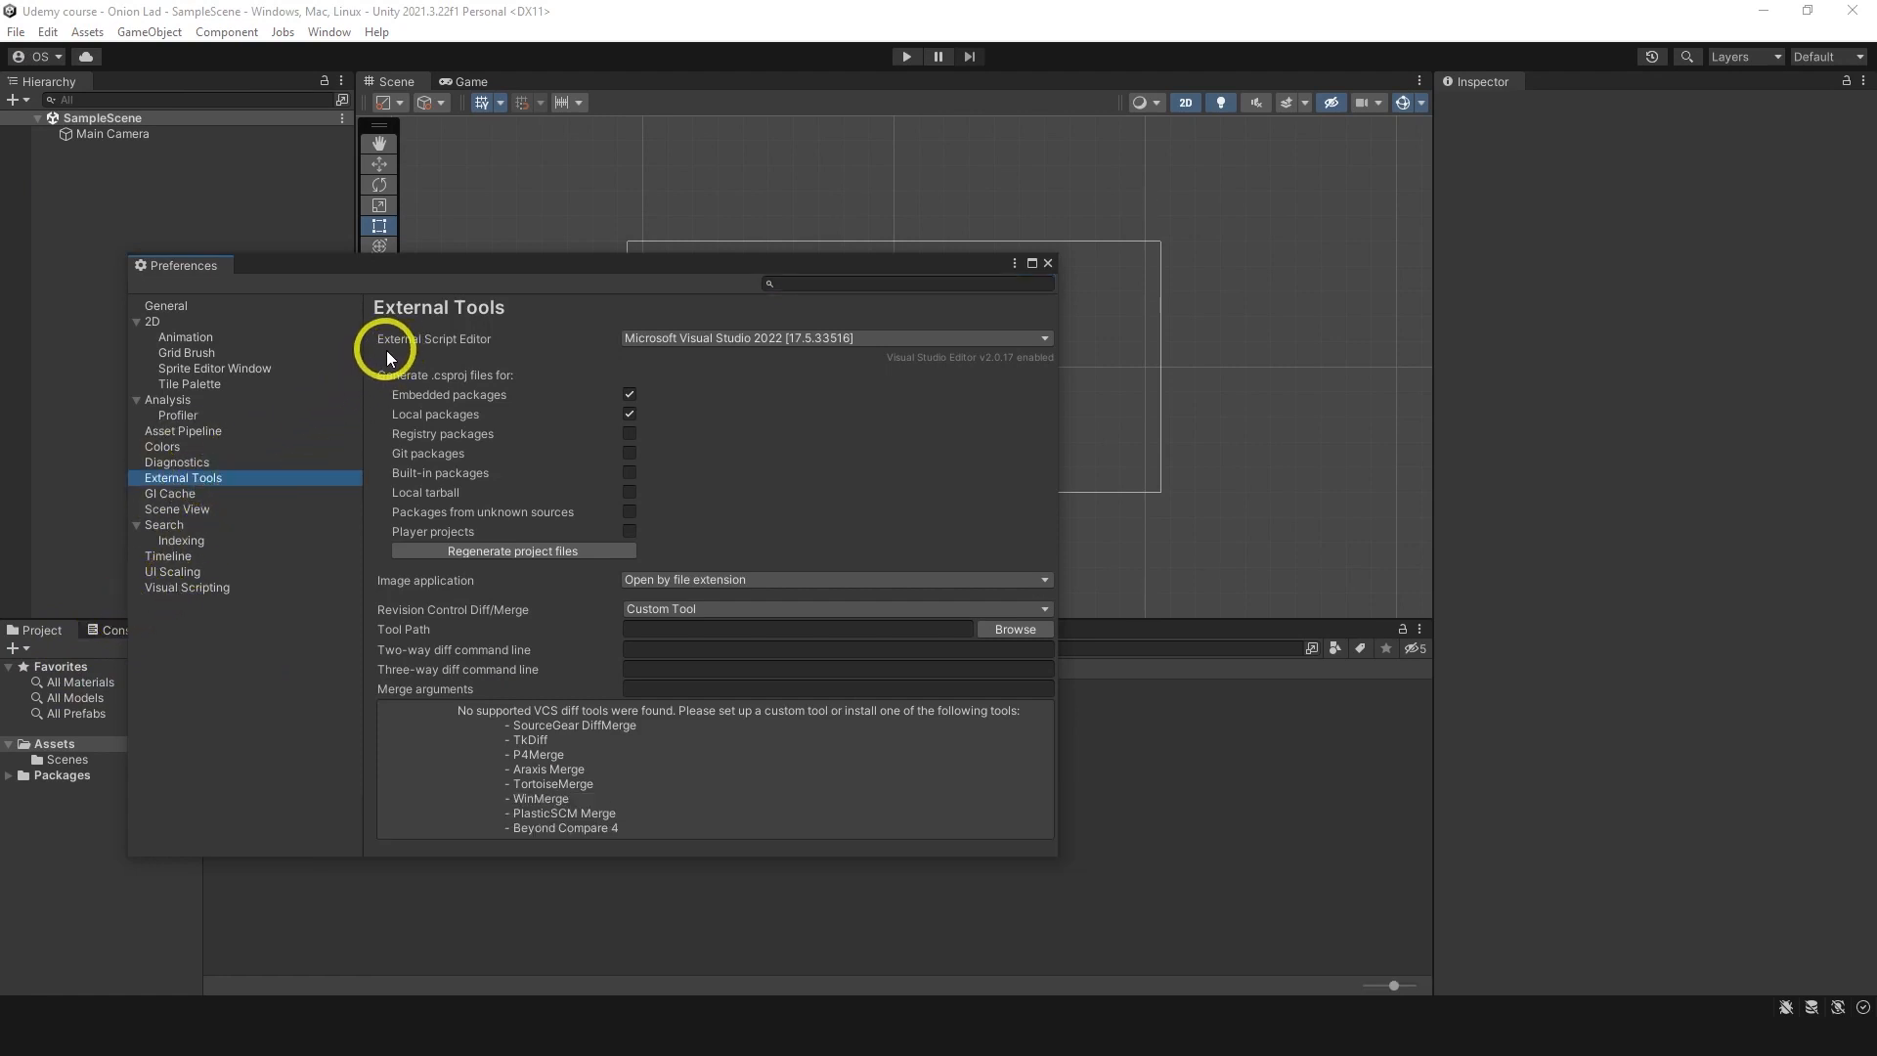
mouse_move(652, 369)
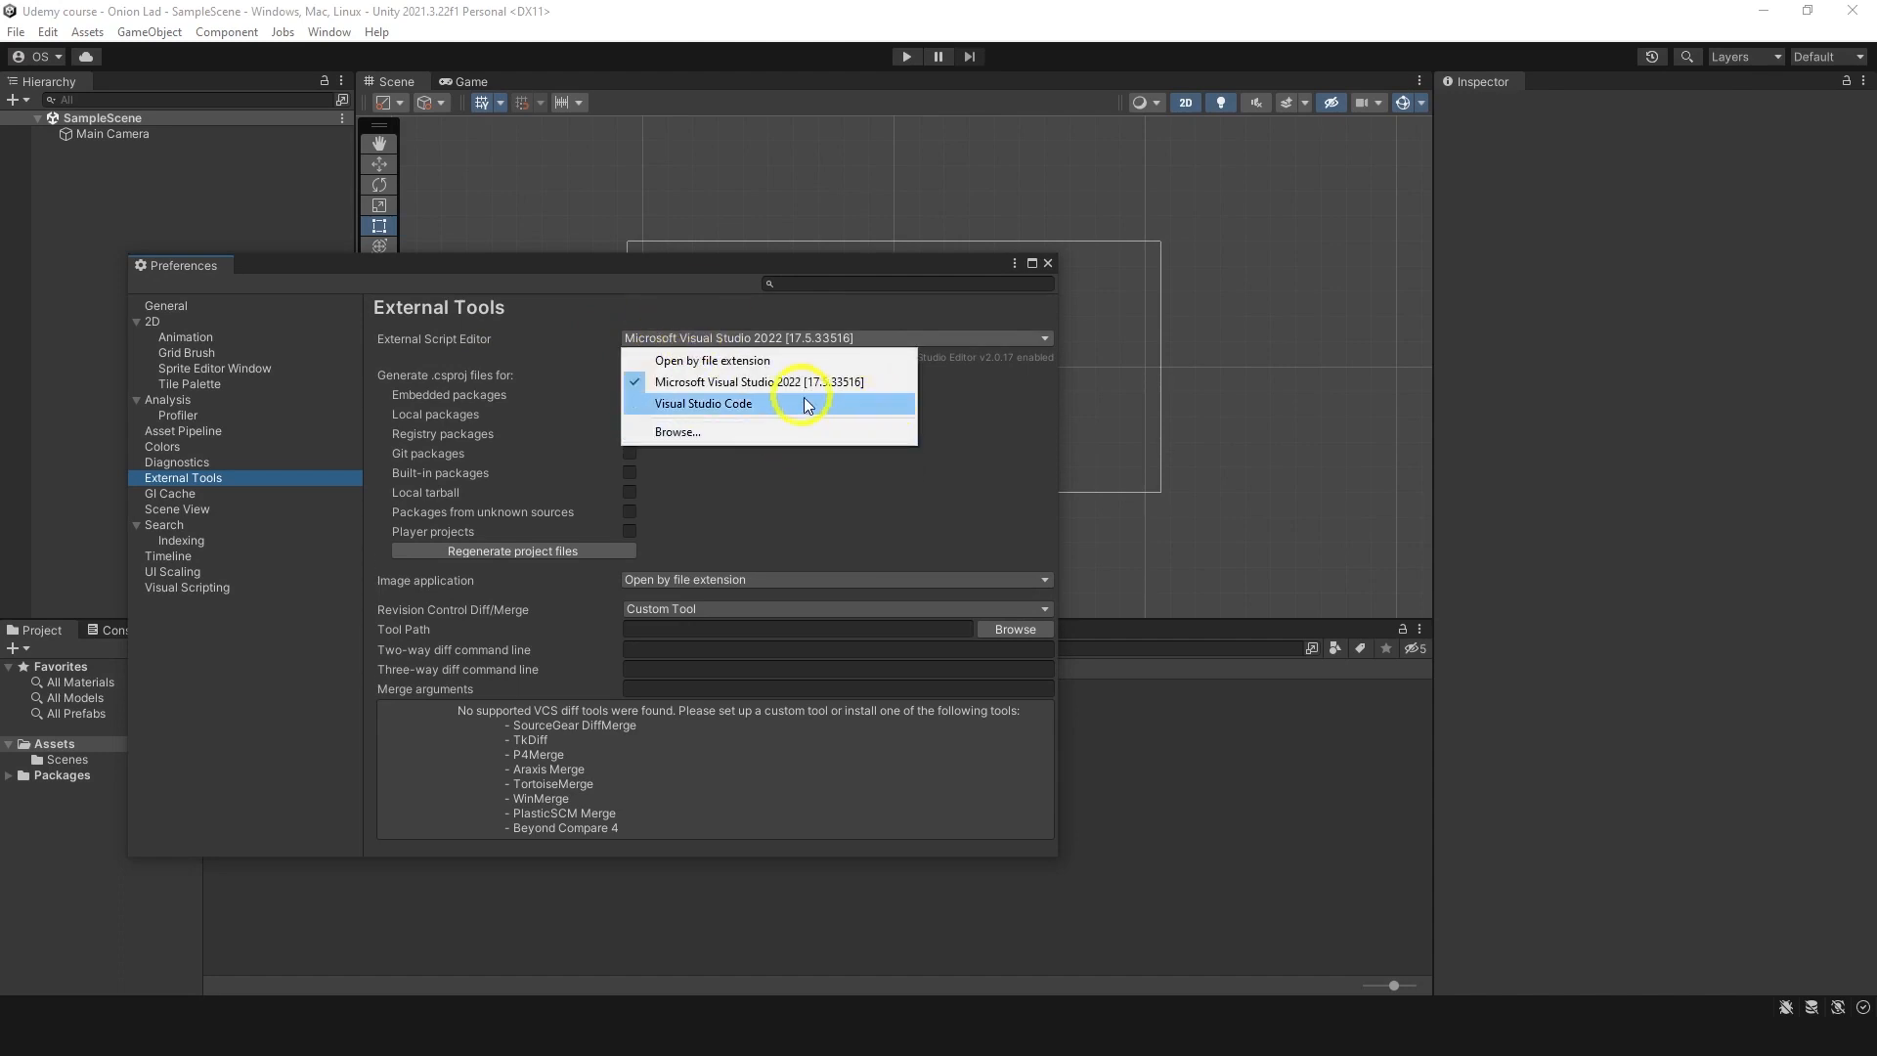
mouse_move(710, 402)
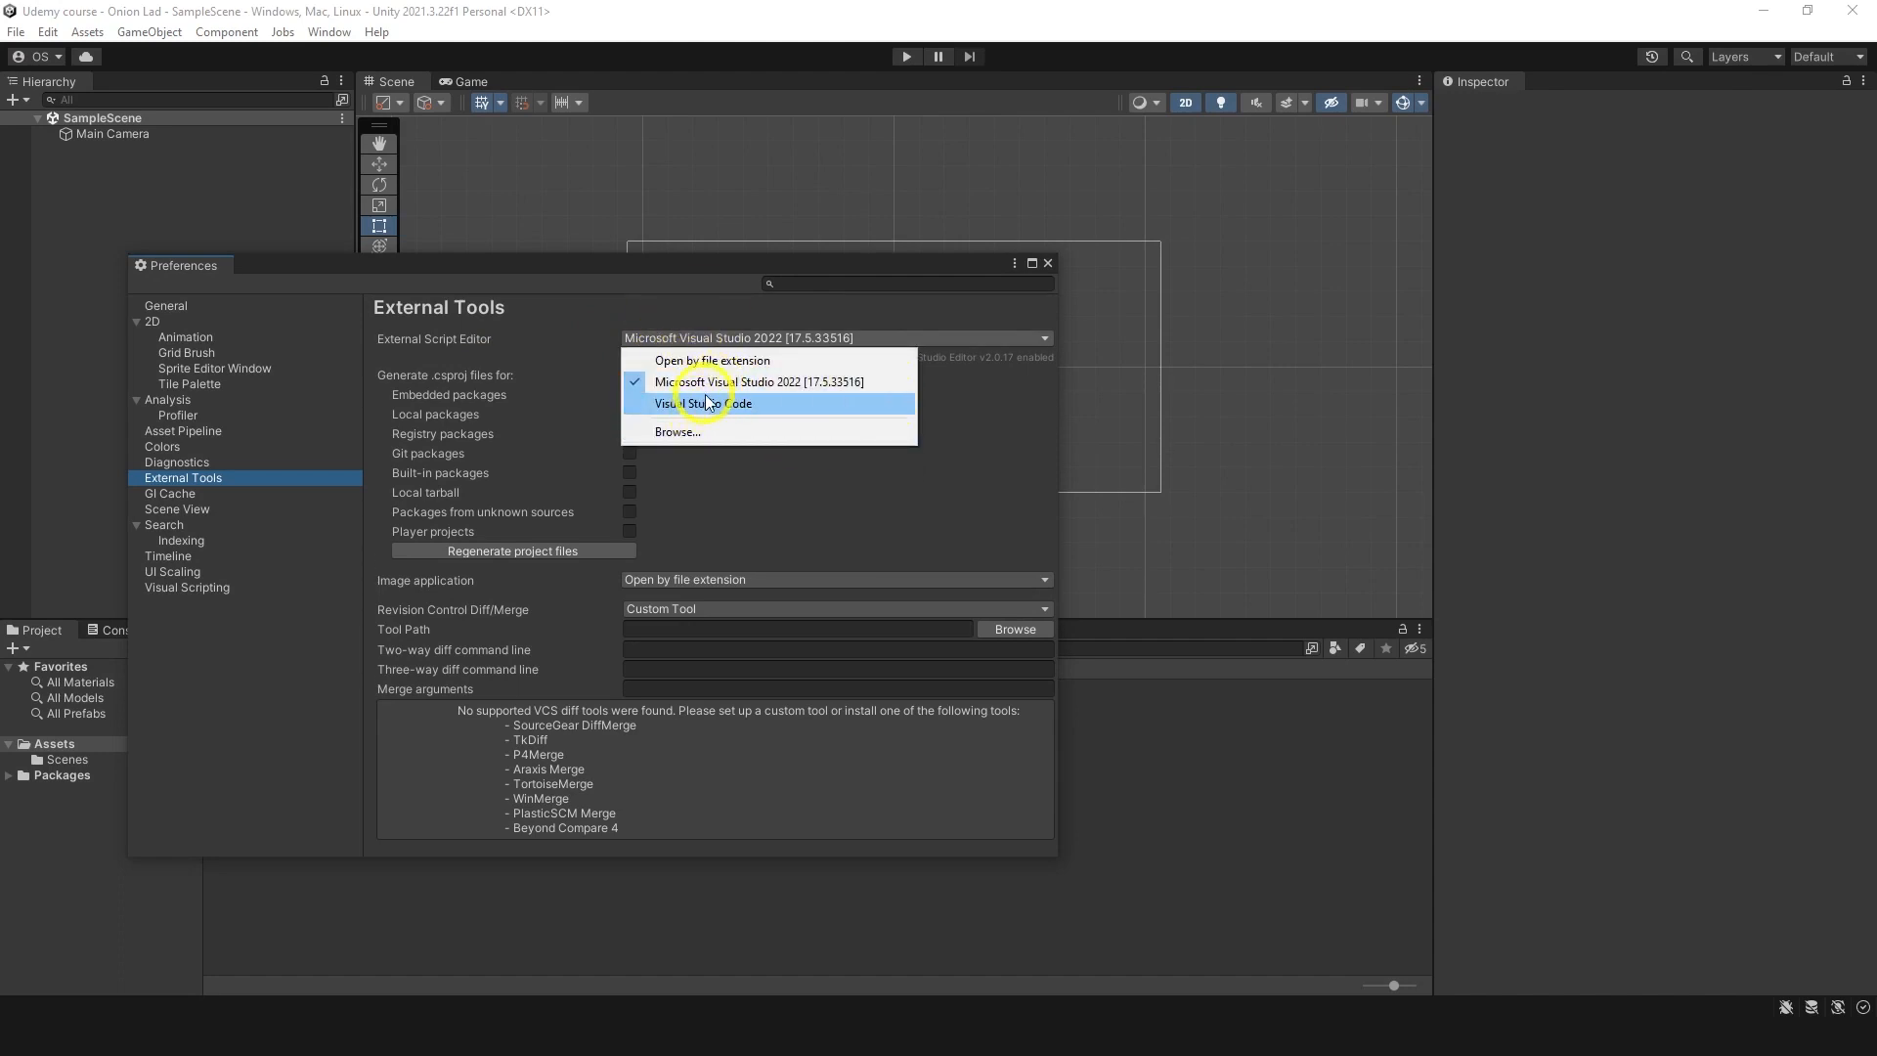
left_click(758, 380)
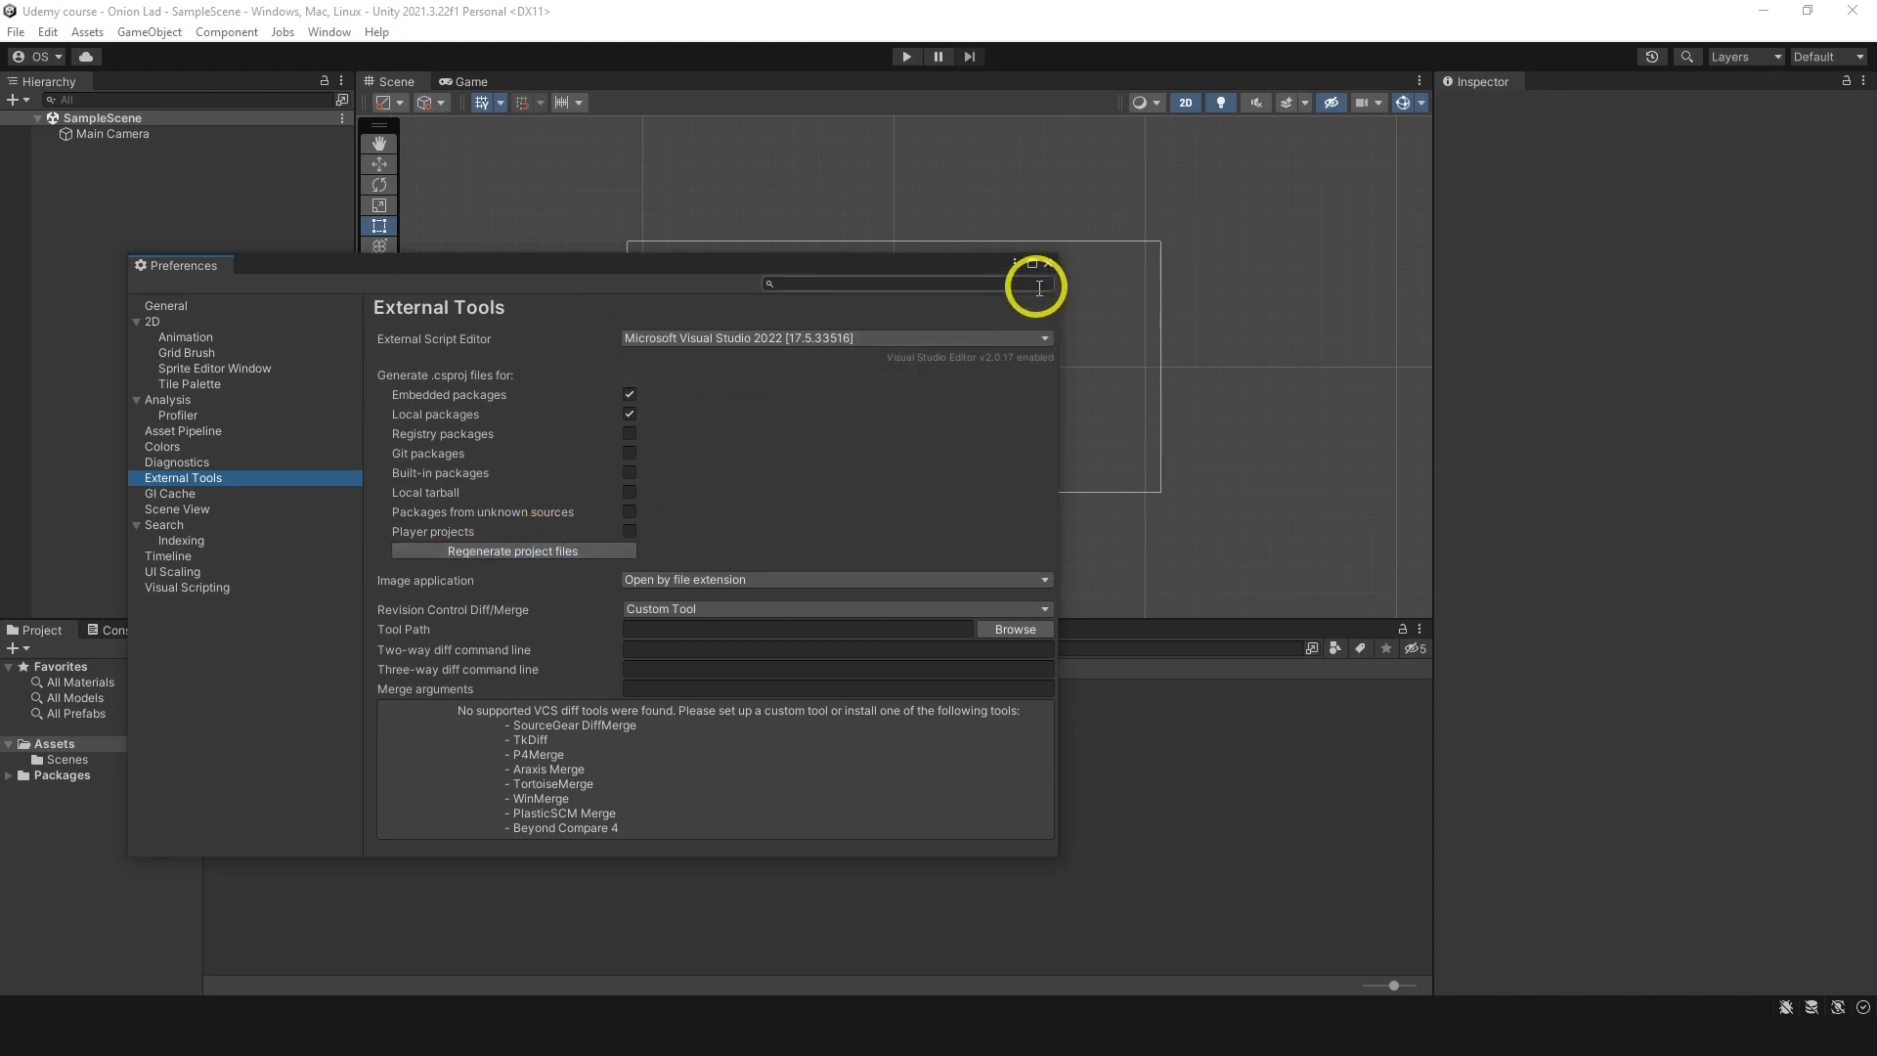
left_click(1049, 265)
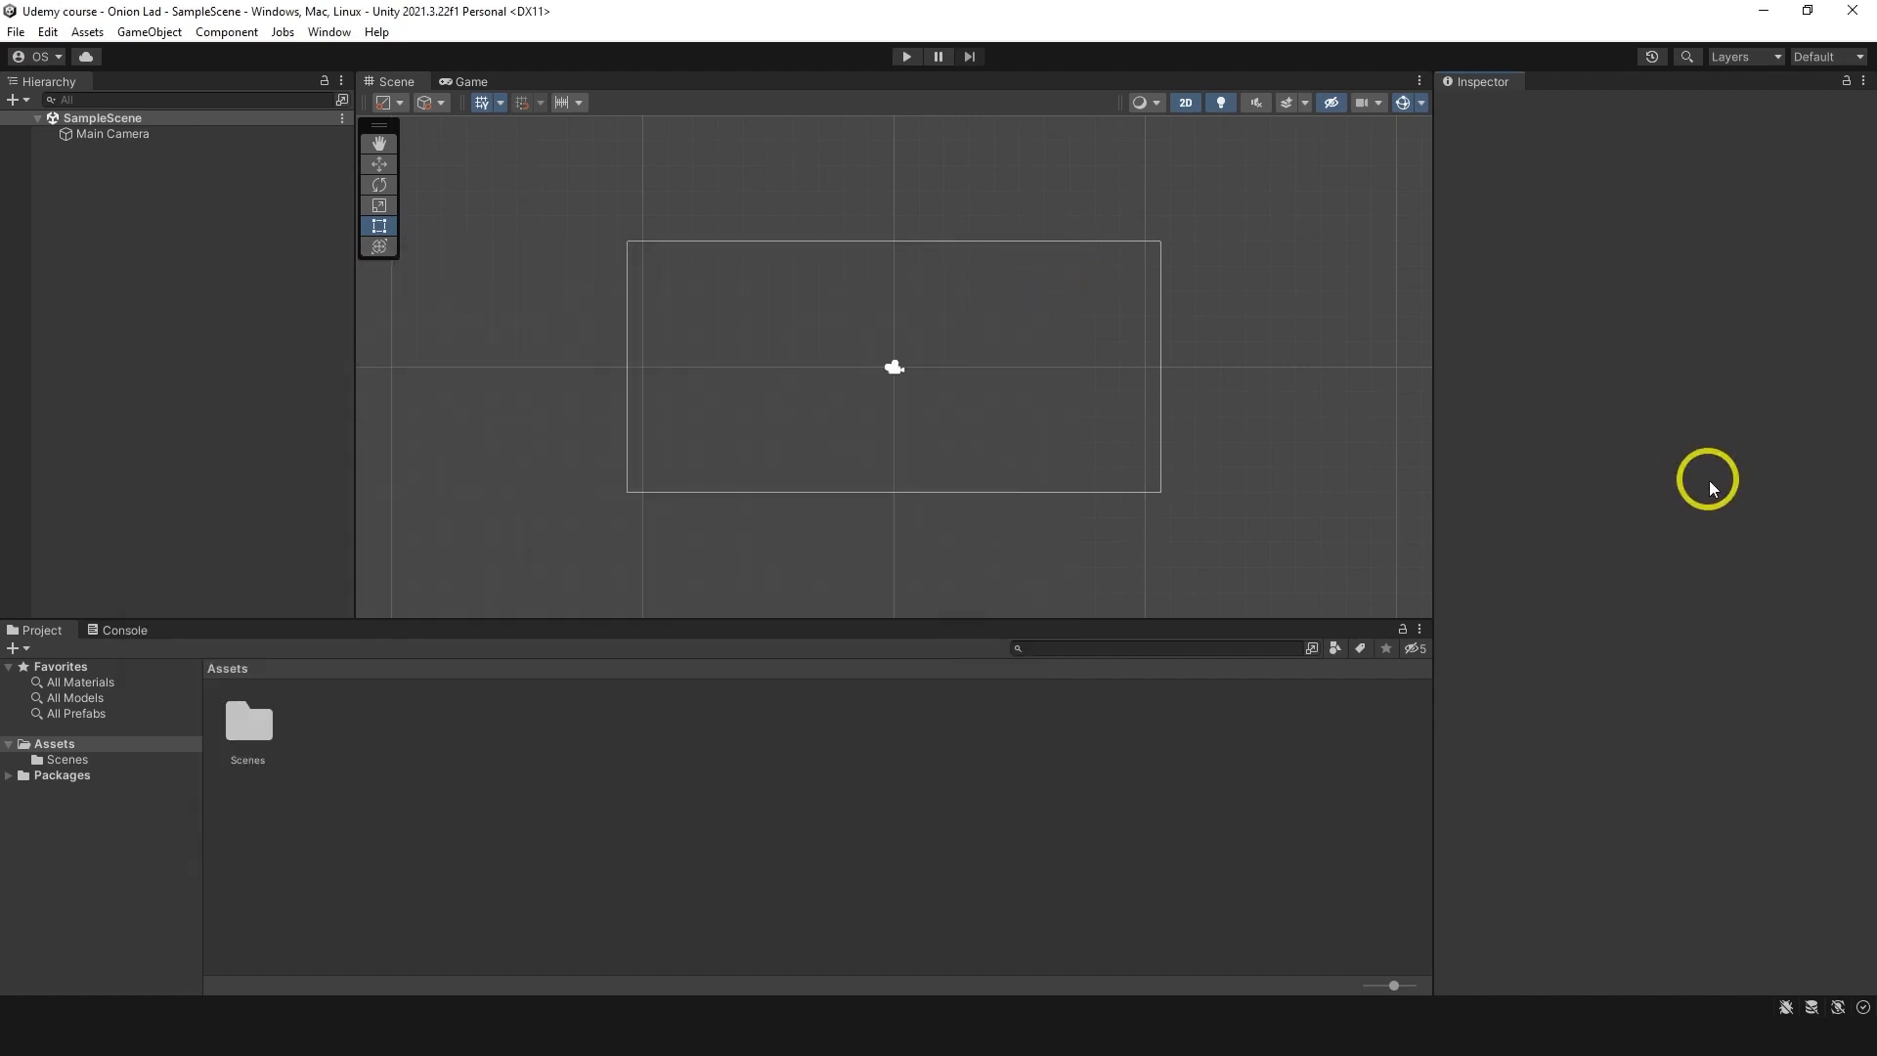
mouse_move(1702, 460)
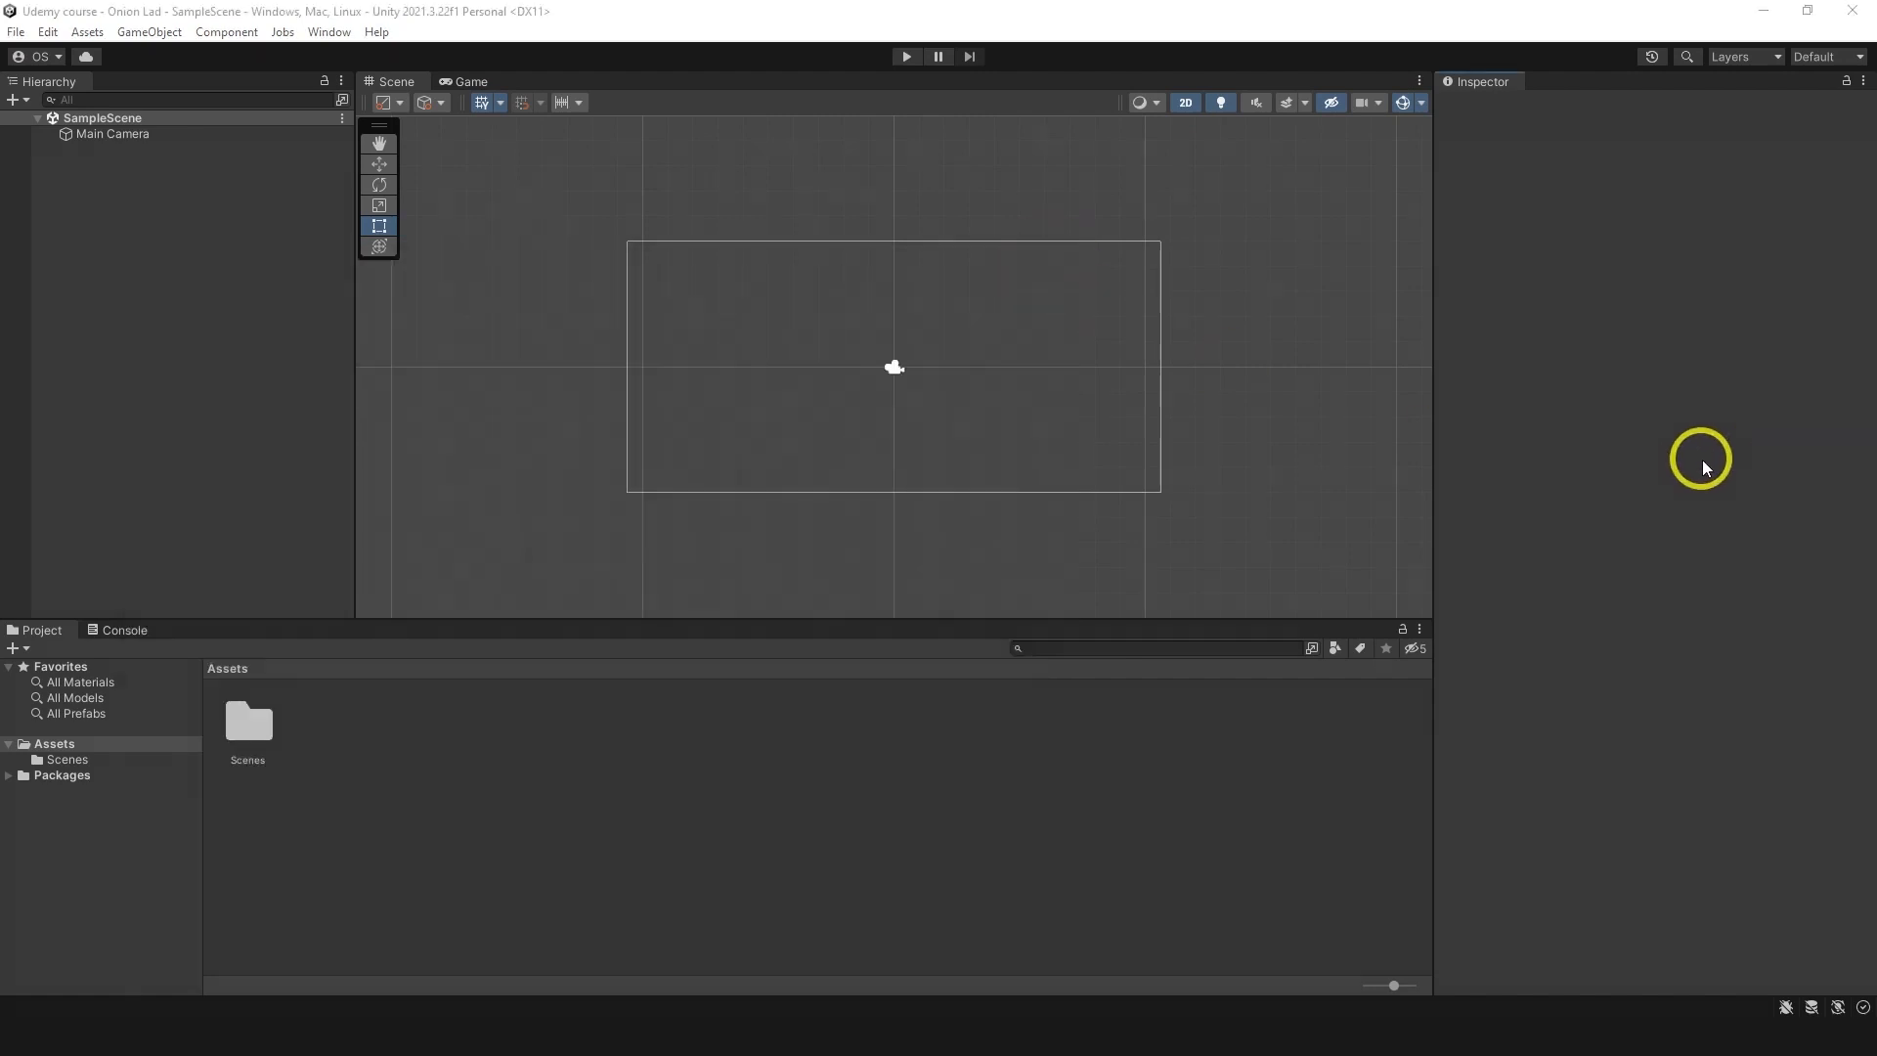
Press Play to run the Onion Lad forest level in the Game view.
left_click(906, 57)
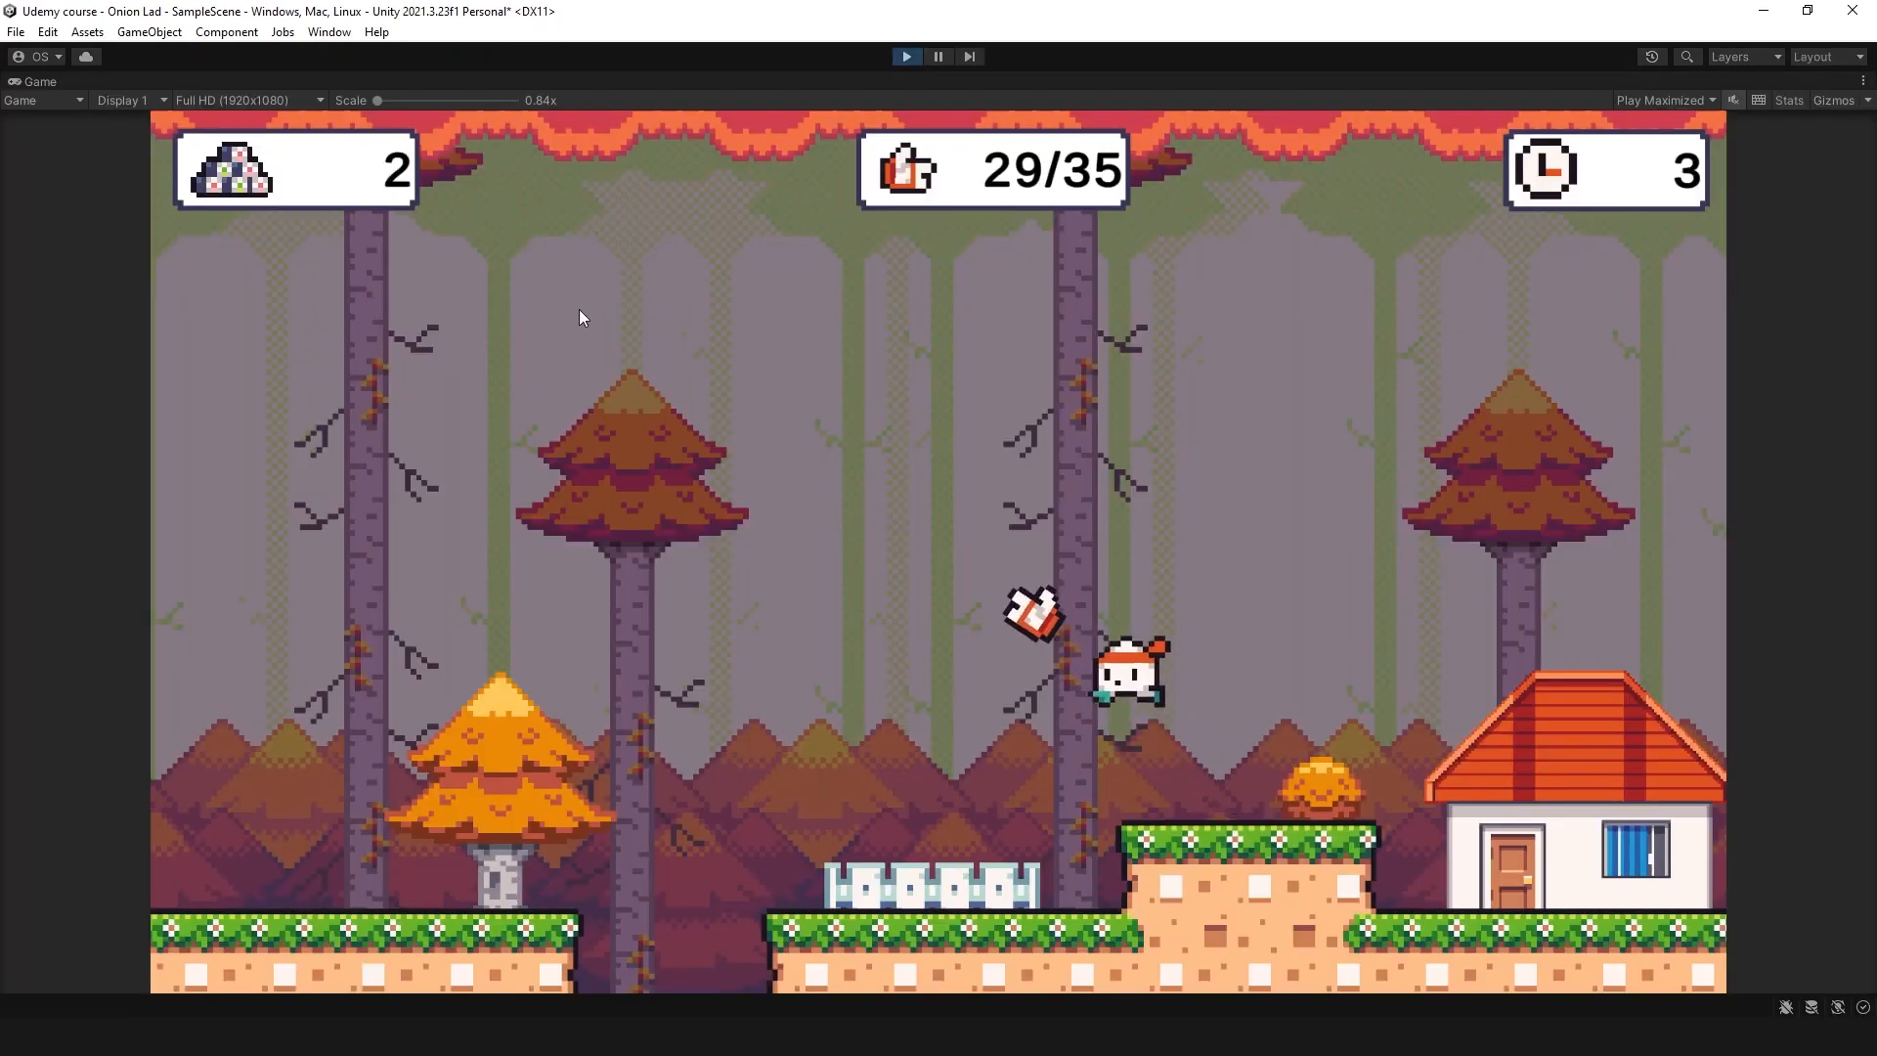